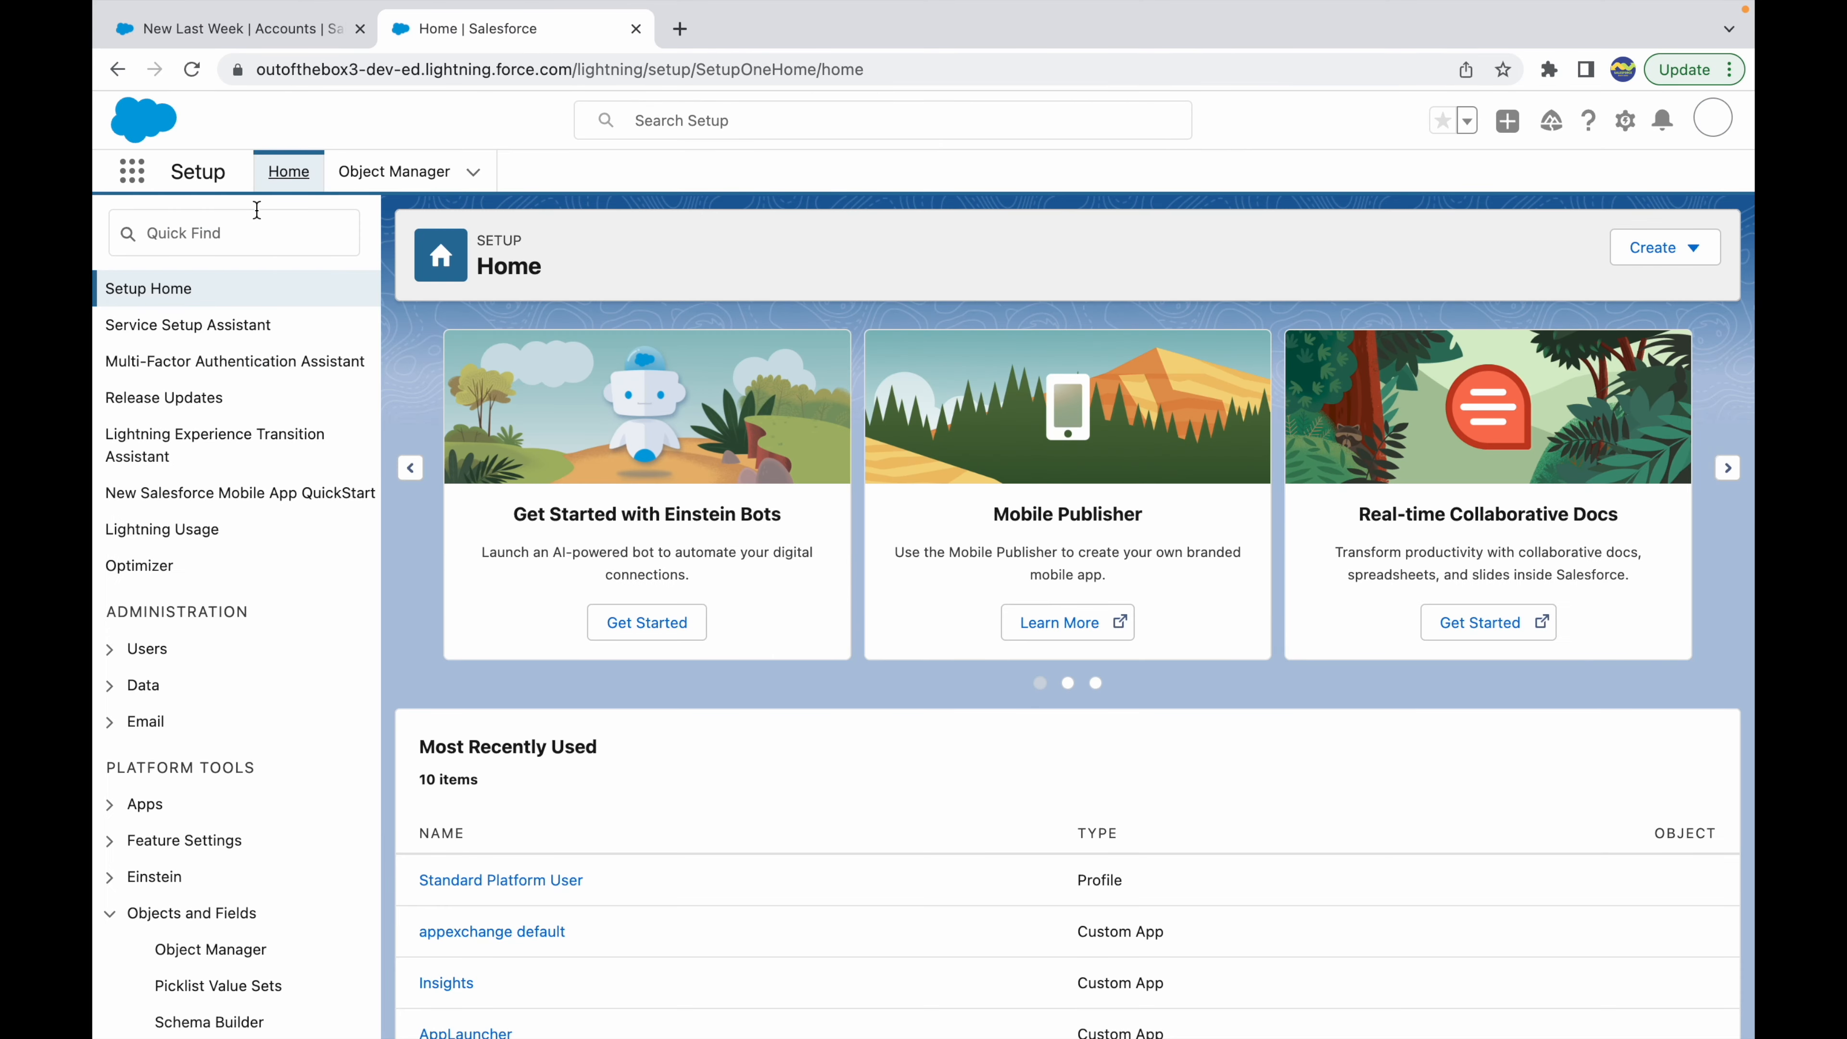
Step: Search 'profile' in Quick Find and go to the Profiles setup page
{"action": "type", "text": "profile"}
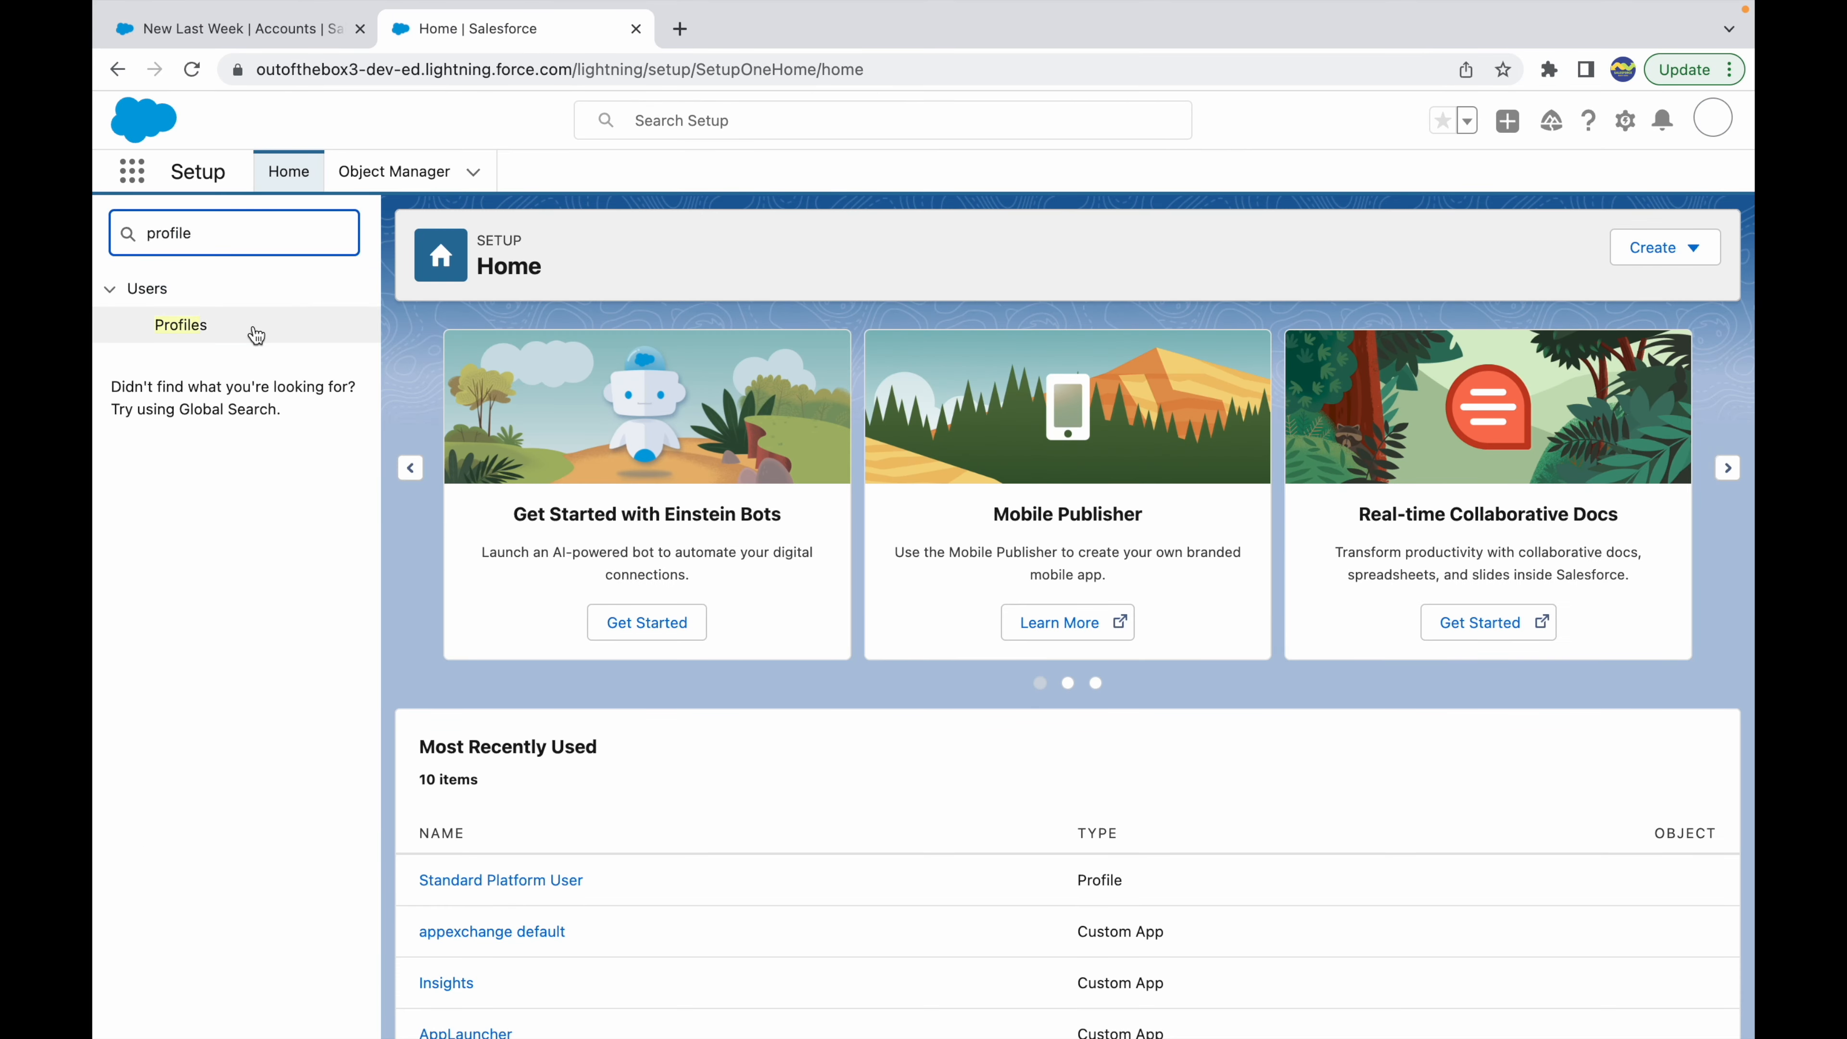
{"action": "left_click", "coordinate": [180, 326]}
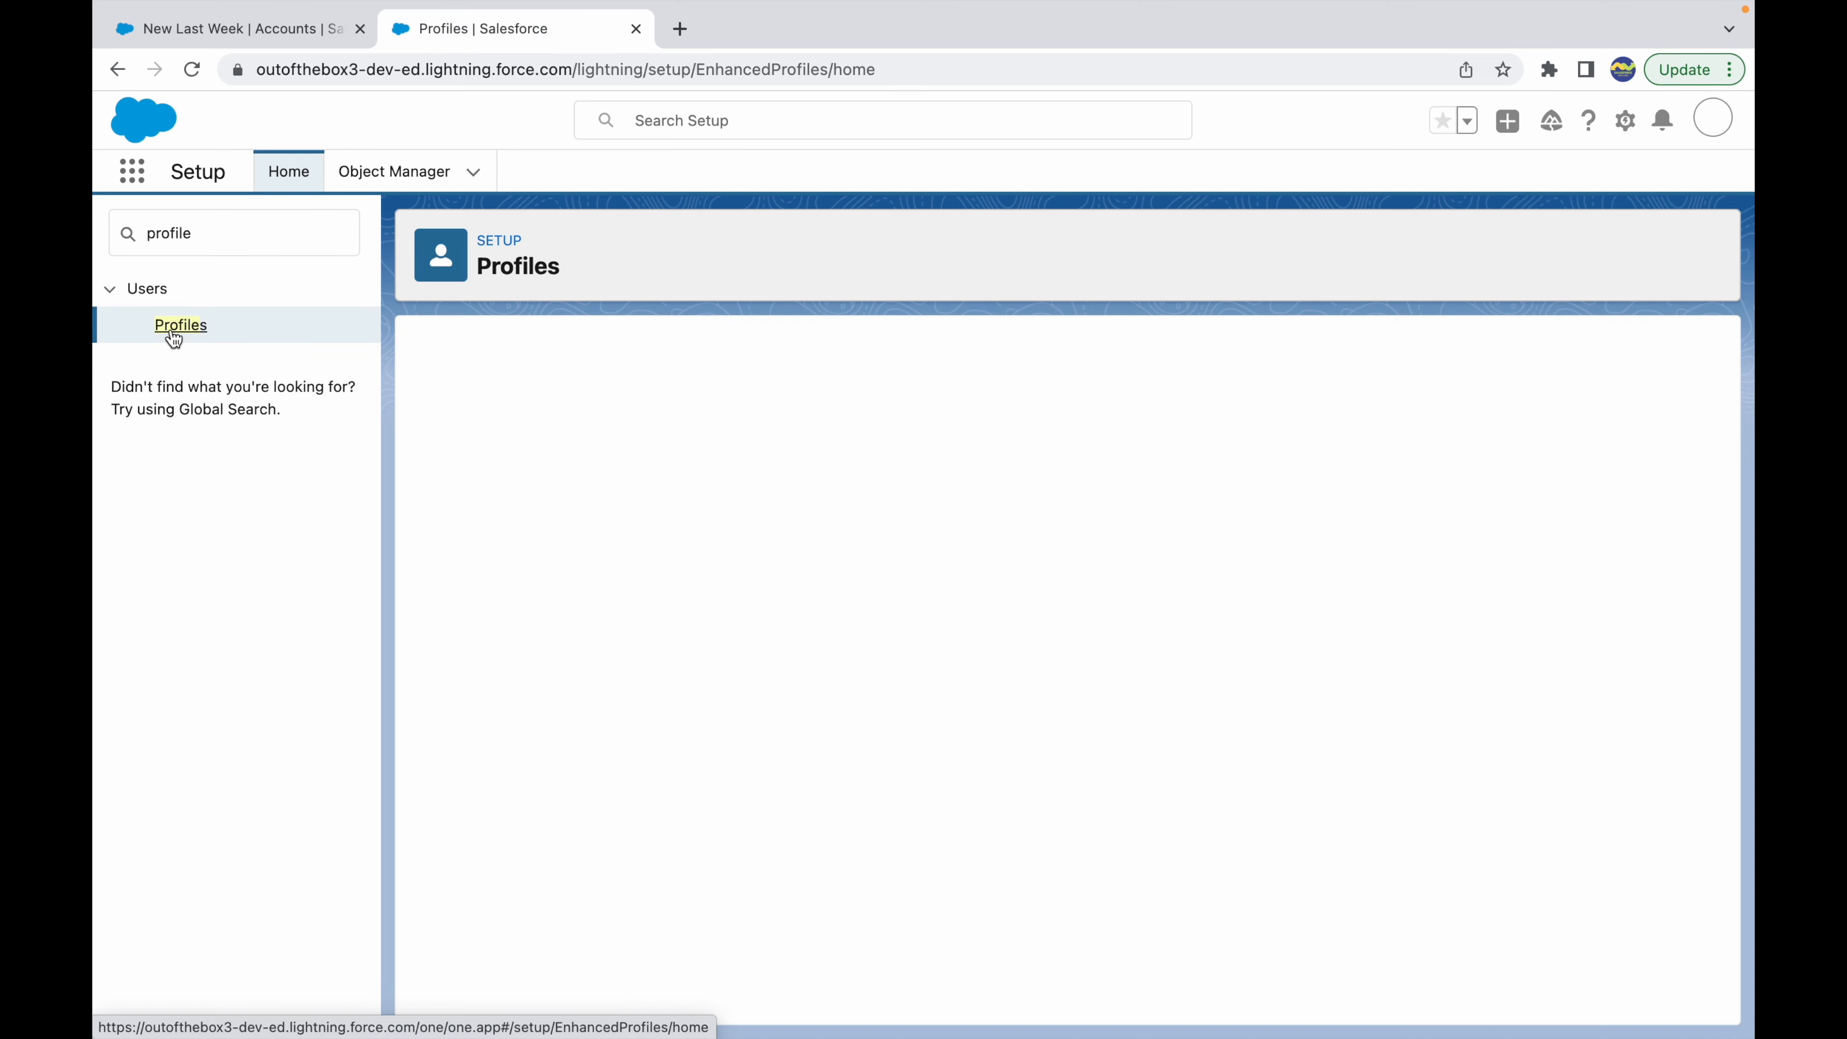
{"action": "left_click", "coordinate": [180, 325]}
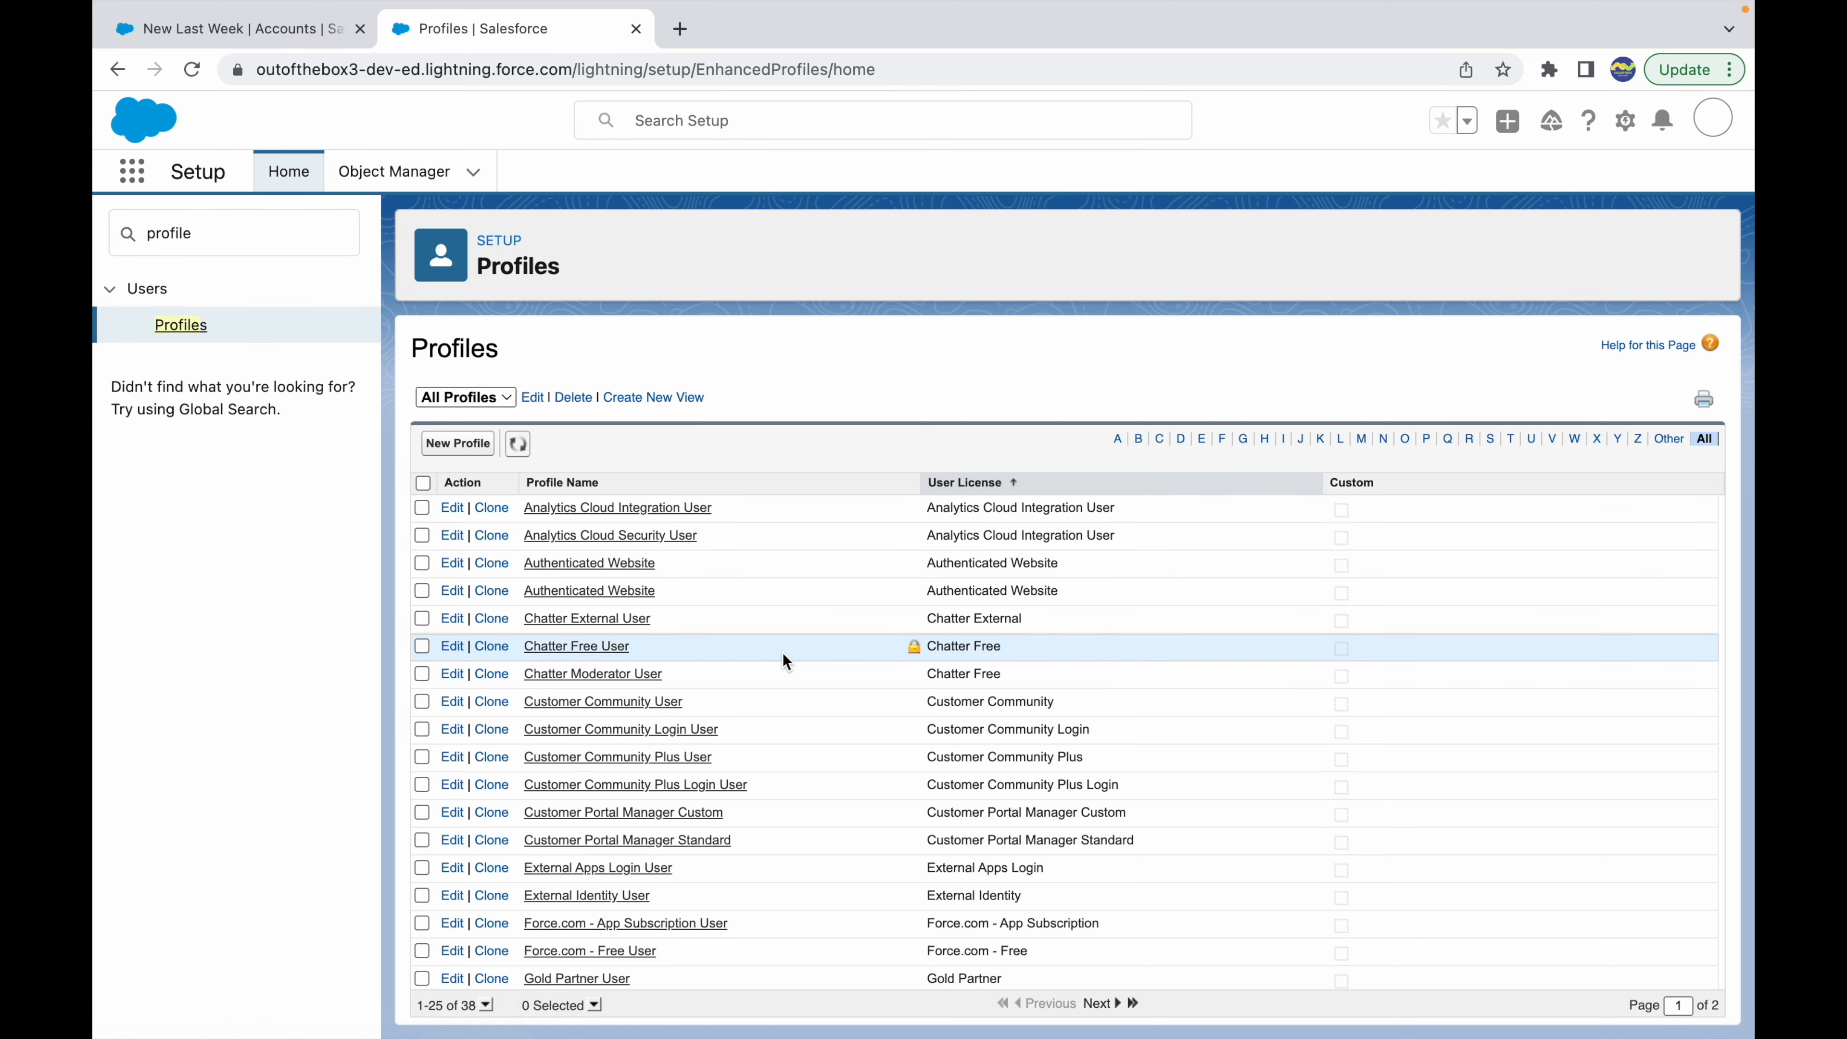
{"action": "mouse_move", "coordinate": [737, 721]}
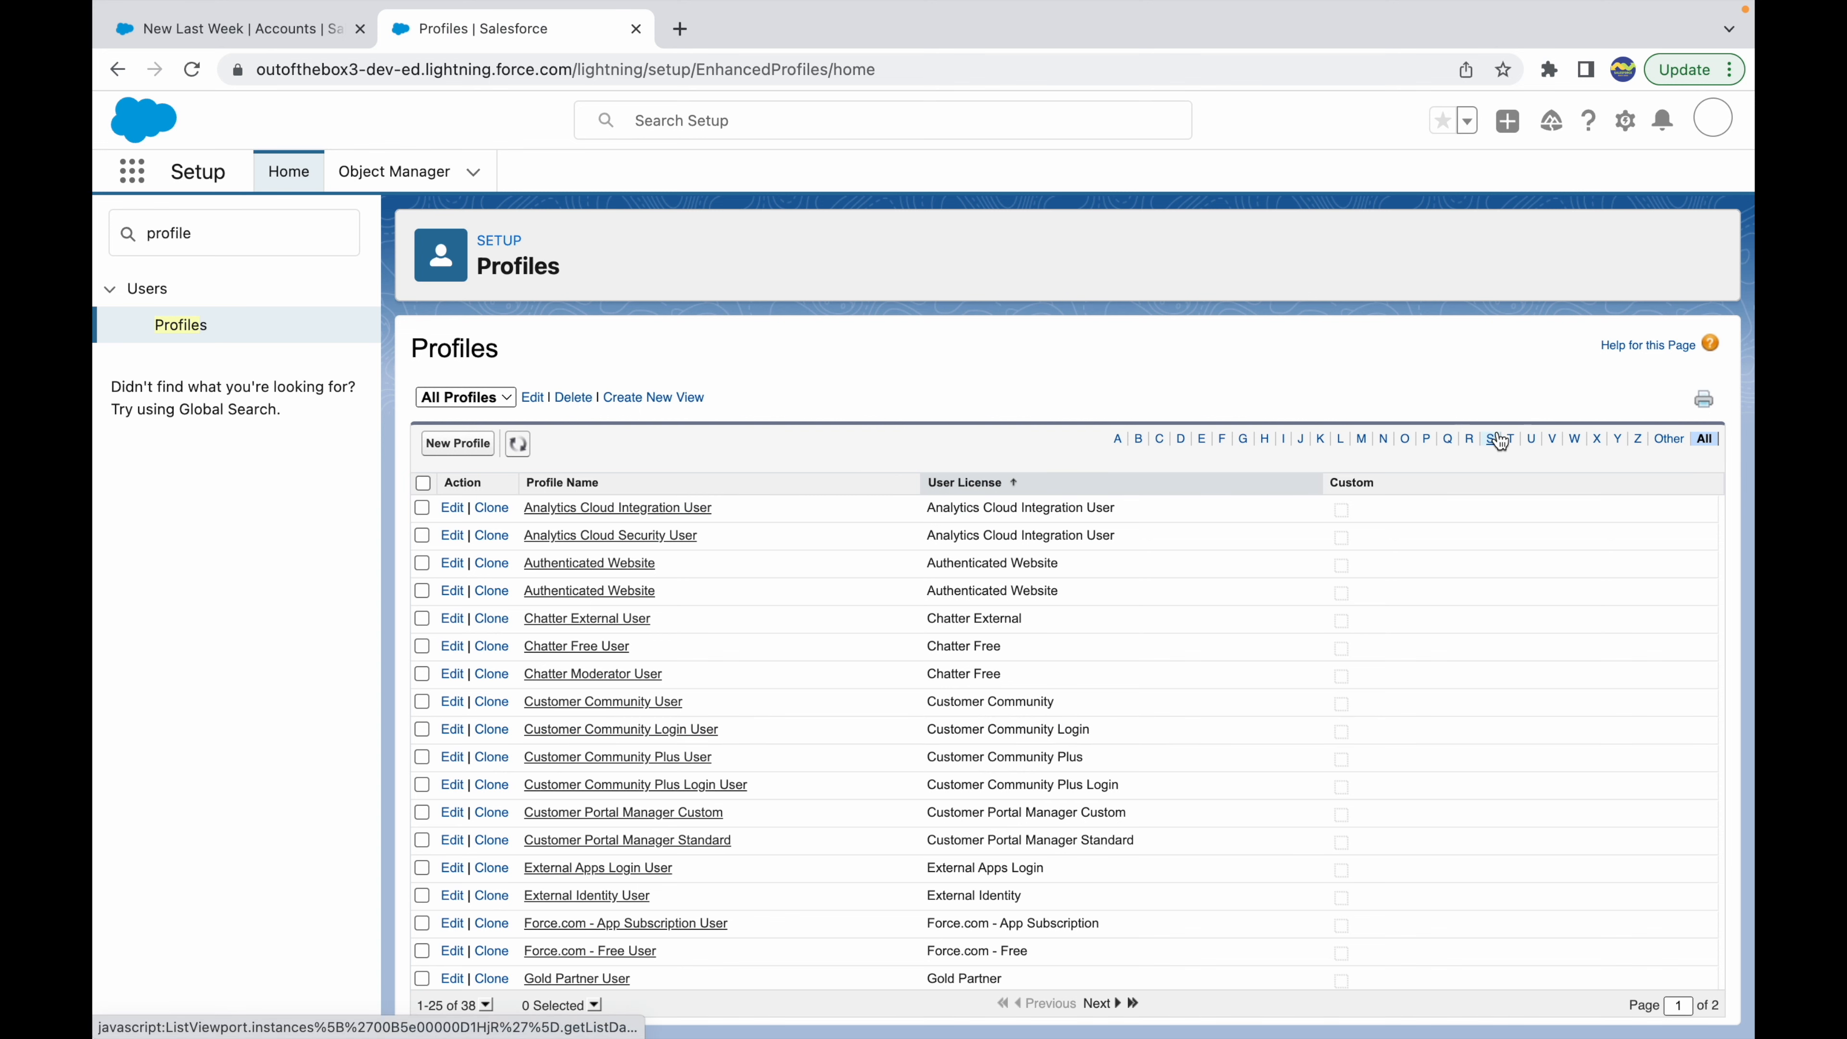
Step: Filter profiles to letter S and open the Standard Platform User profile
{"action": "left_click", "coordinate": [1499, 438]}
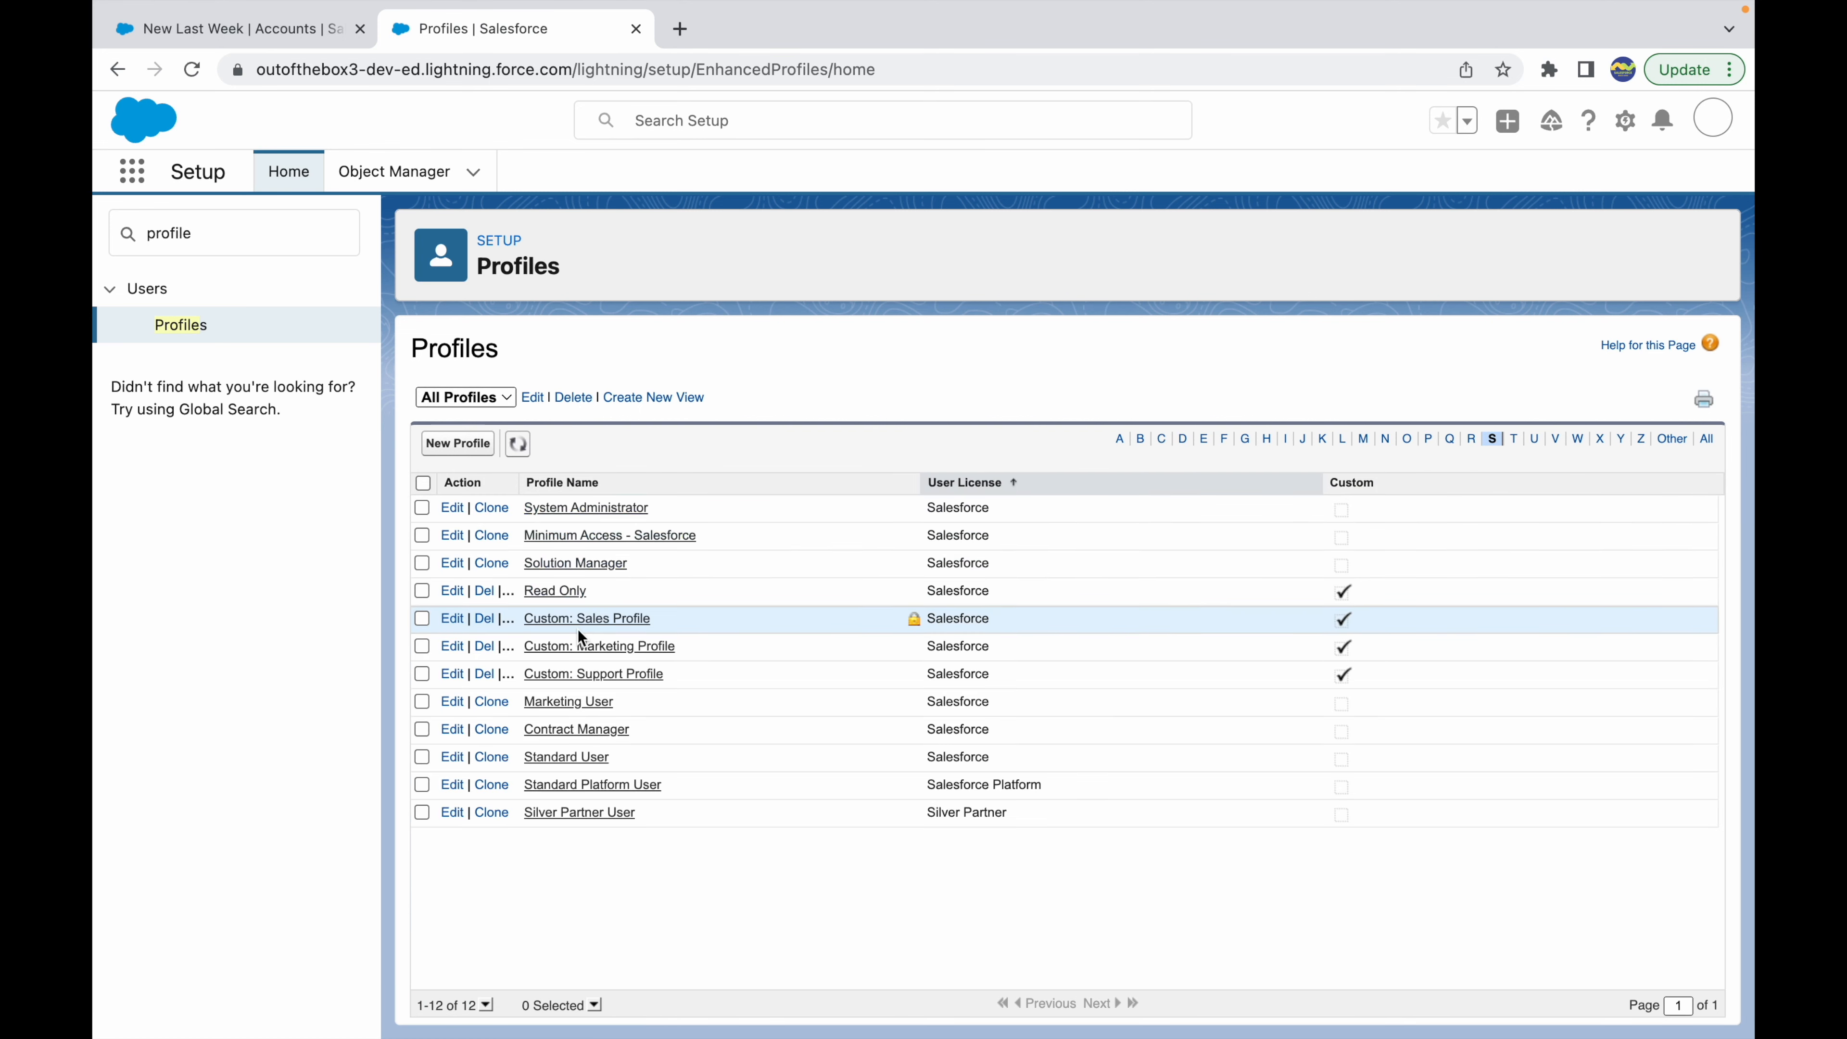
{"action": "left_click", "coordinate": [587, 618]}
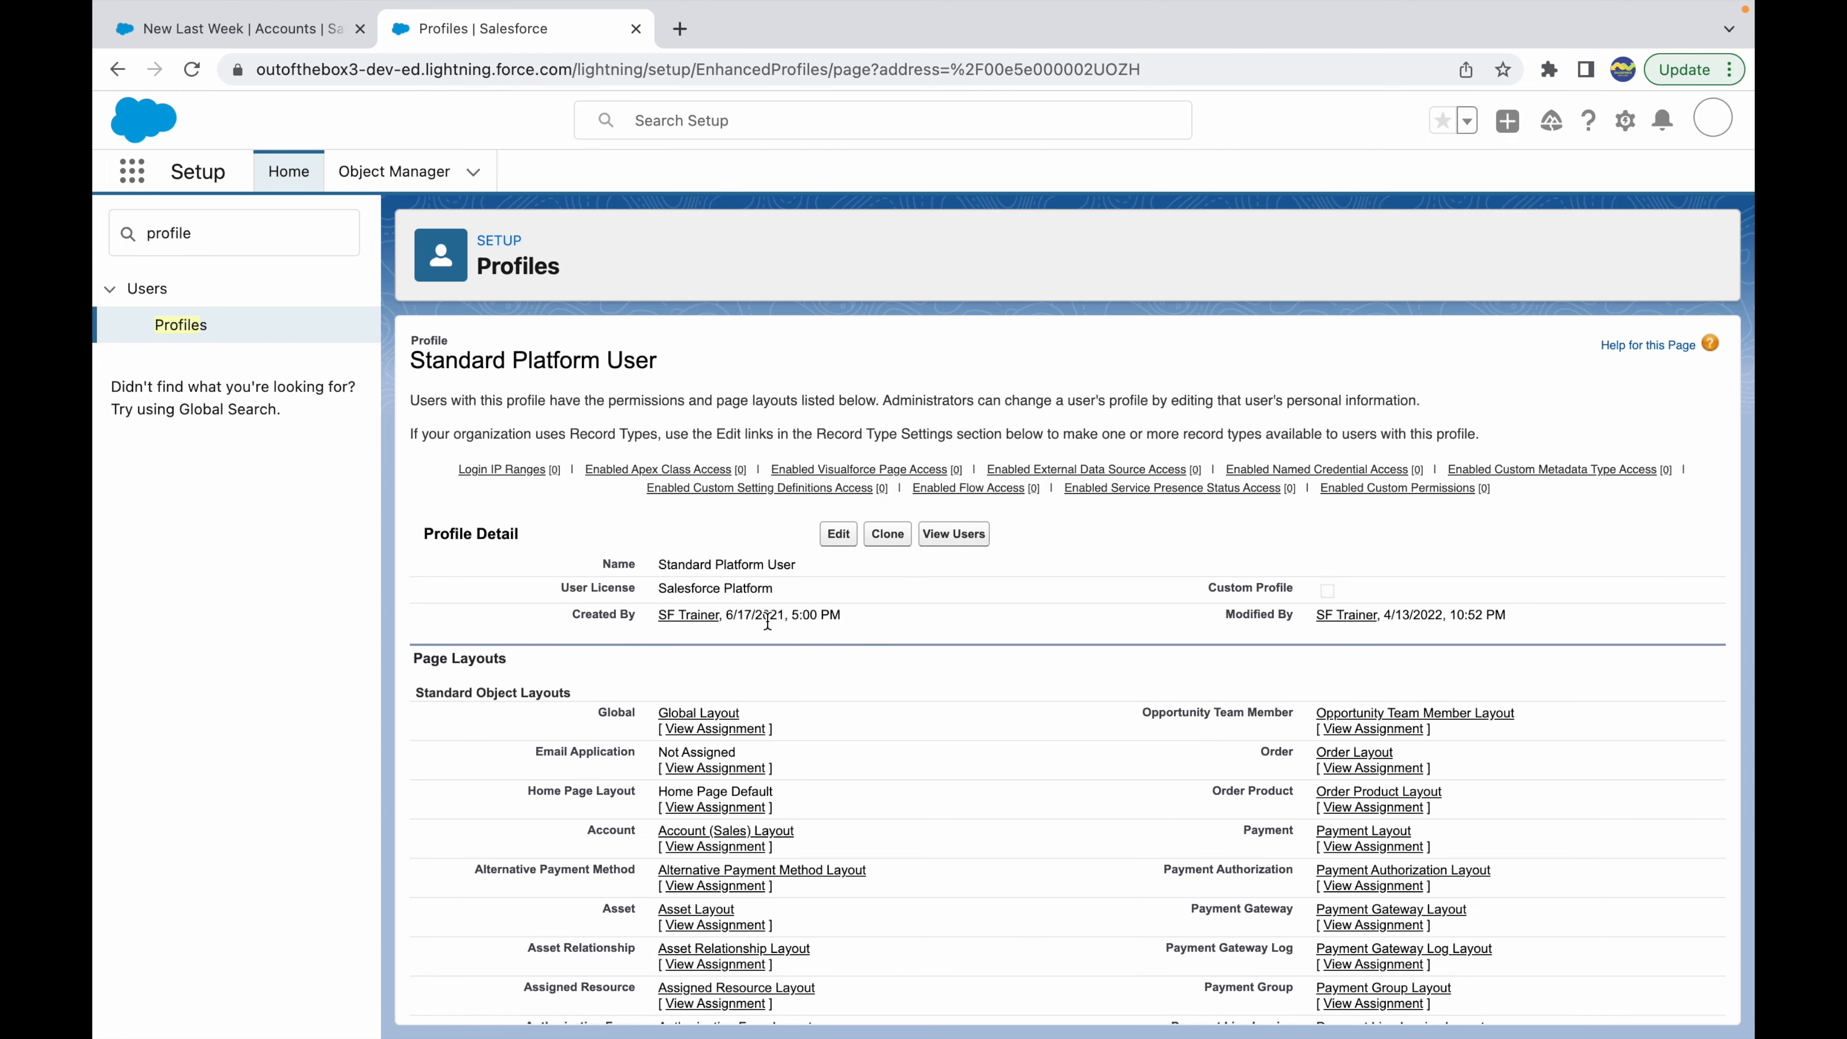
Step: Scroll to the profile's Session Settings and Password Policies, showing the 2-hour session timeout
{"action": "scroll", "scroll_direction": "down", "scroll_amount": 3}
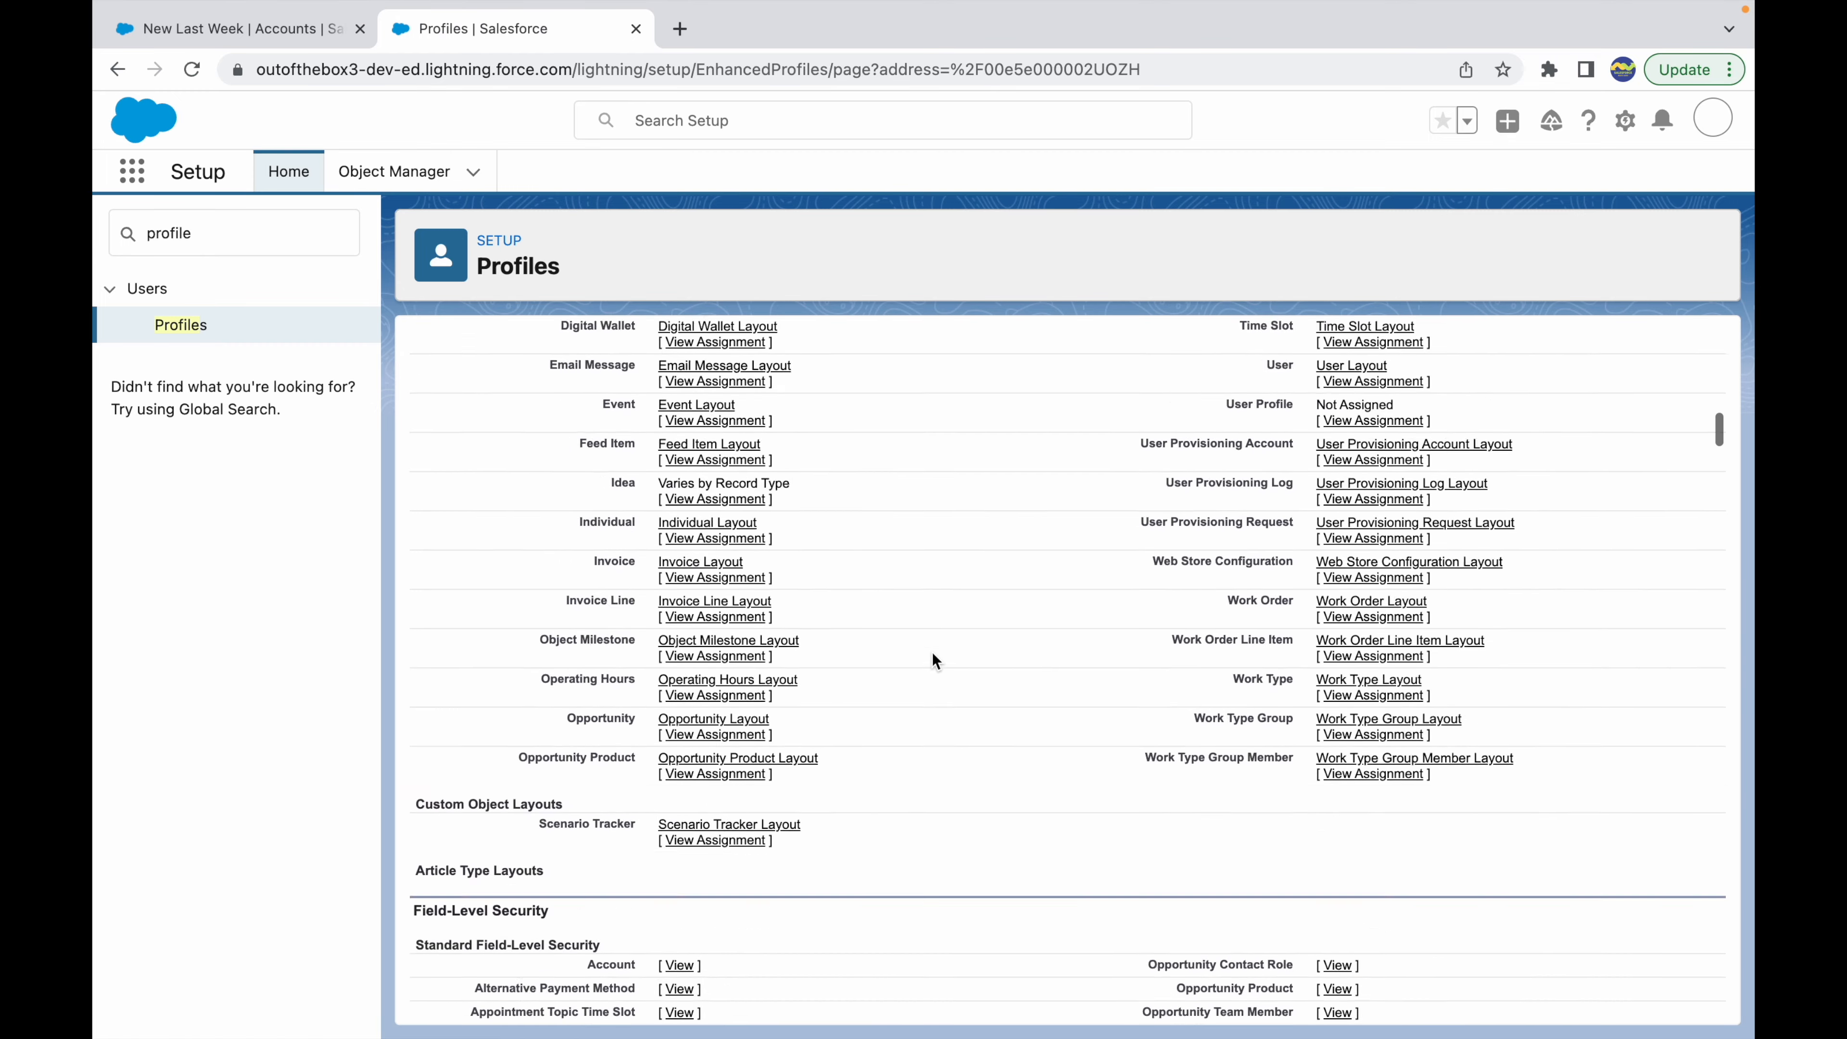
{"action": "scroll", "scroll_direction": "down", "scroll_amount": 3}
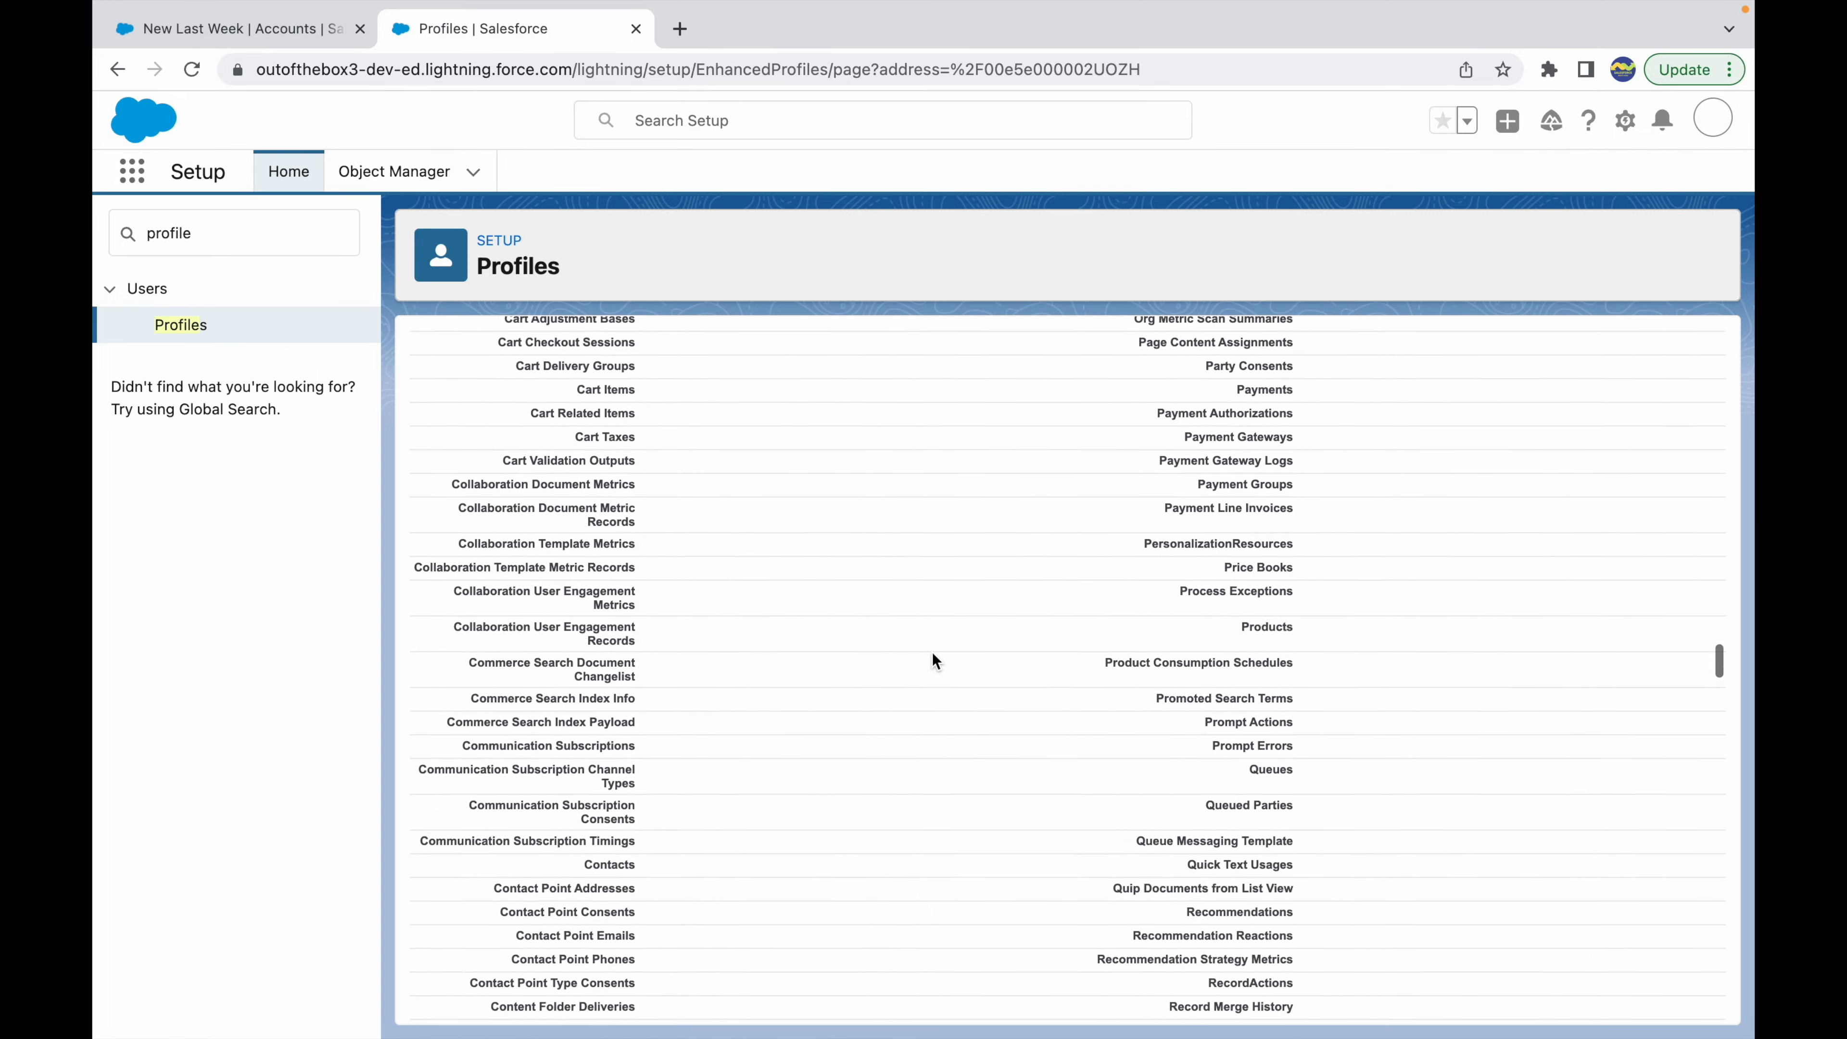
{"action": "scroll", "scroll_direction": "down", "scroll_amount": 3}
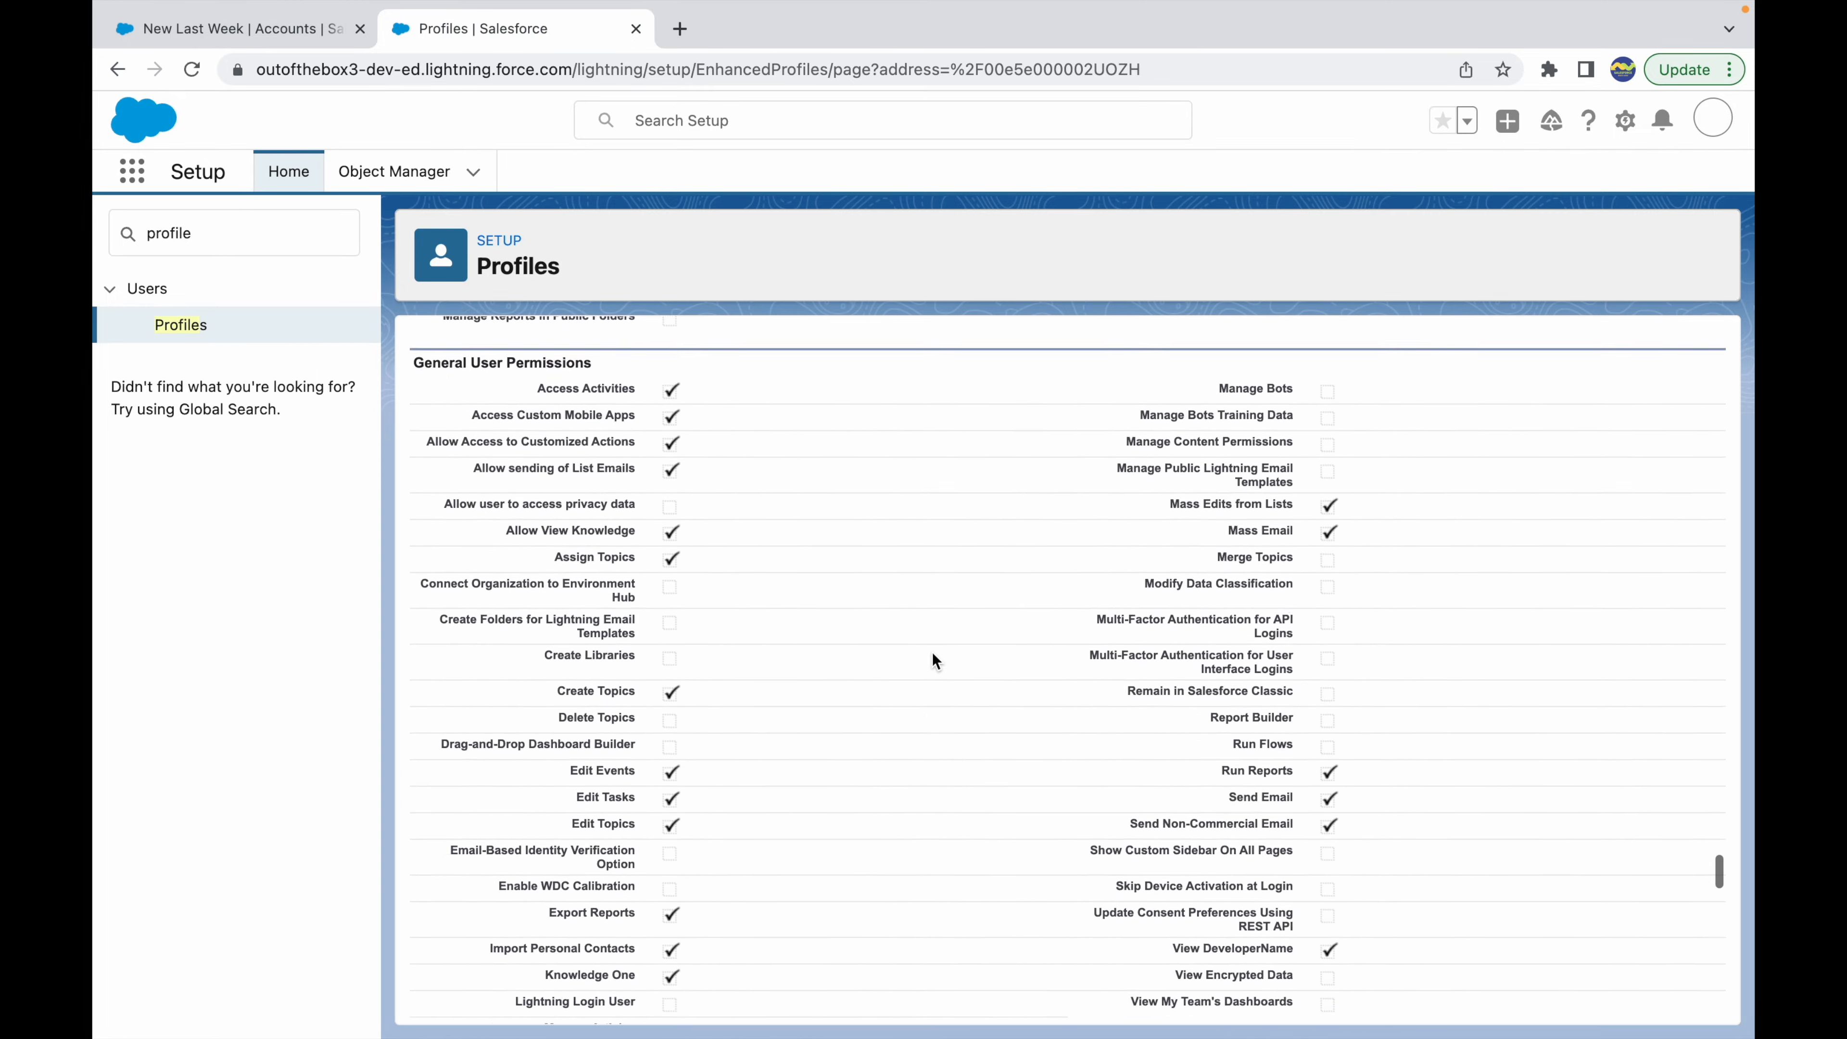
{"action": "scroll", "scroll_direction": "down", "scroll_amount": 3}
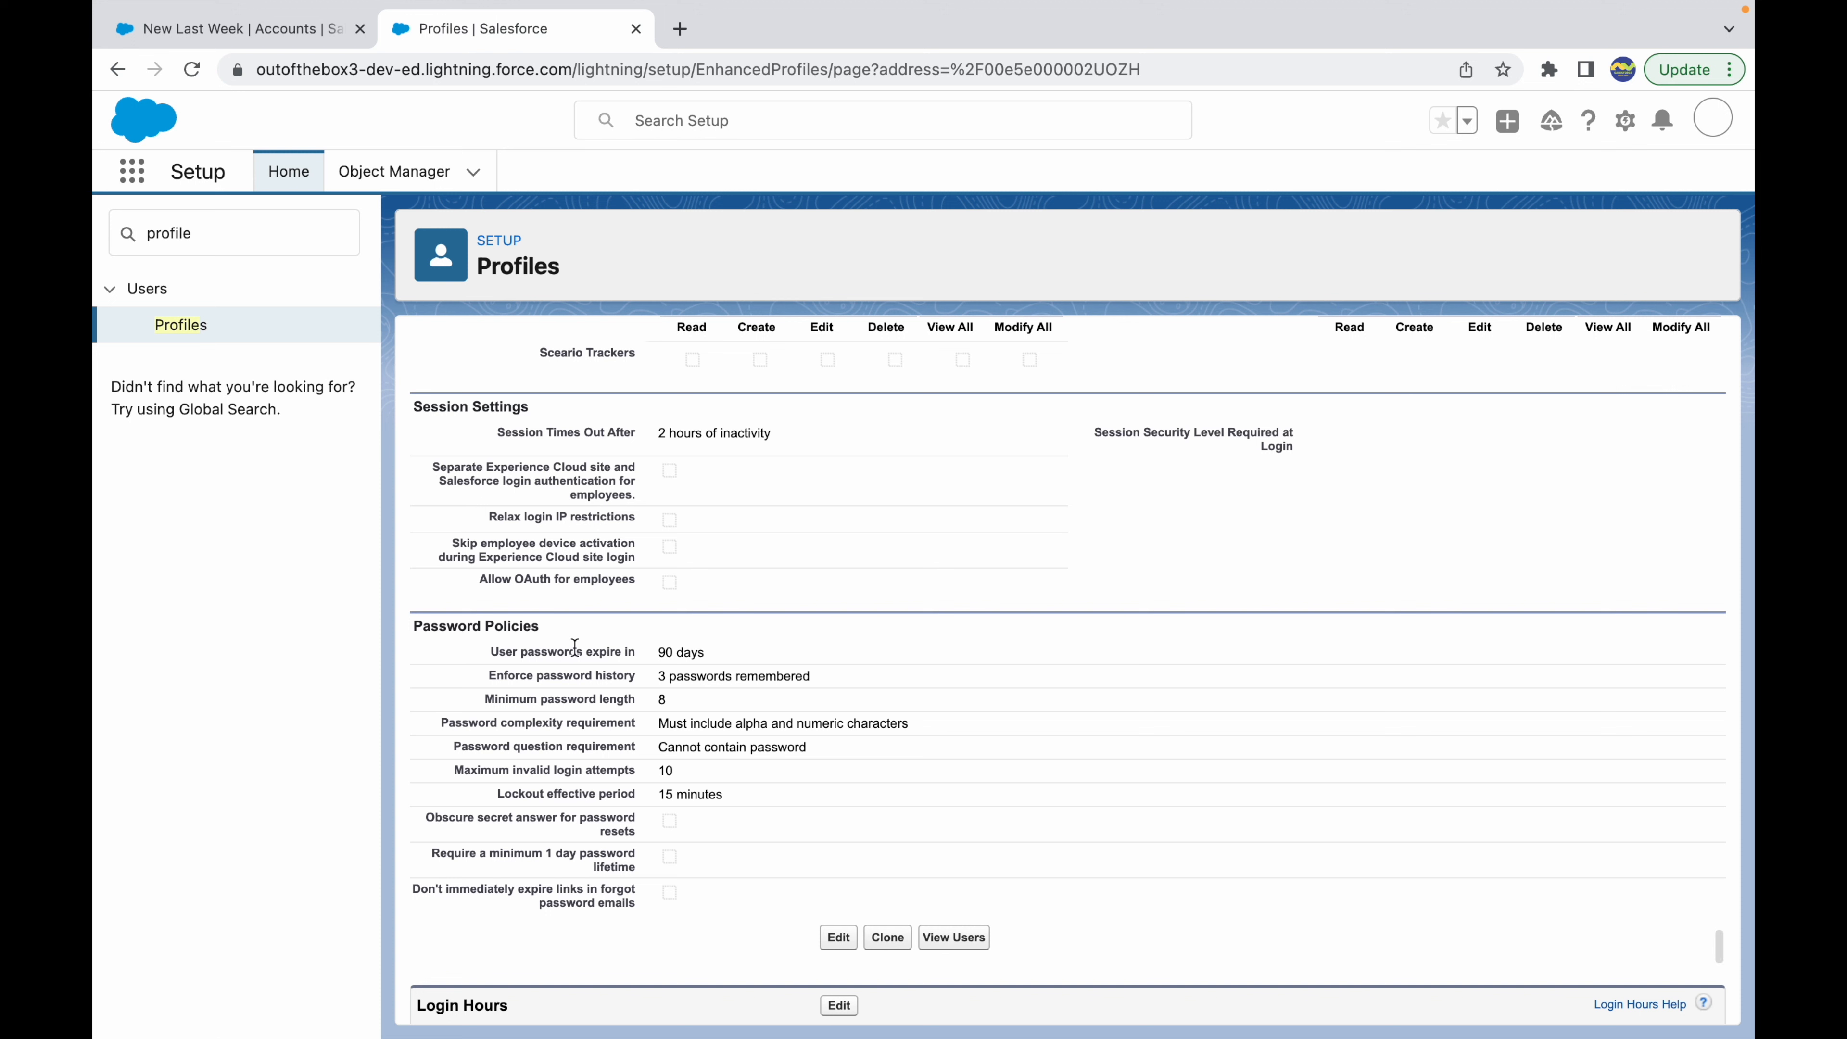
{"action": "double_click", "coordinate": [469, 406]}
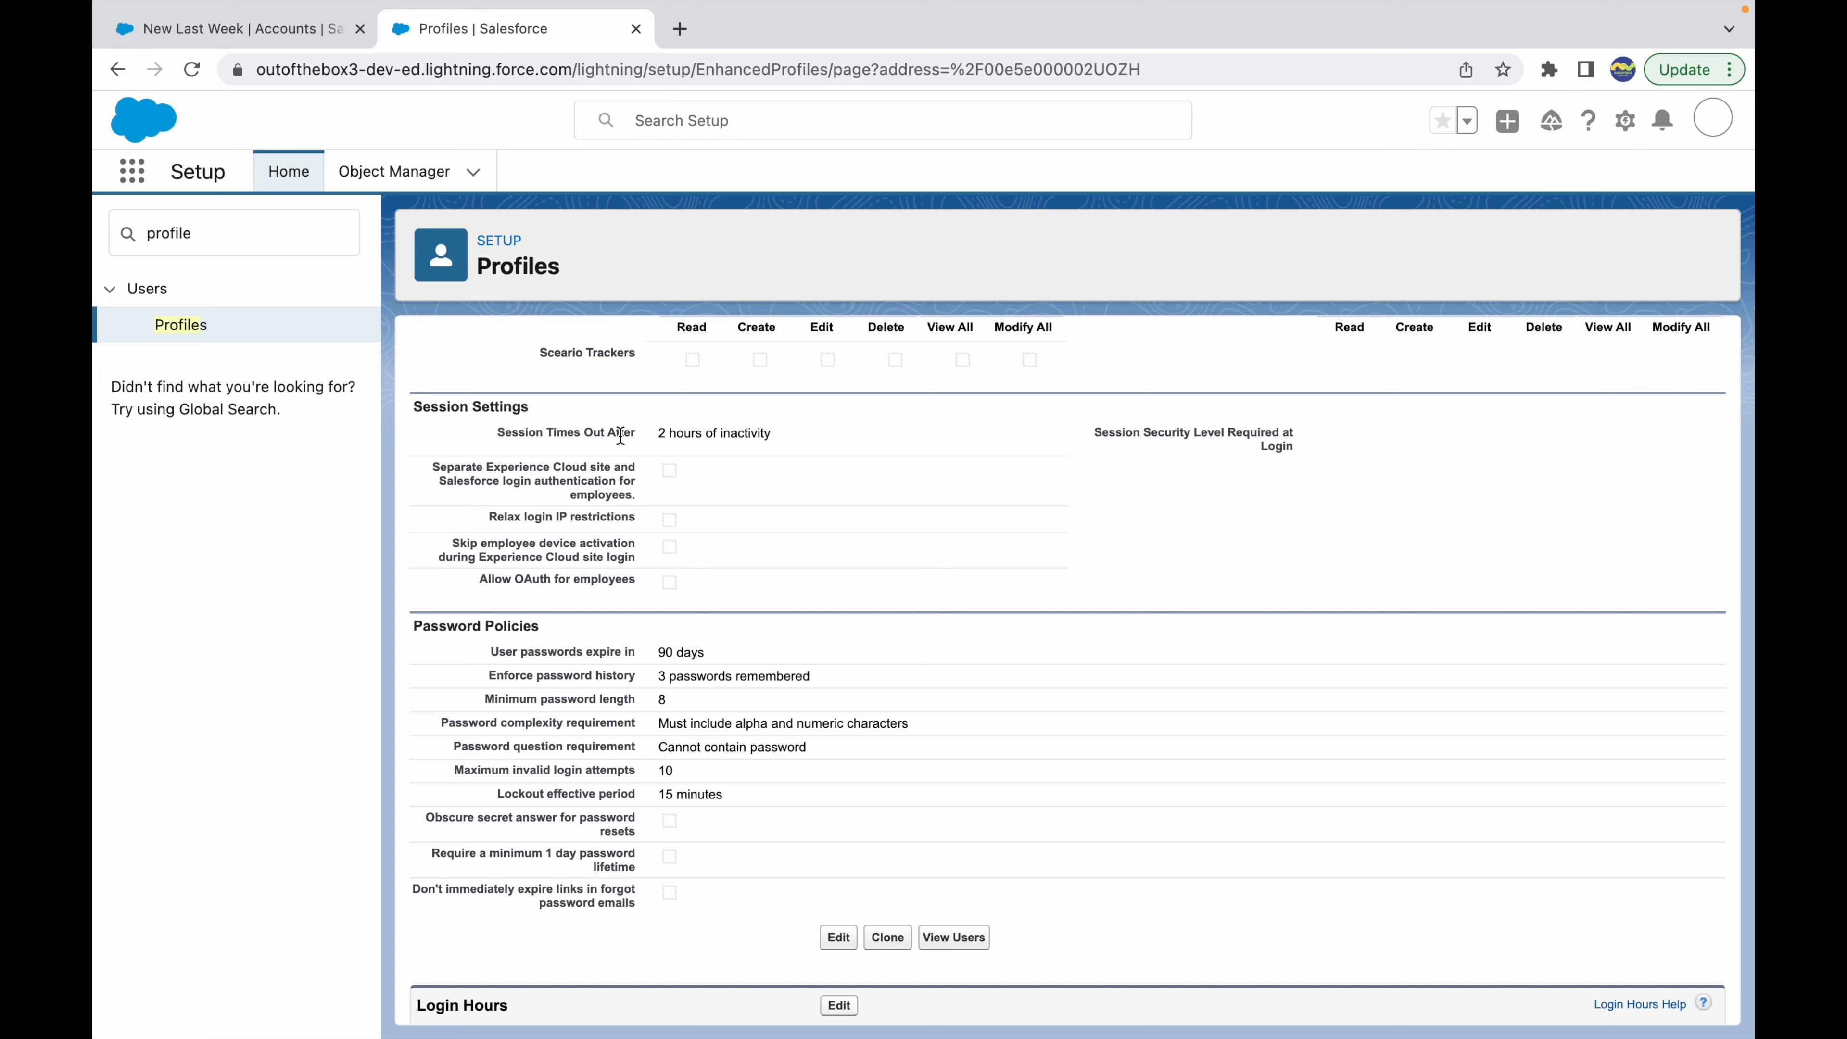
{"action": "mouse_move", "coordinate": [655, 502]}
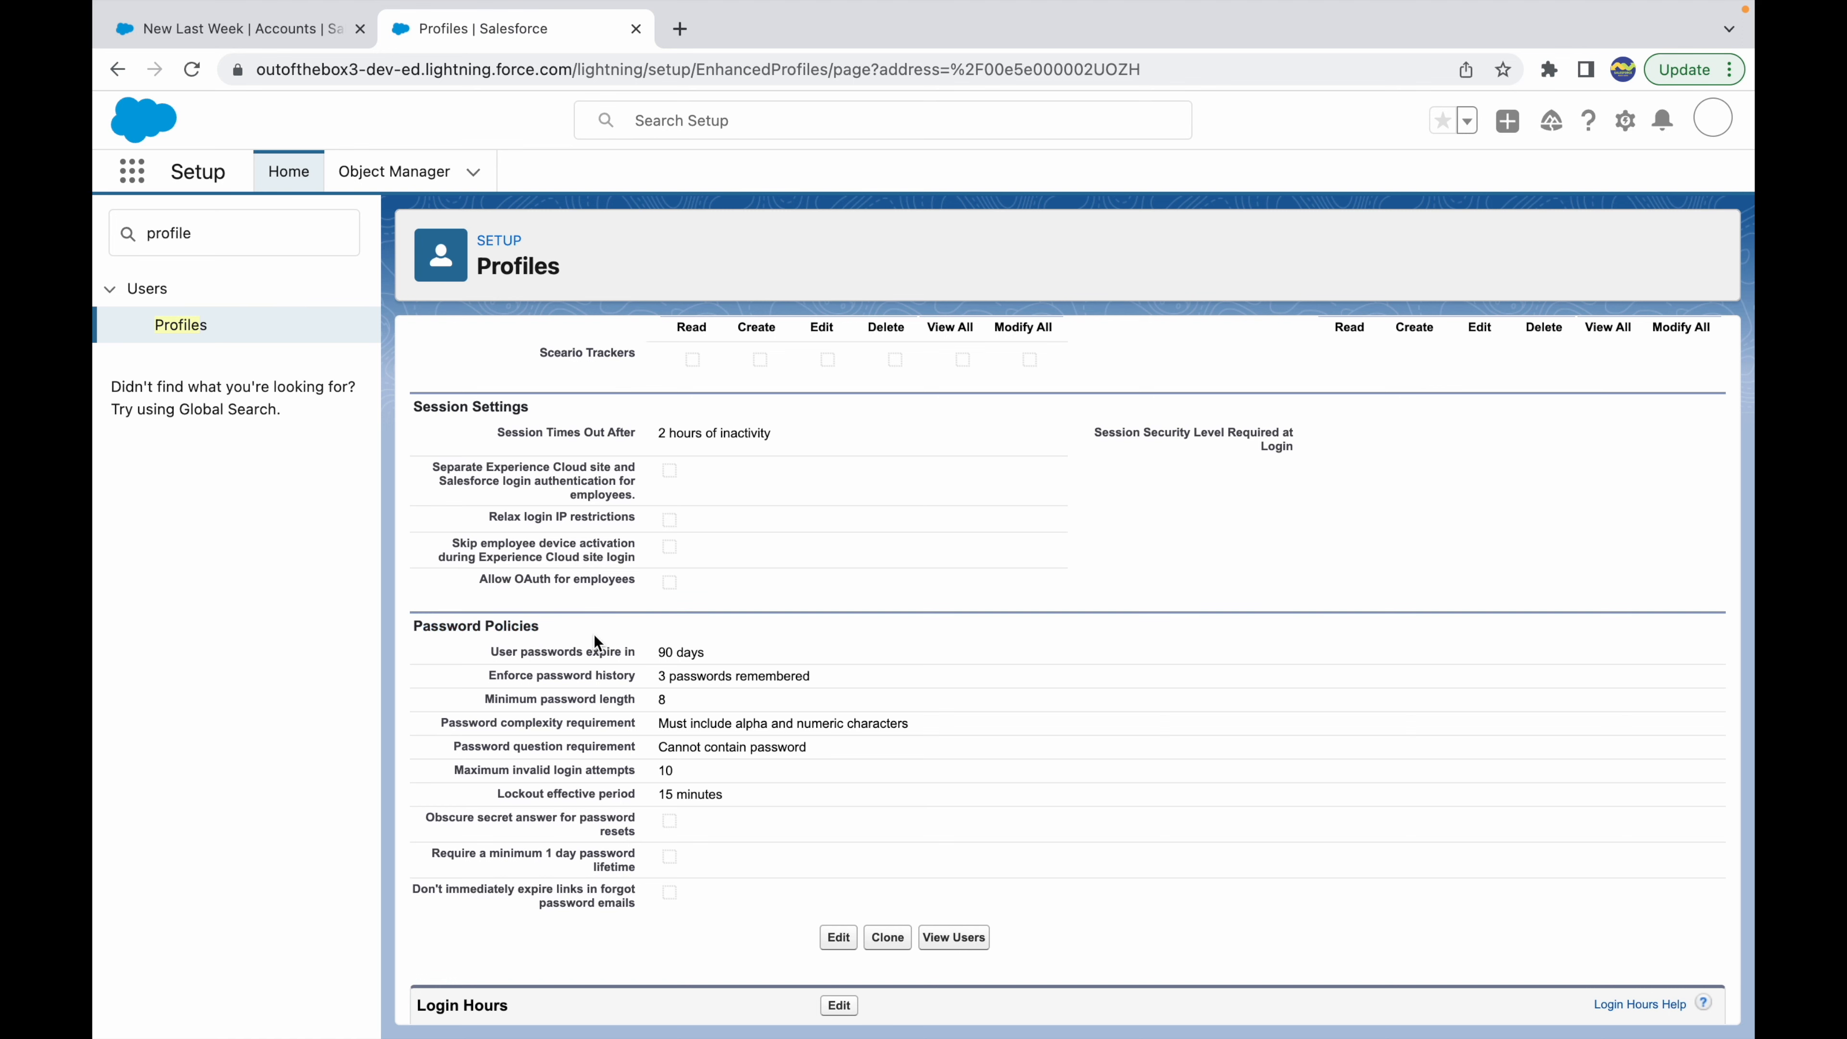
{"action": "mouse_move", "coordinate": [838, 937]}
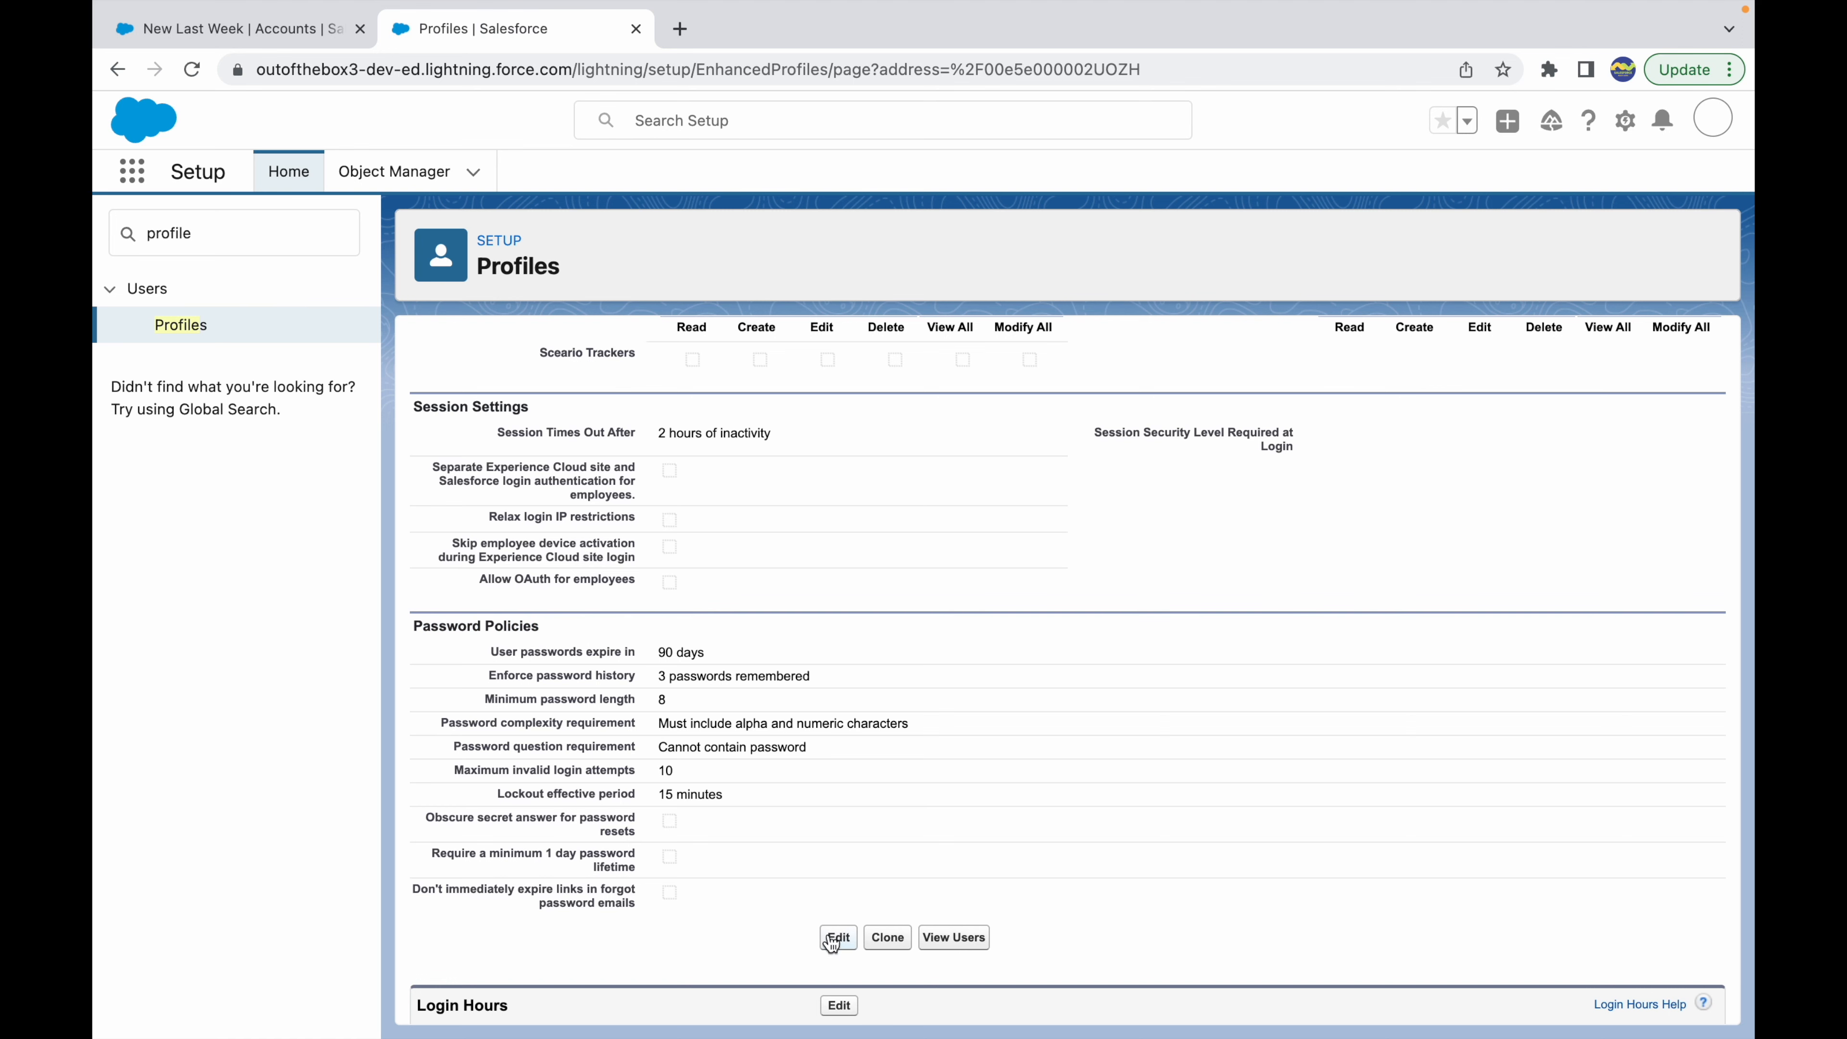
Step: Edit the Standard Platform User profile and review the 90-day password expiry choices
{"action": "left_click", "coordinate": [838, 938]}
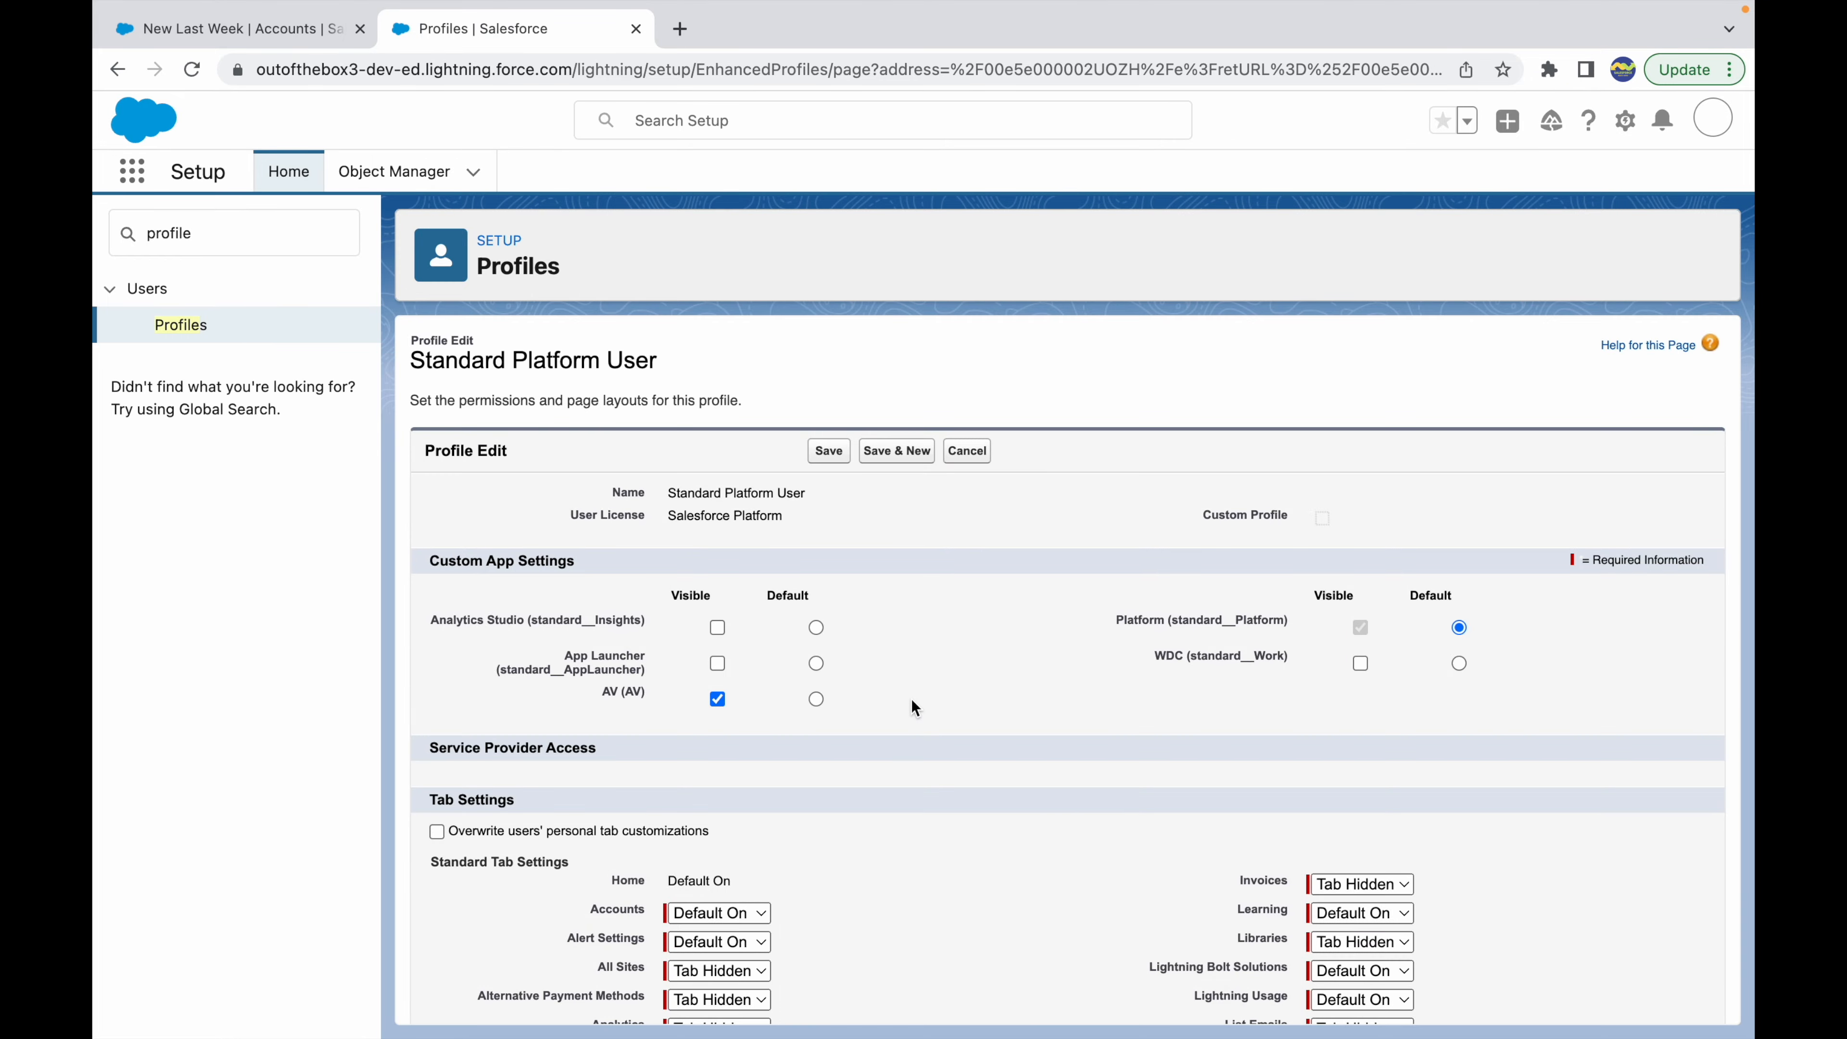
{"action": "scroll", "scroll_direction": "down", "scroll_amount": 3}
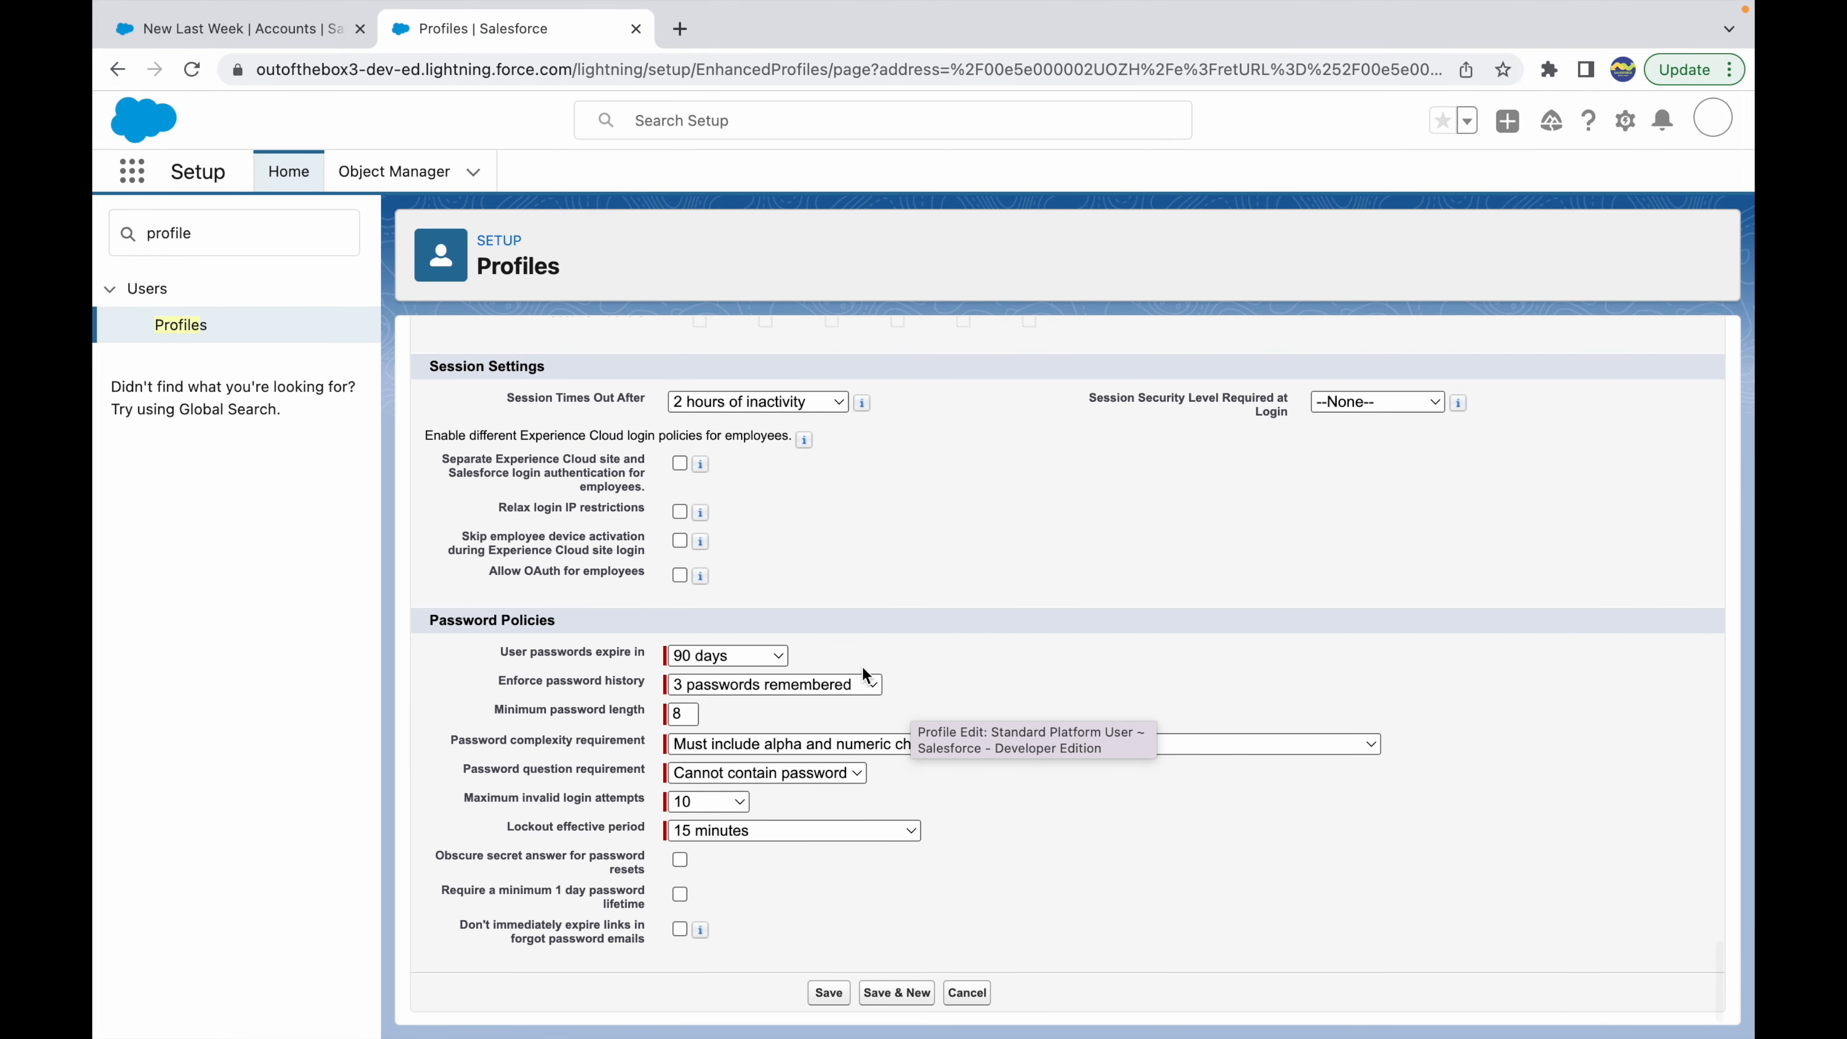
{"action": "mouse_move", "coordinate": [694, 656]}
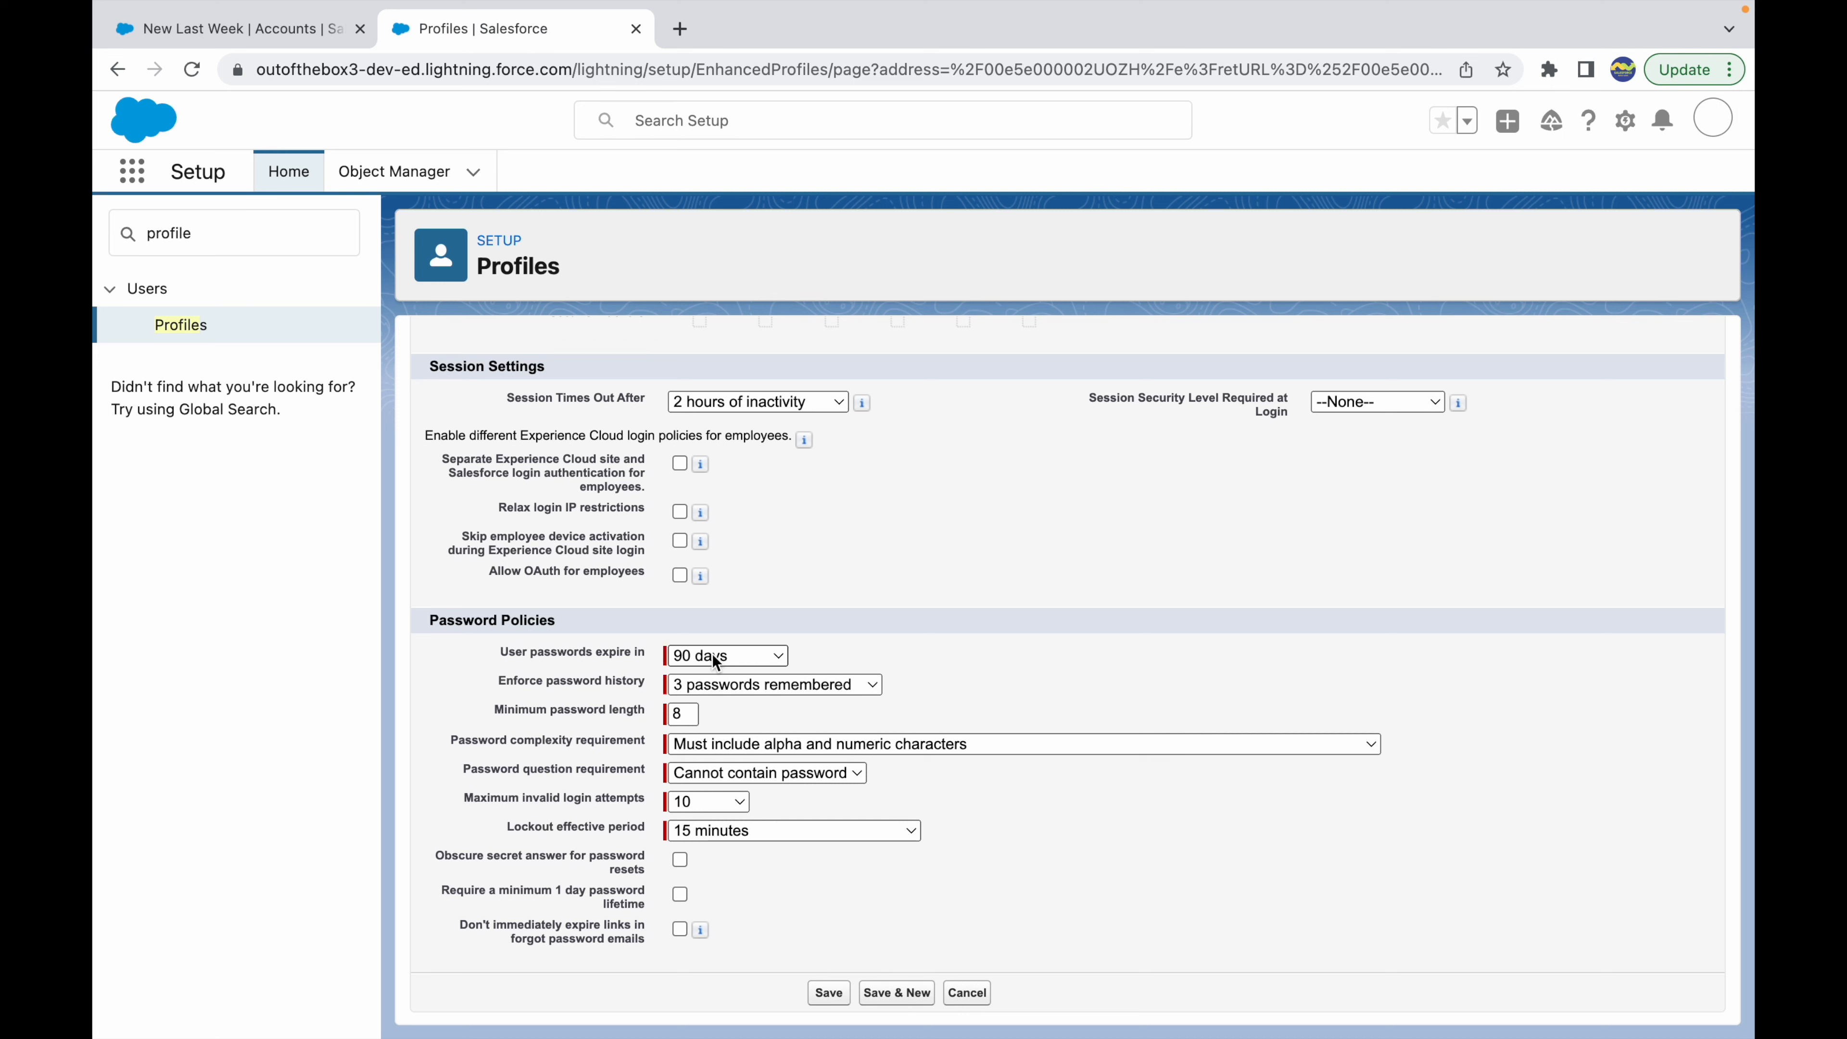
{"action": "left_click", "coordinate": [728, 655]}
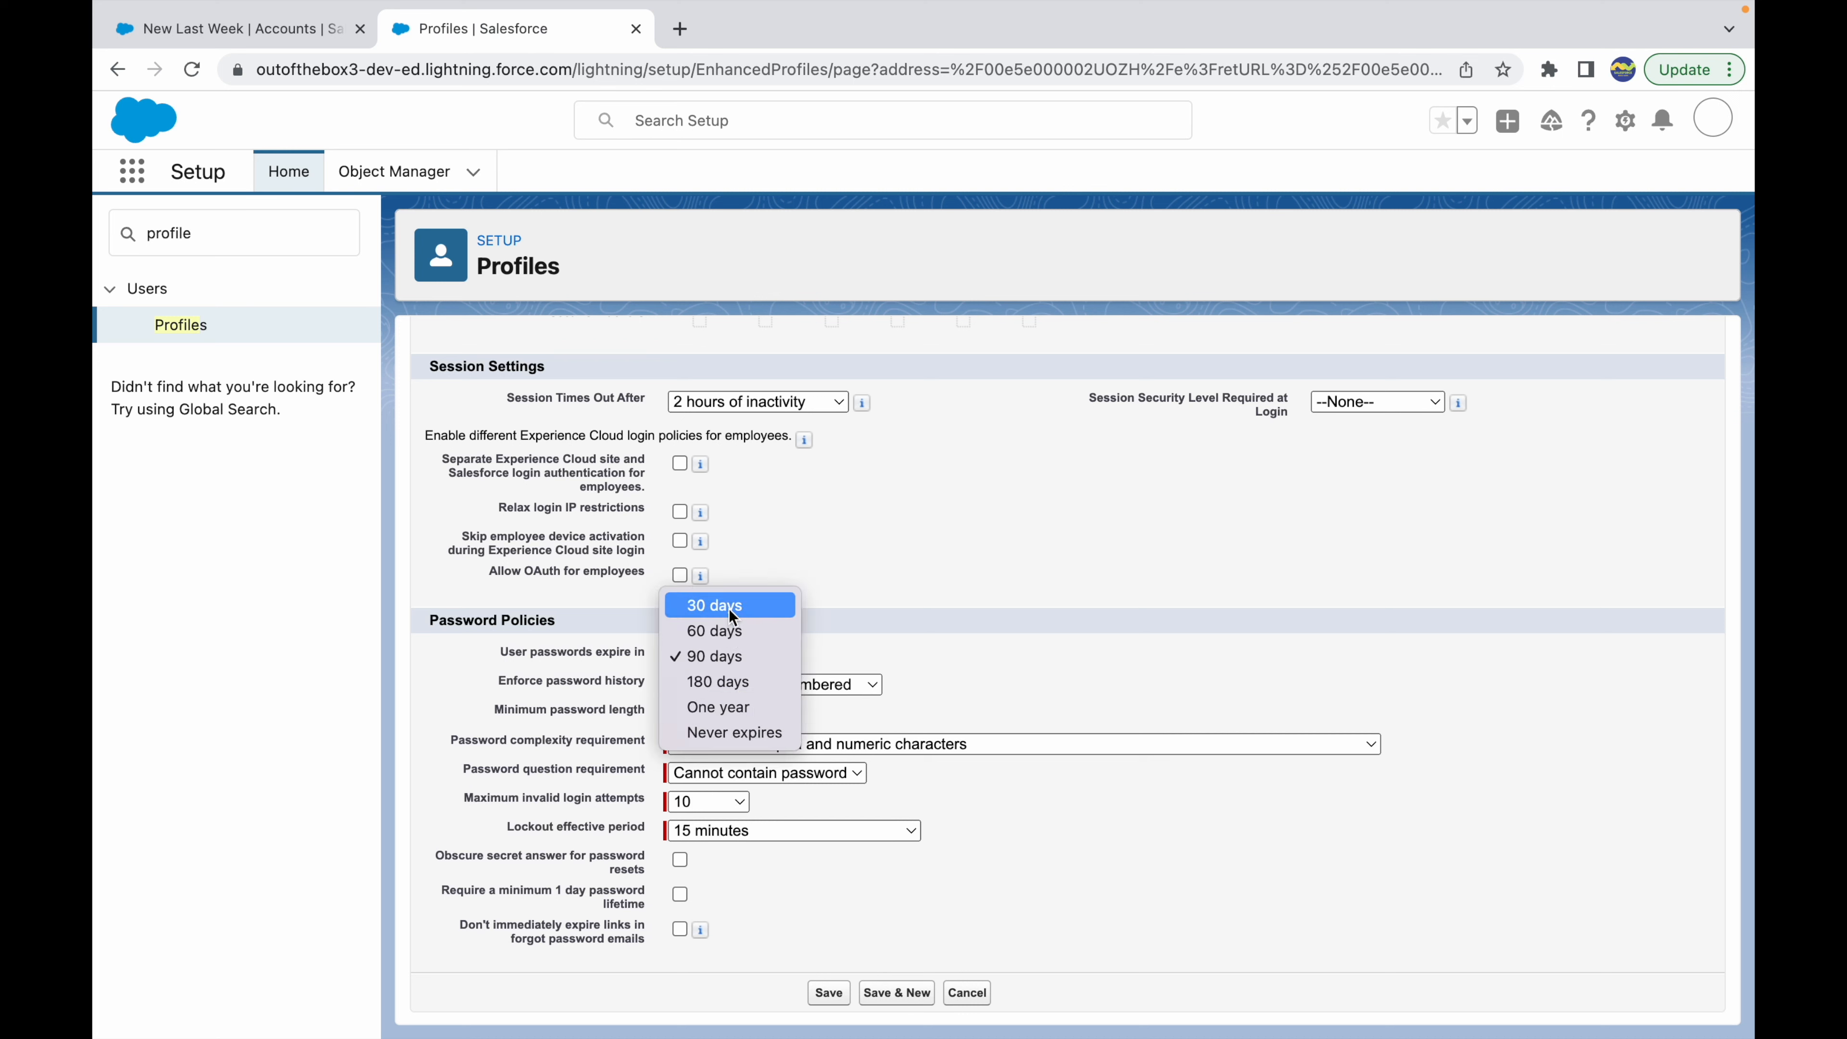
{"action": "mouse_move", "coordinate": [728, 707]}
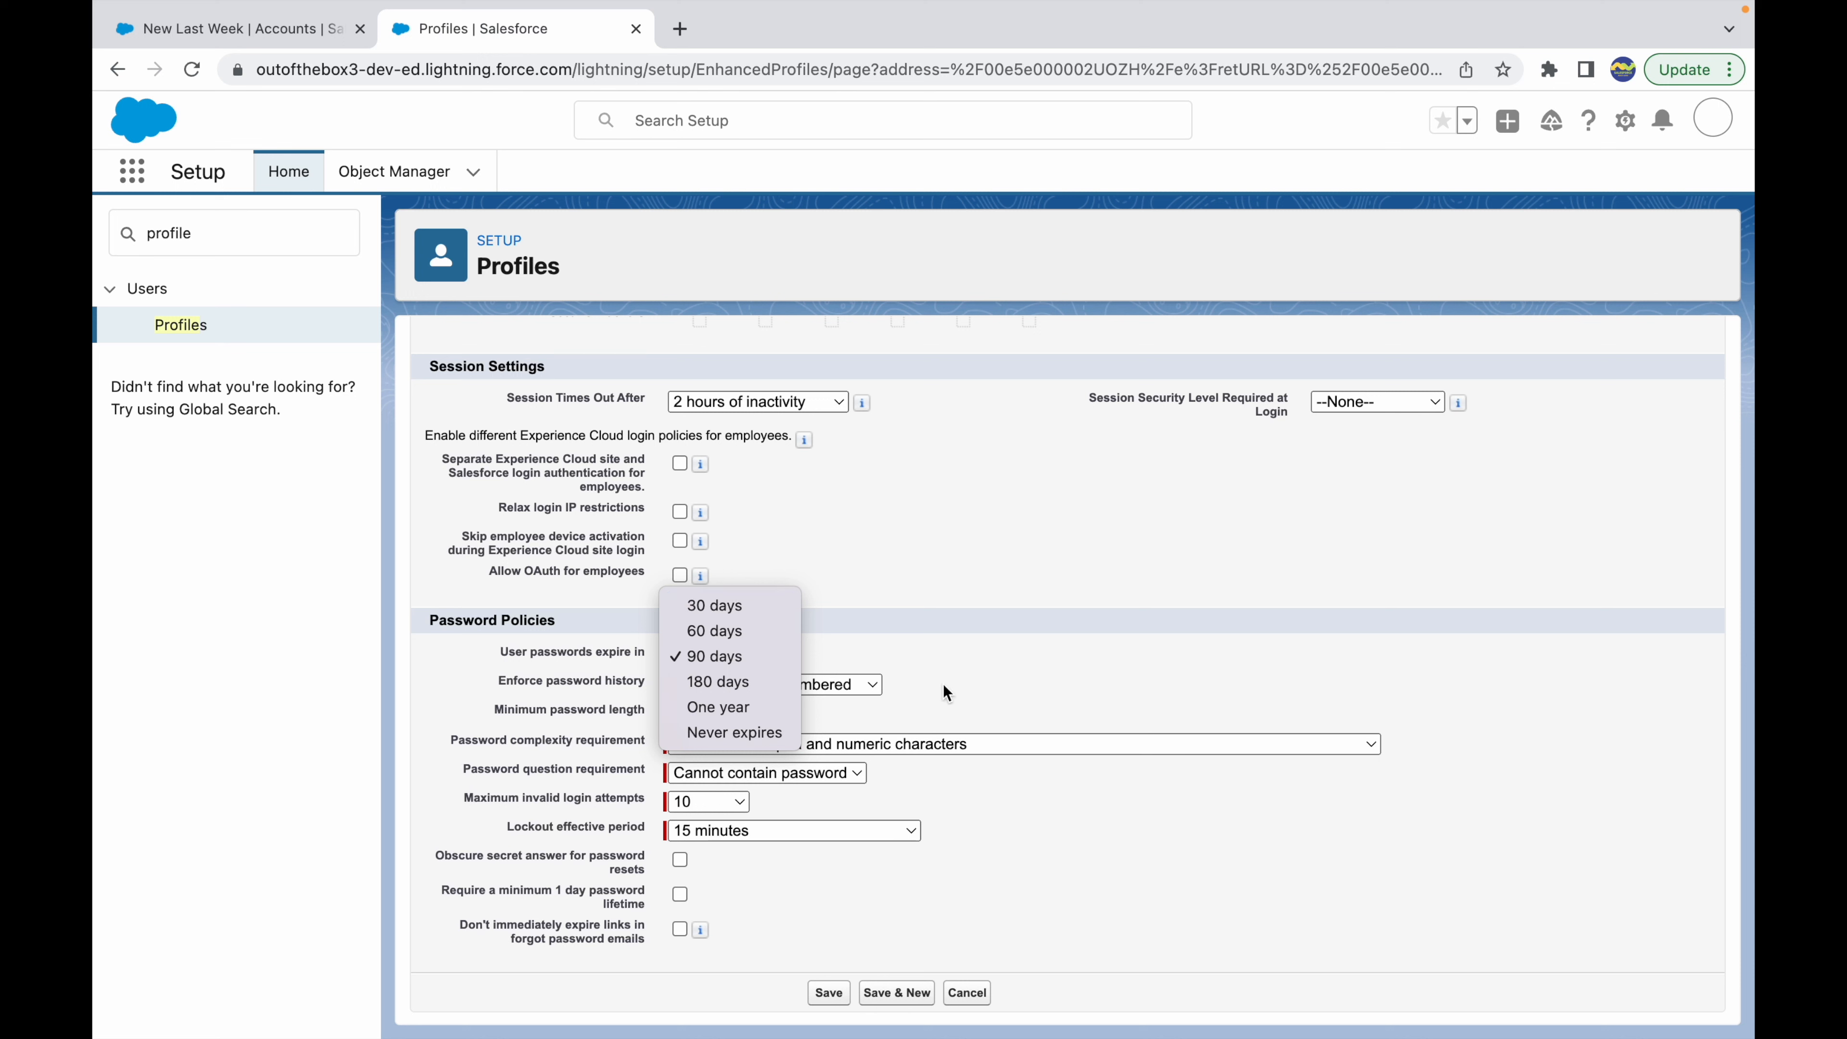
{"action": "mouse_move", "coordinate": [730, 705]}
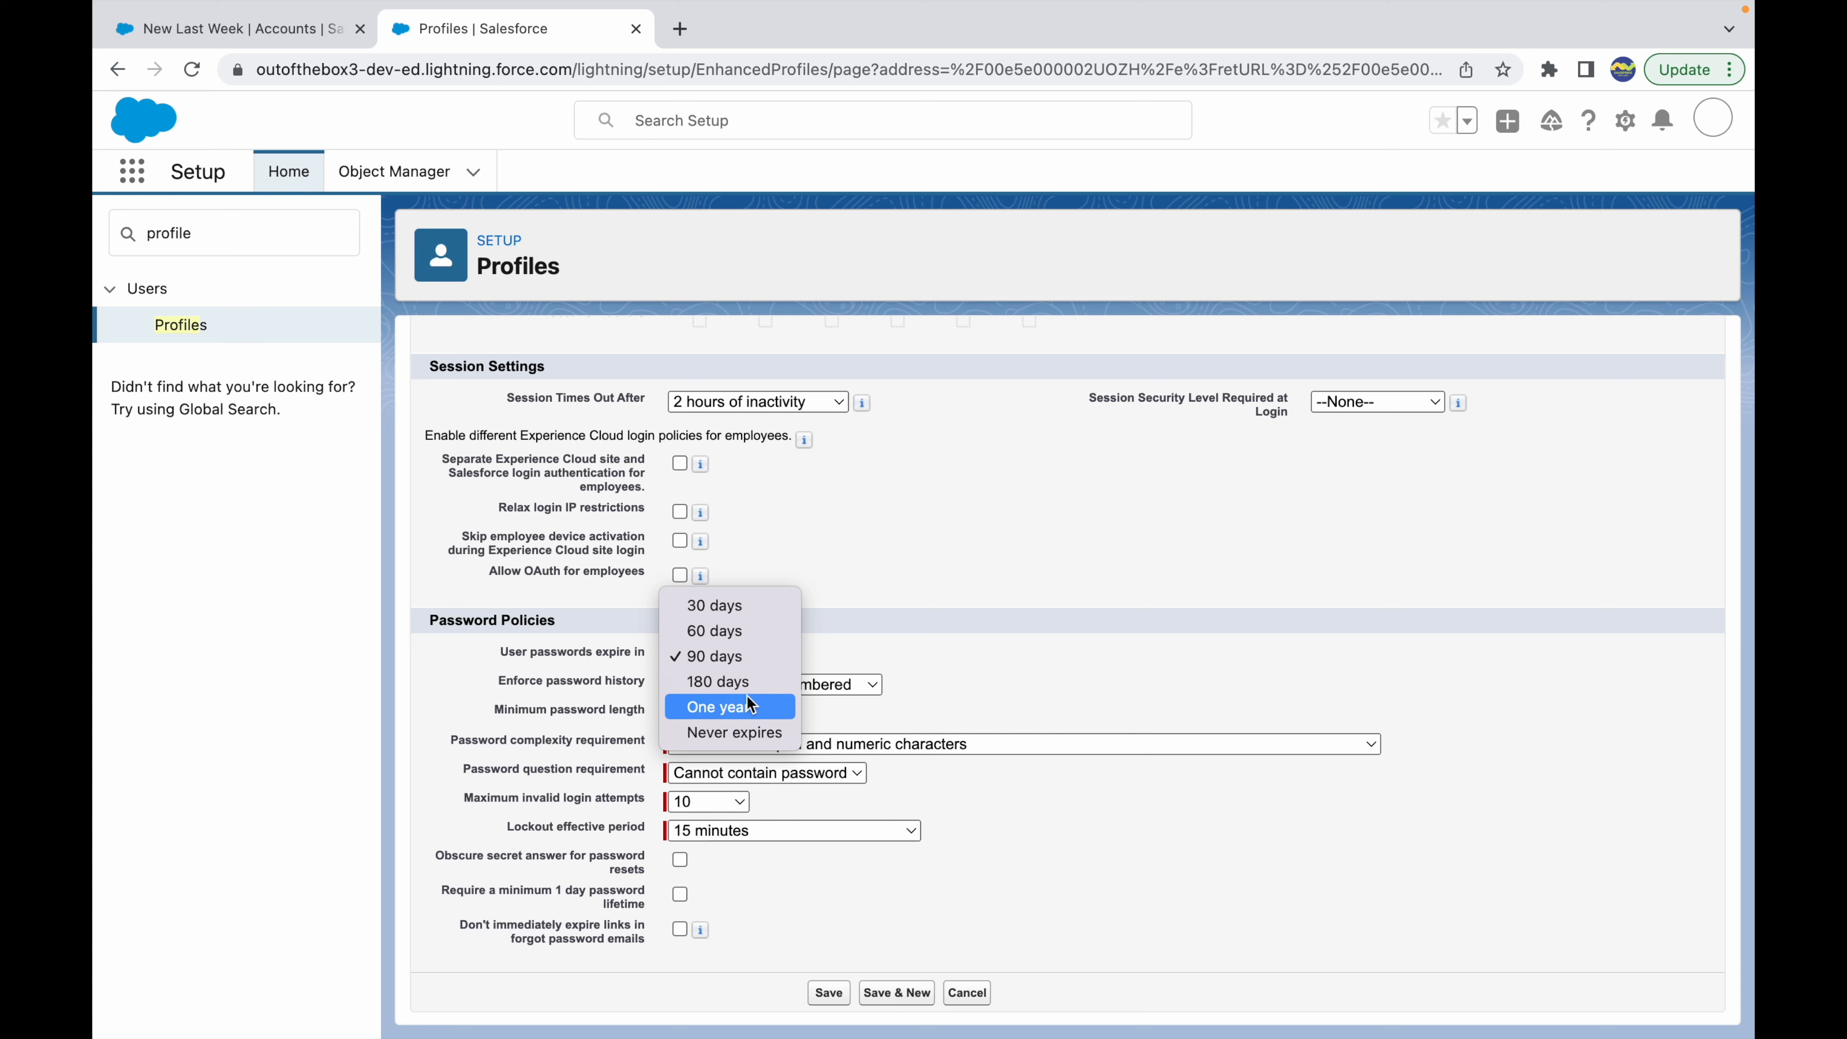
{"action": "mouse_move", "coordinate": [886, 658]}
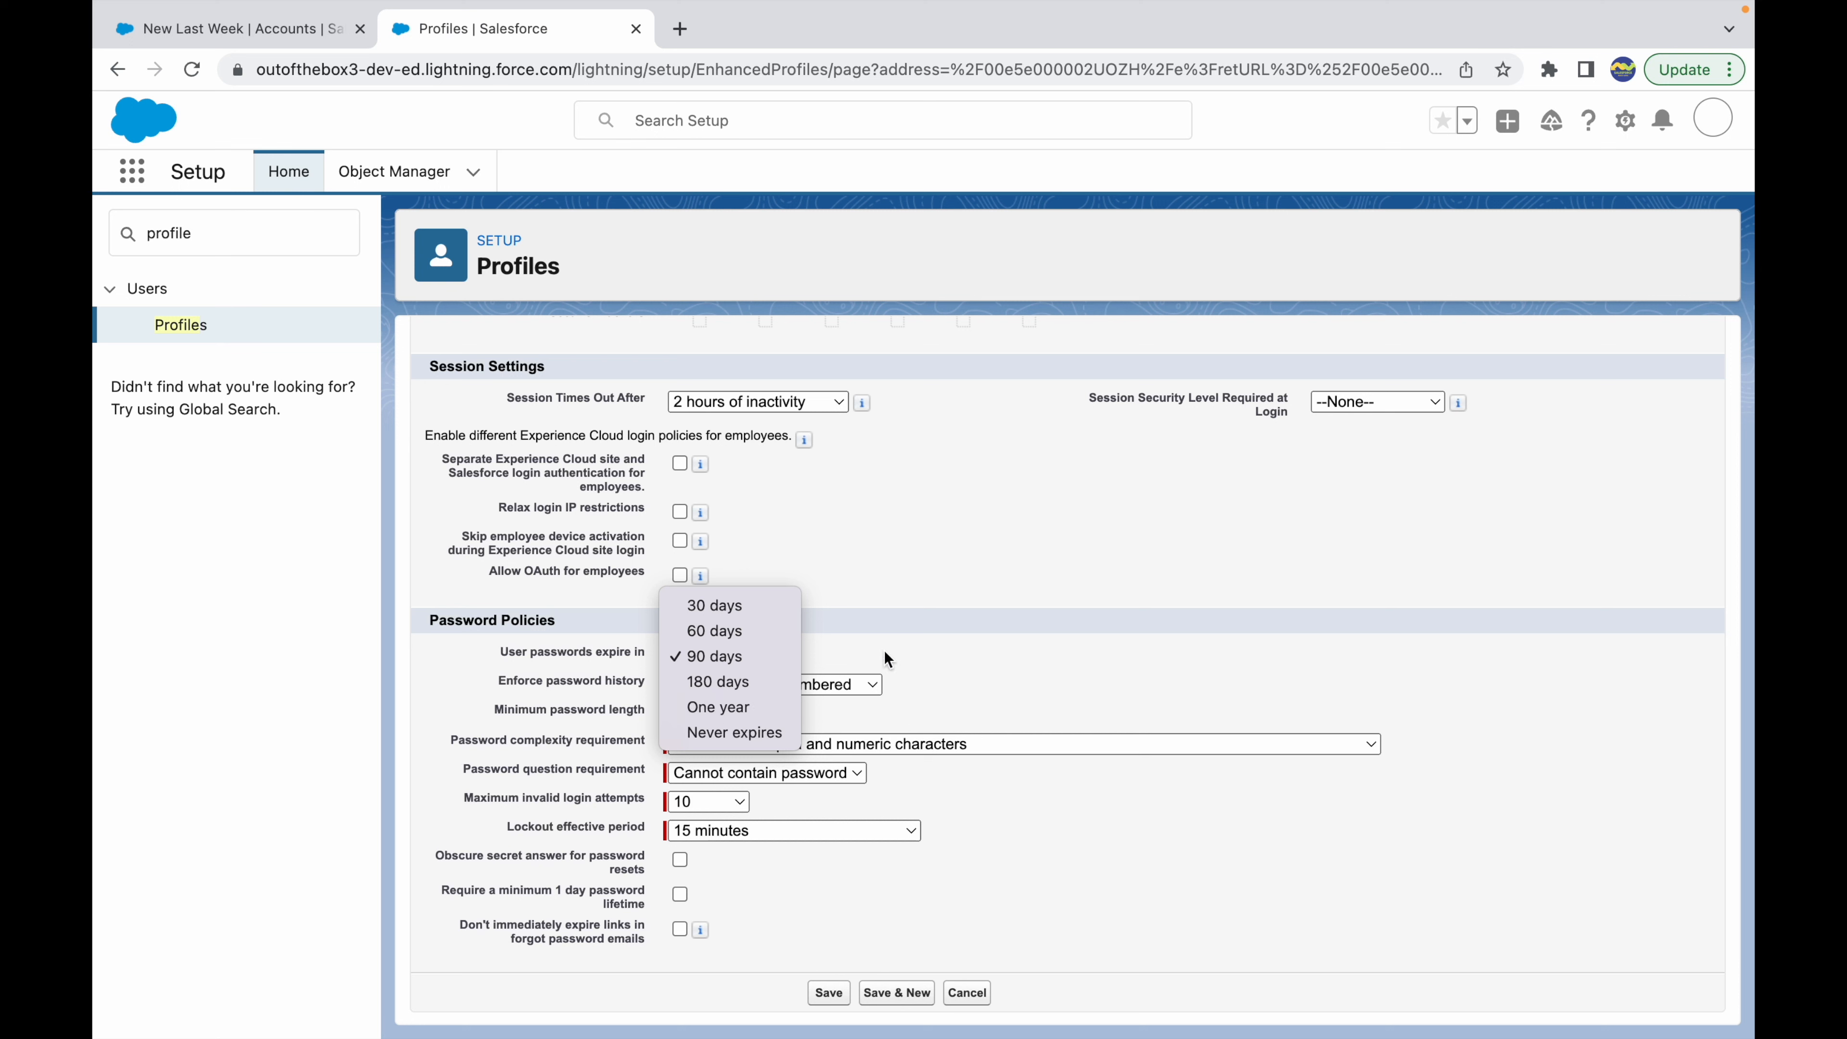
Step: Review the password history choices (3 remembered) and the 8-character minimum length
{"action": "left_click", "coordinate": [830, 684]}
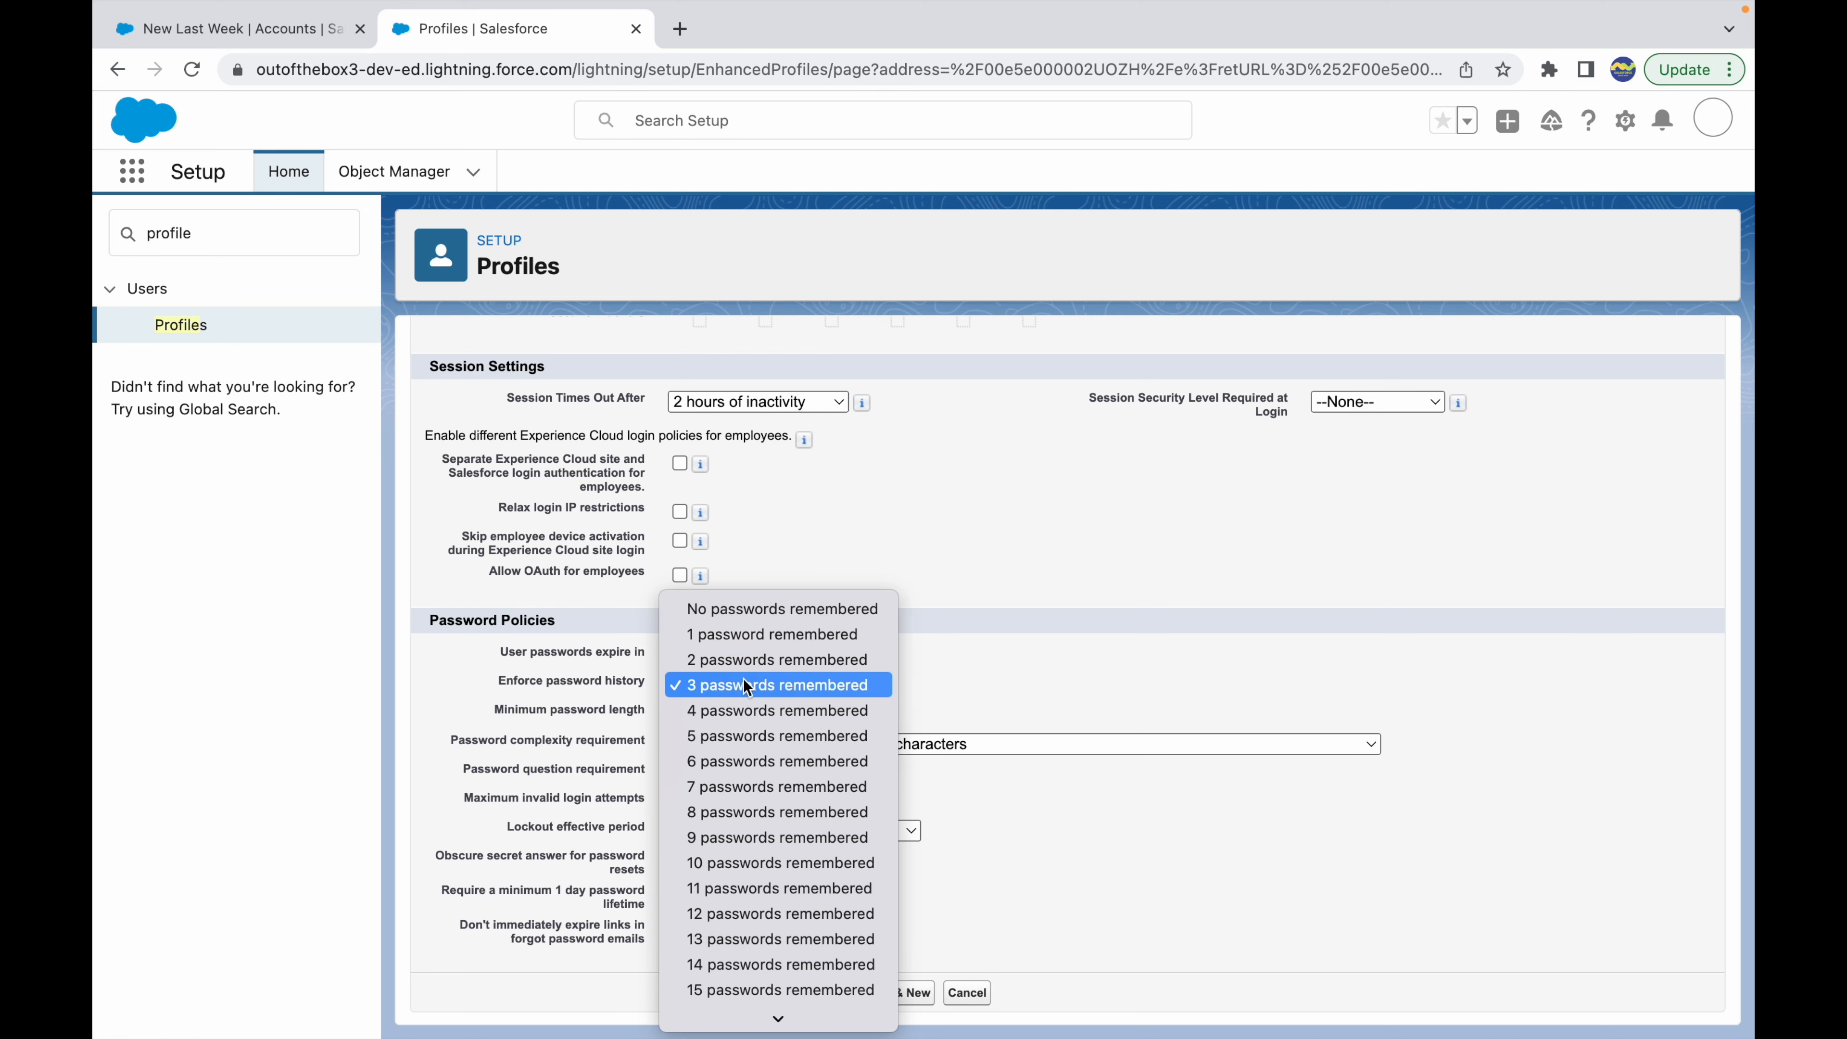
{"action": "mouse_move", "coordinate": [999, 695]}
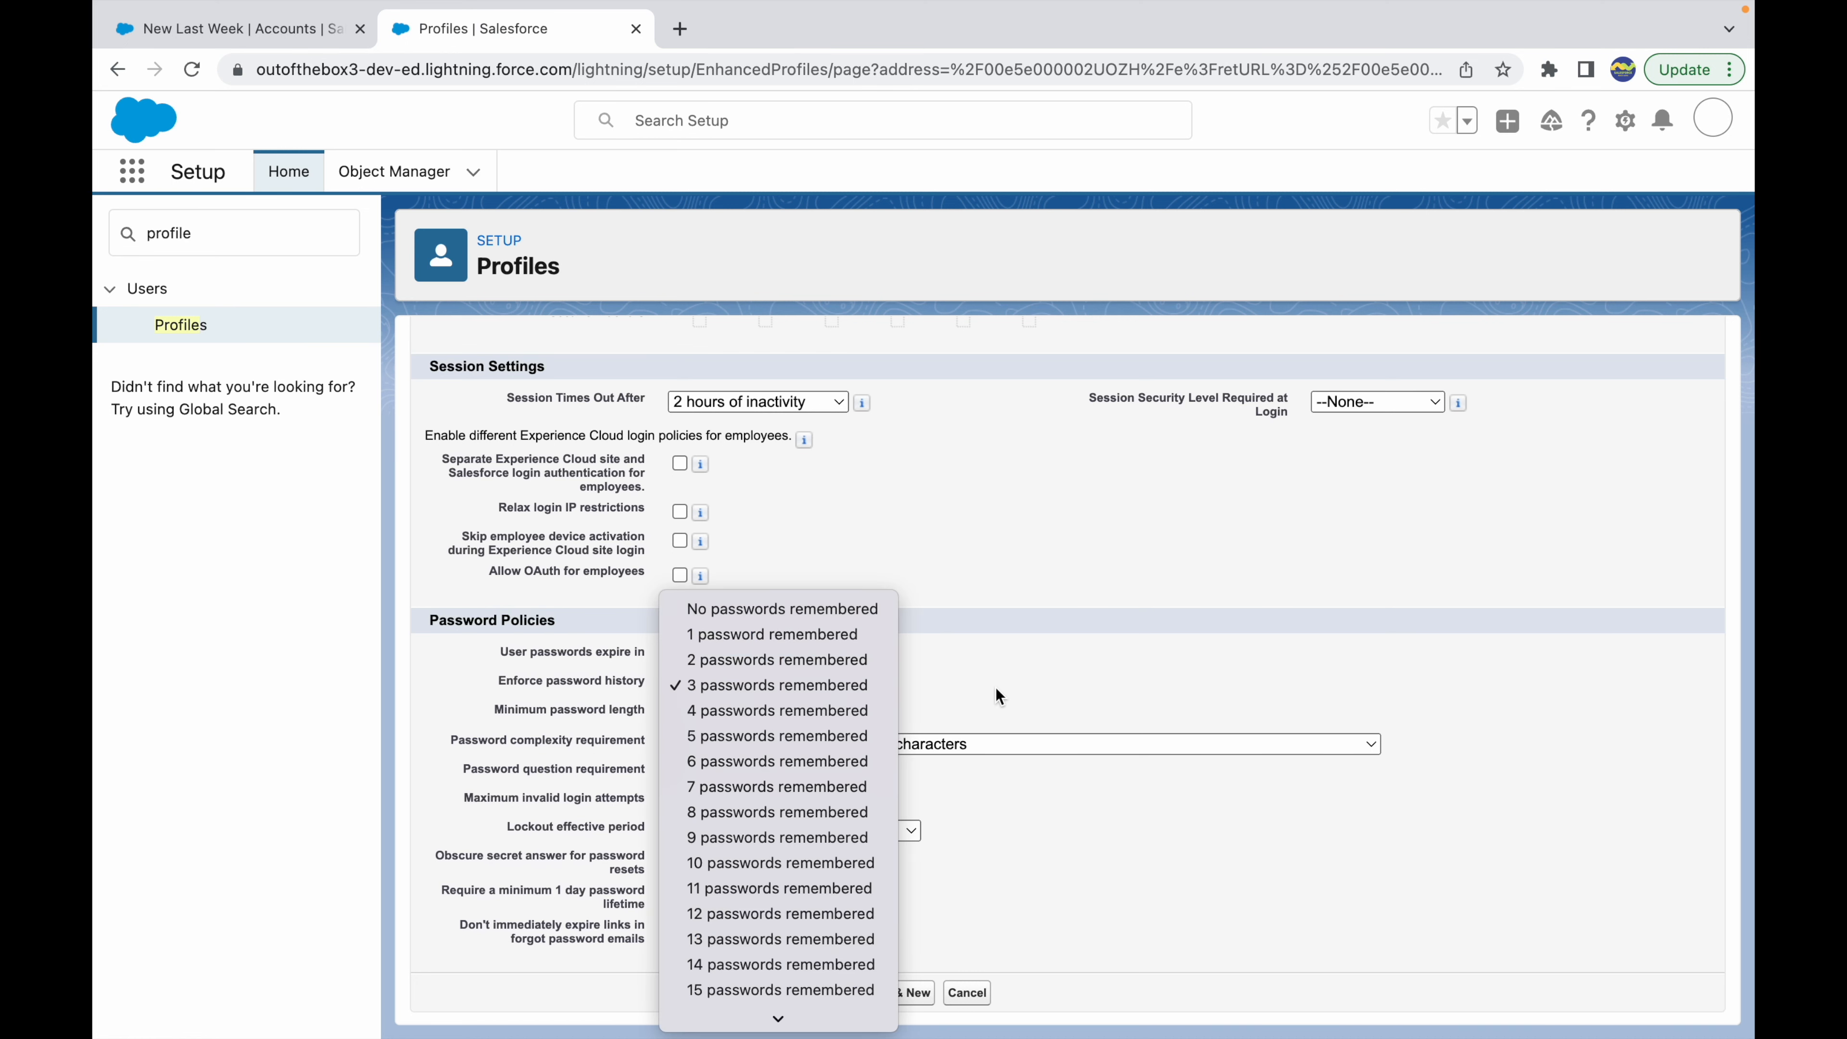
{"action": "left_click", "coordinate": [777, 684]}
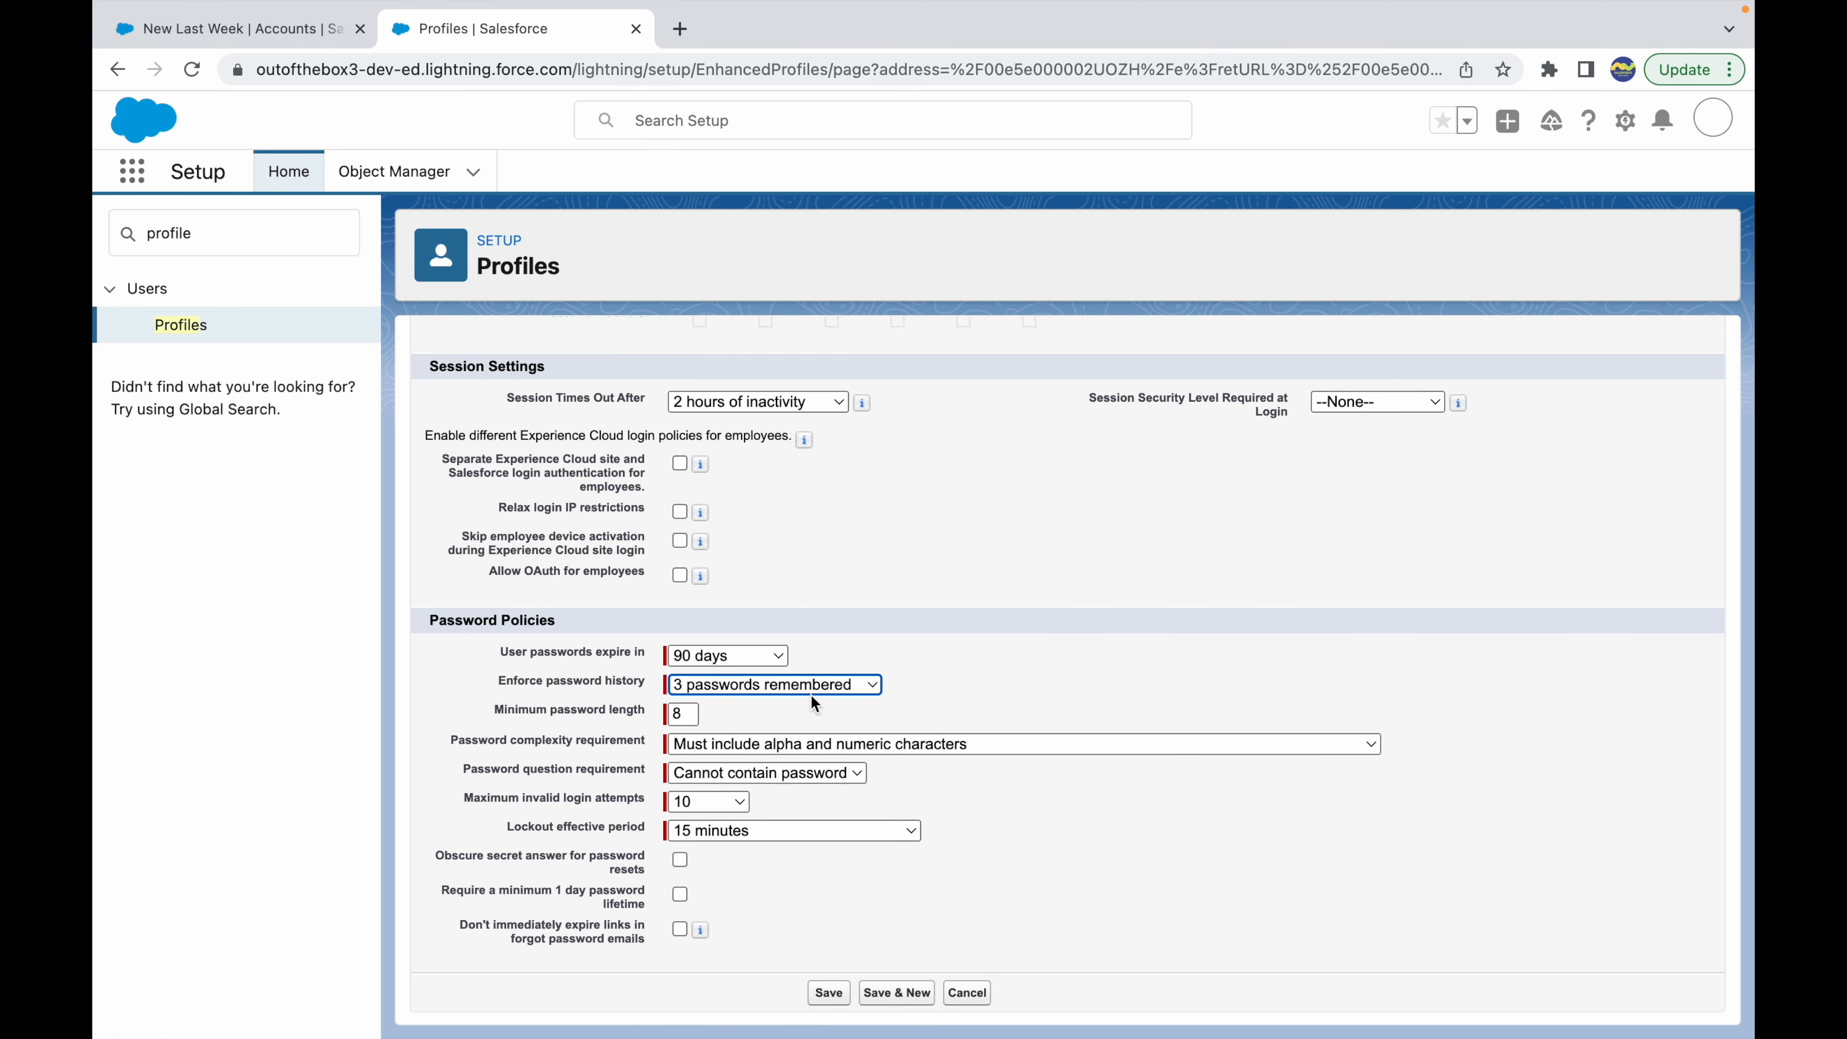
{"action": "left_click", "coordinate": [772, 683]}
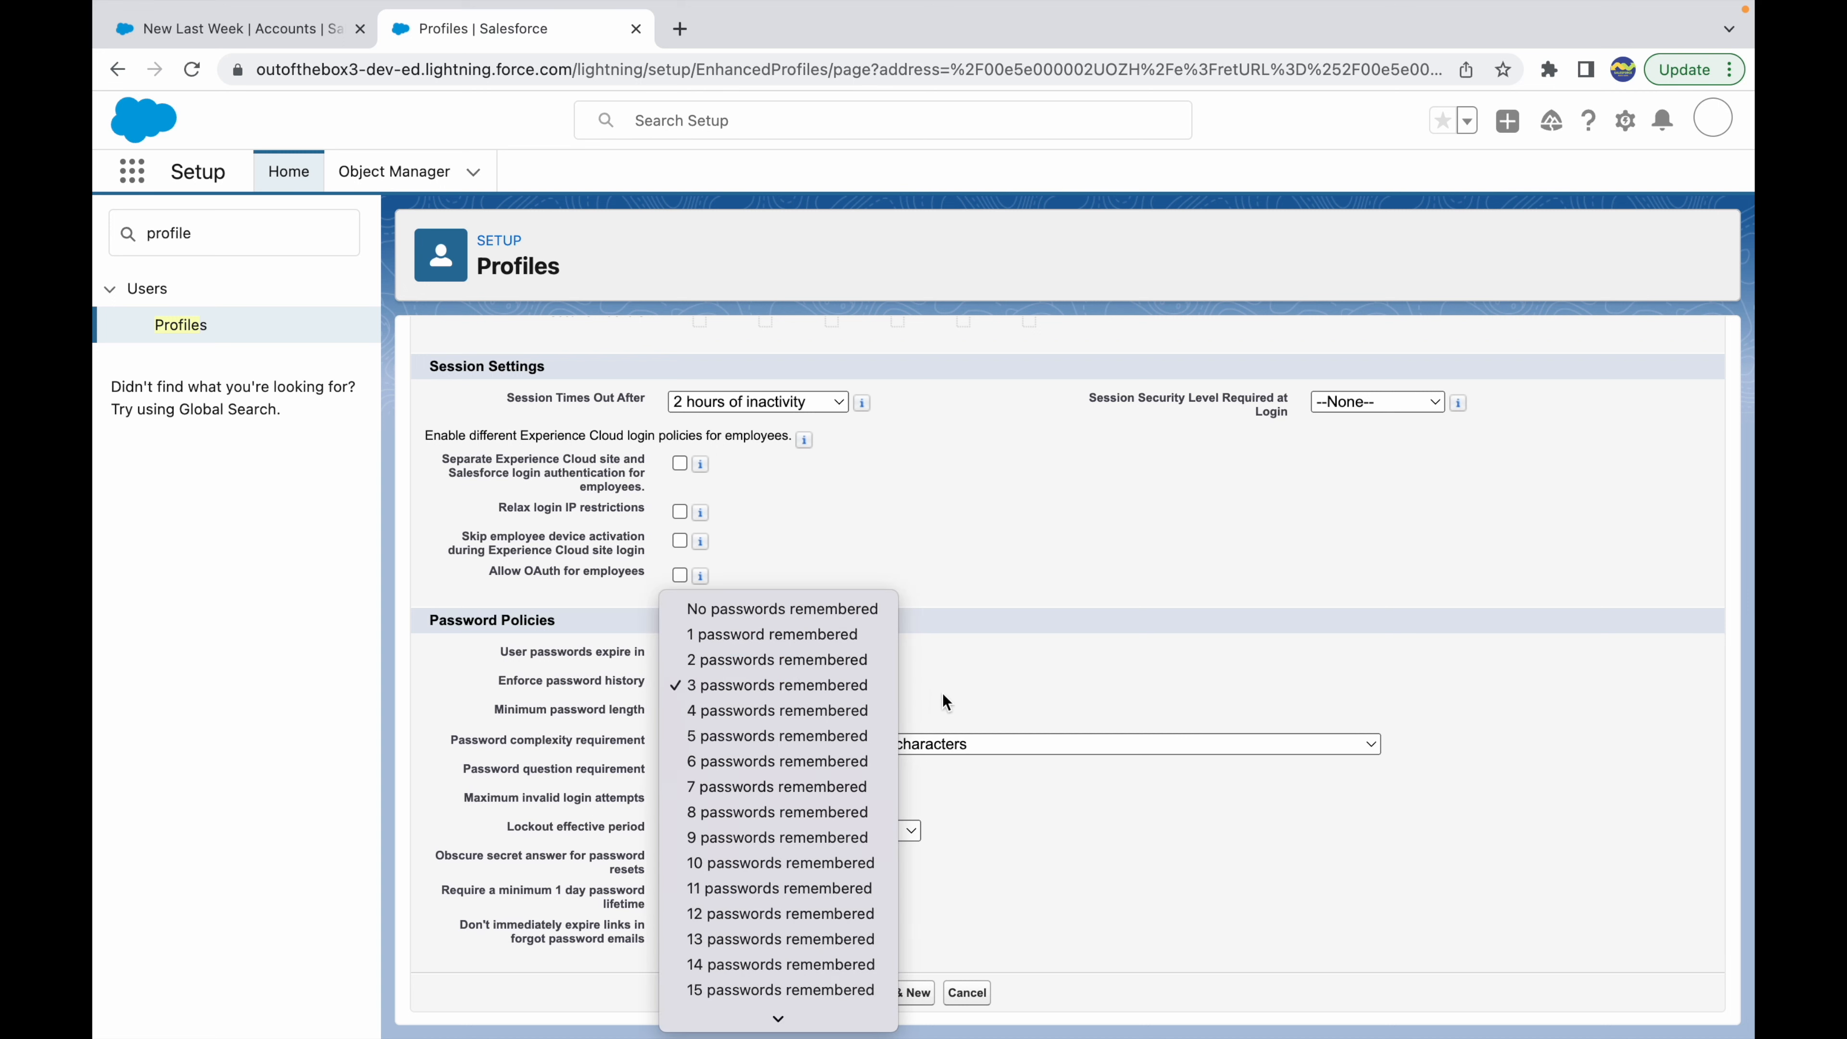
{"action": "scroll", "scroll_direction": "down", "scroll_amount": 3}
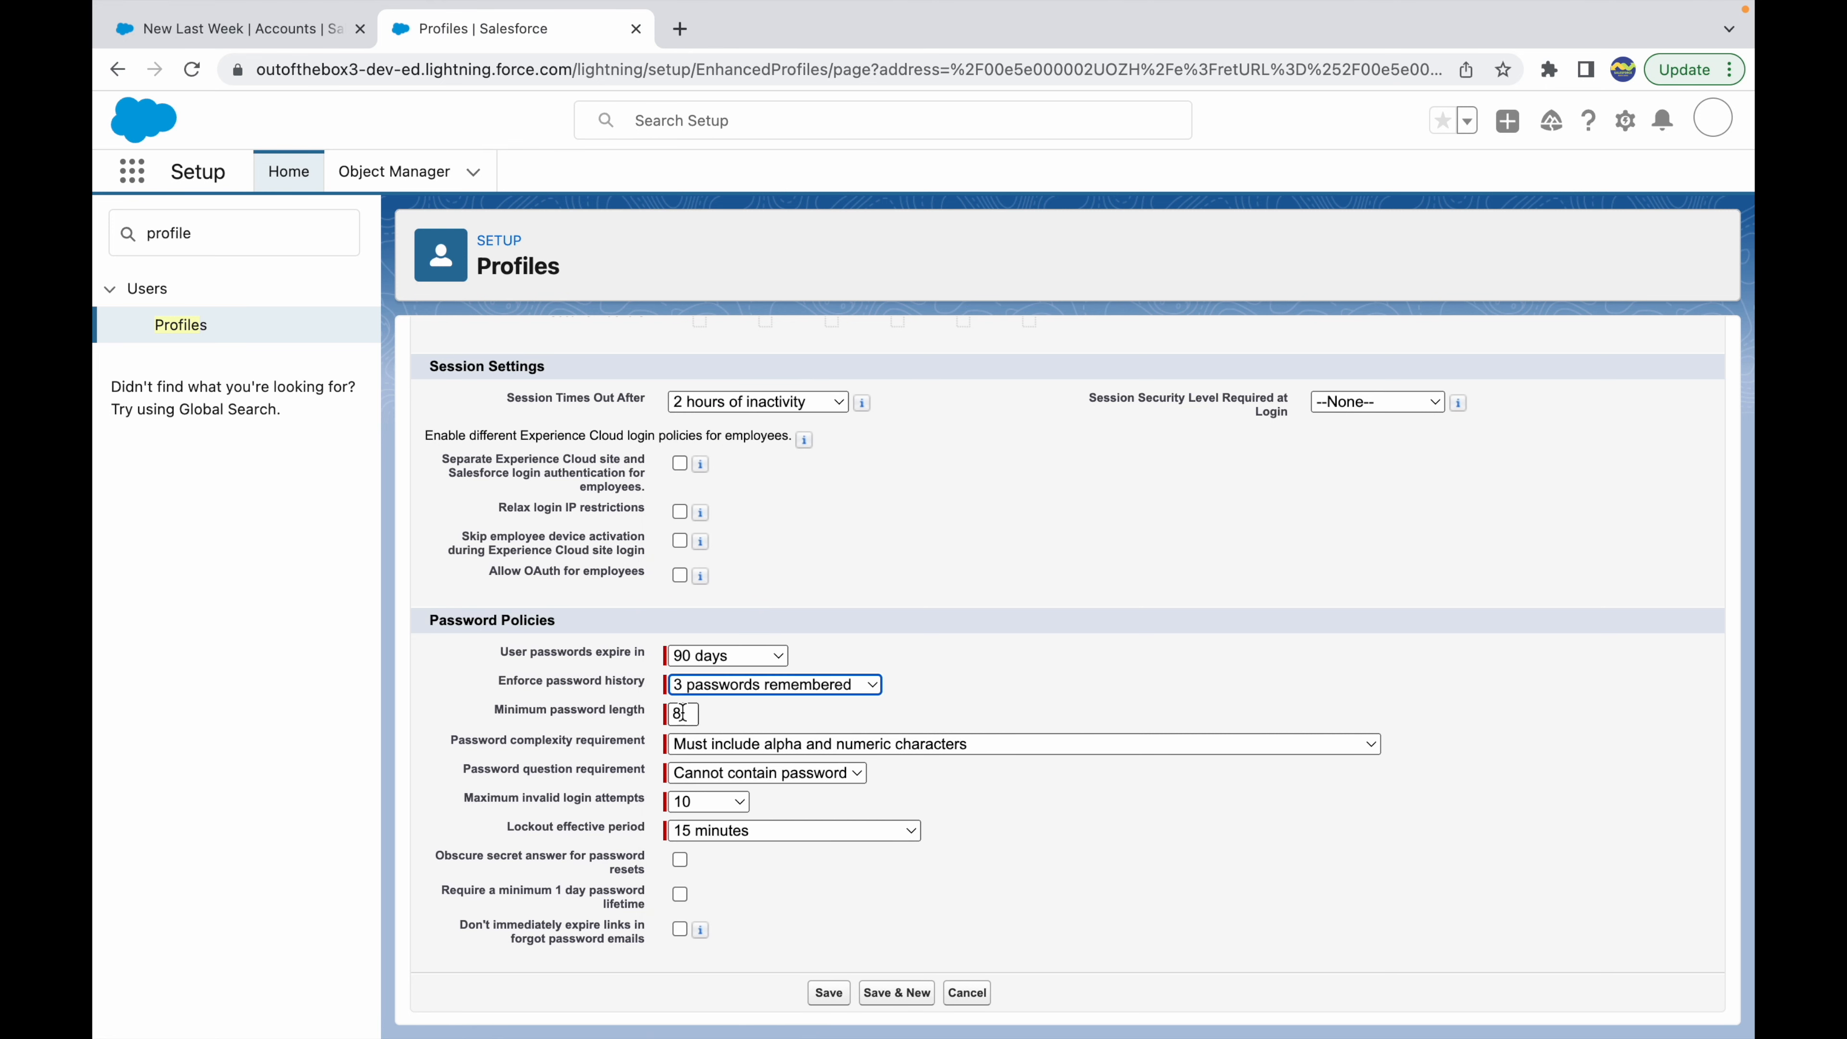
Step: Set a 6-character minimum password length and move to the complexity requirement
{"action": "type", "text": "56"}
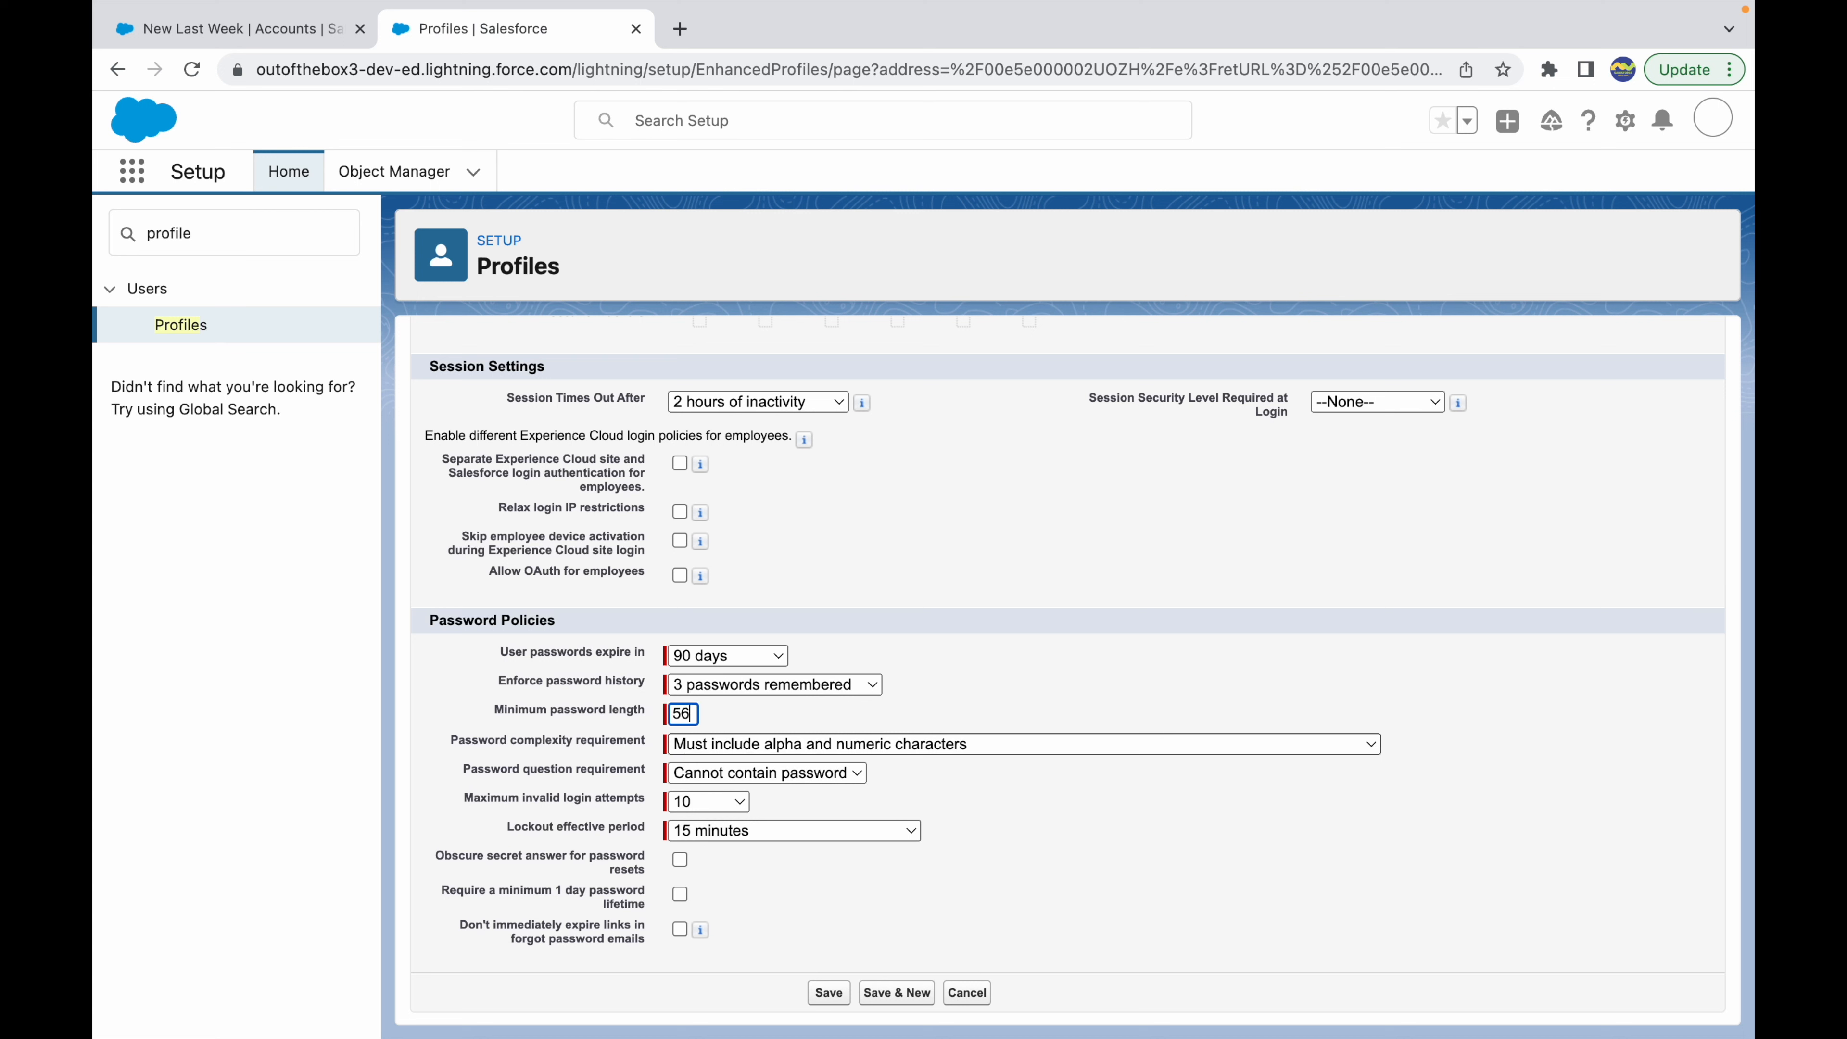
{"action": "key", "text": "Backspace"}
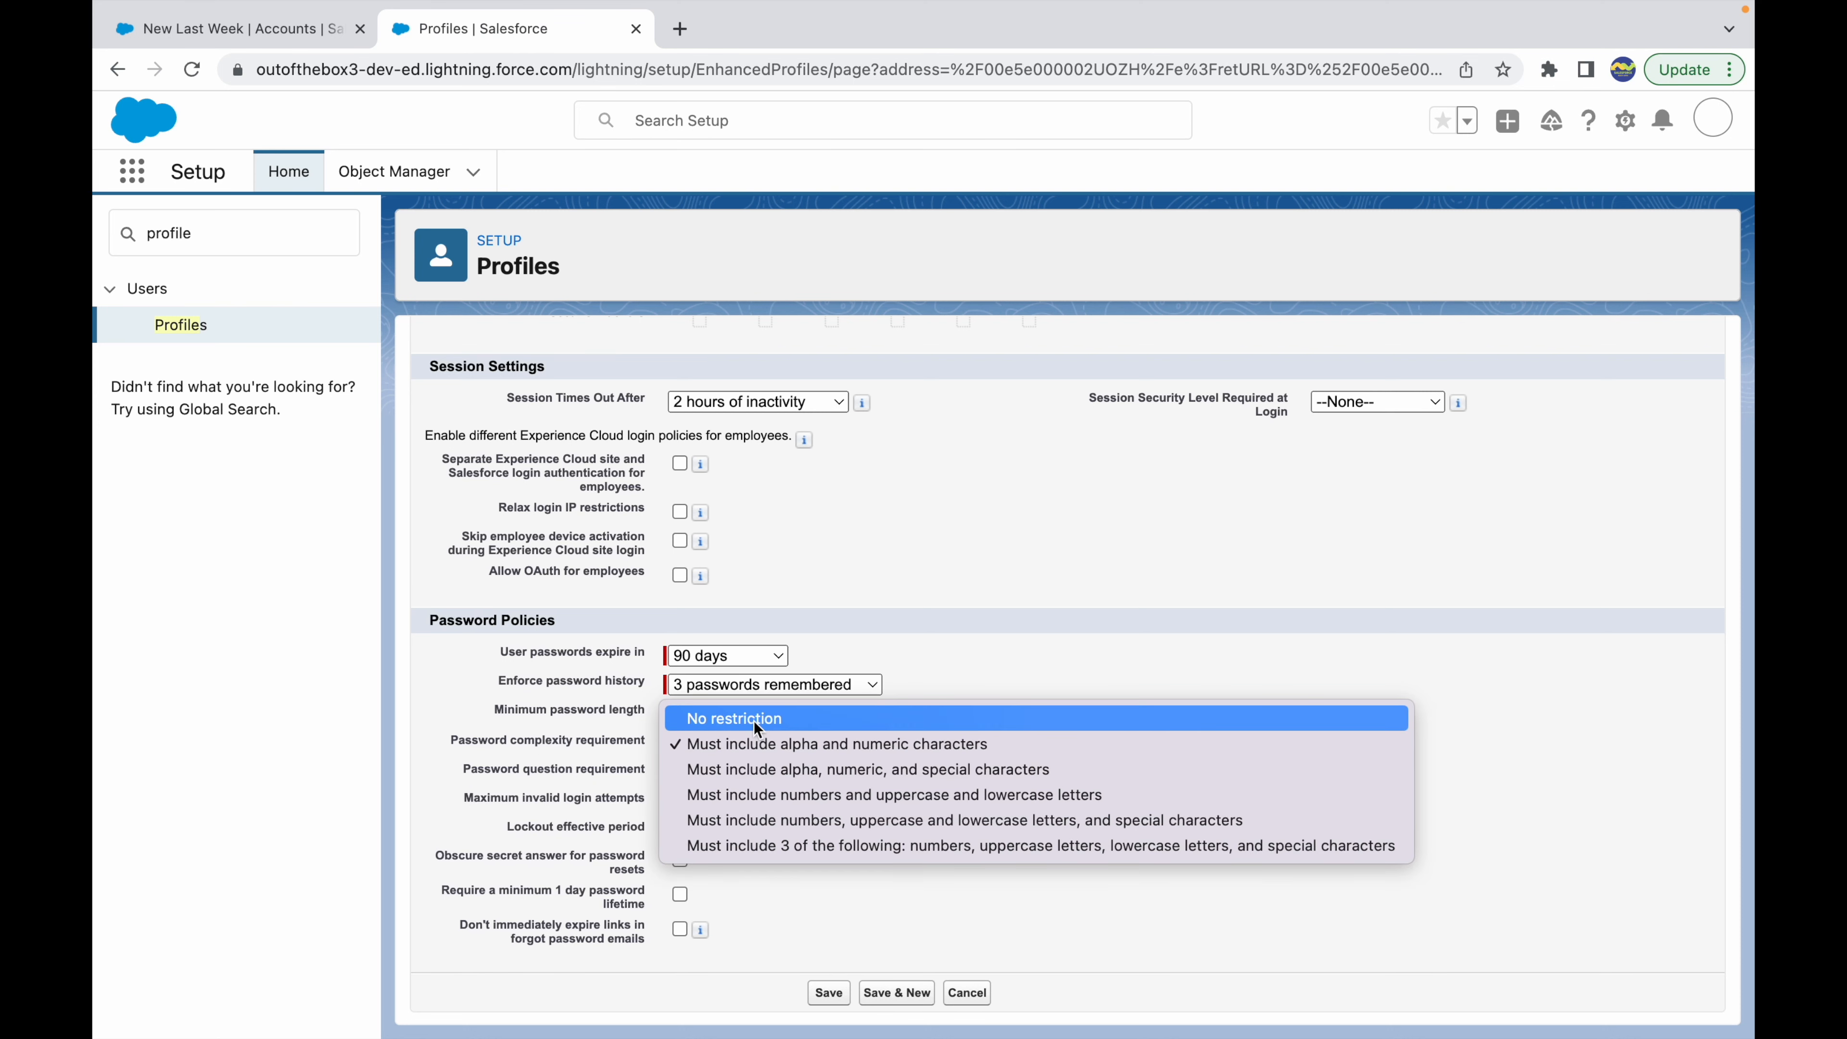
{"action": "mouse_move", "coordinate": [783, 744]}
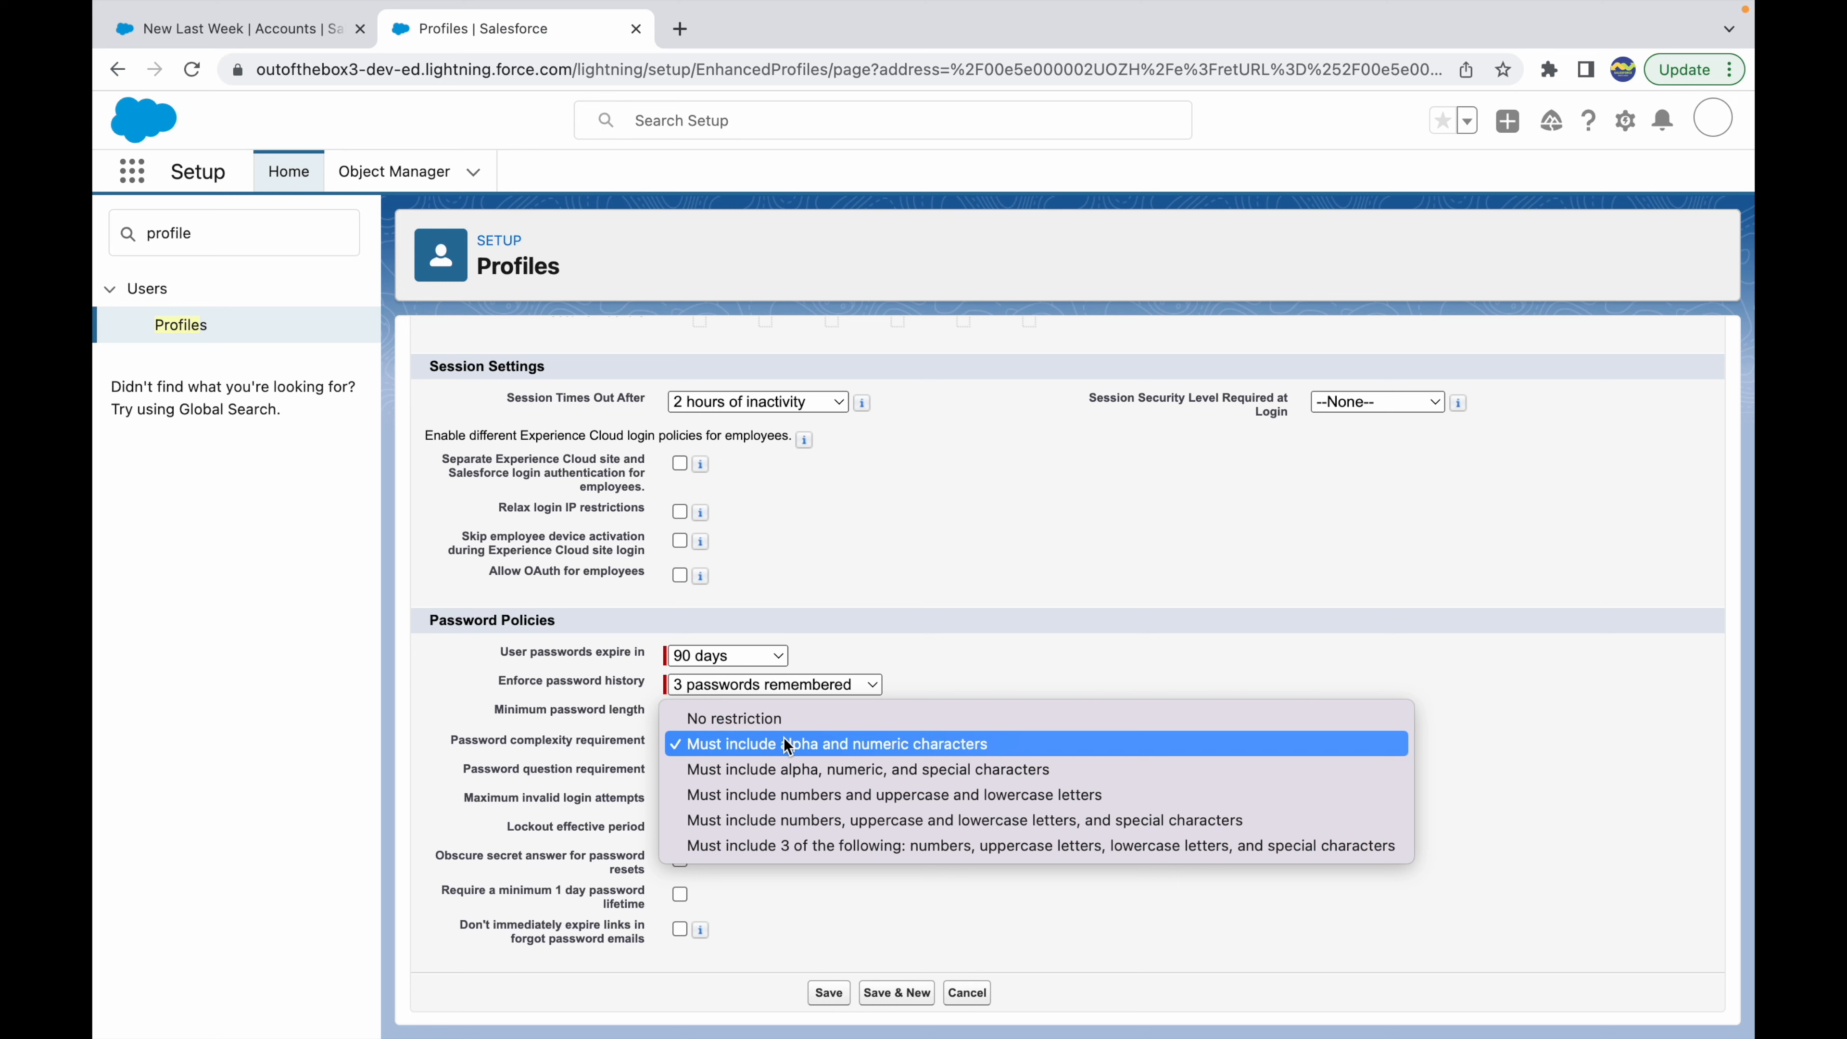
{"action": "mouse_move", "coordinate": [845, 769]}
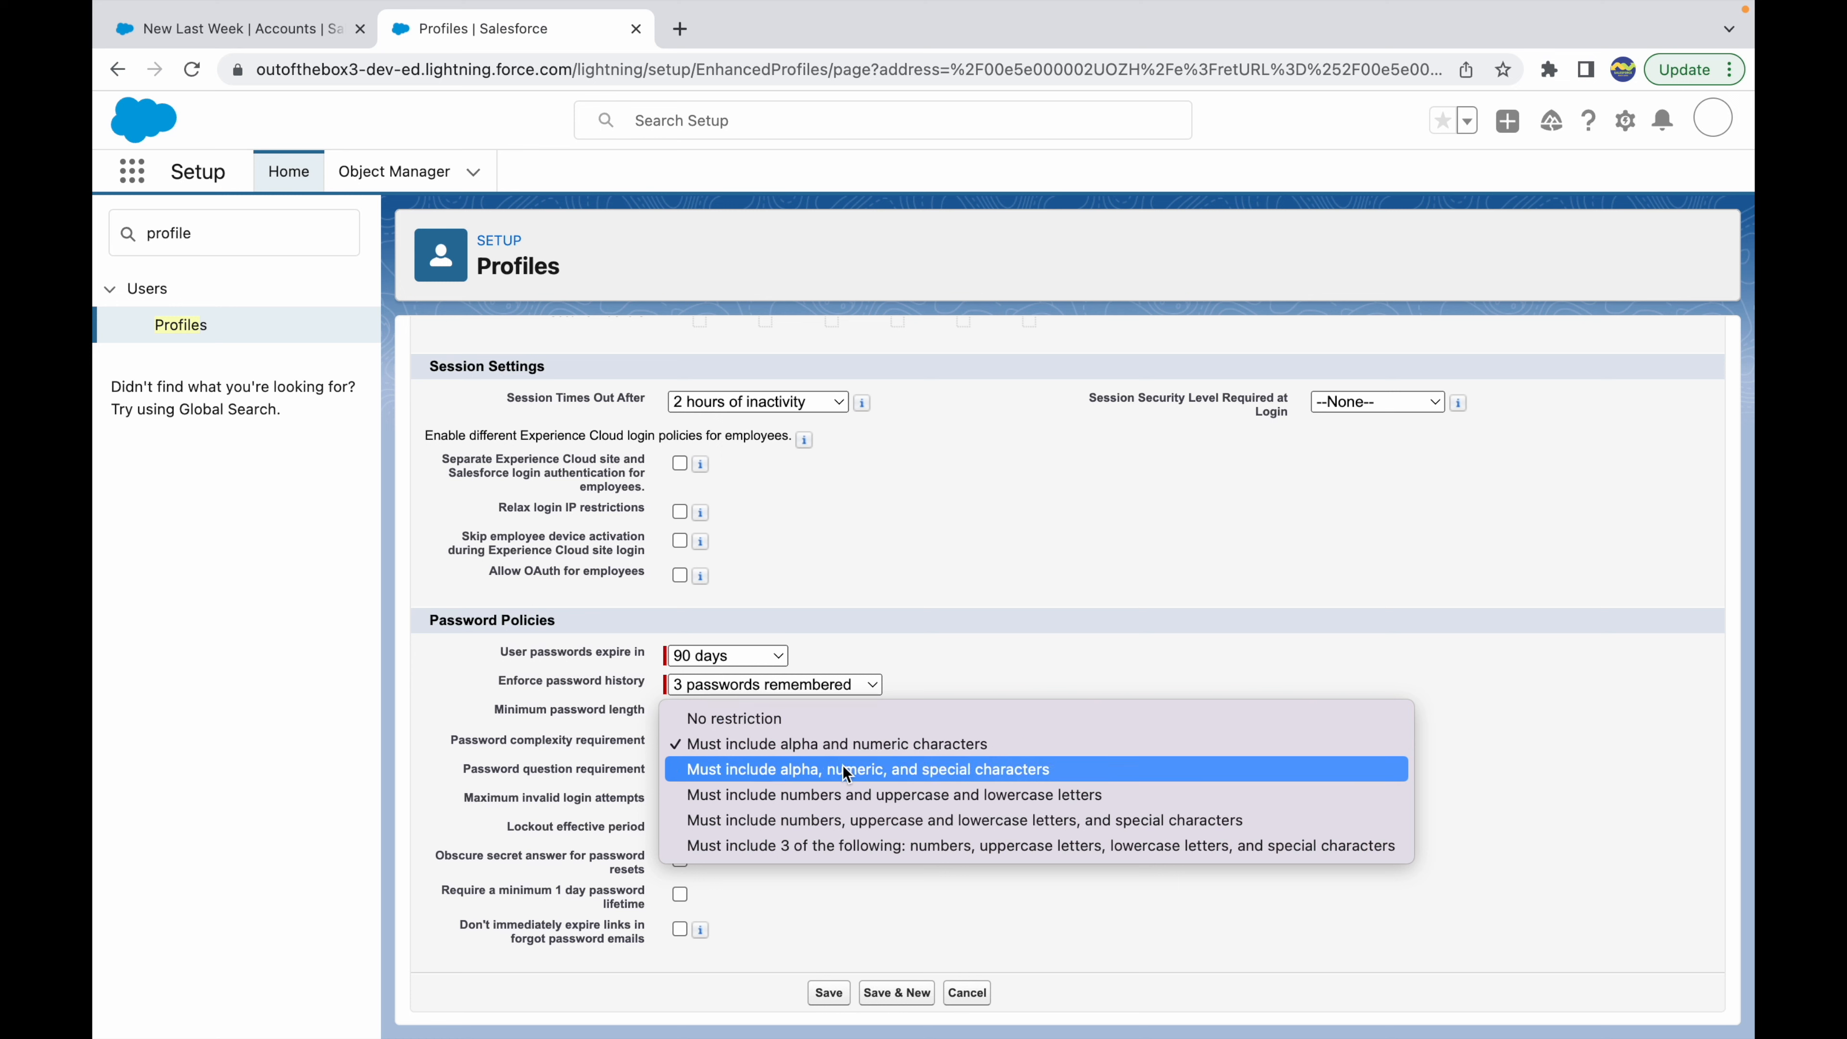
{"action": "mouse_move", "coordinate": [839, 844]}
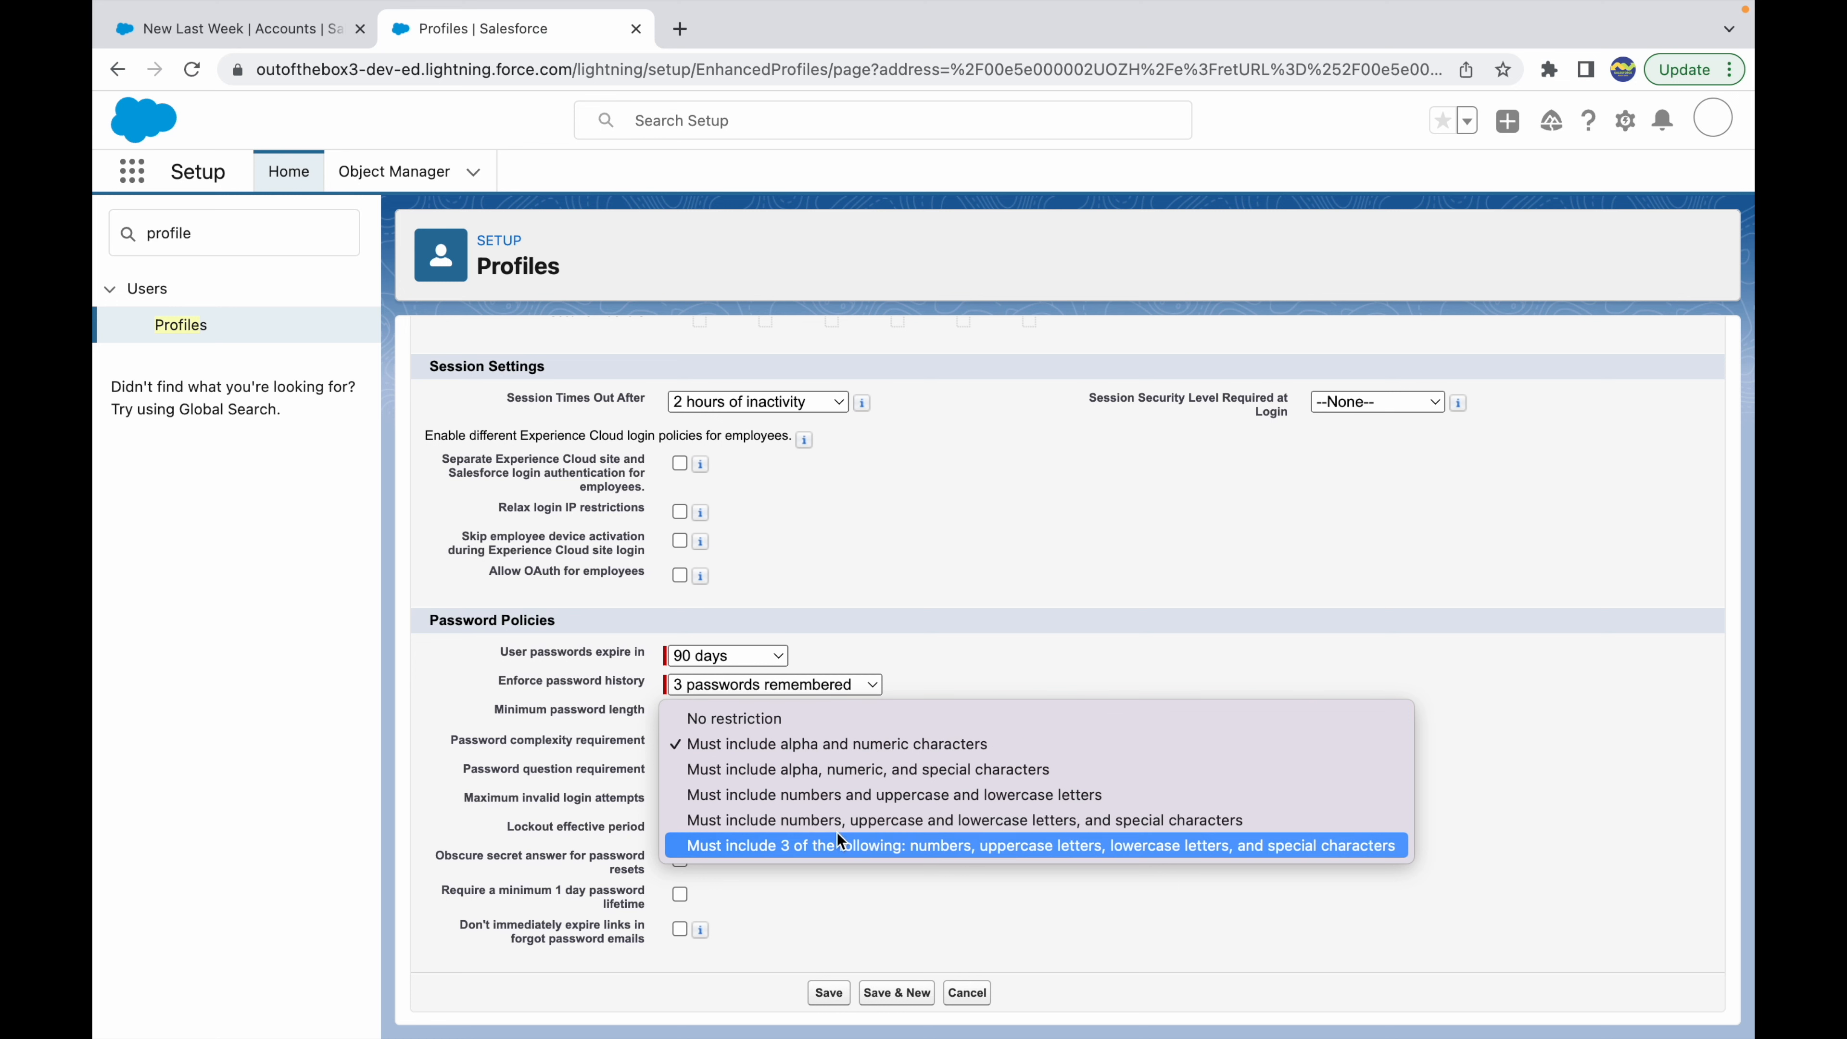
{"action": "mouse_move", "coordinate": [834, 856]}
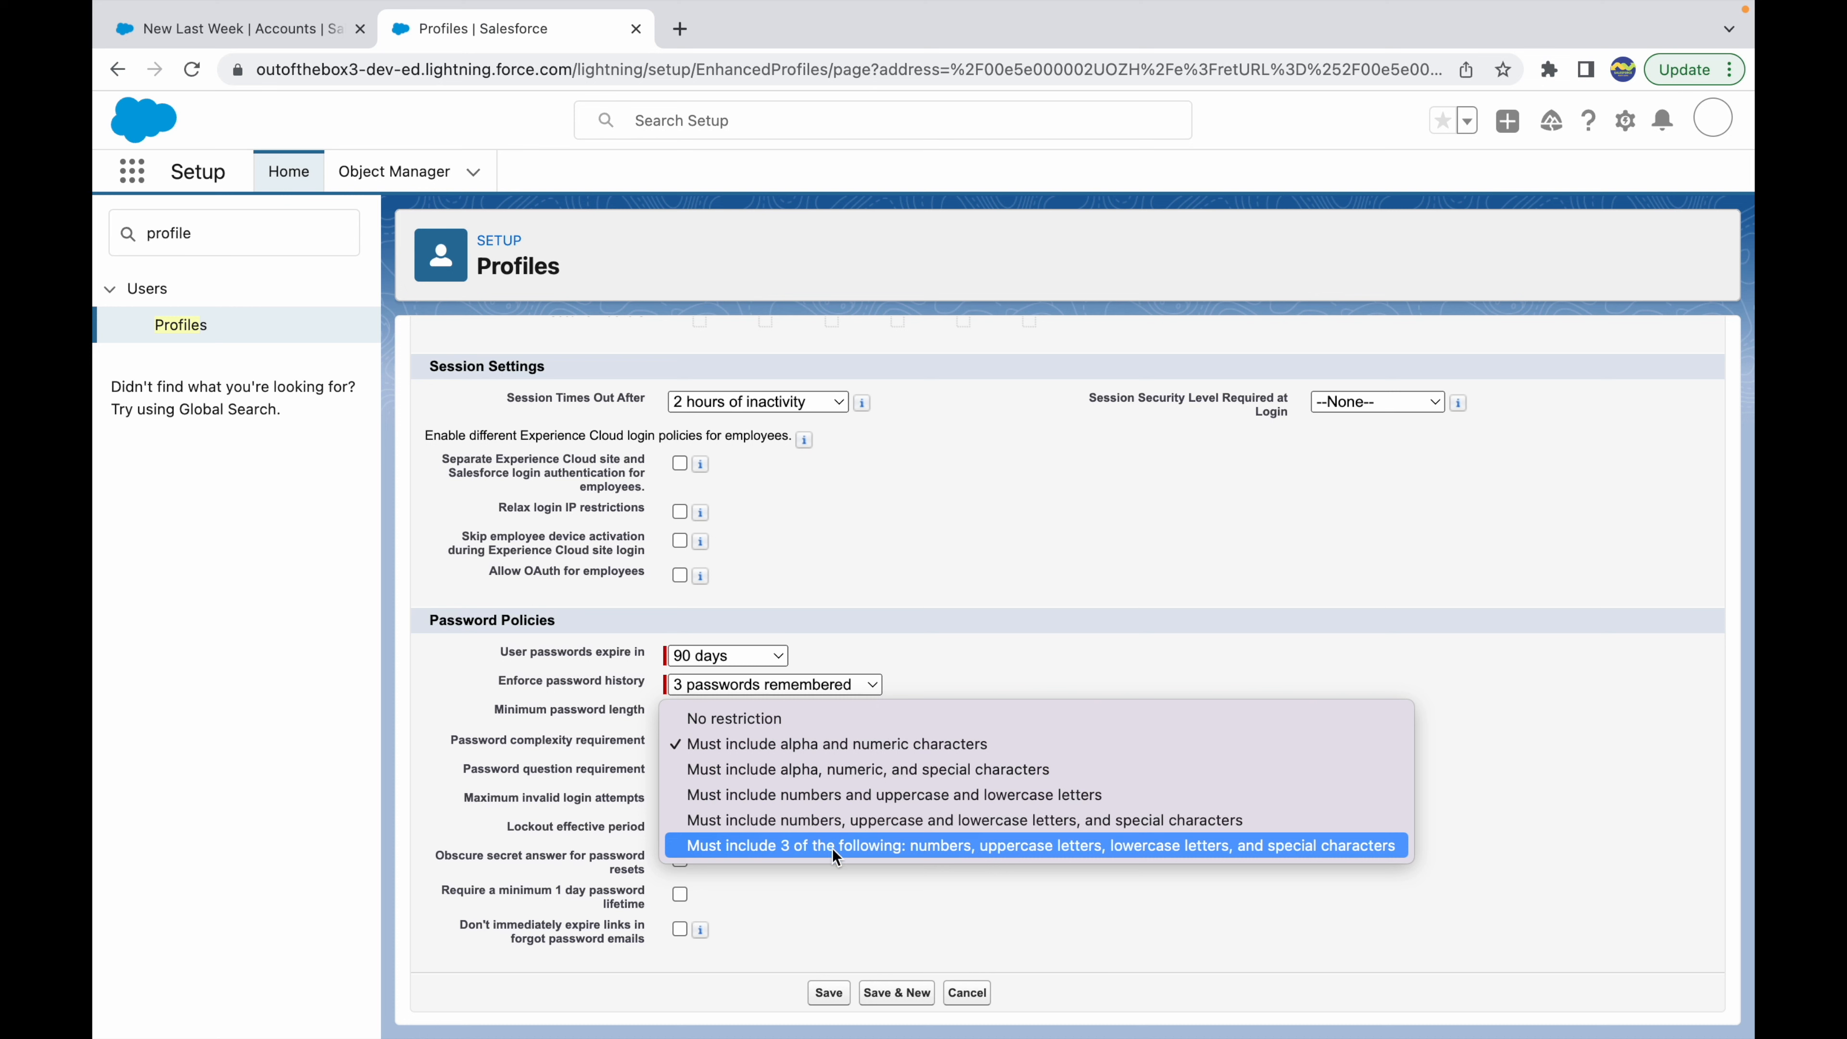
{"action": "mouse_move", "coordinate": [951, 867]}
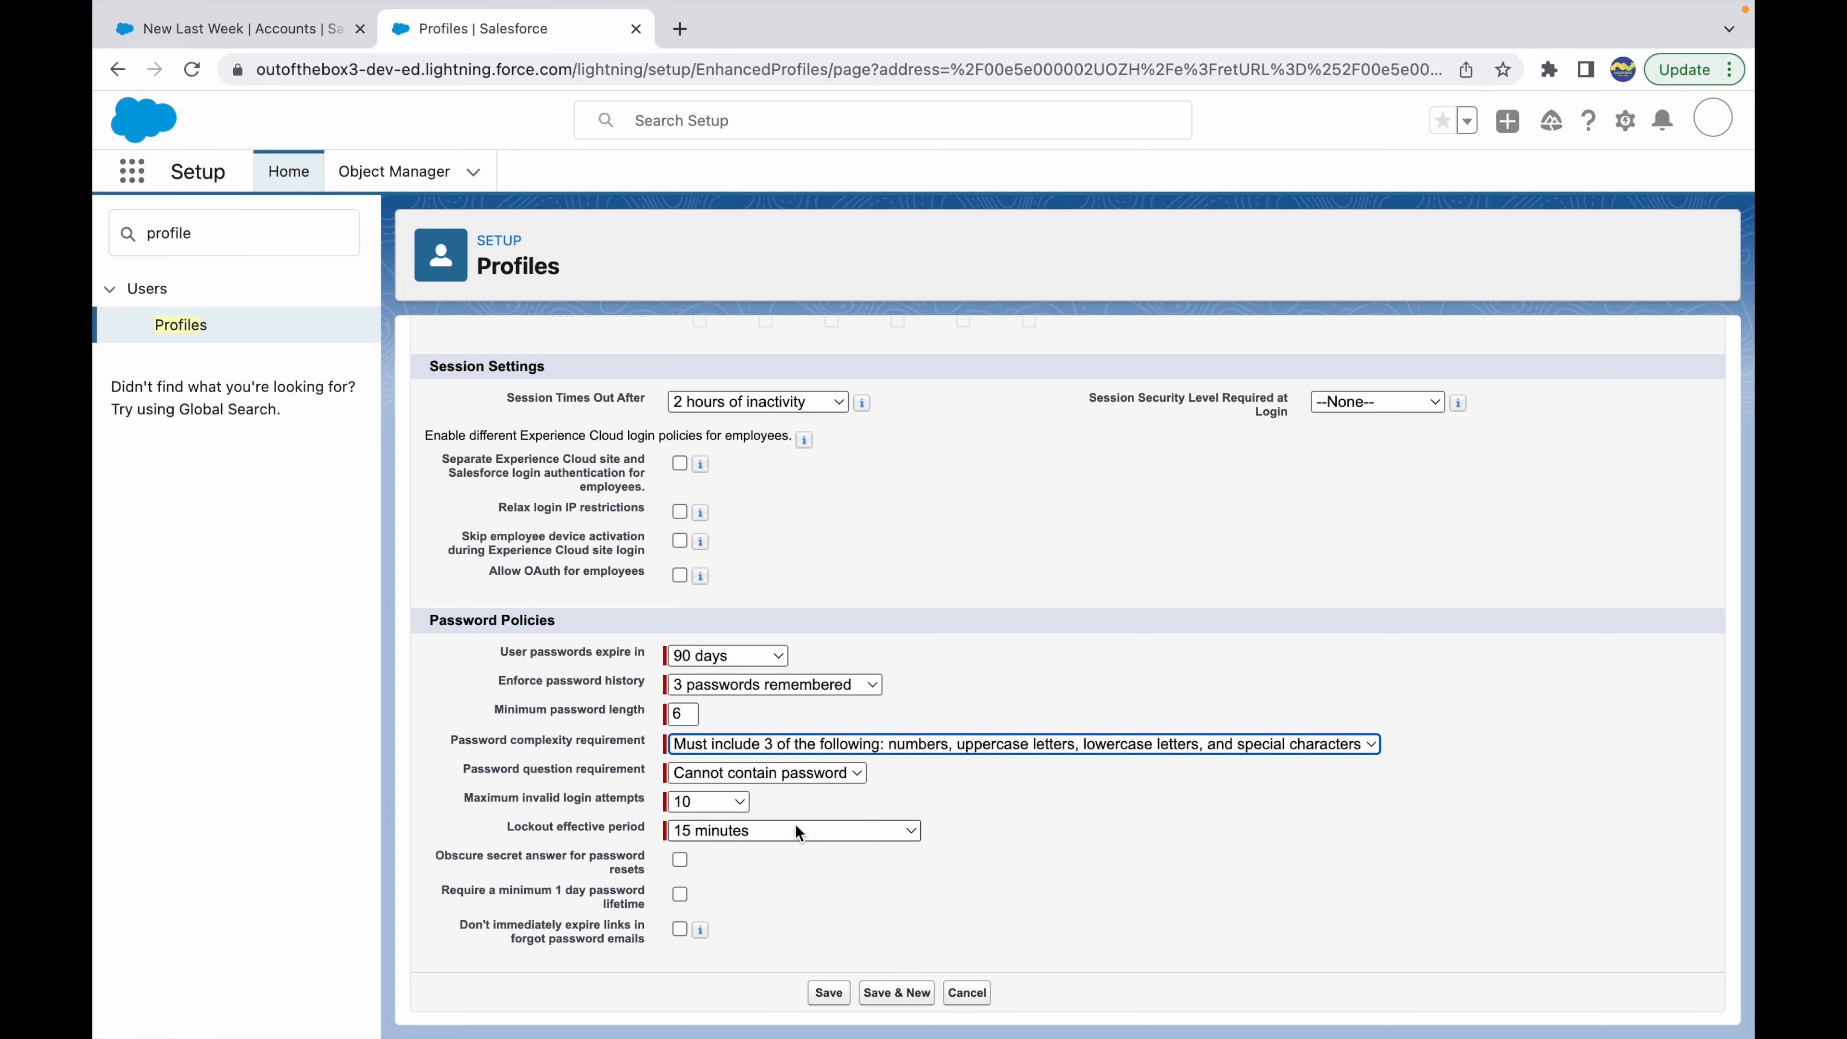
{"action": "mouse_move", "coordinate": [521, 783]}
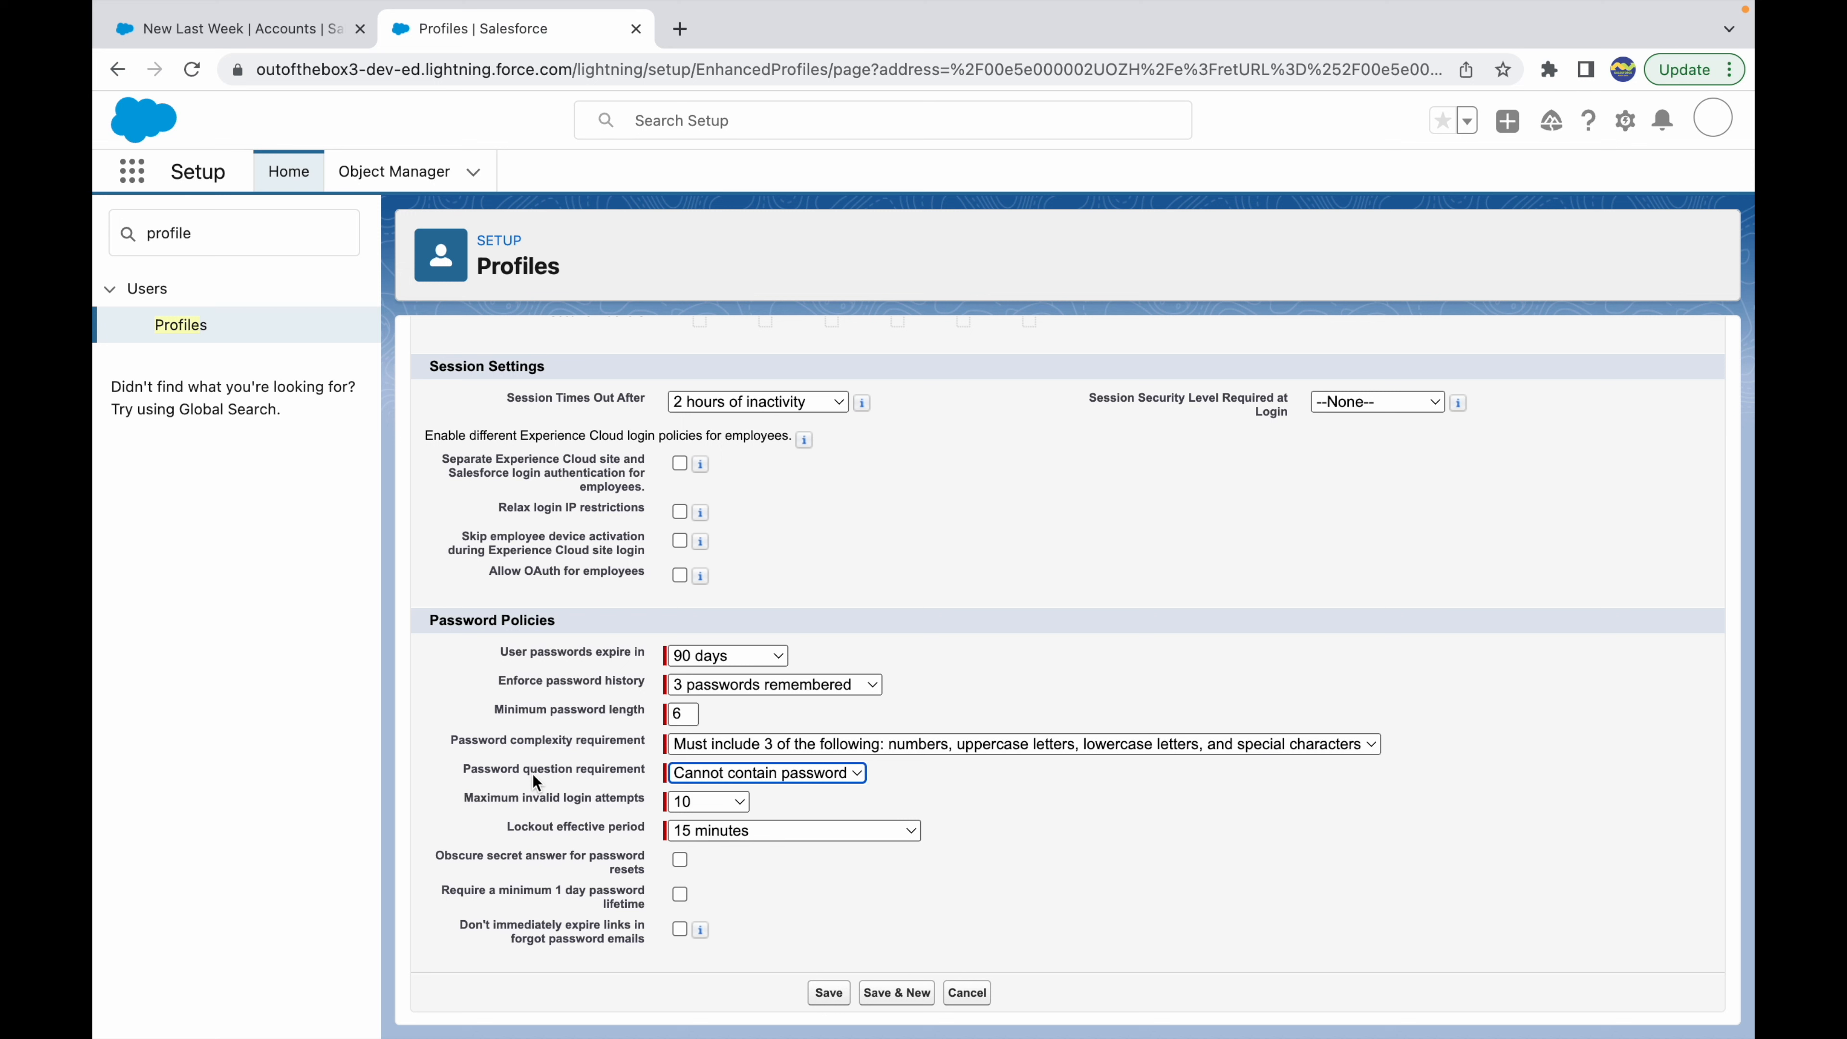
{"action": "mouse_move", "coordinate": [624, 796]}
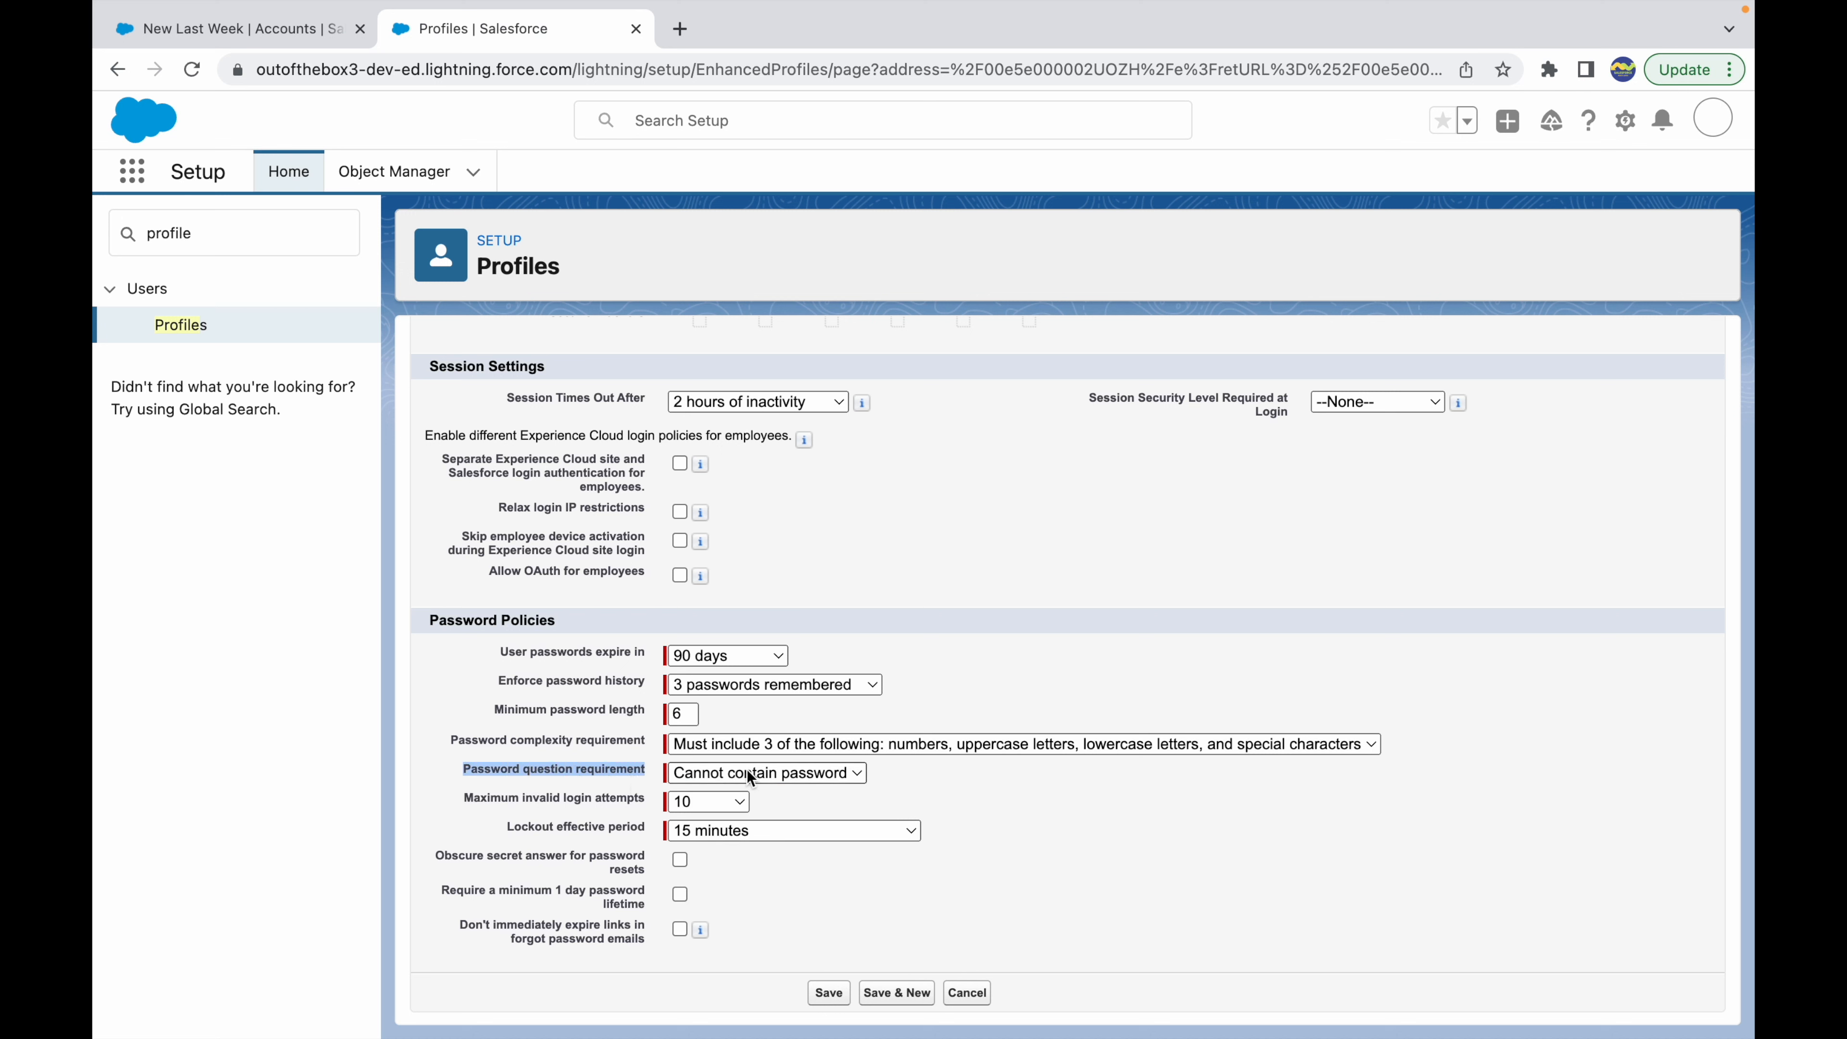
{"action": "mouse_move", "coordinate": [613, 797]}
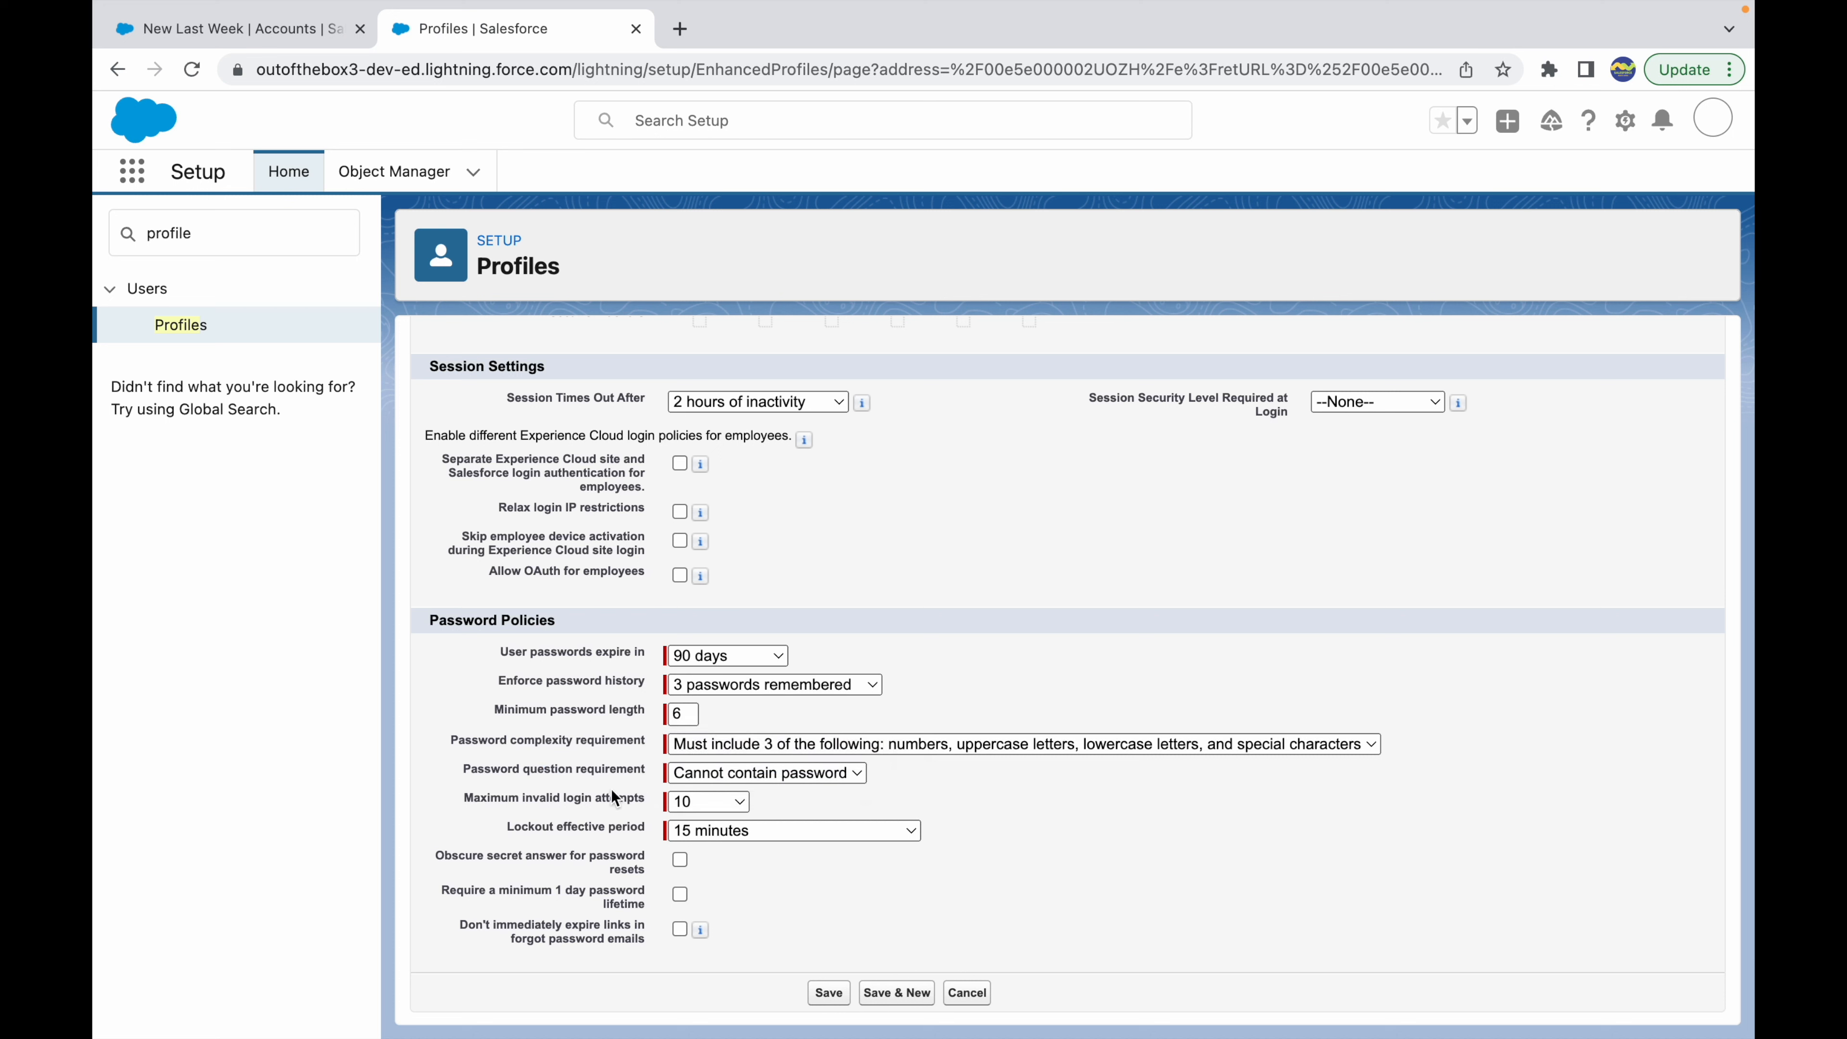
Step: Keep the maximum invalid login attempts at 5
{"action": "left_click", "coordinate": [707, 802]}
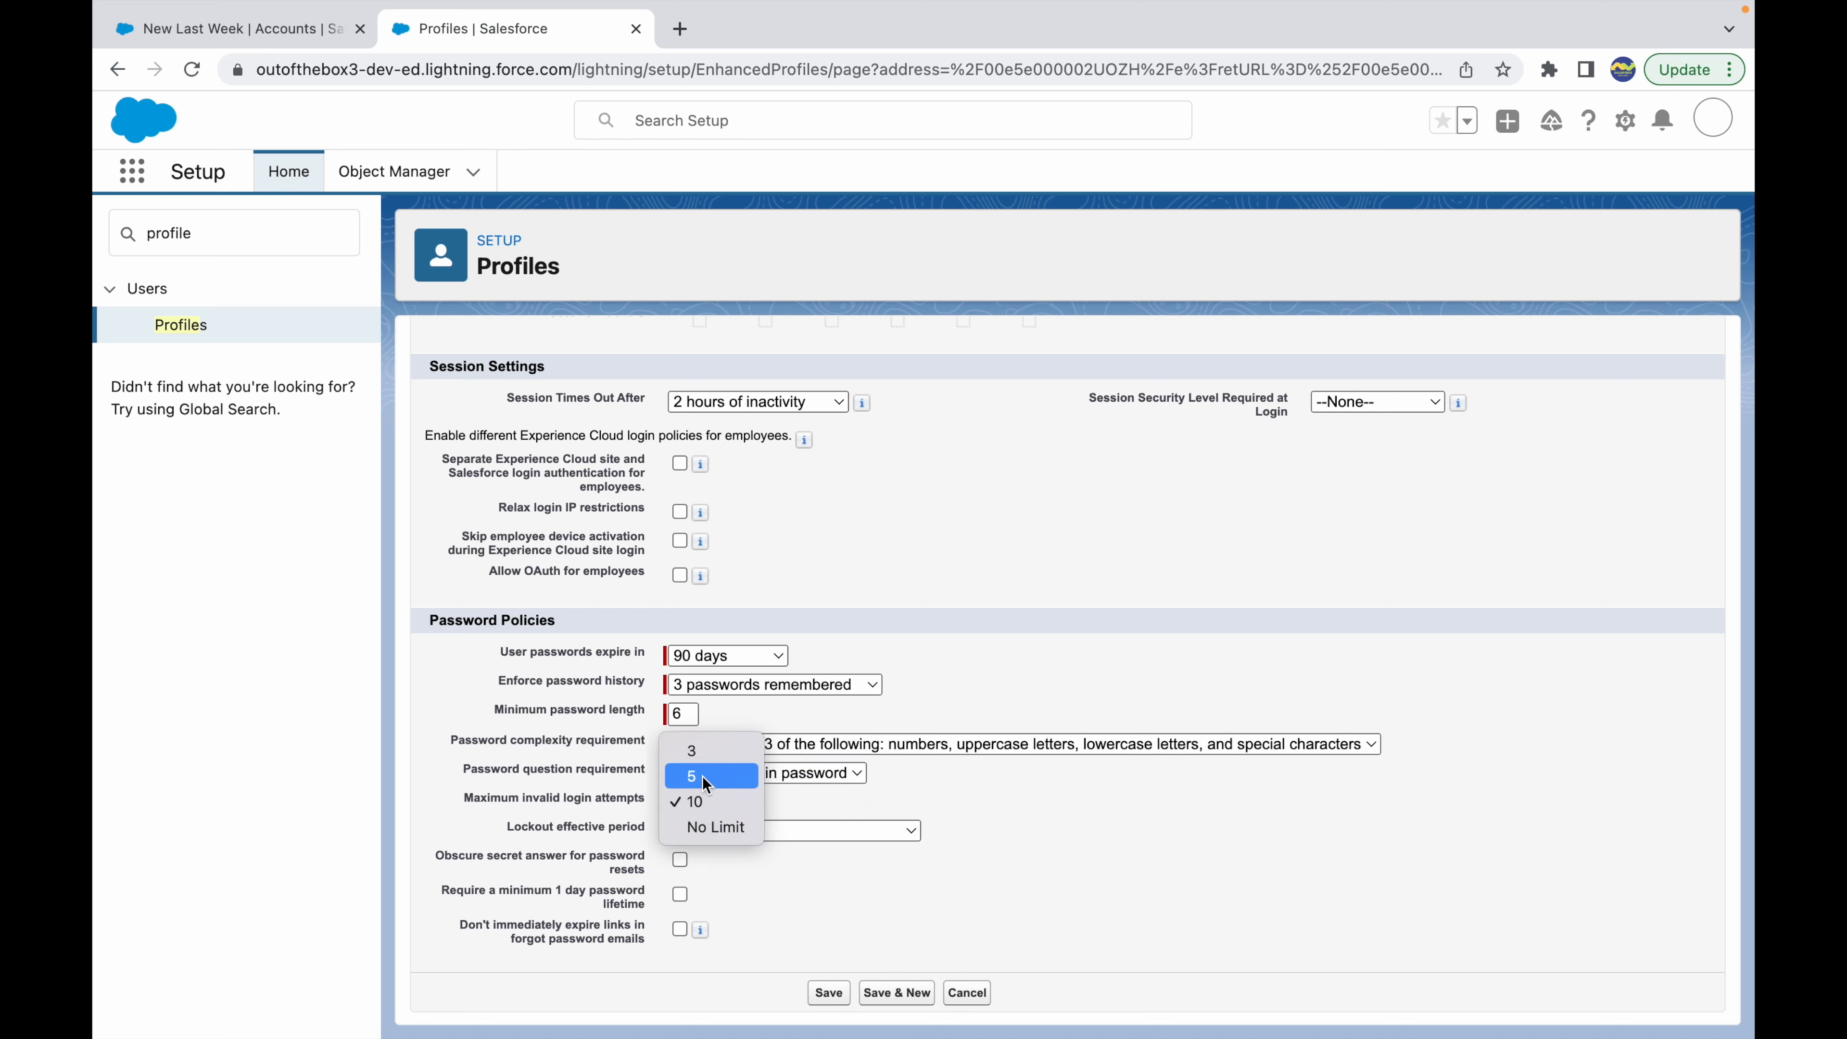
{"action": "mouse_move", "coordinate": [715, 851]}
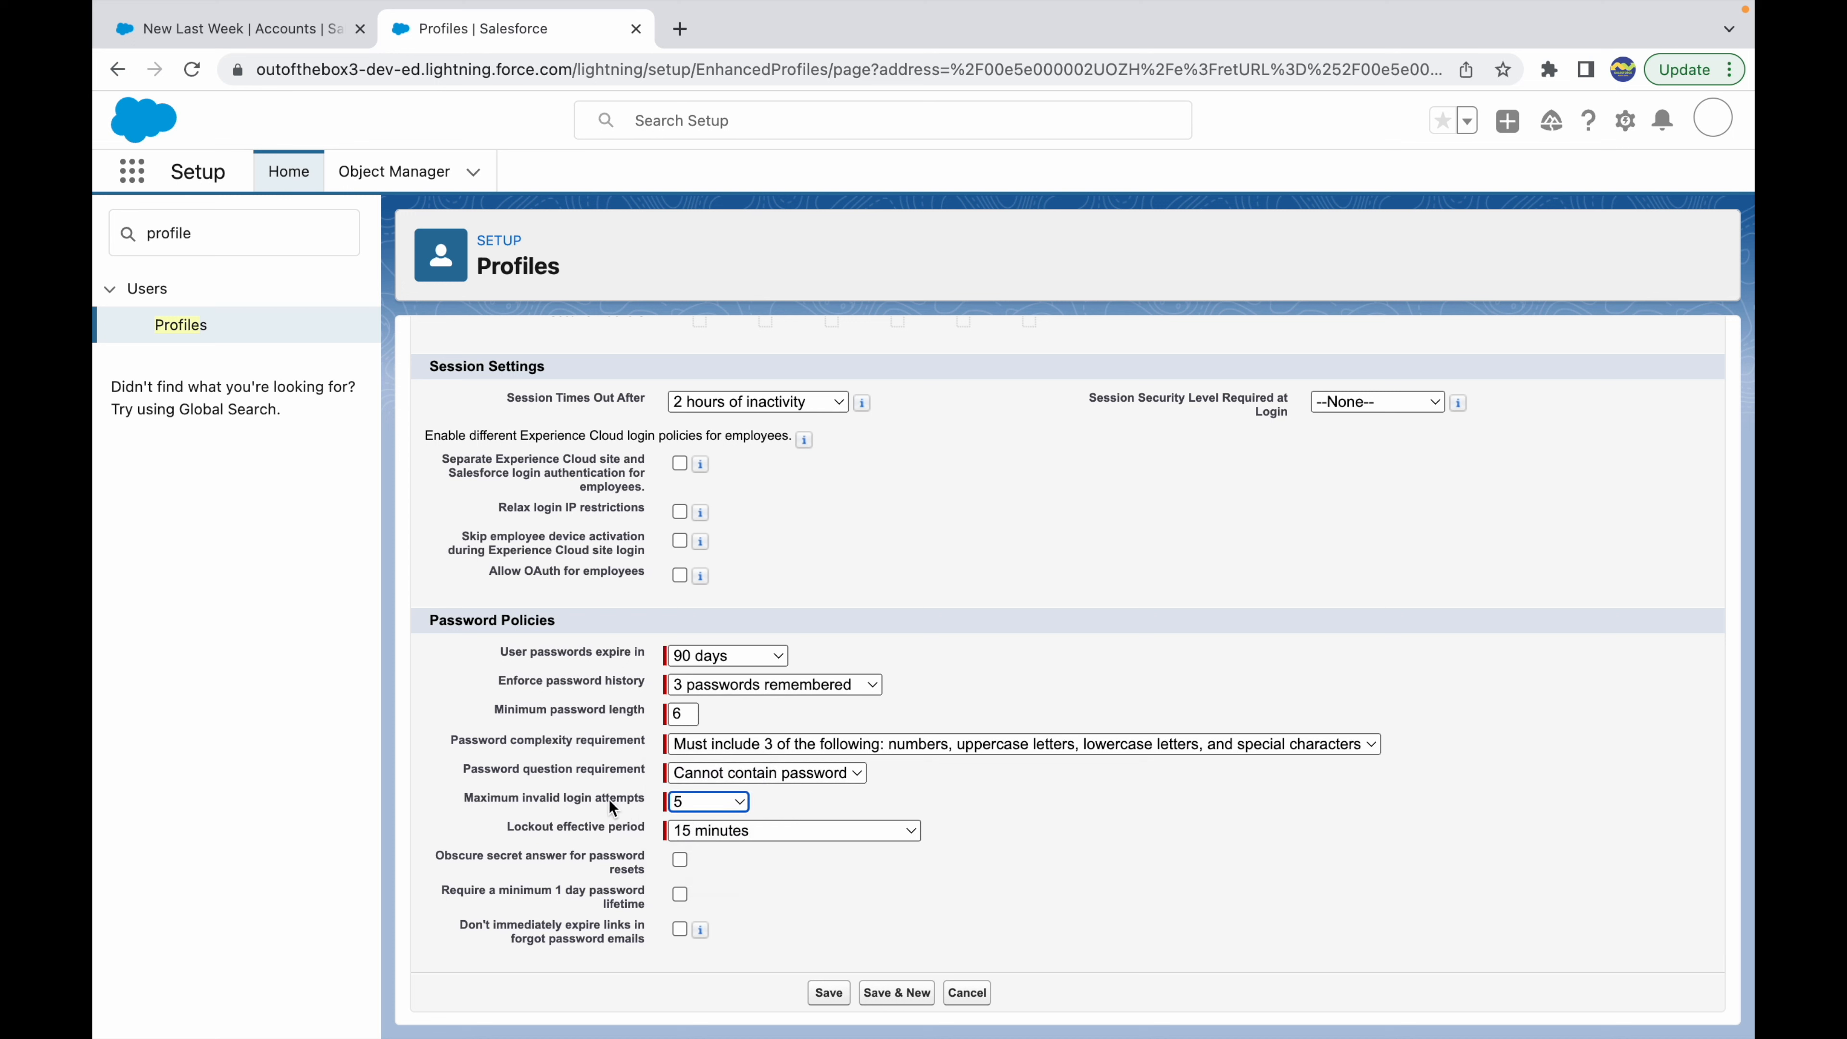
{"action": "mouse_move", "coordinate": [720, 633]}
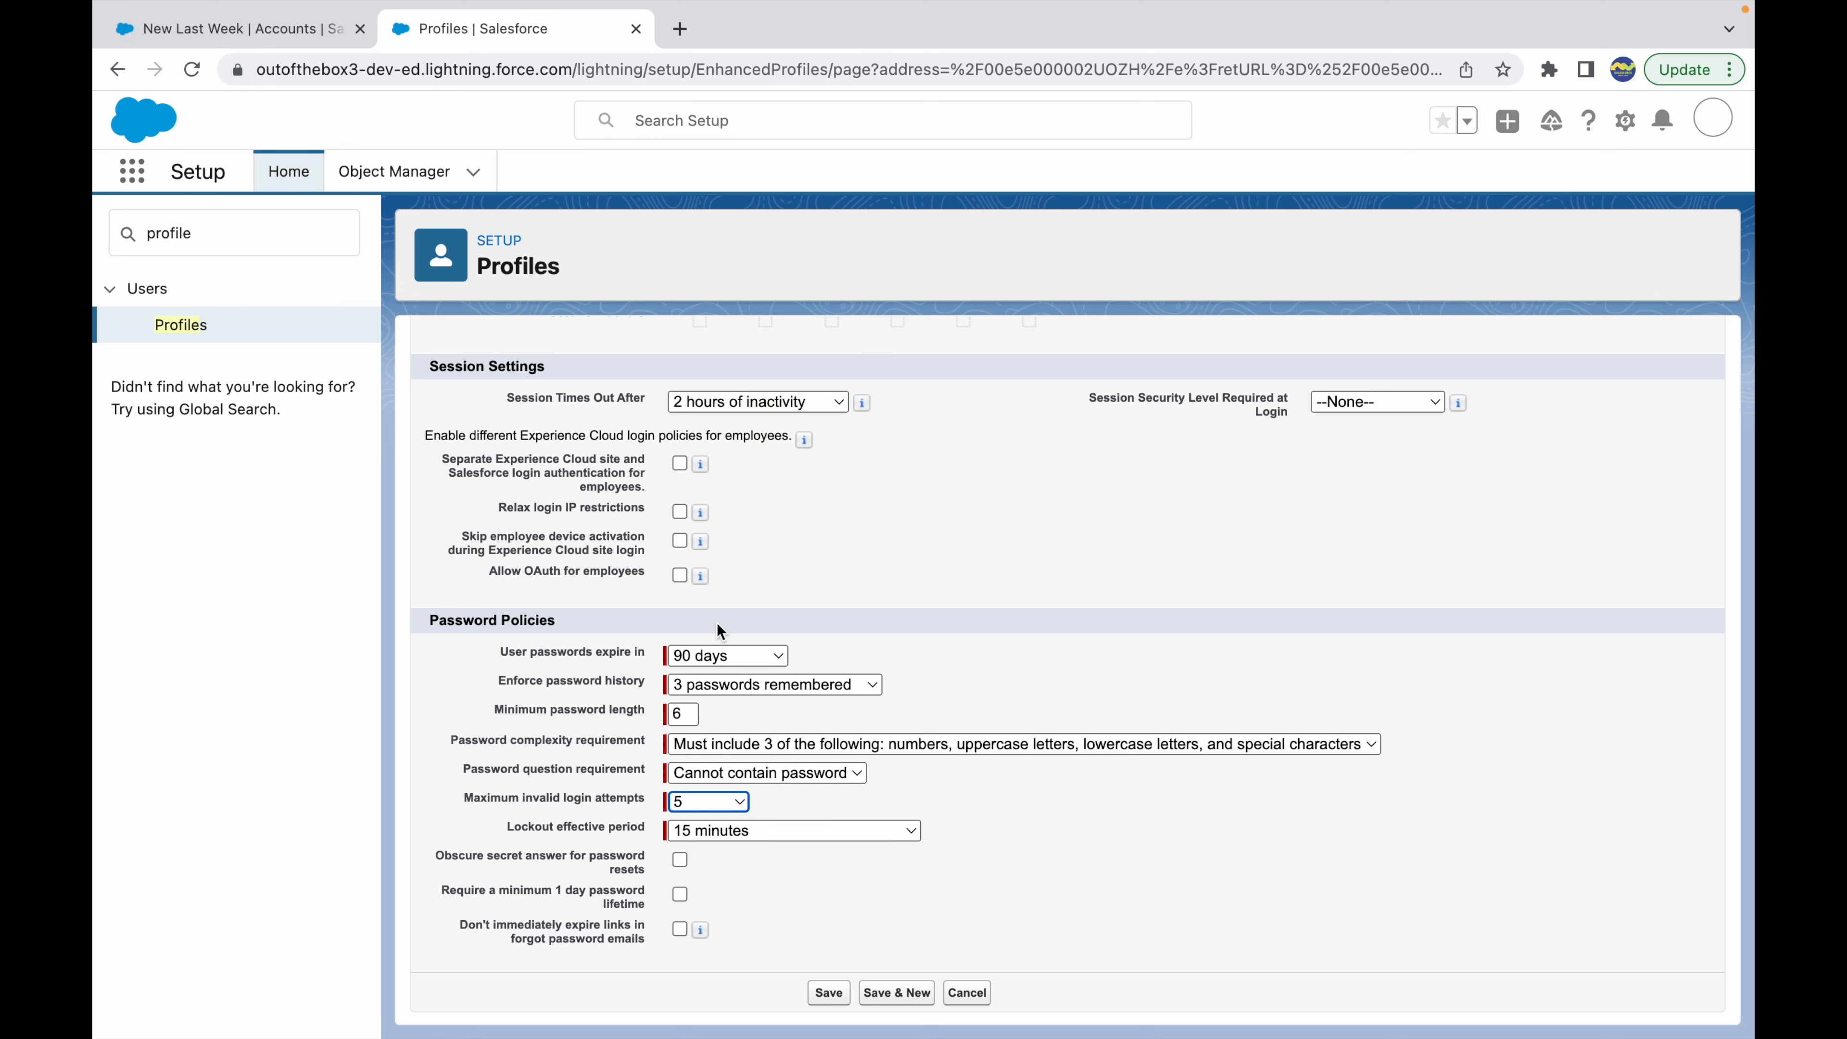
{"action": "left_click", "coordinate": [707, 801]}
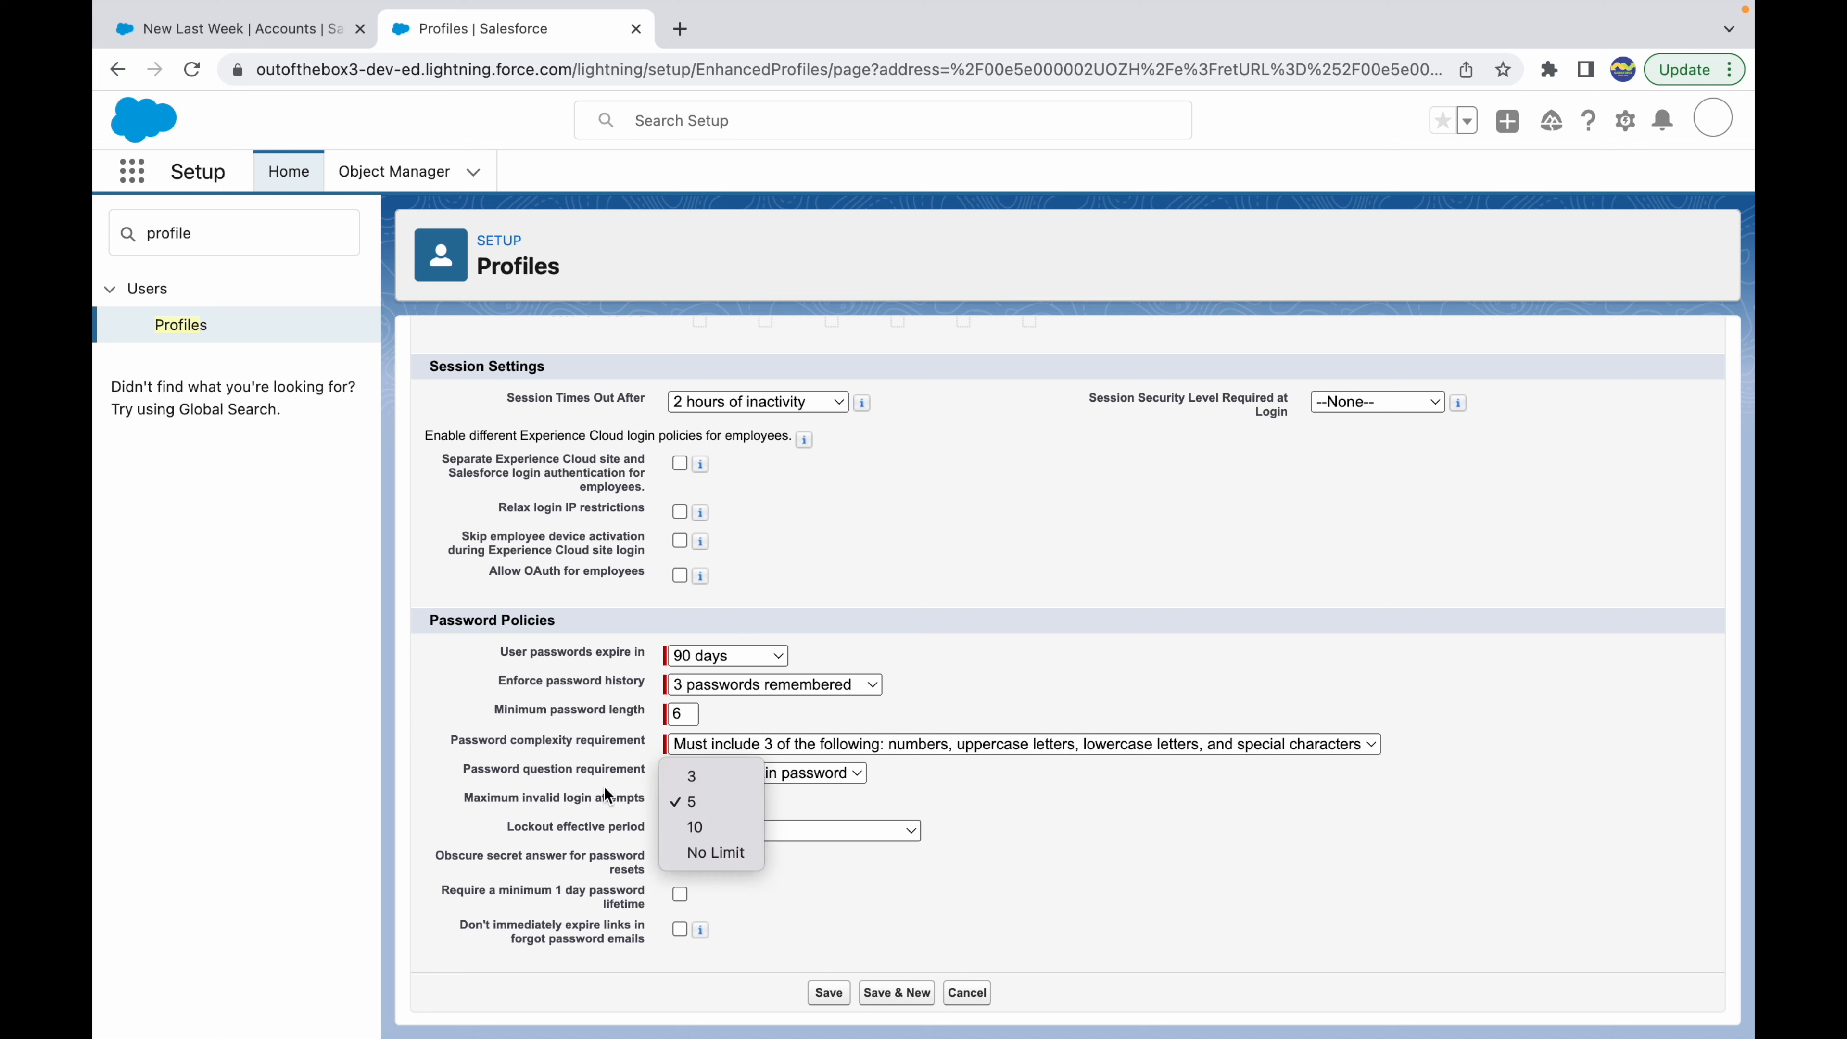
{"action": "left_click", "coordinate": [689, 802]}
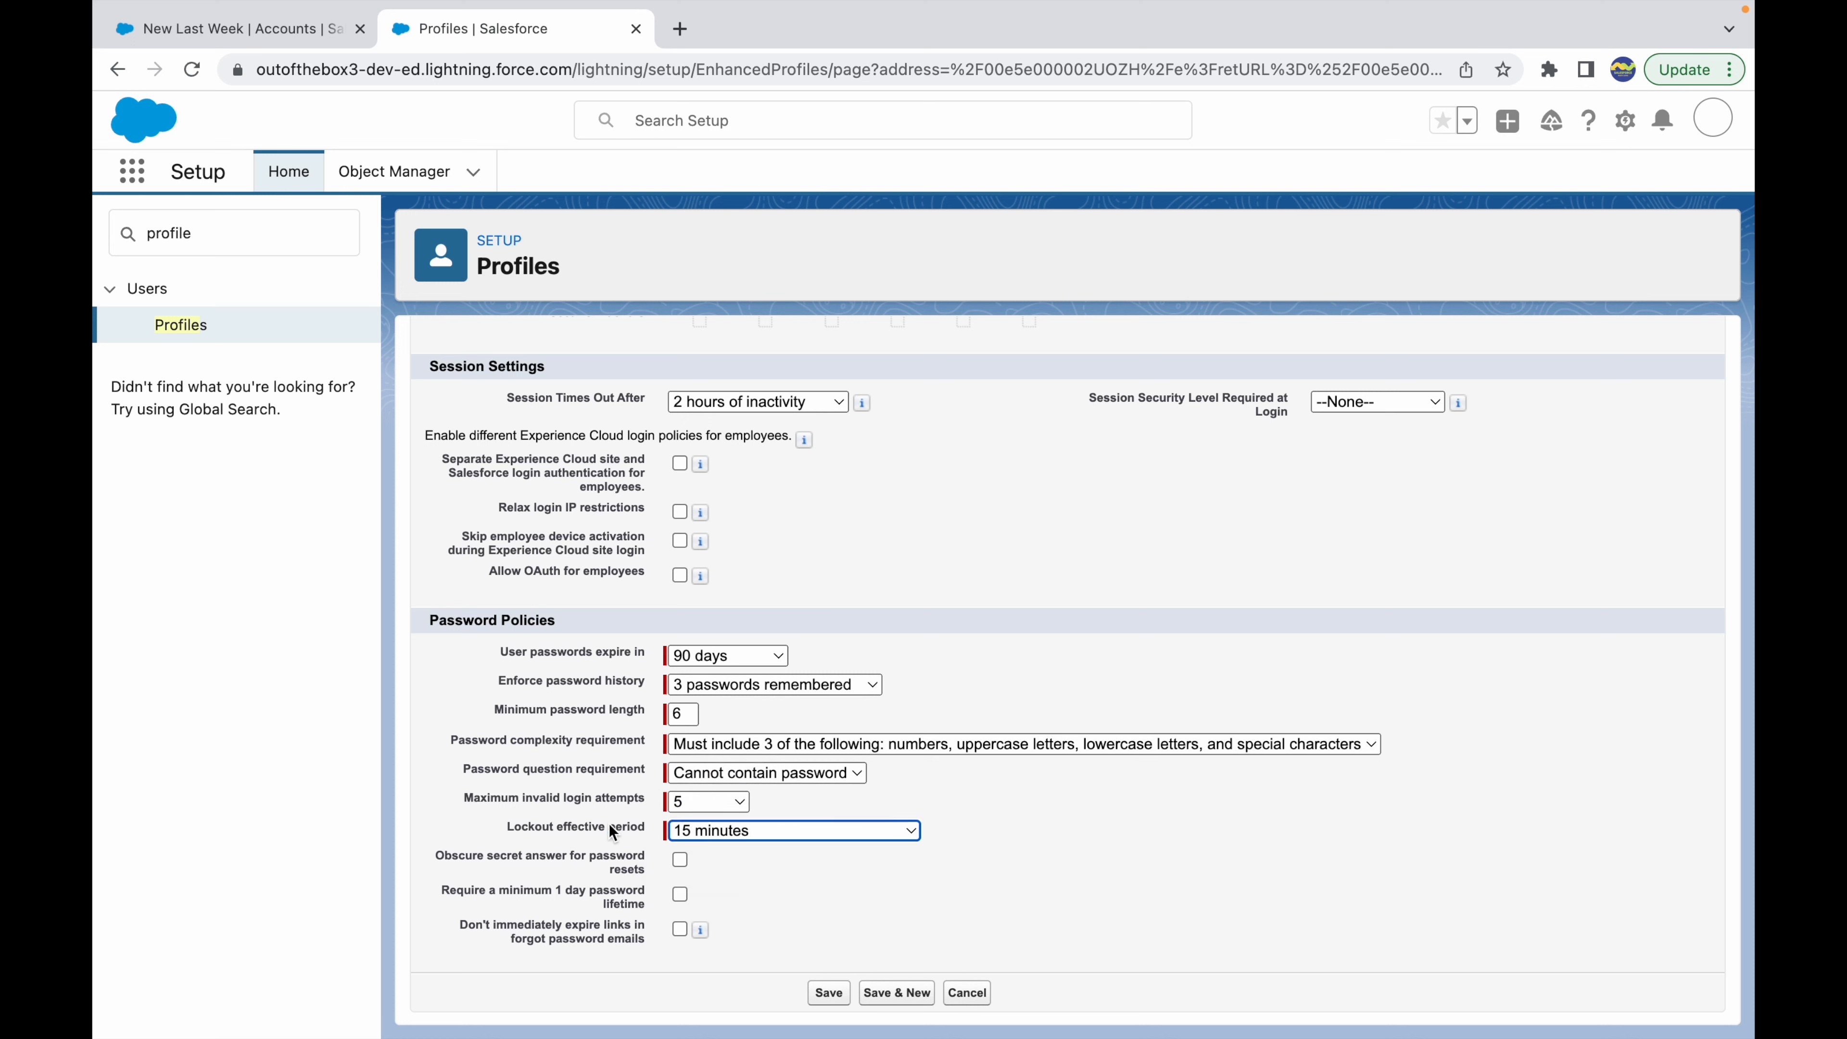
Step: Set the lockout period to 30 minutes, leaving the 1-day minimum password lifetime off
{"action": "left_click", "coordinate": [792, 831]}
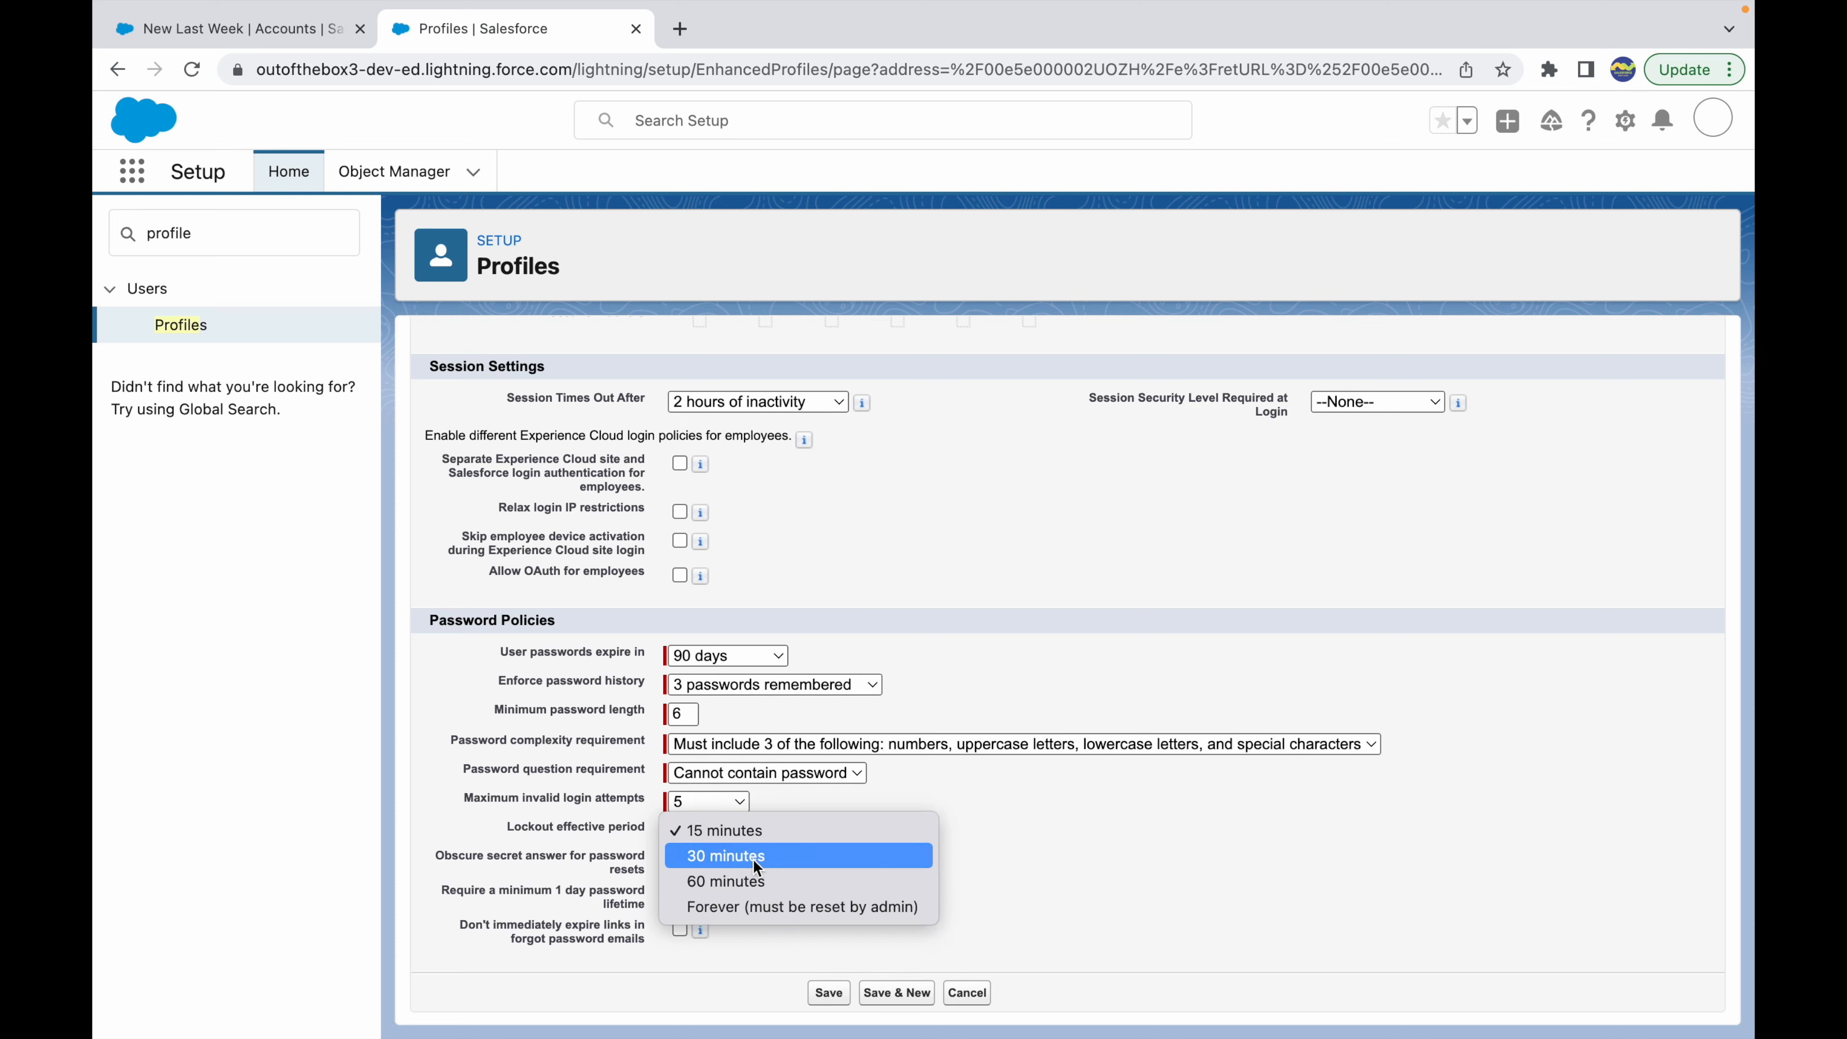
{"action": "mouse_move", "coordinate": [1055, 872]}
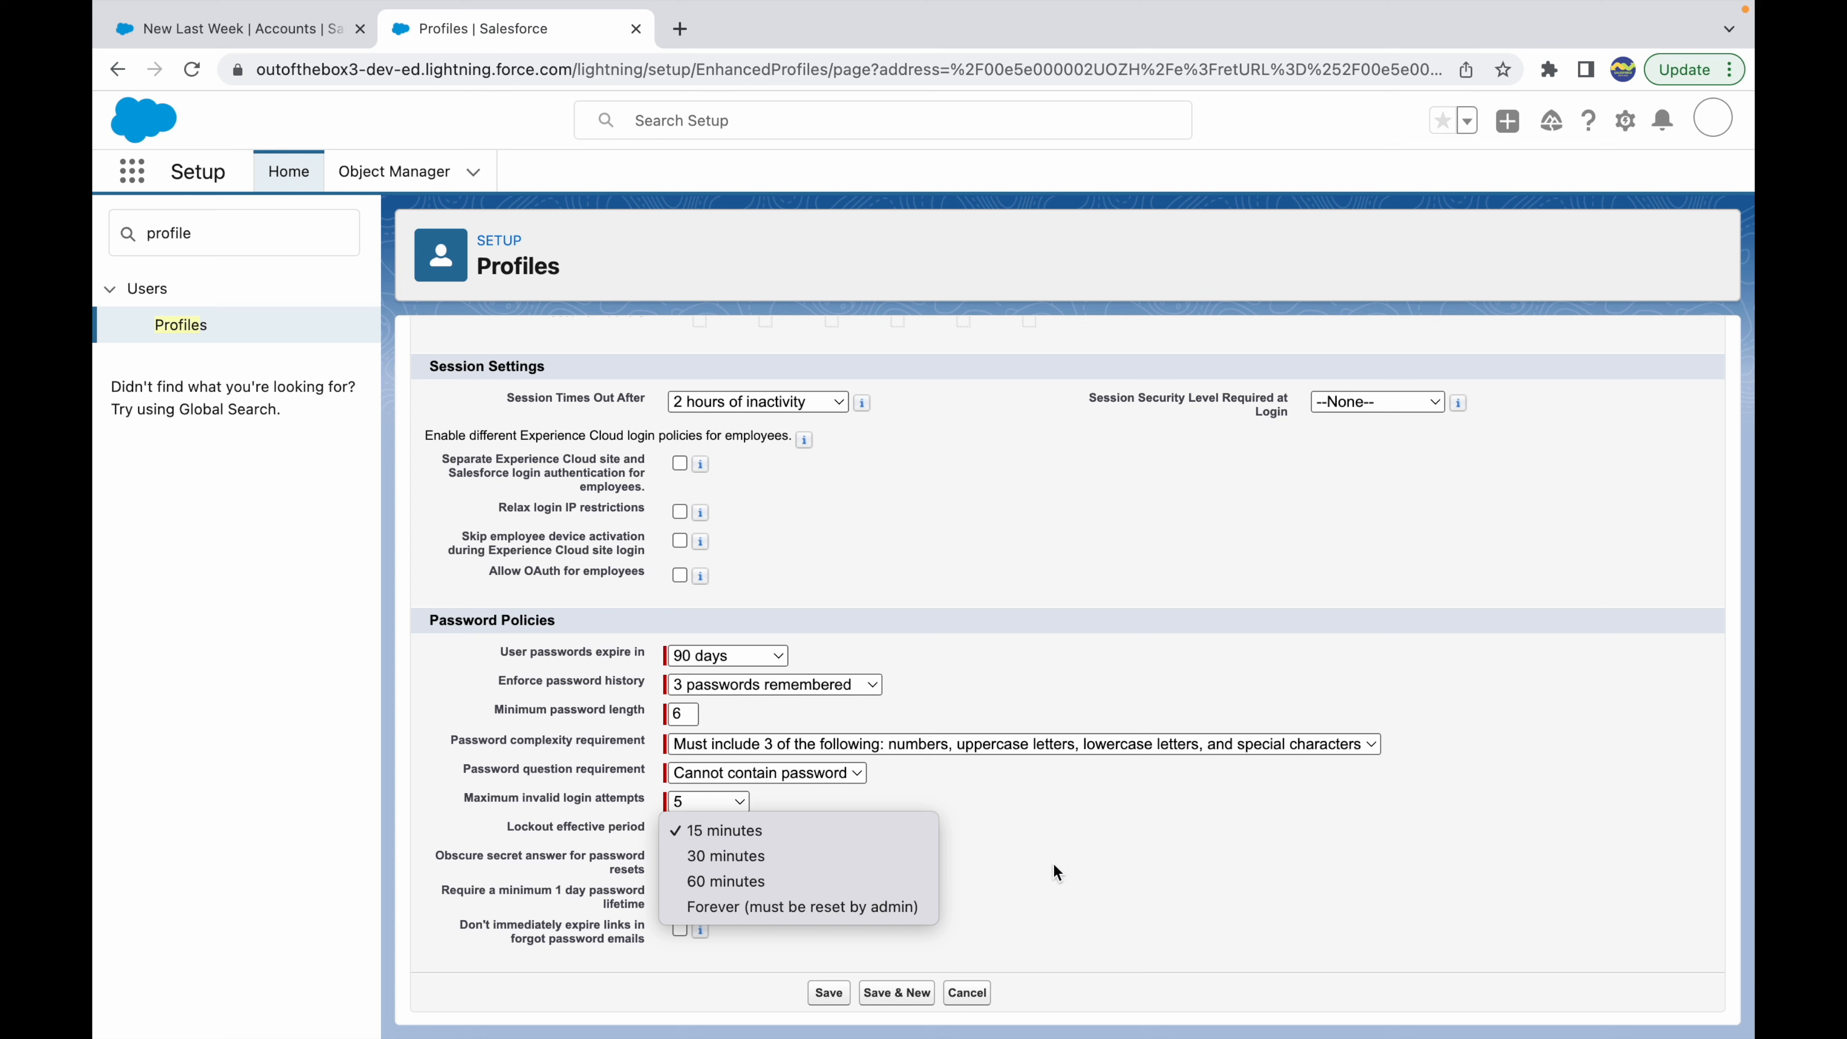
{"action": "left_click", "coordinate": [728, 831]}
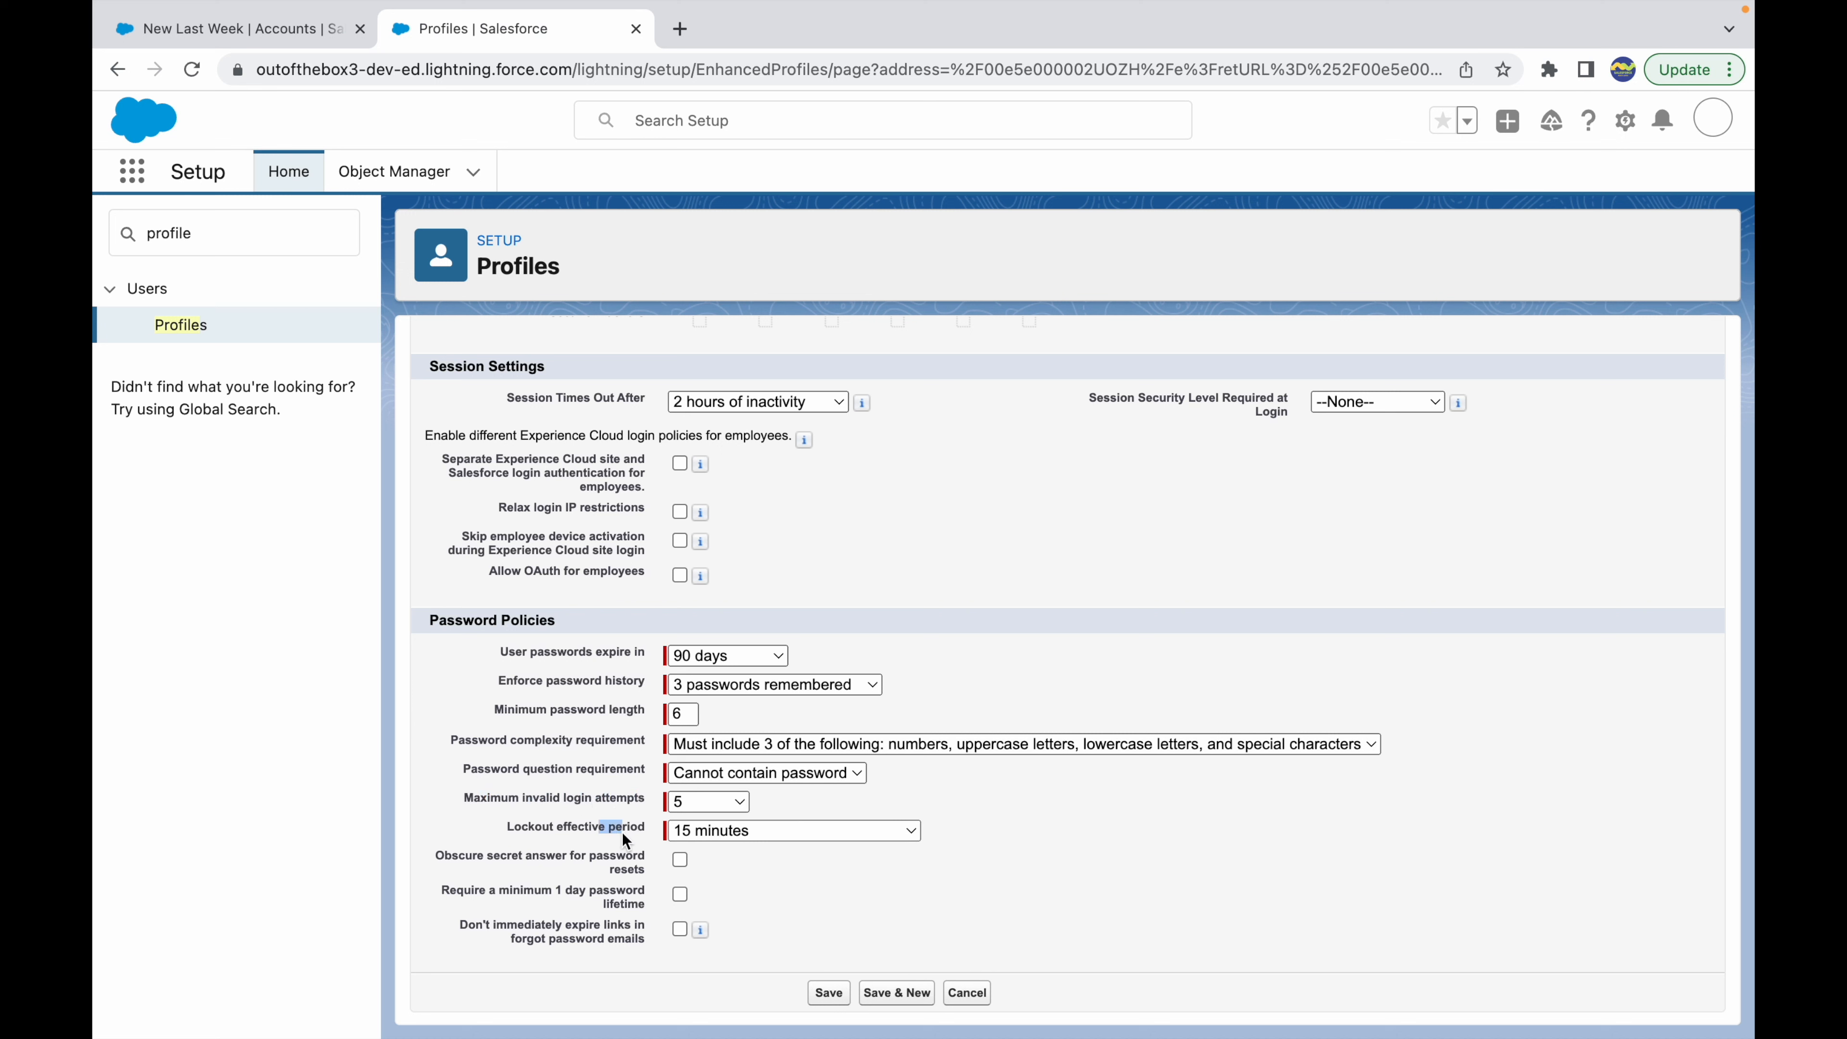
{"action": "left_click", "coordinate": [793, 831]}
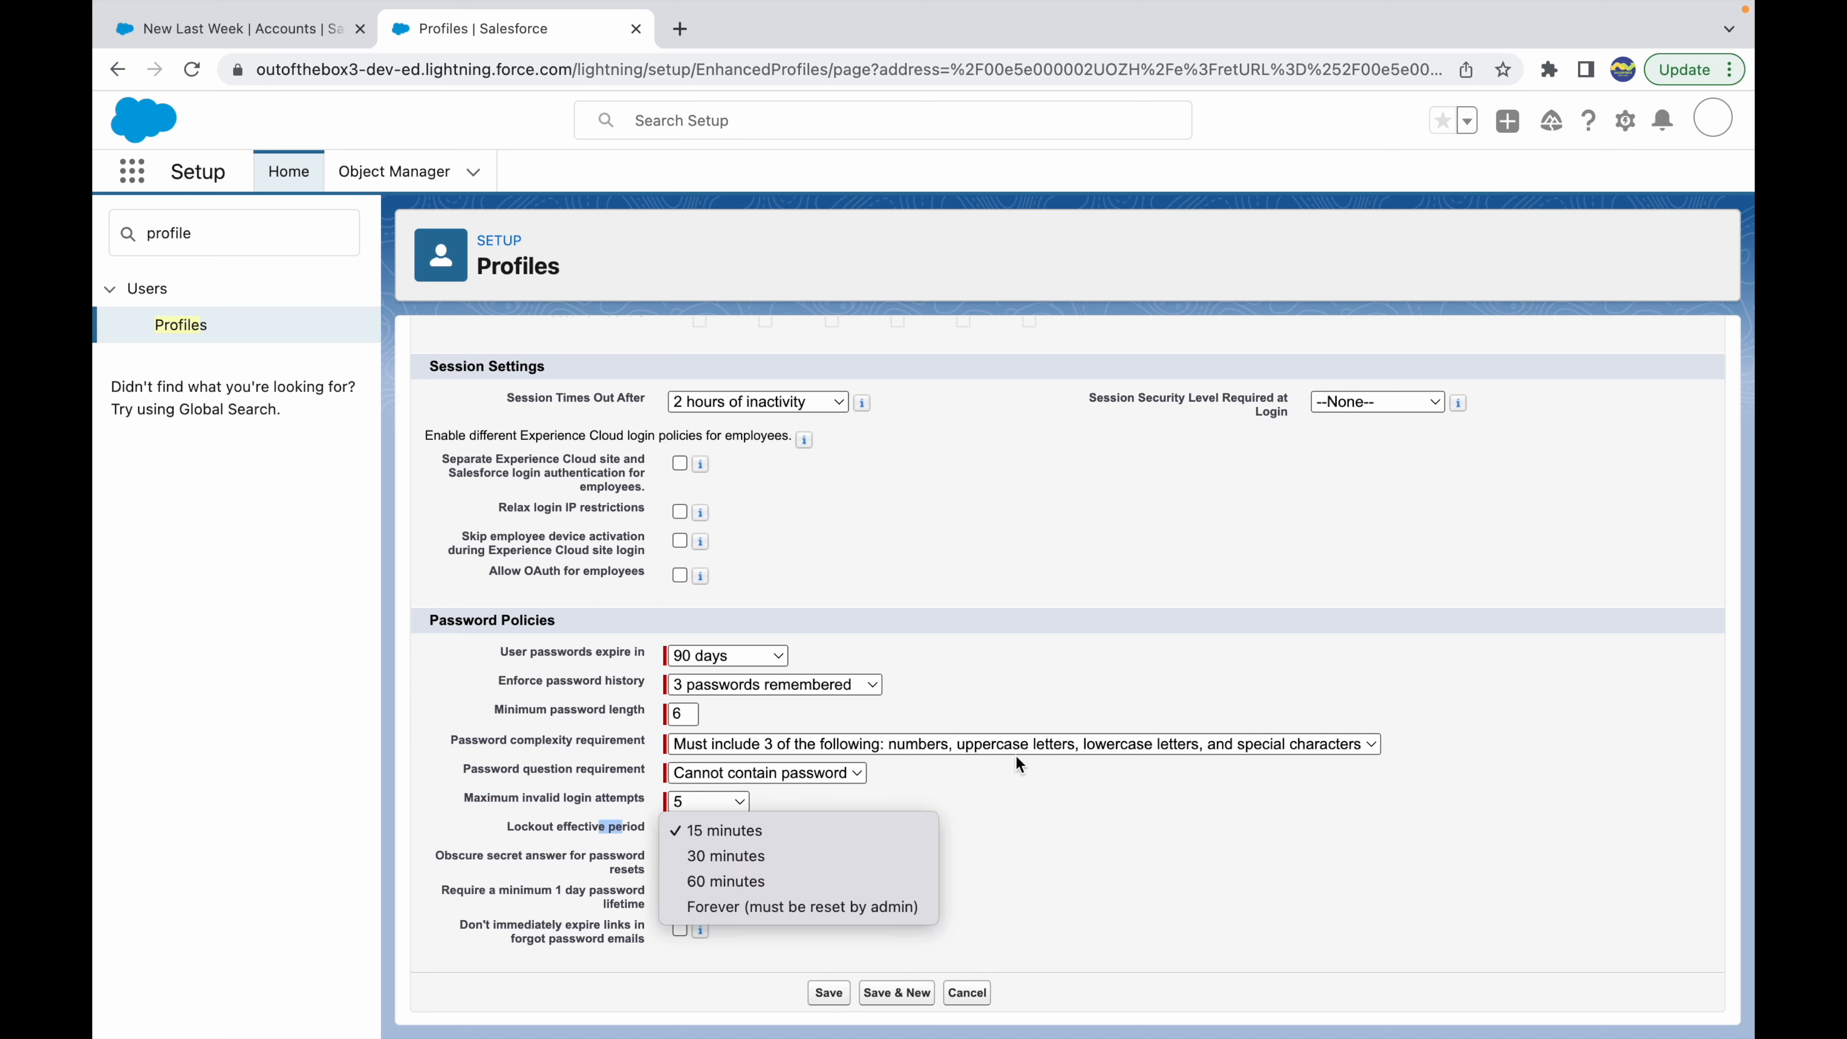
{"action": "mouse_move", "coordinate": [820, 830]}
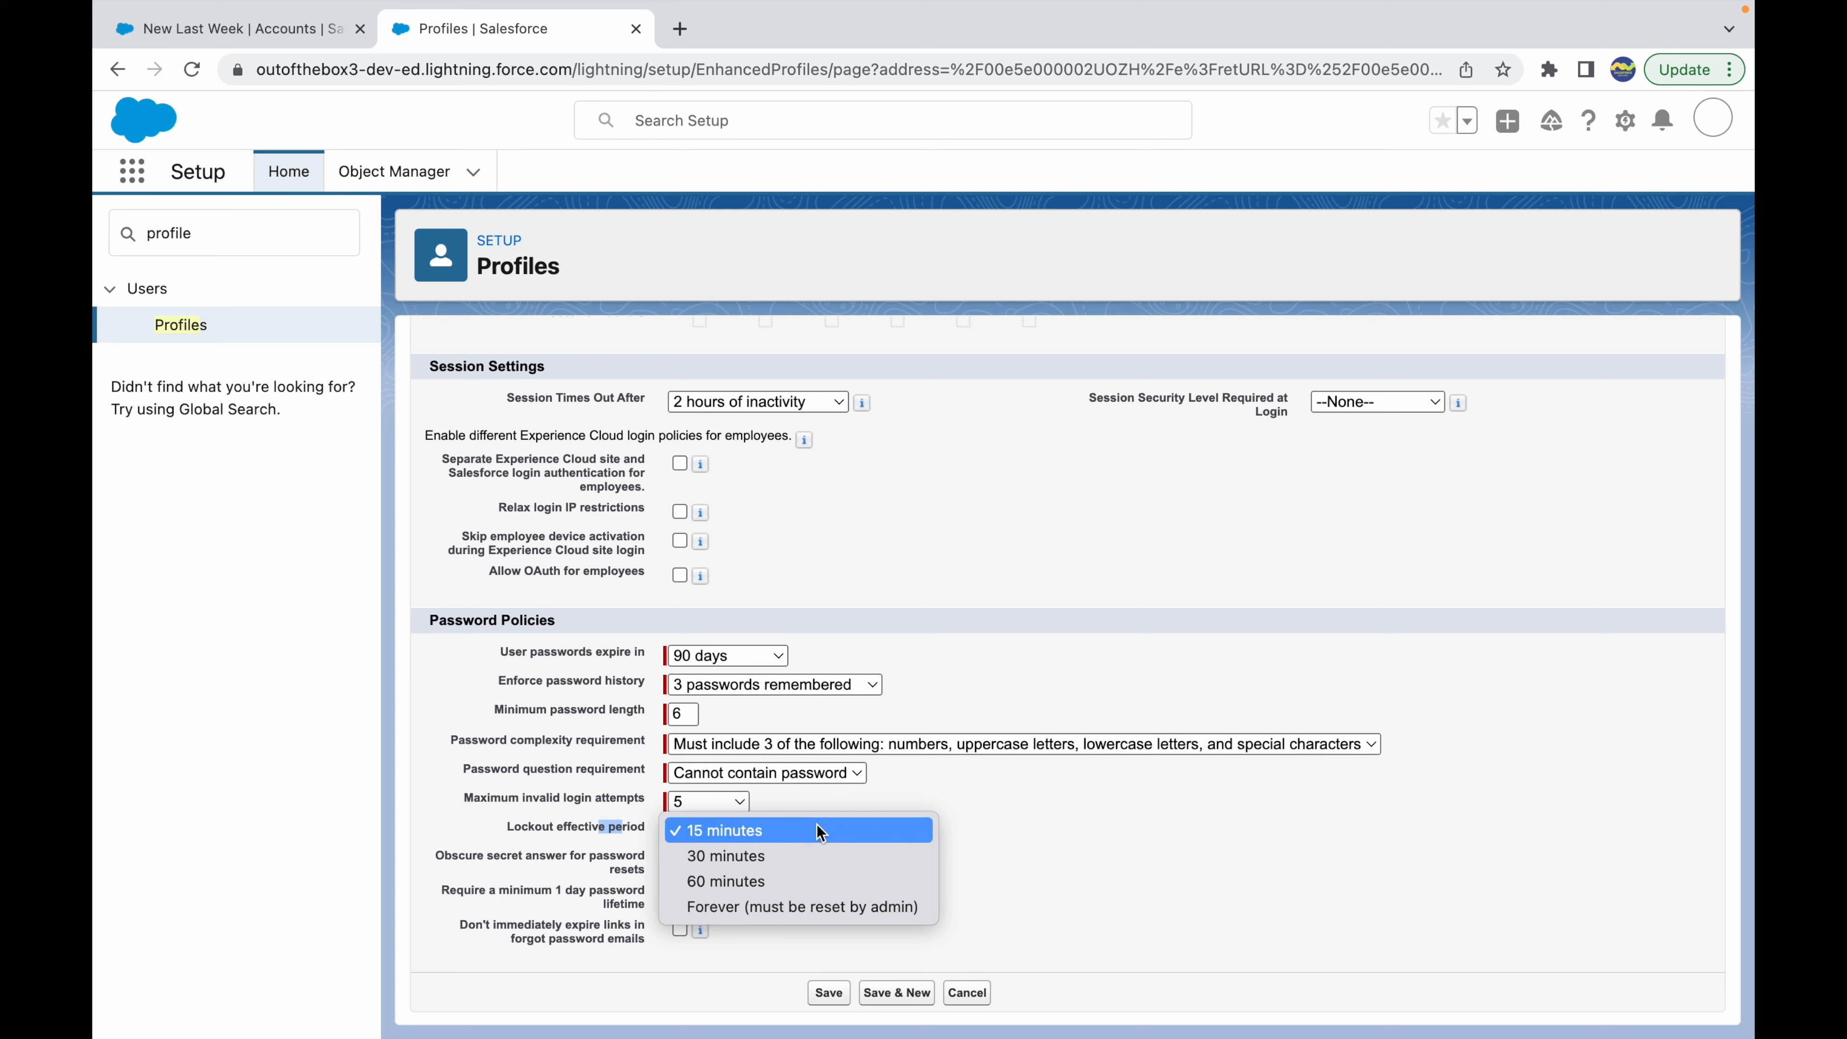
{"action": "mouse_move", "coordinate": [864, 907]}
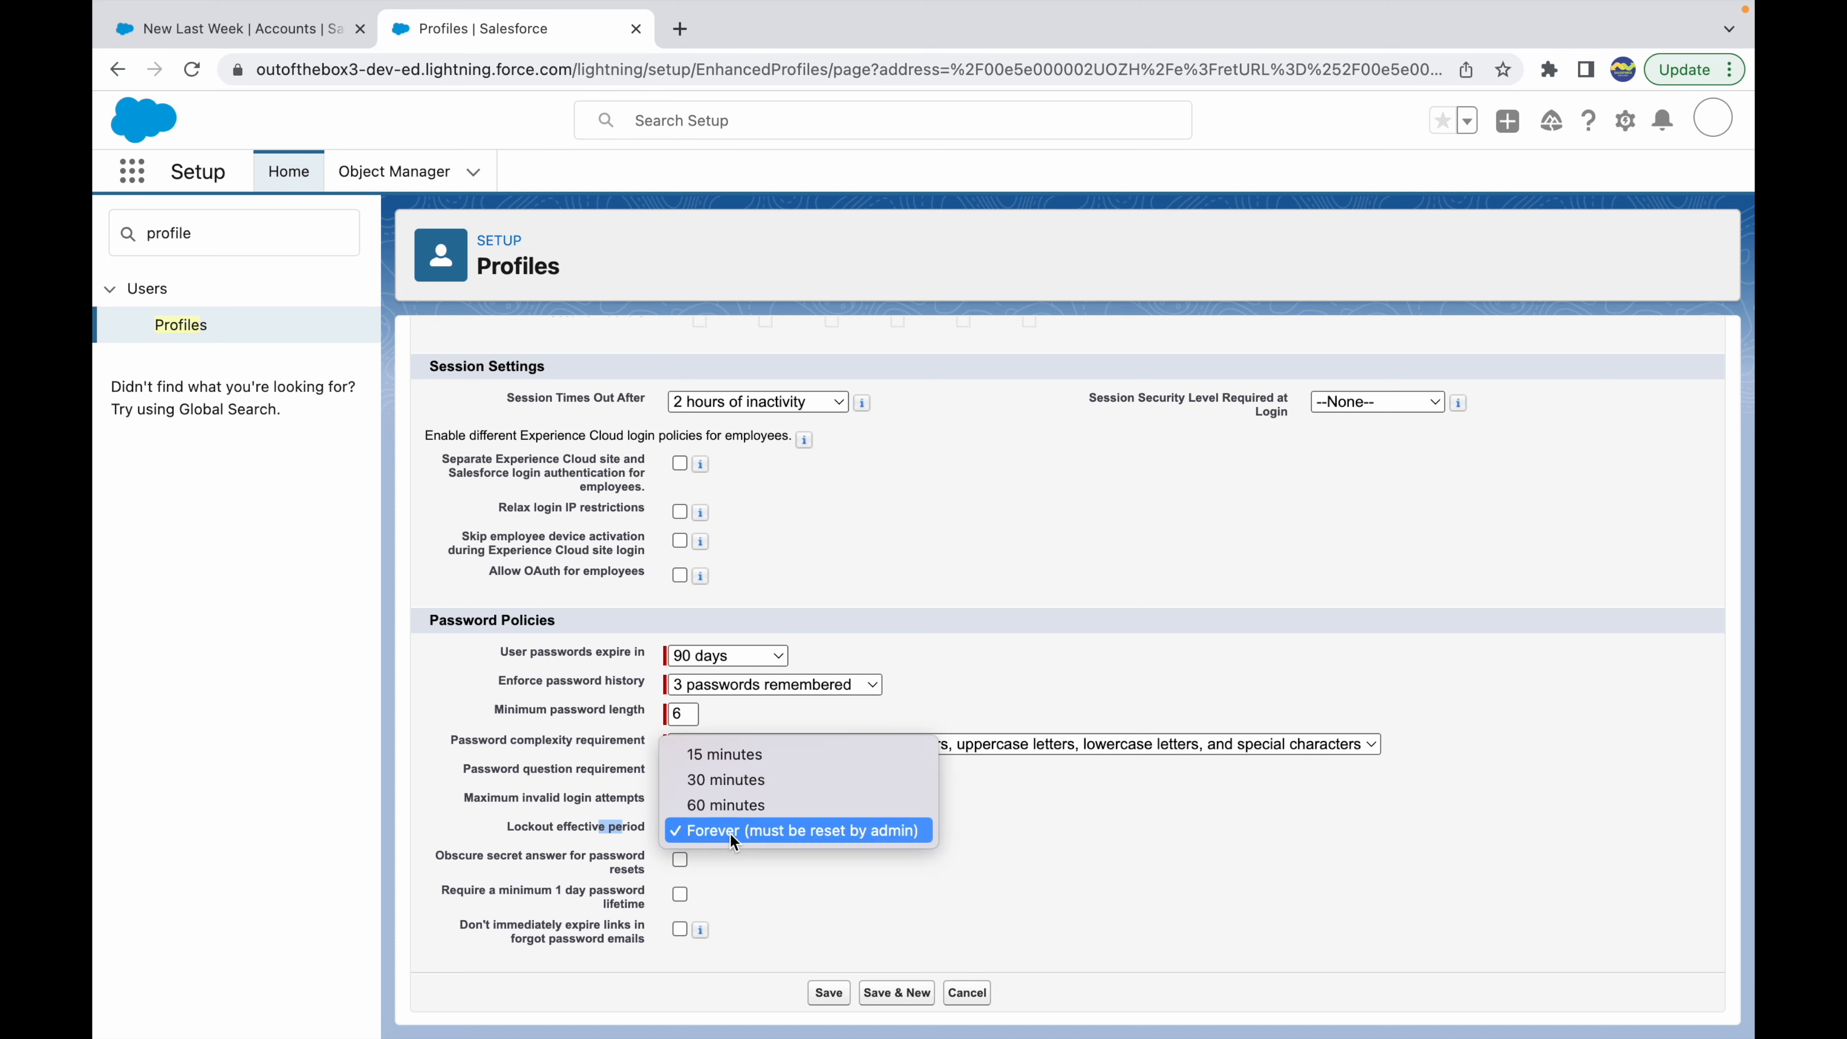
{"action": "mouse_move", "coordinate": [725, 779]}
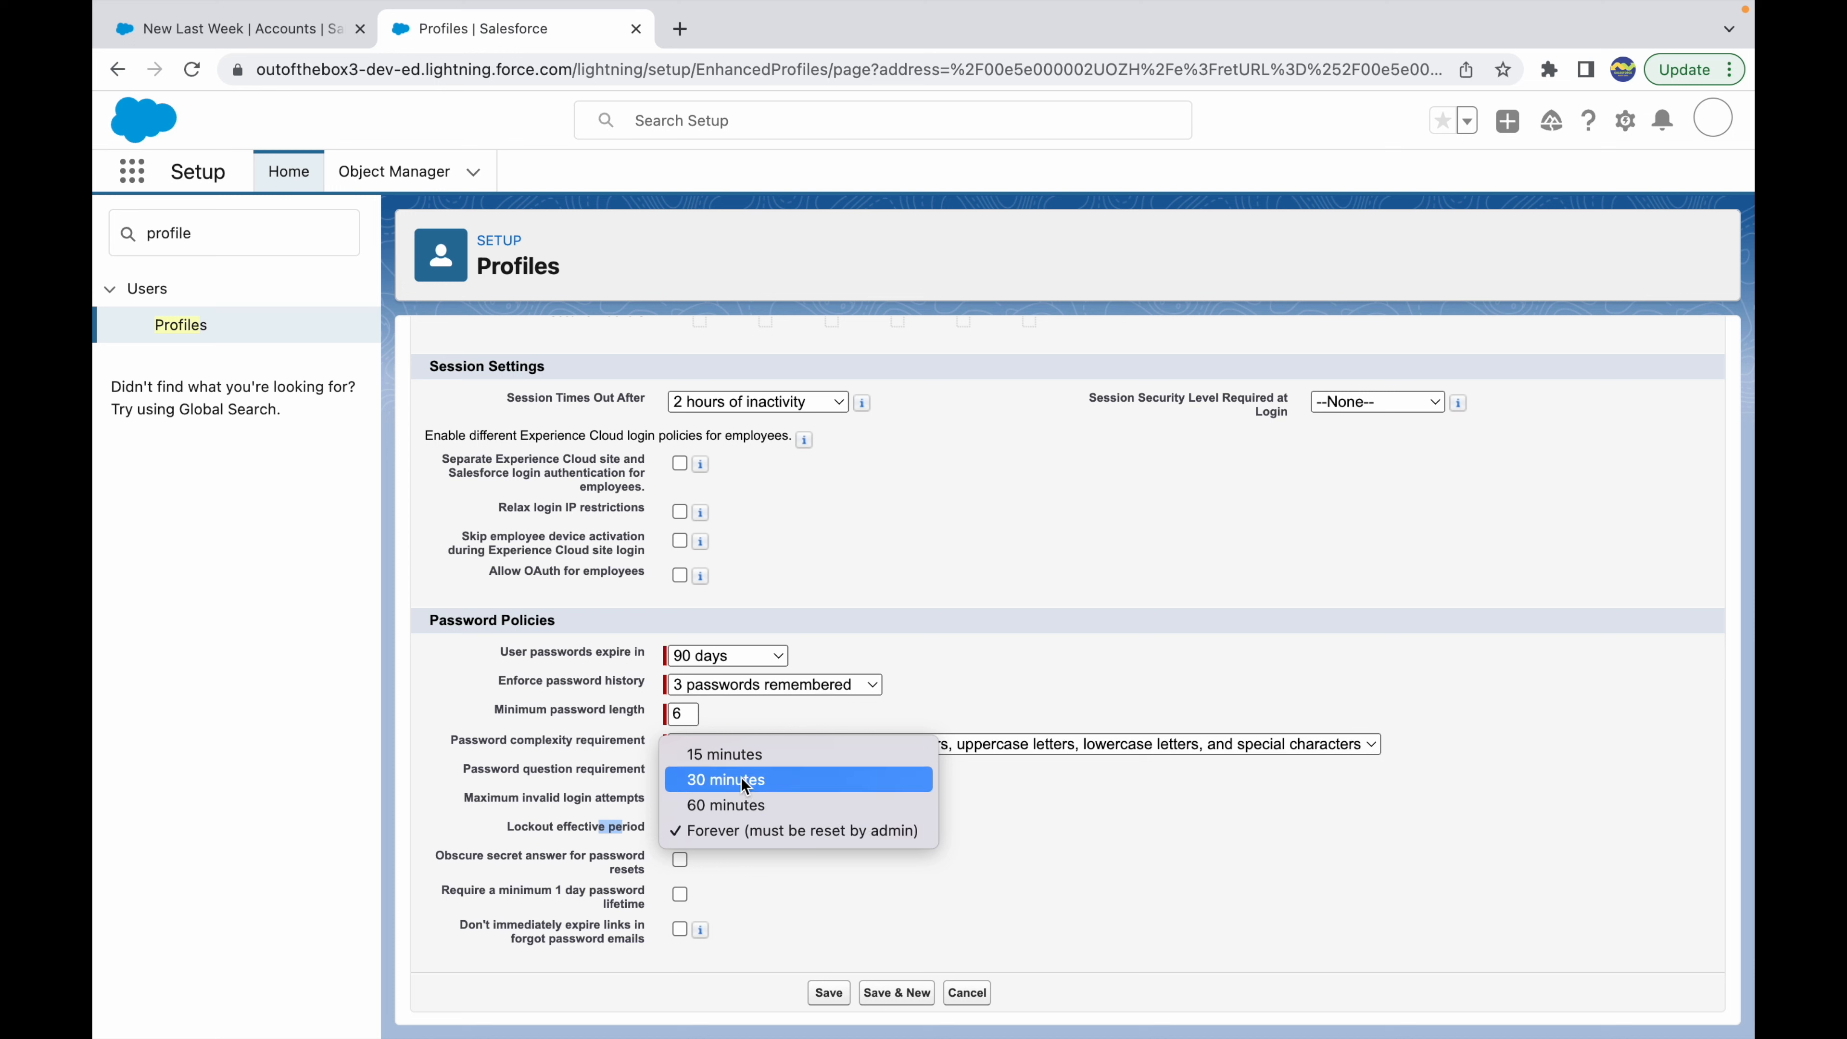
{"action": "left_click", "coordinate": [723, 778]}
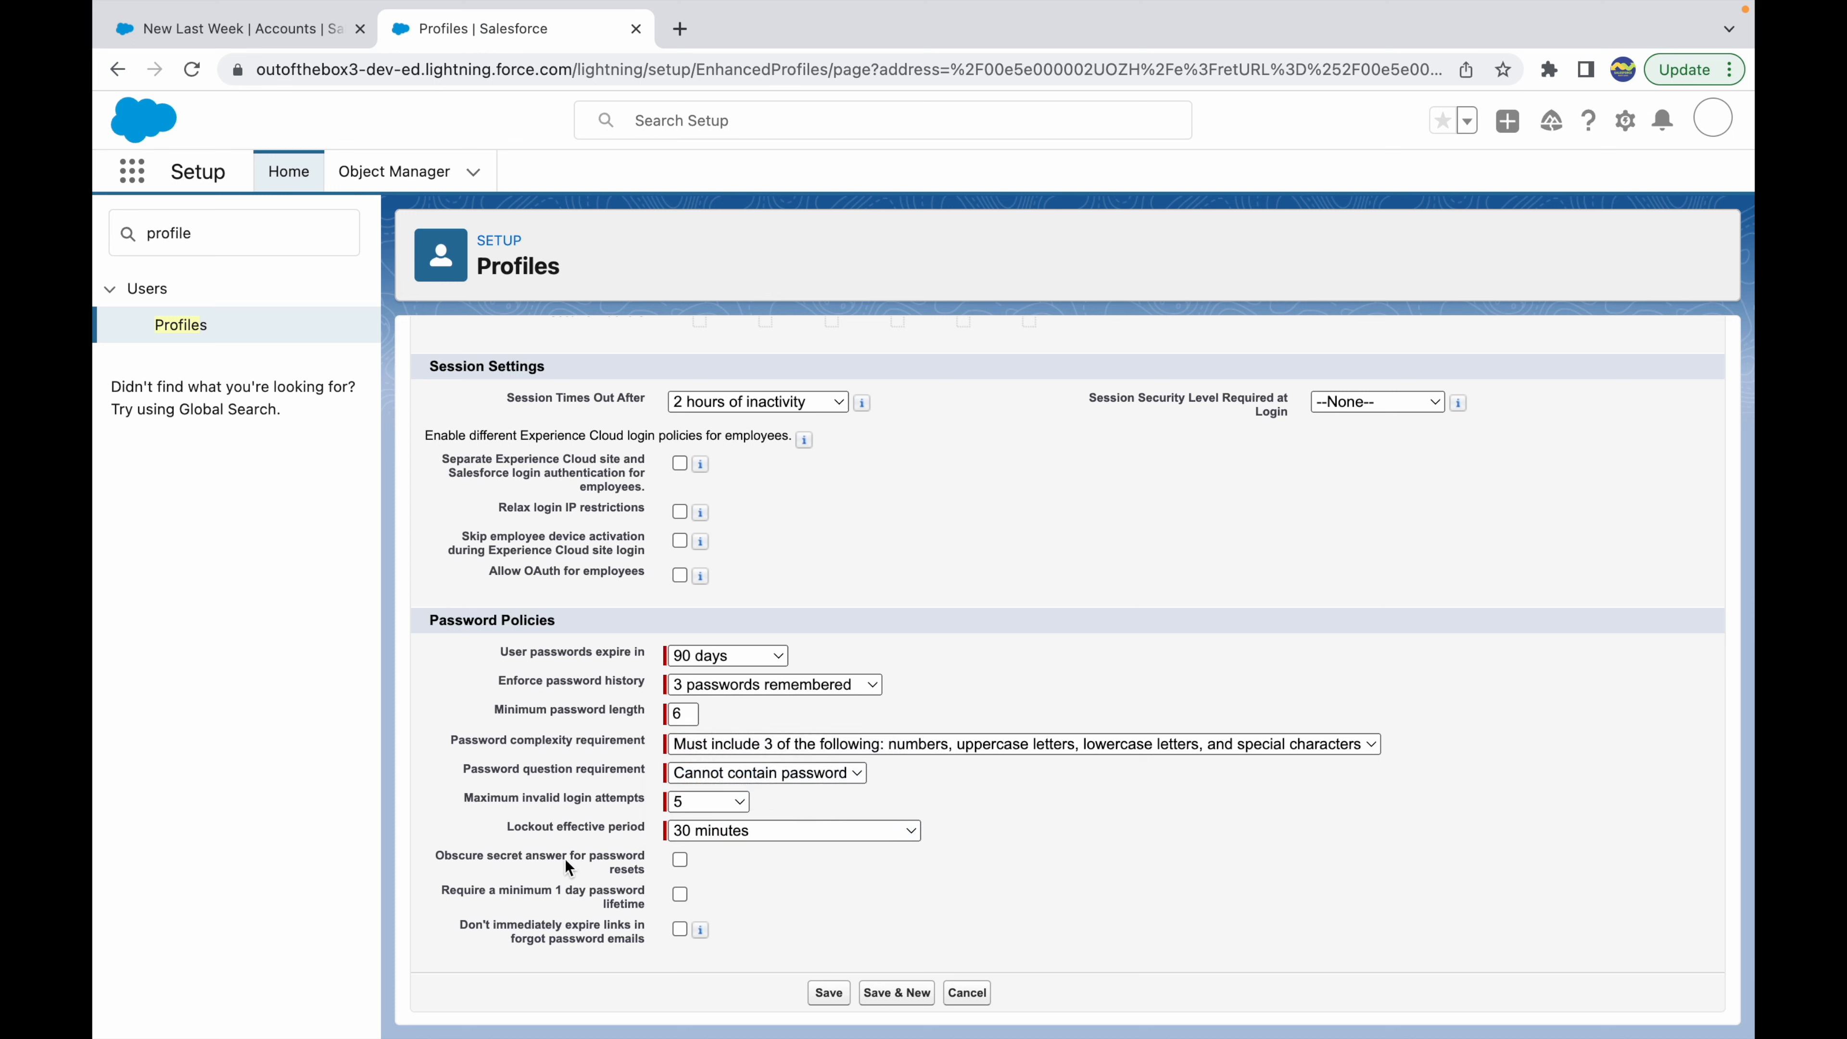
{"action": "mouse_move", "coordinate": [501, 898]}
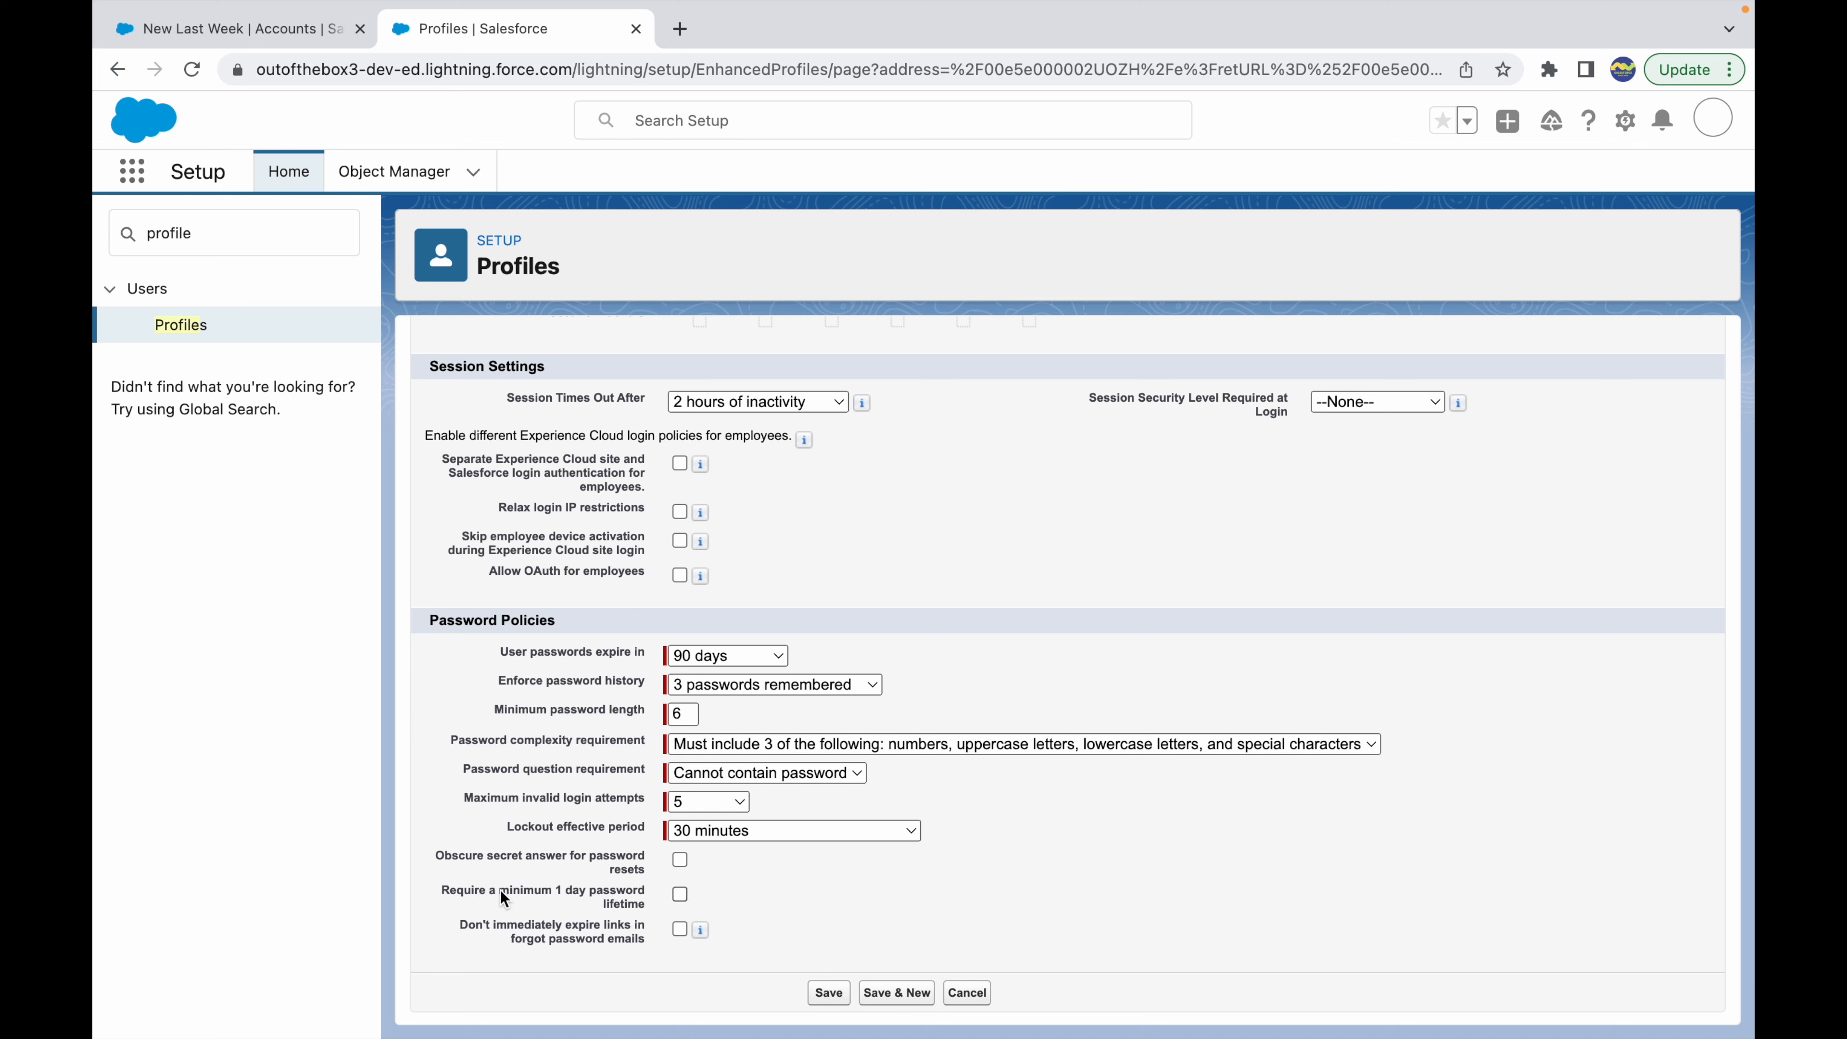
{"action": "left_click", "coordinate": [680, 893]}
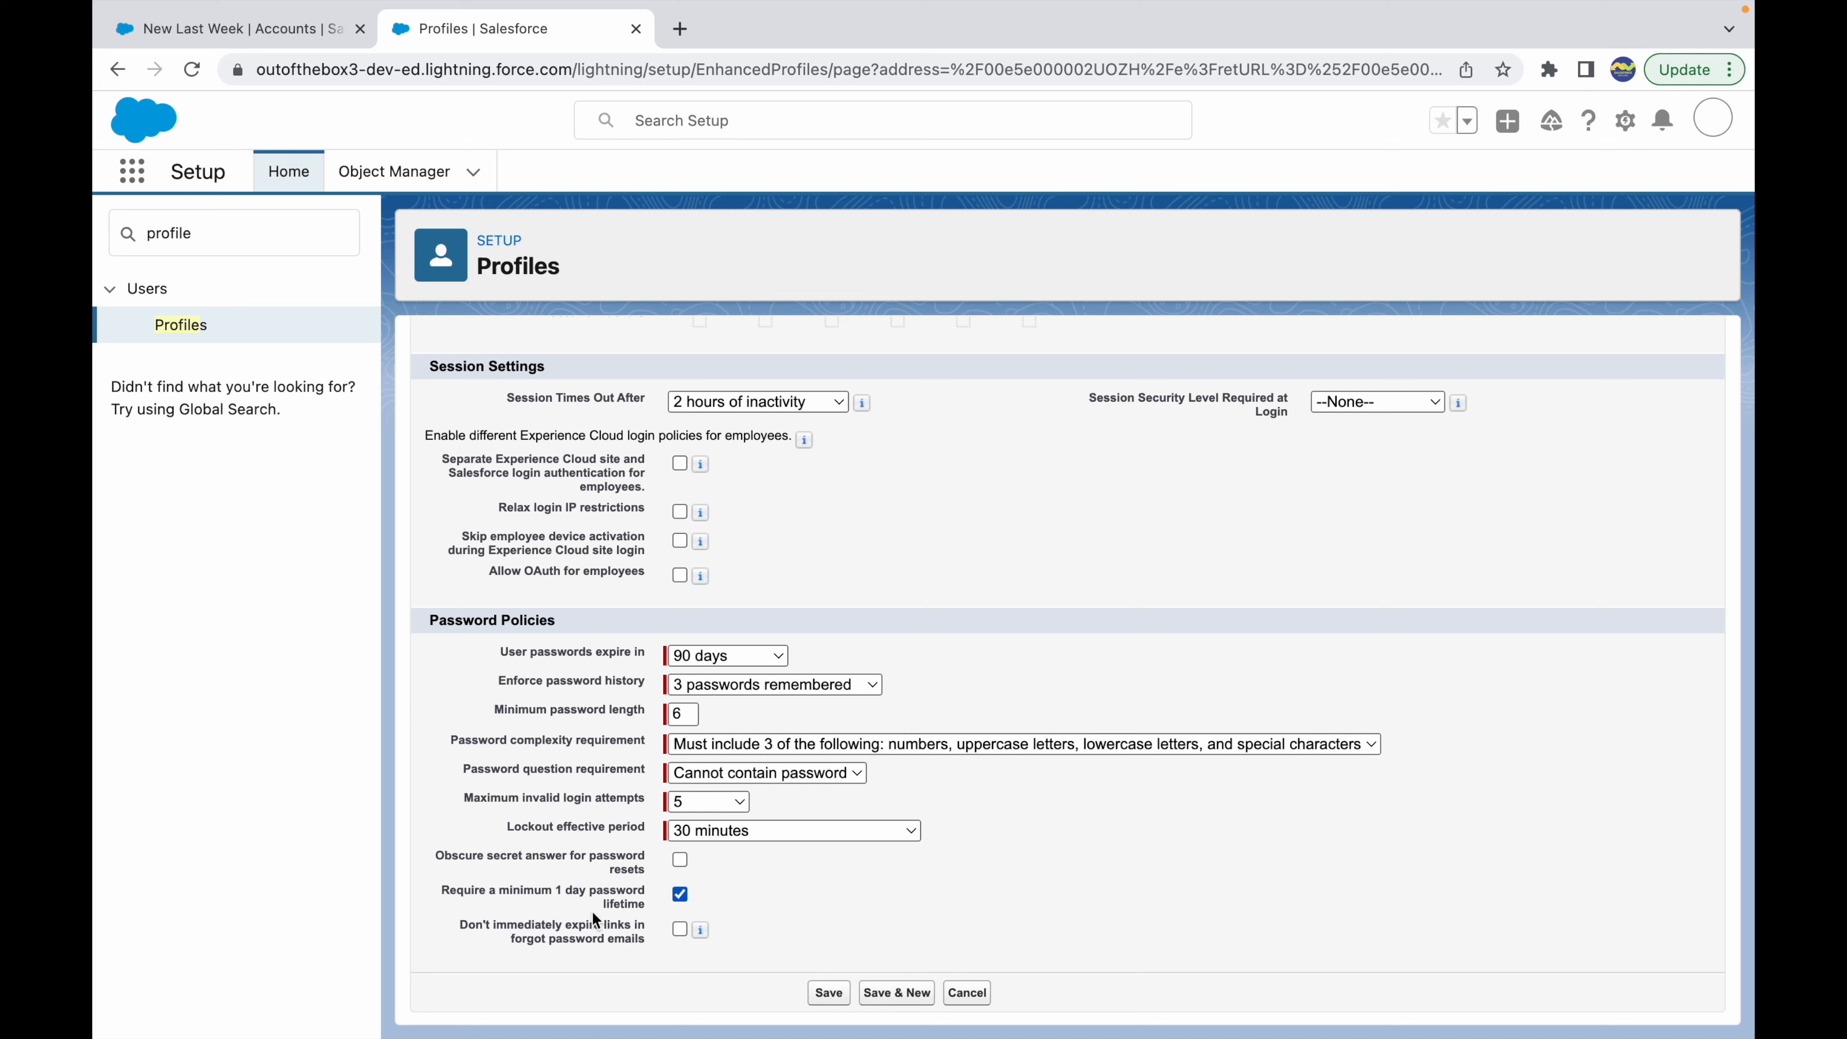
{"action": "left_click", "coordinate": [678, 893]}
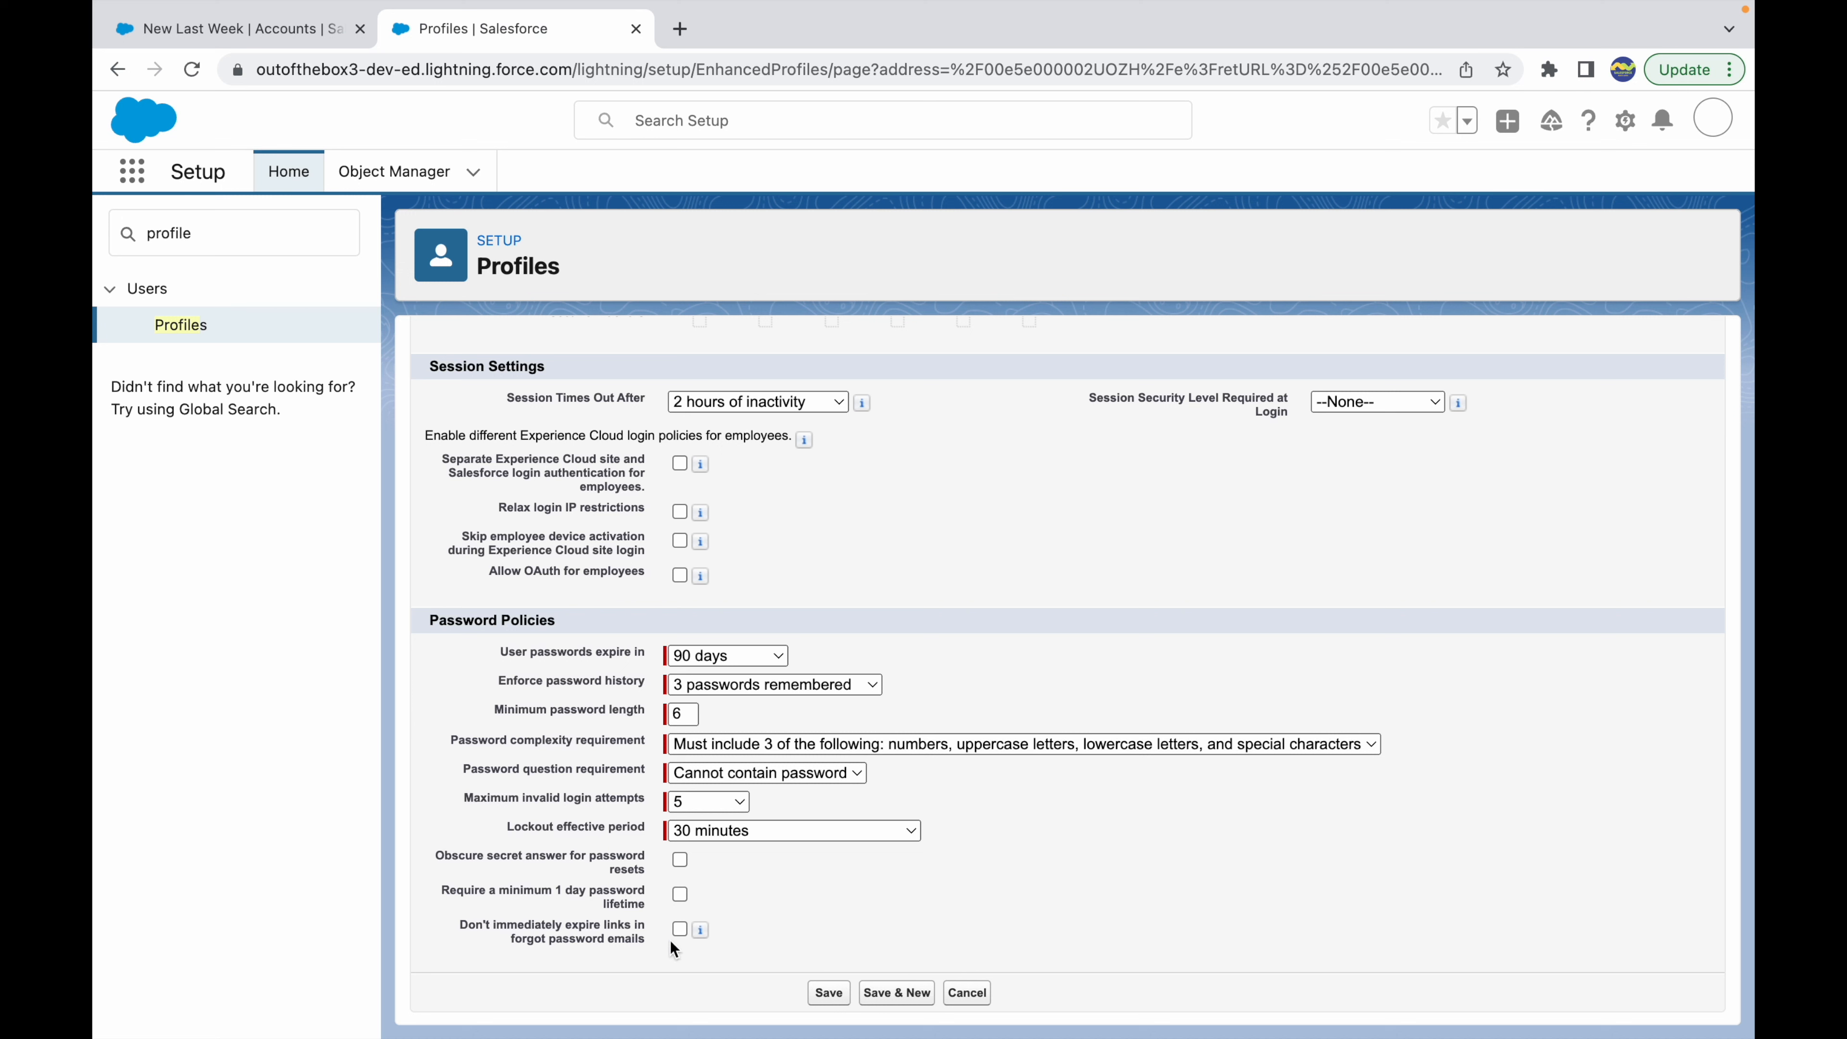
{"action": "mouse_move", "coordinate": [701, 882]}
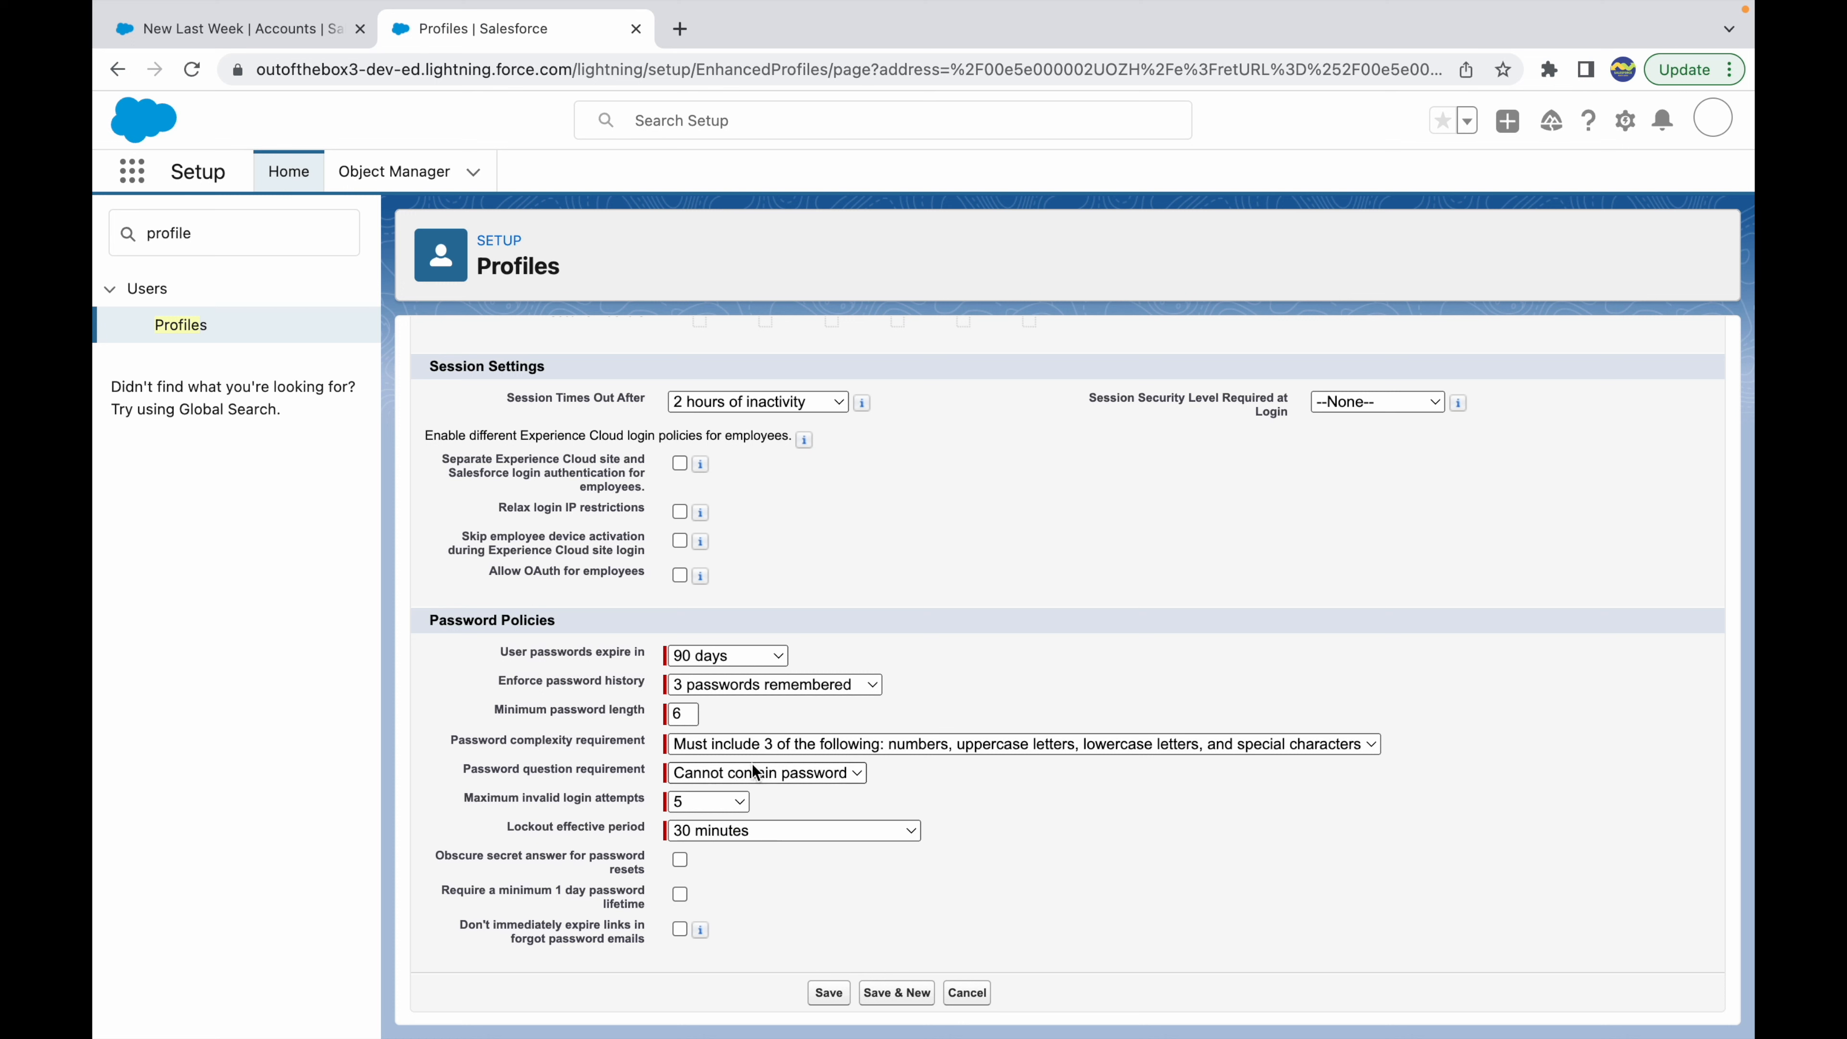
Step: Save the profile's password policies and start a new user from its assigned users list
{"action": "left_click", "coordinate": [828, 992]}
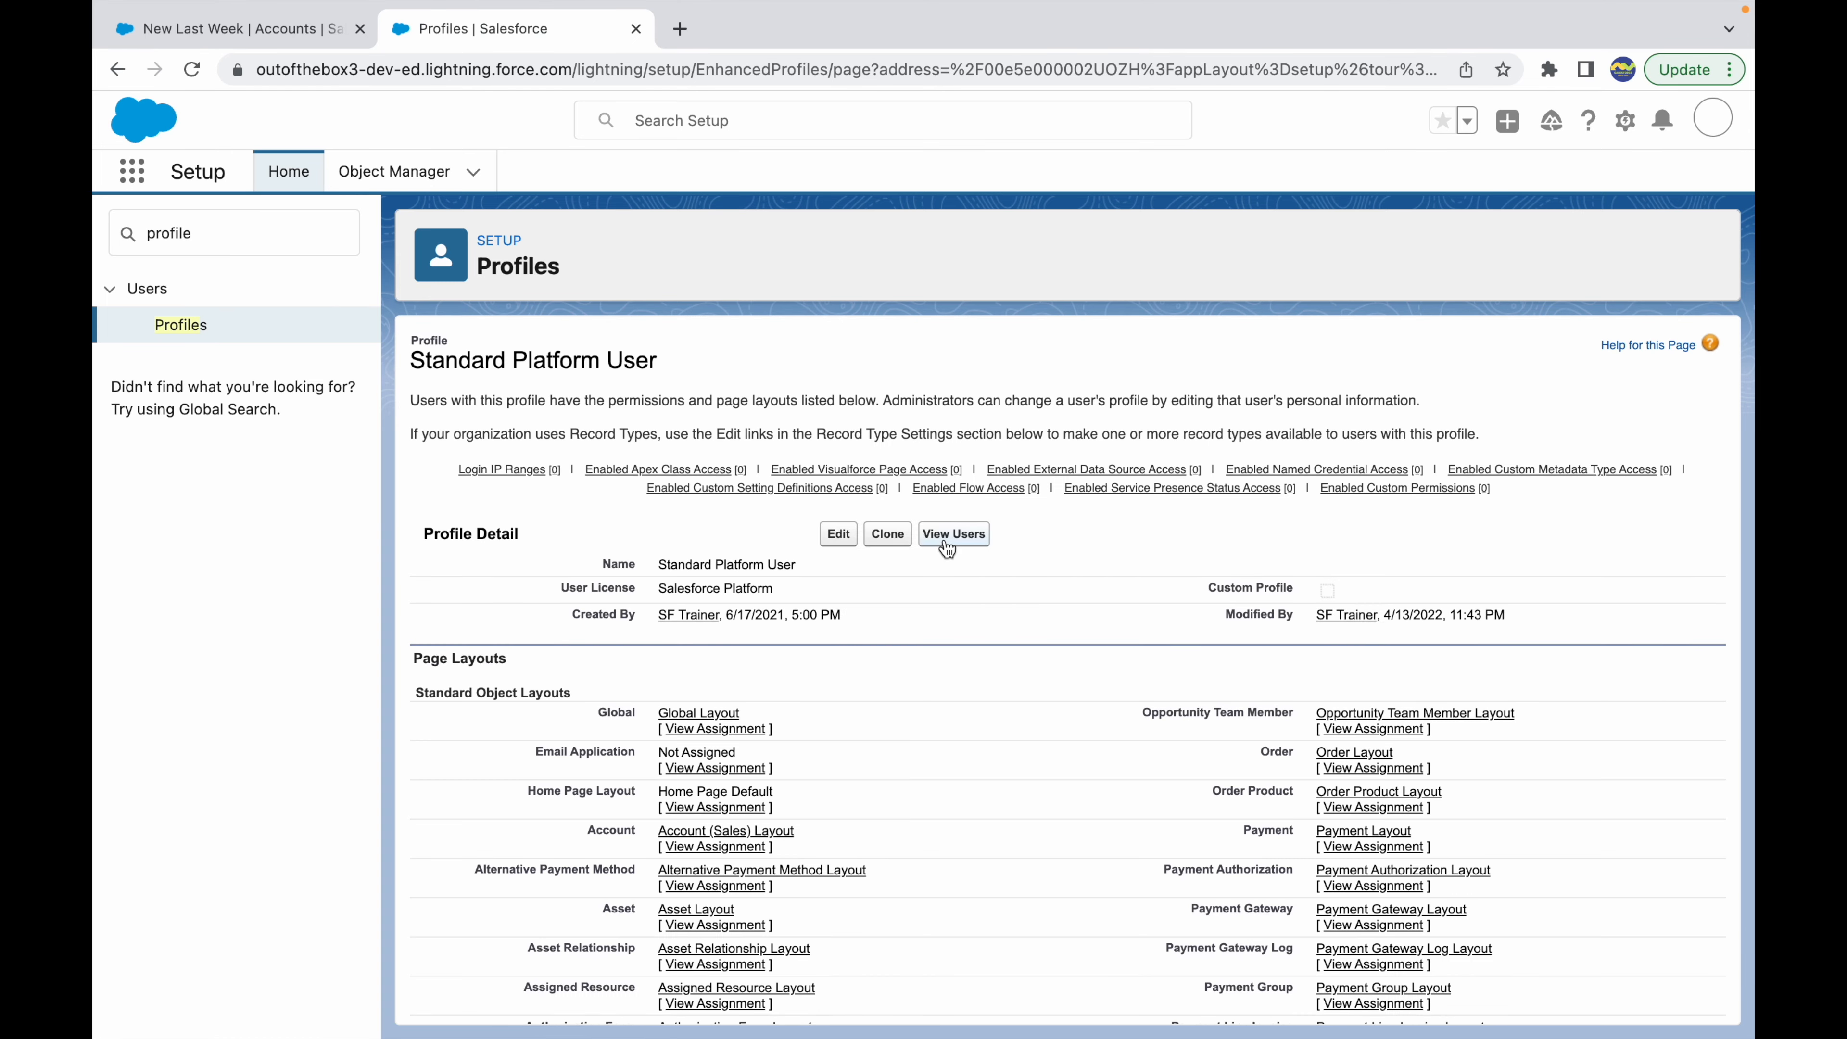
{"action": "left_click", "coordinate": [953, 534]}
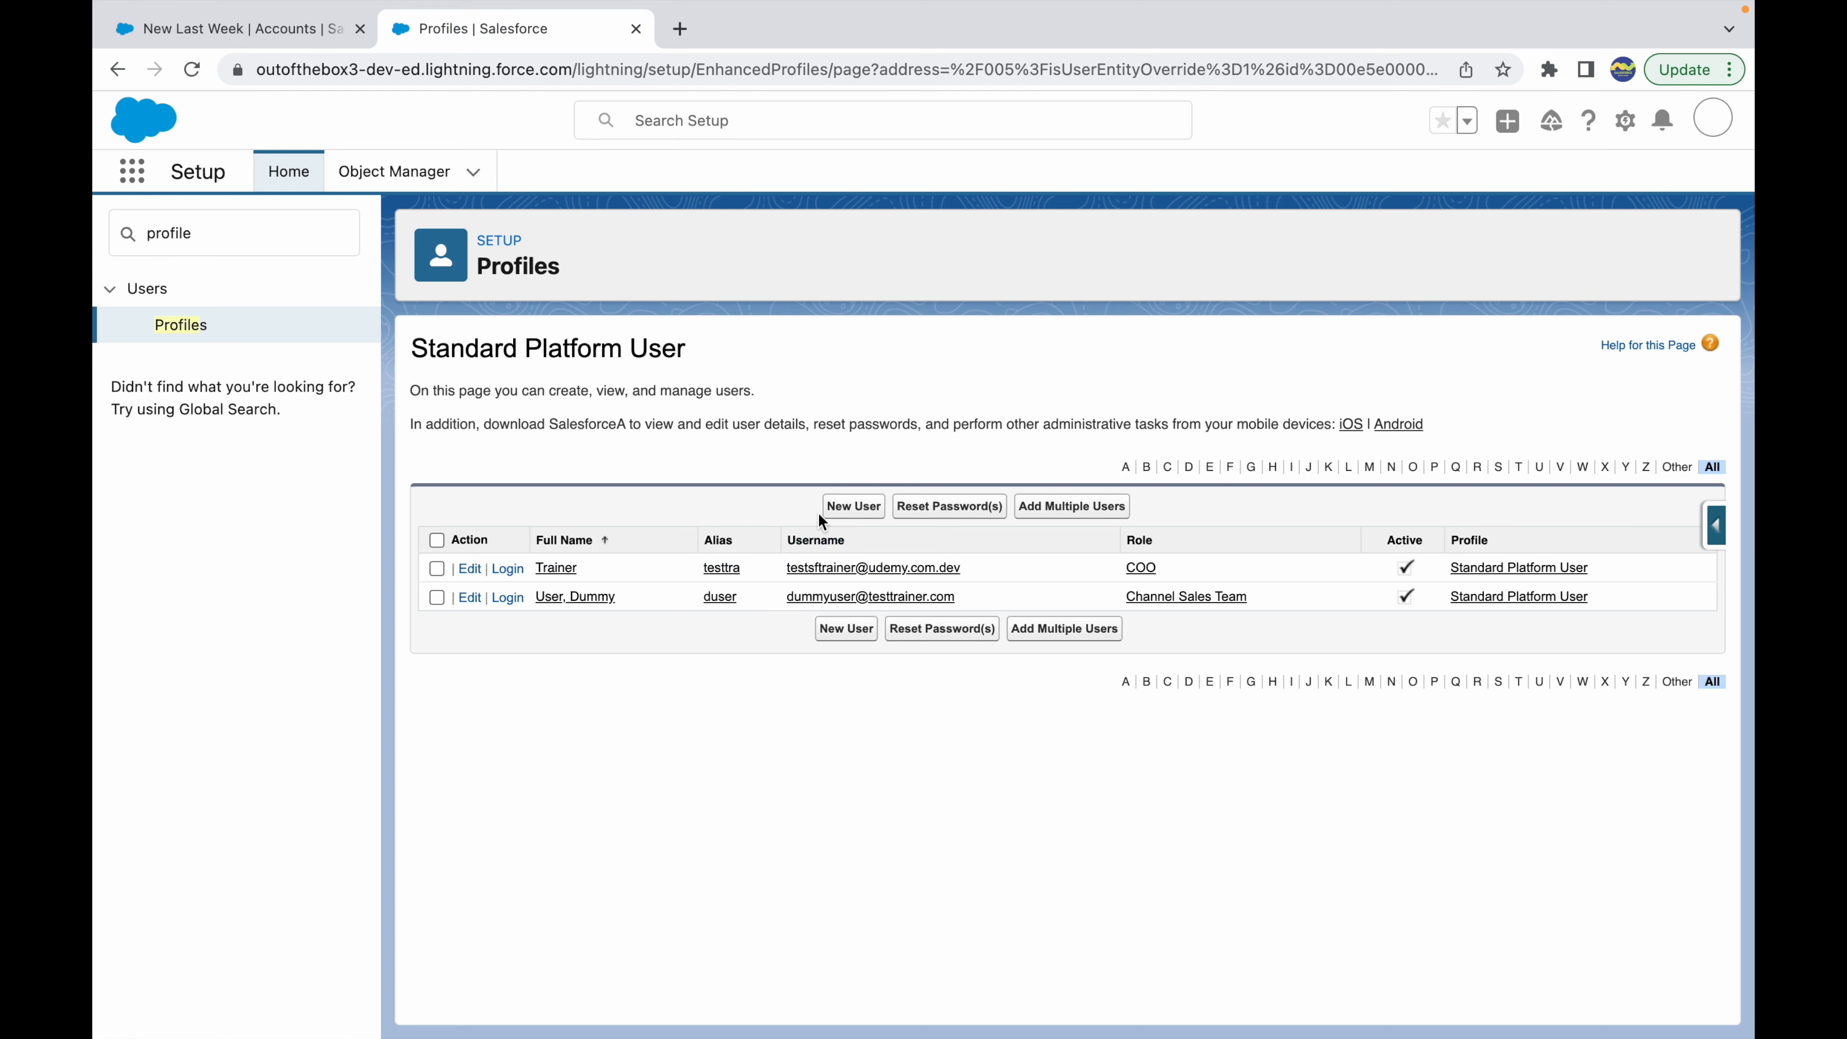
{"action": "left_click", "coordinate": [851, 505]}
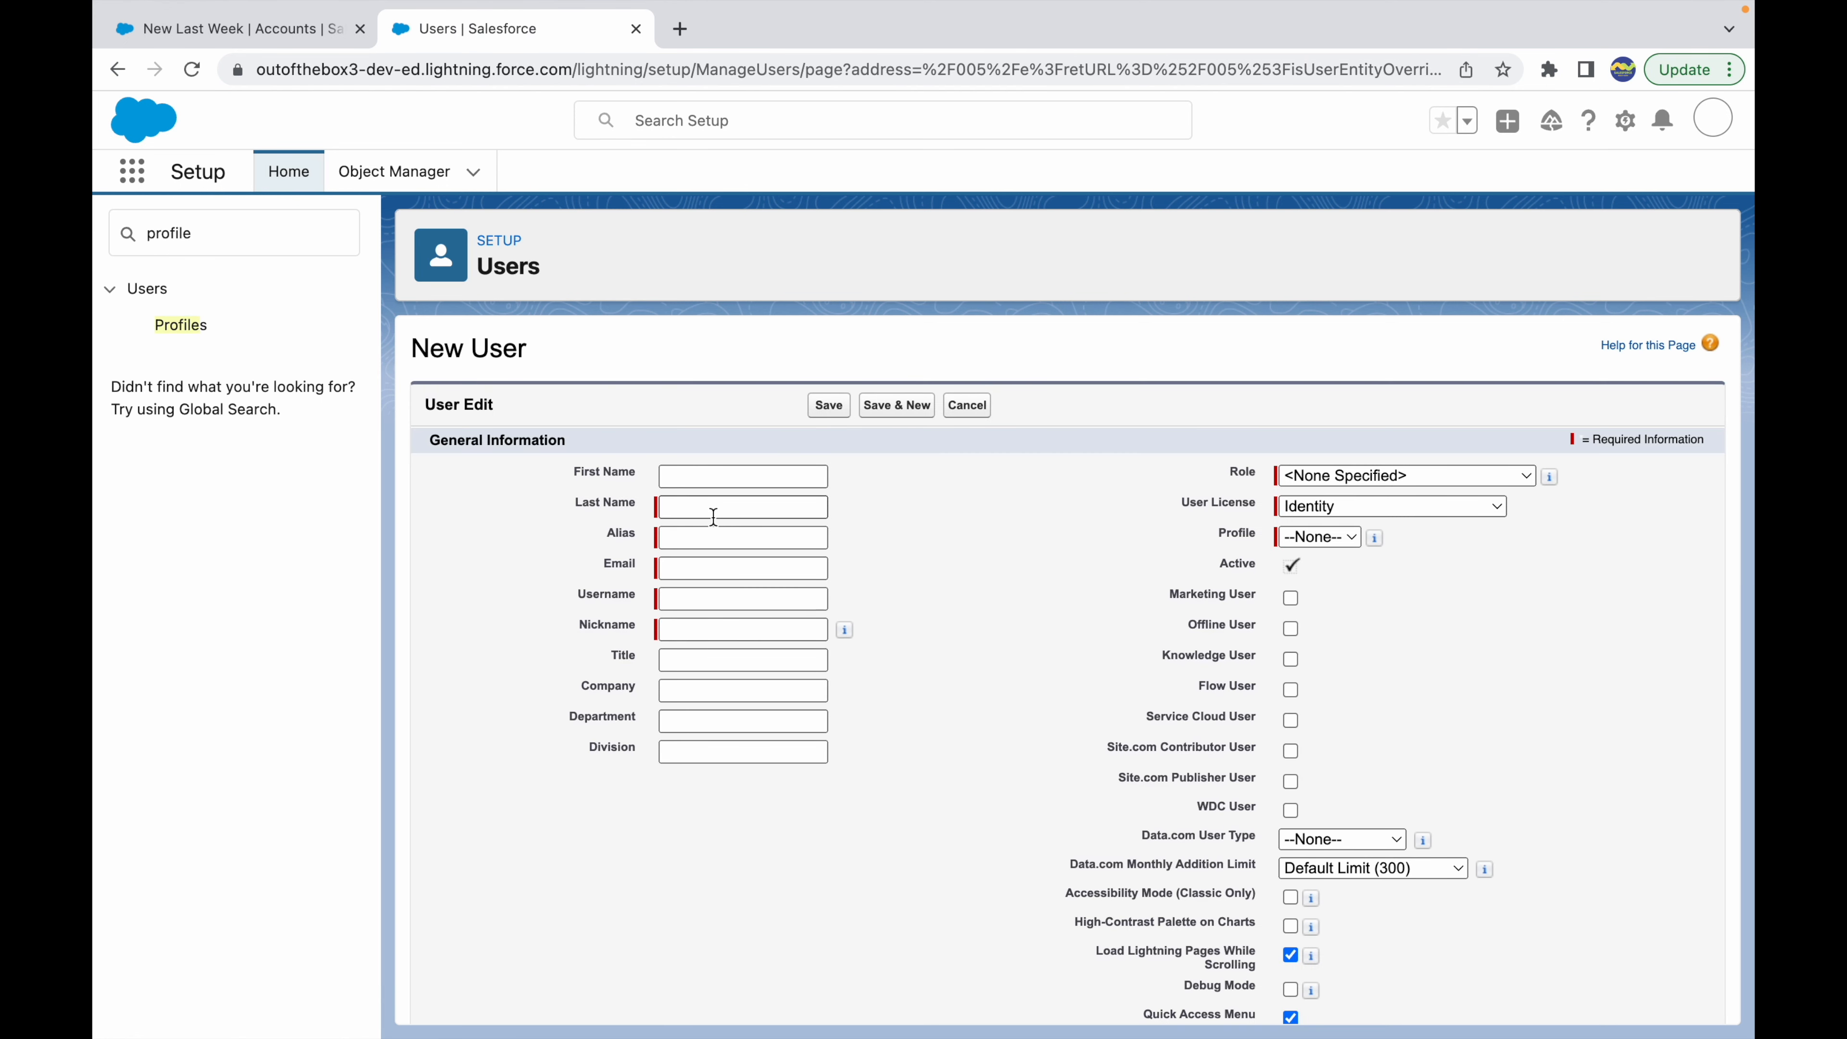
Step: Name the user Test User with a salesforcemakes address and accept the suggested email
{"action": "type", "text": "Test User 1"}
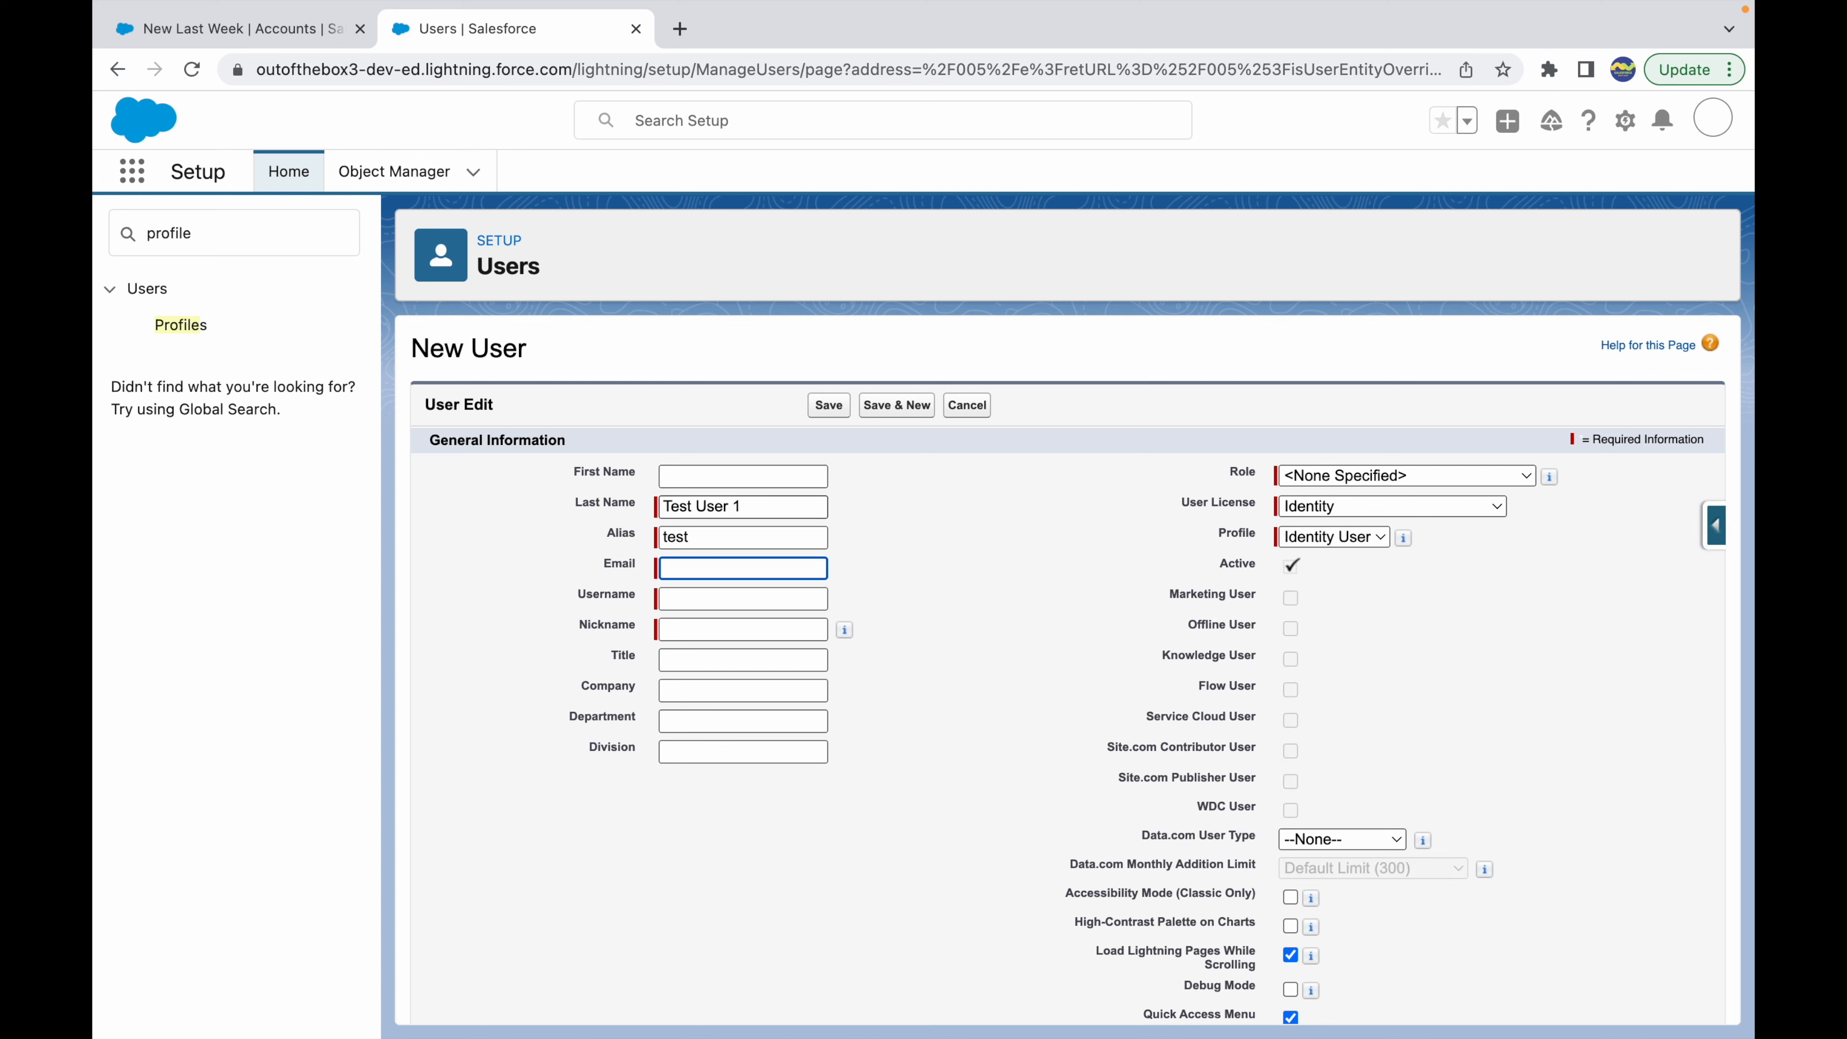
{"action": "type", "text": "s"}
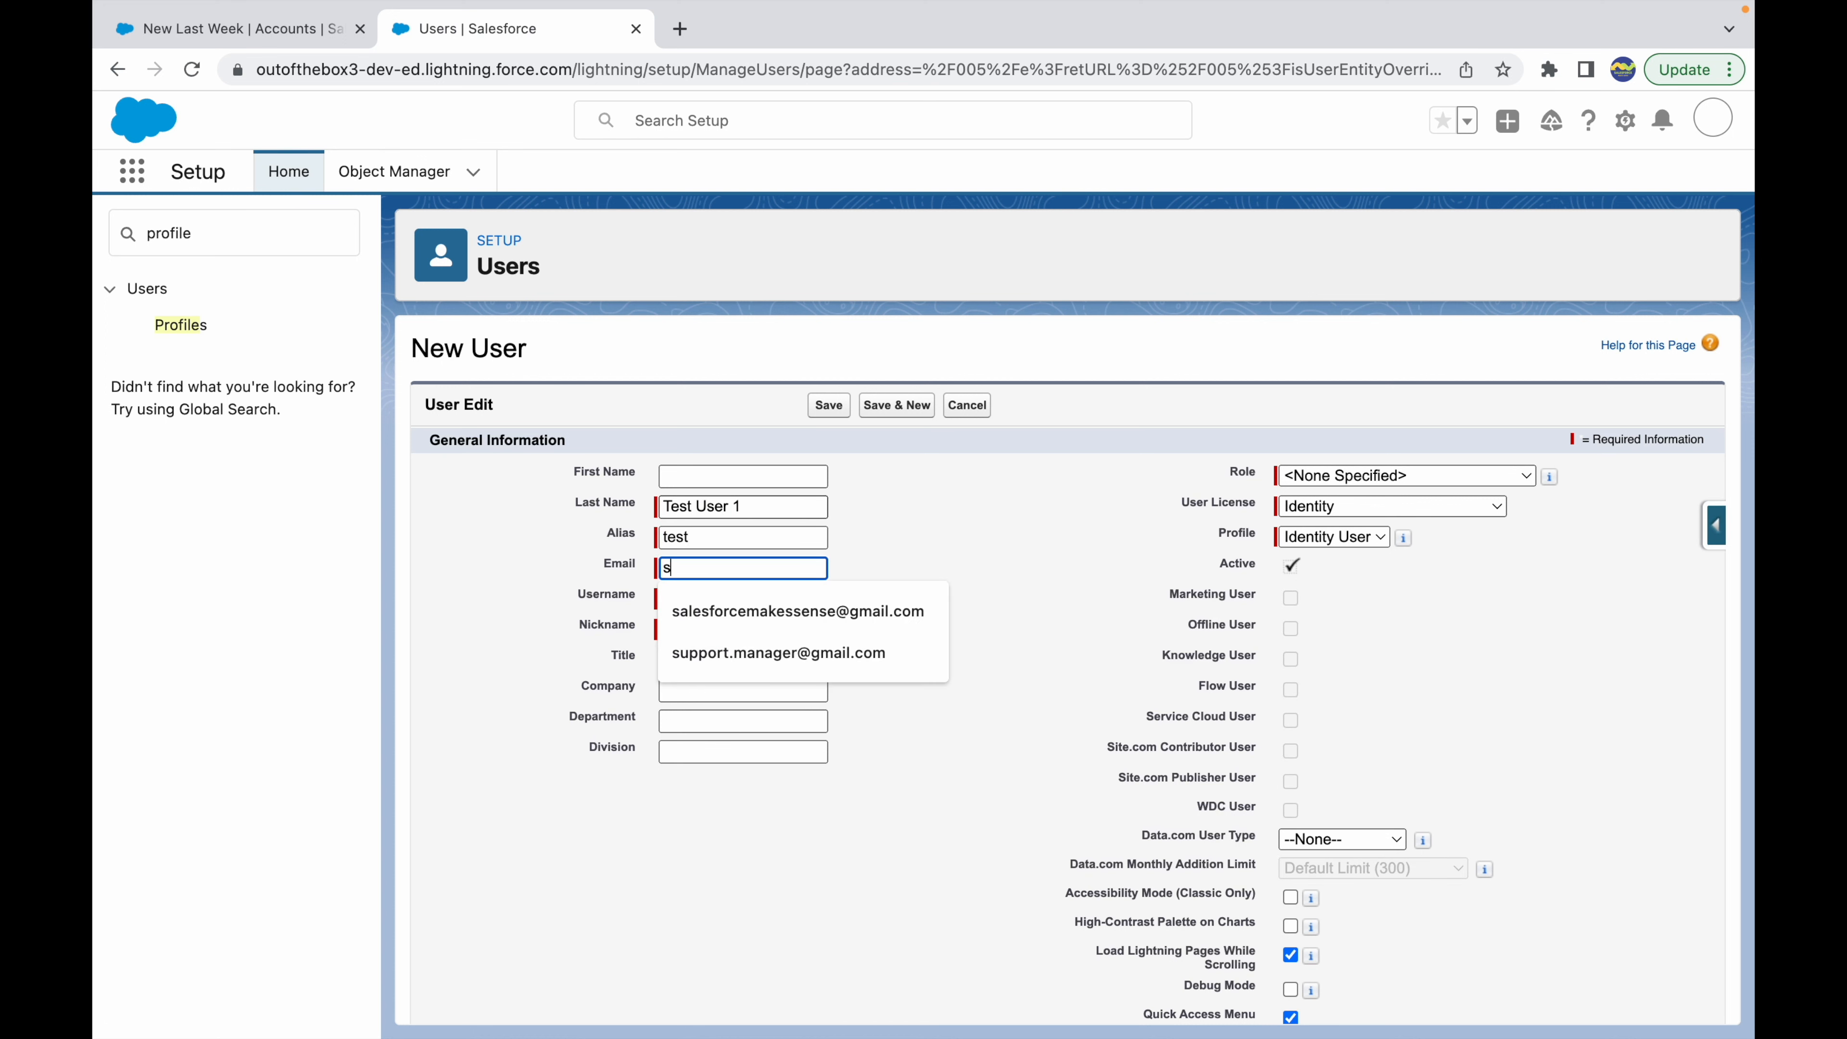
{"action": "type", "text": "alesforcemakes"}
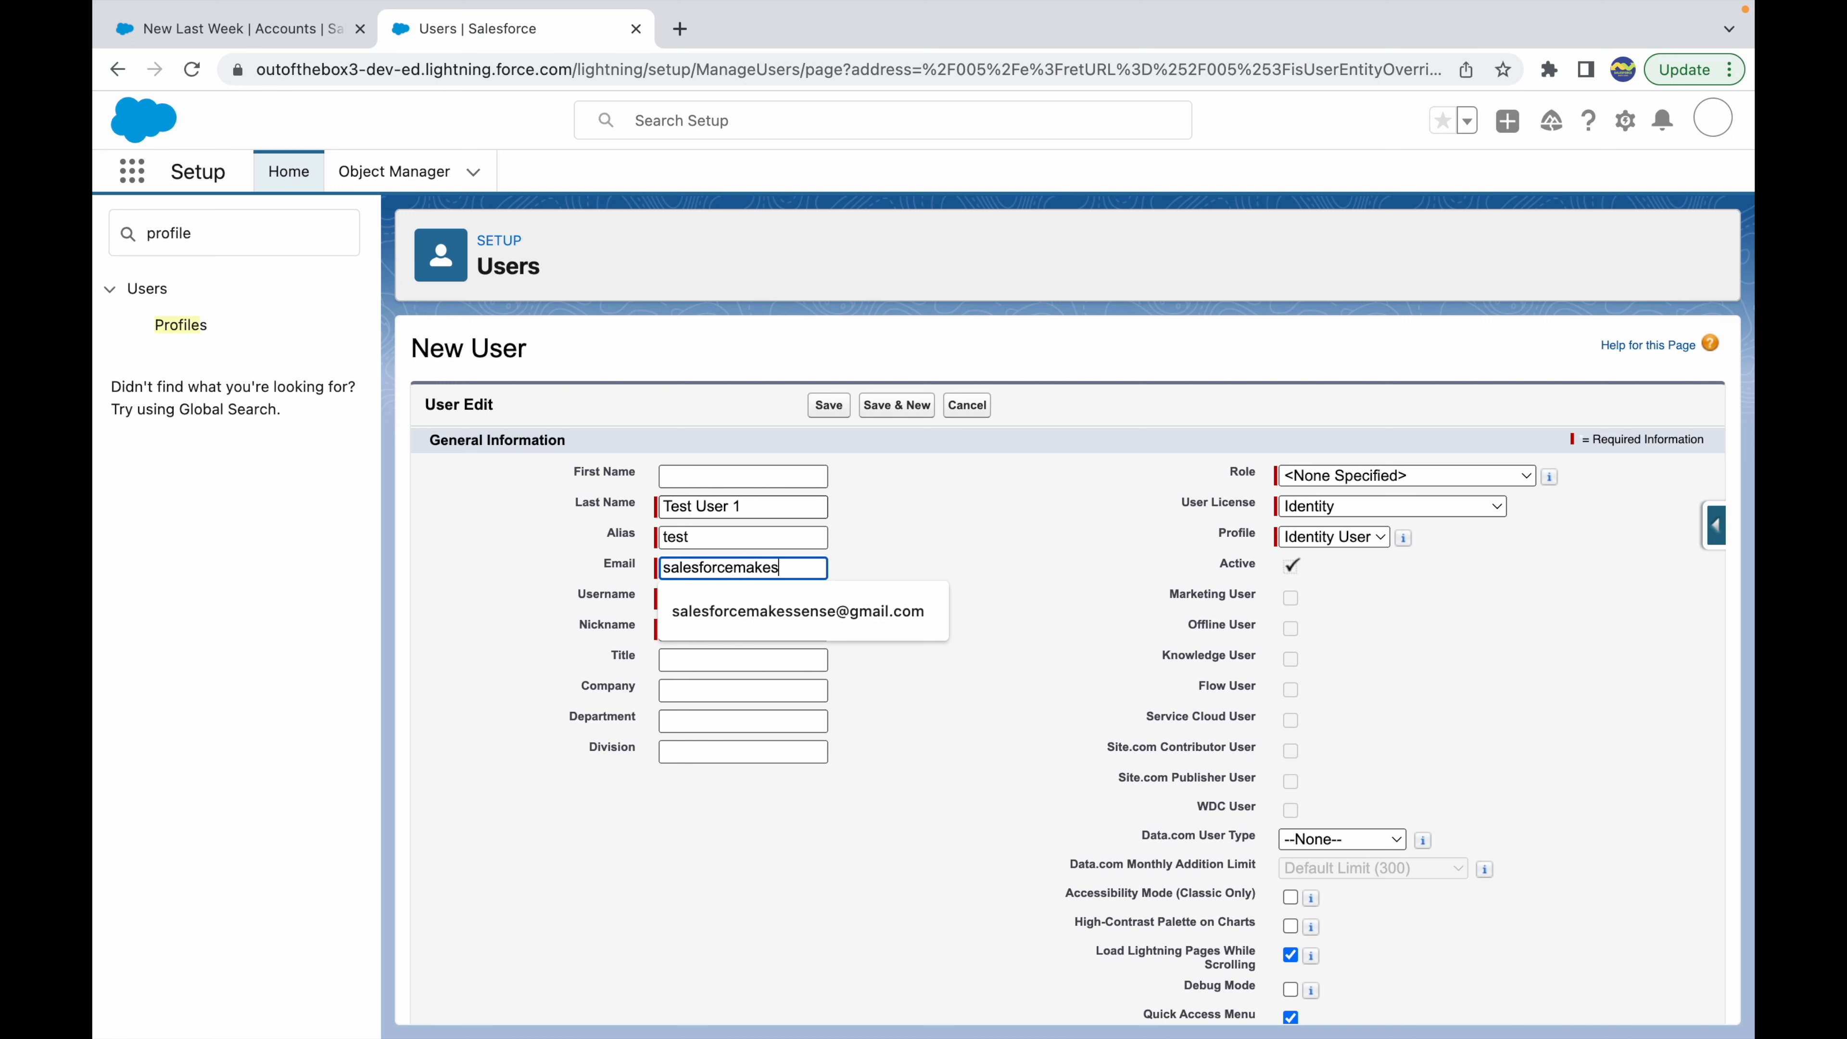
{"action": "left_click", "coordinate": [799, 610]}
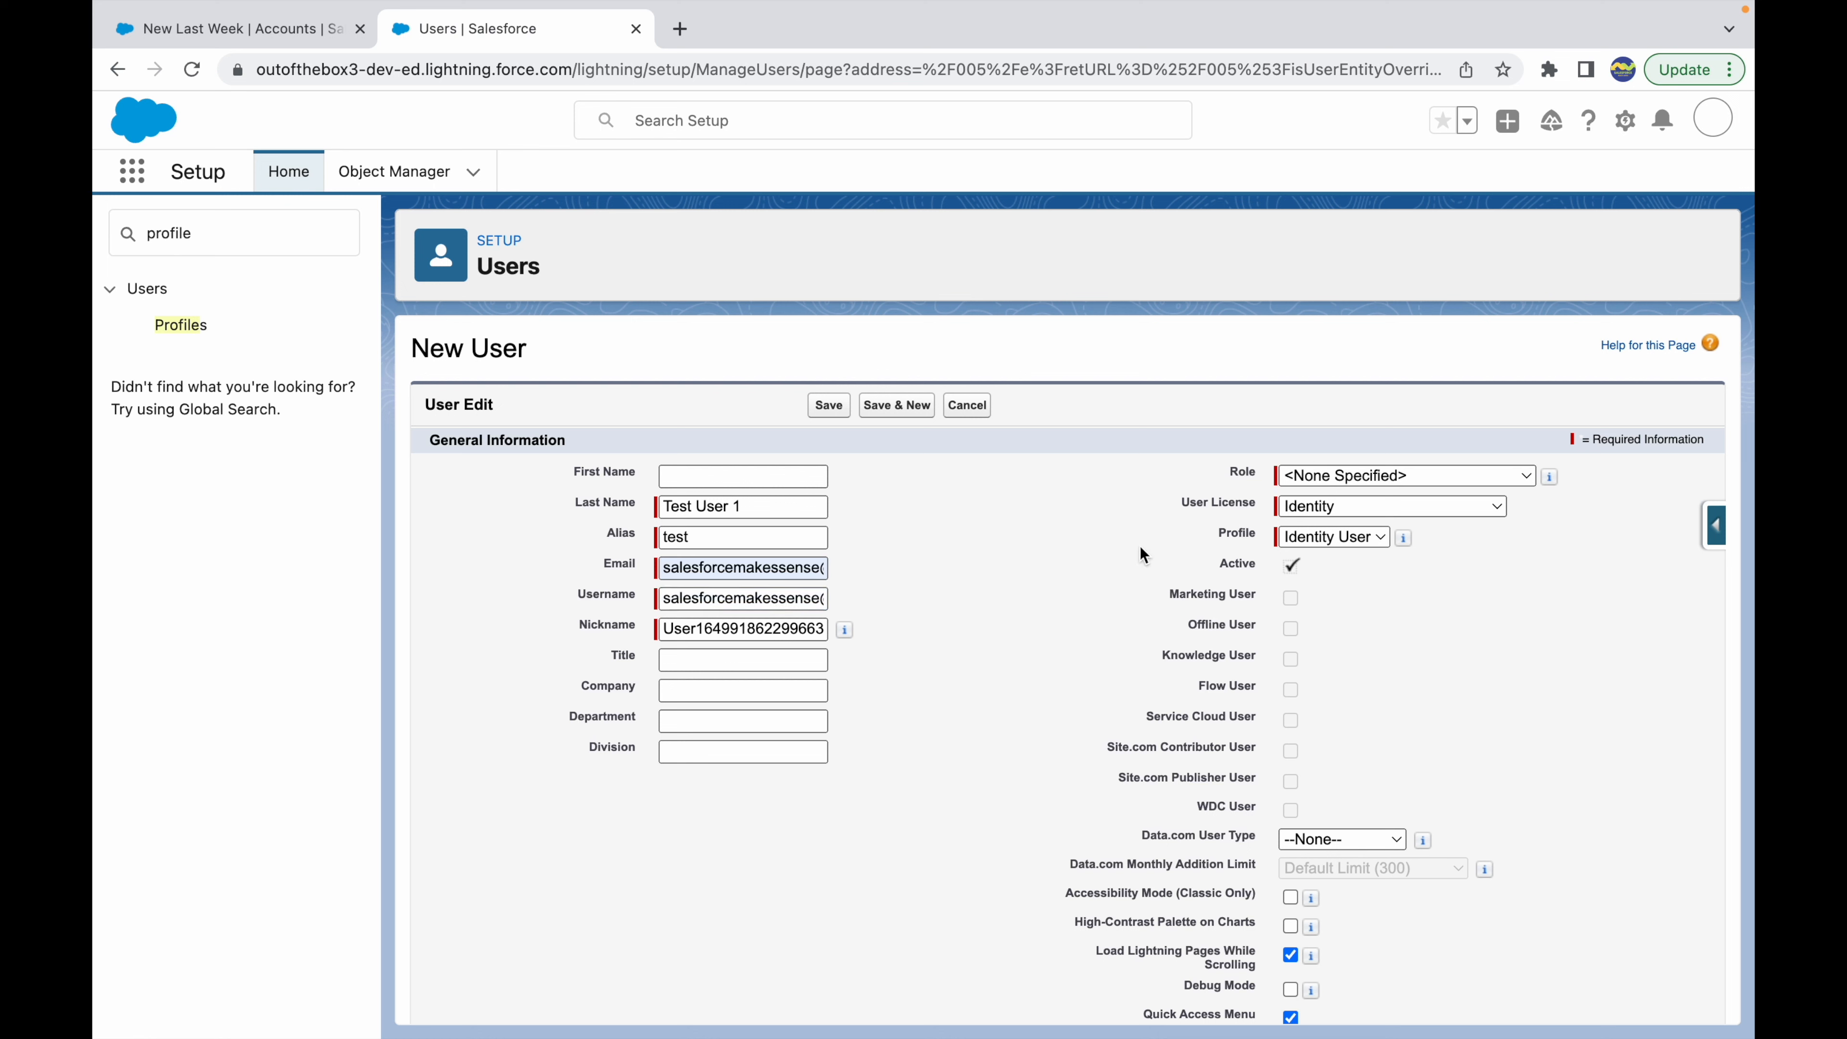
Step: Assign the Salesforce Platform user licence and move down toward Save
{"action": "left_click", "coordinate": [1390, 506]}
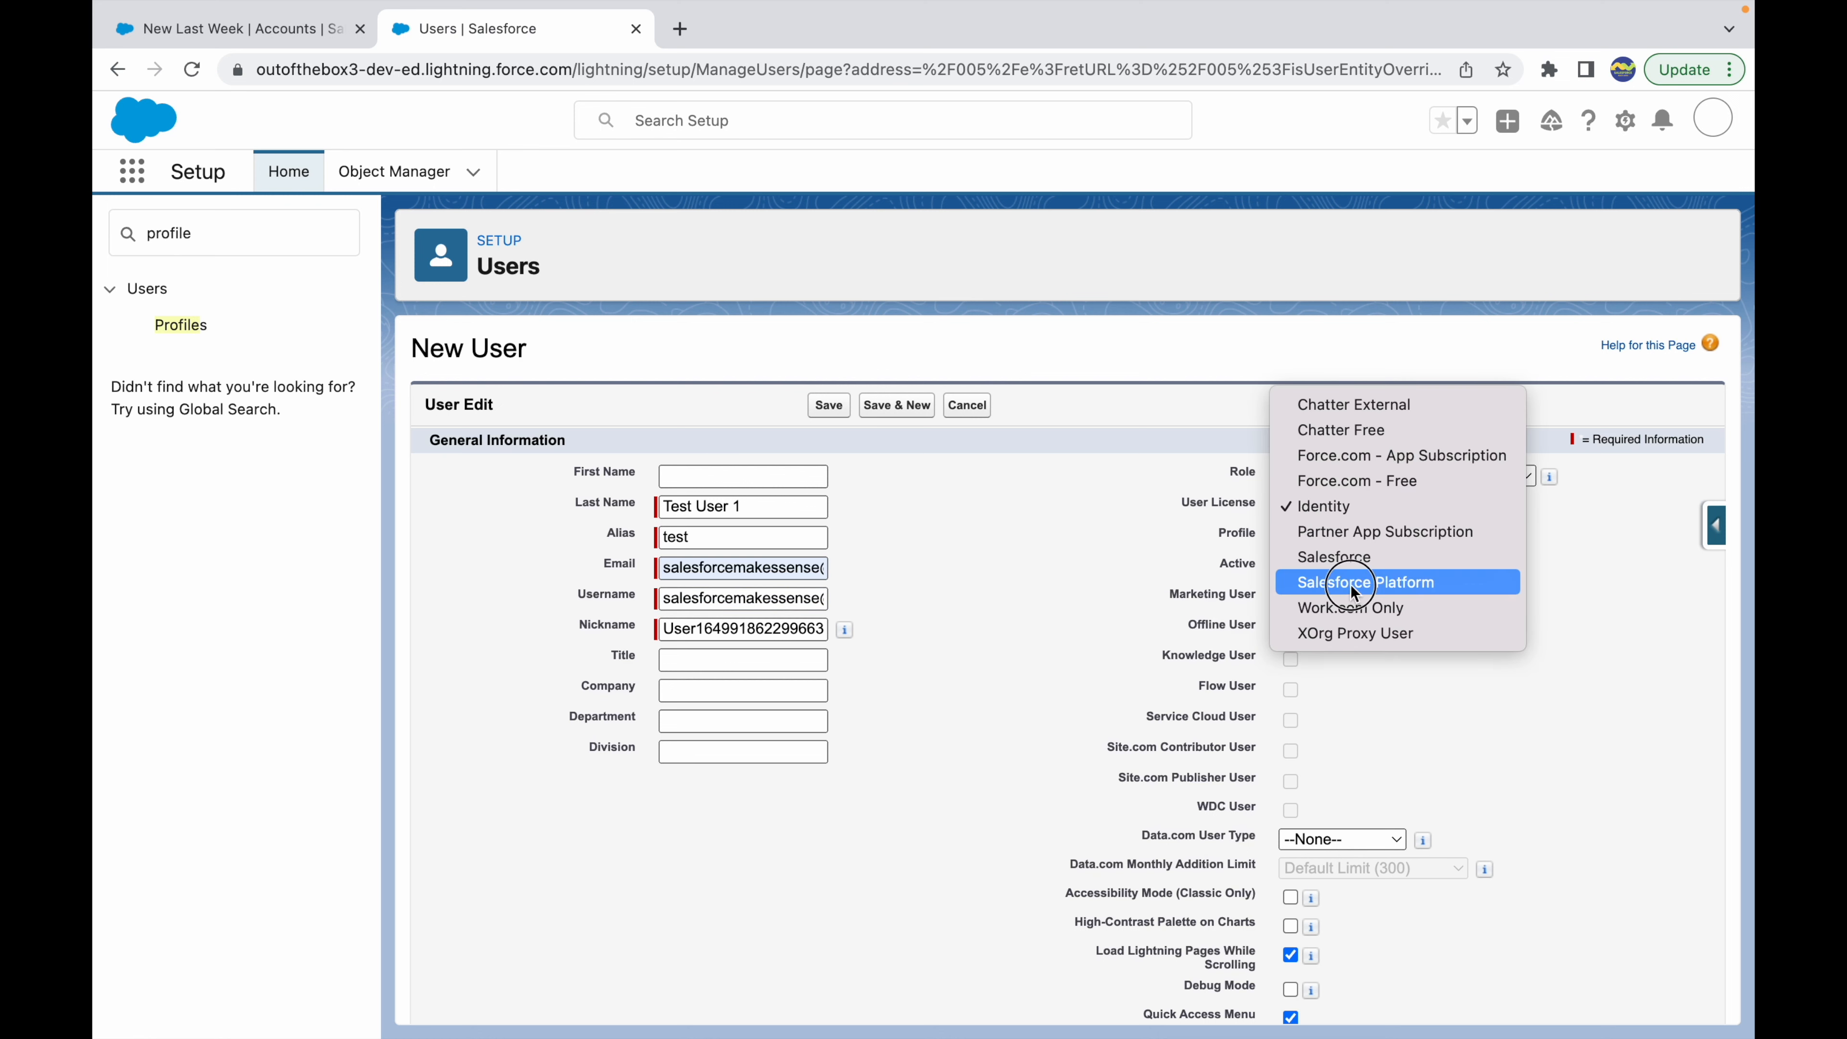
{"action": "left_click", "coordinate": [1365, 582]}
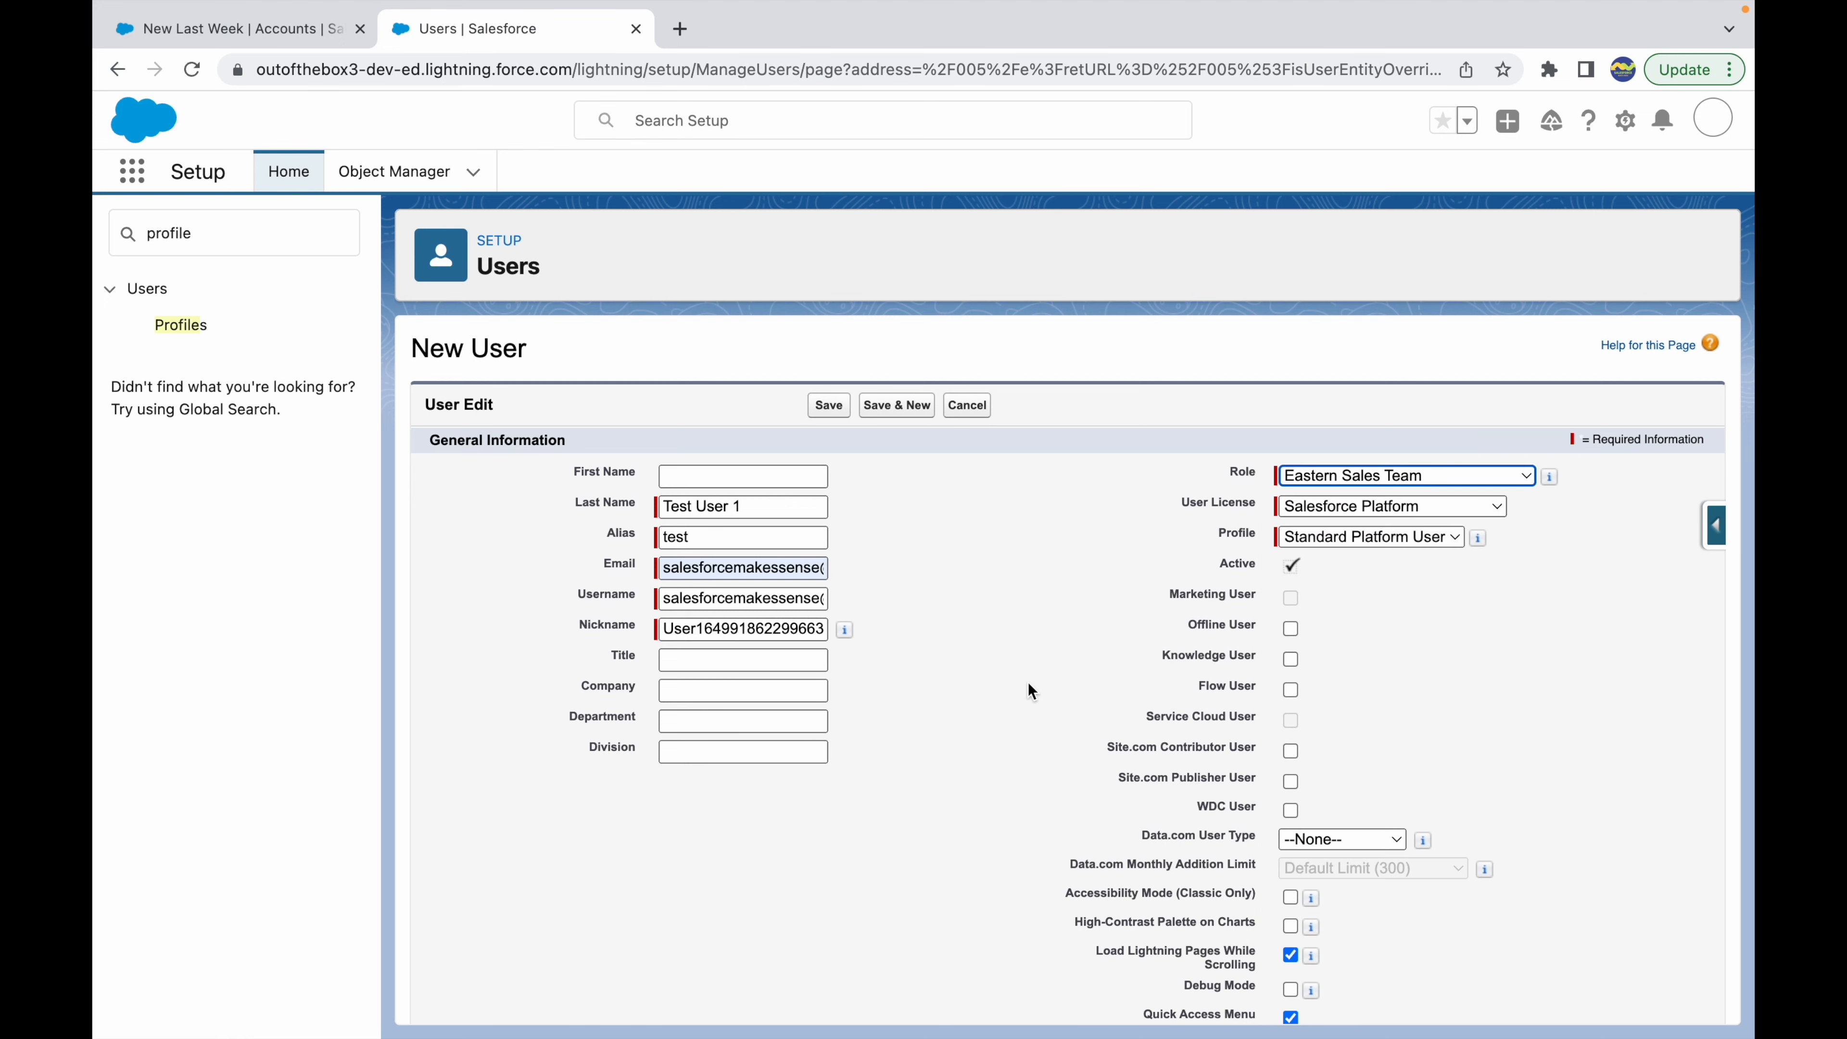
{"action": "scroll", "scroll_direction": "down", "scroll_amount": 3}
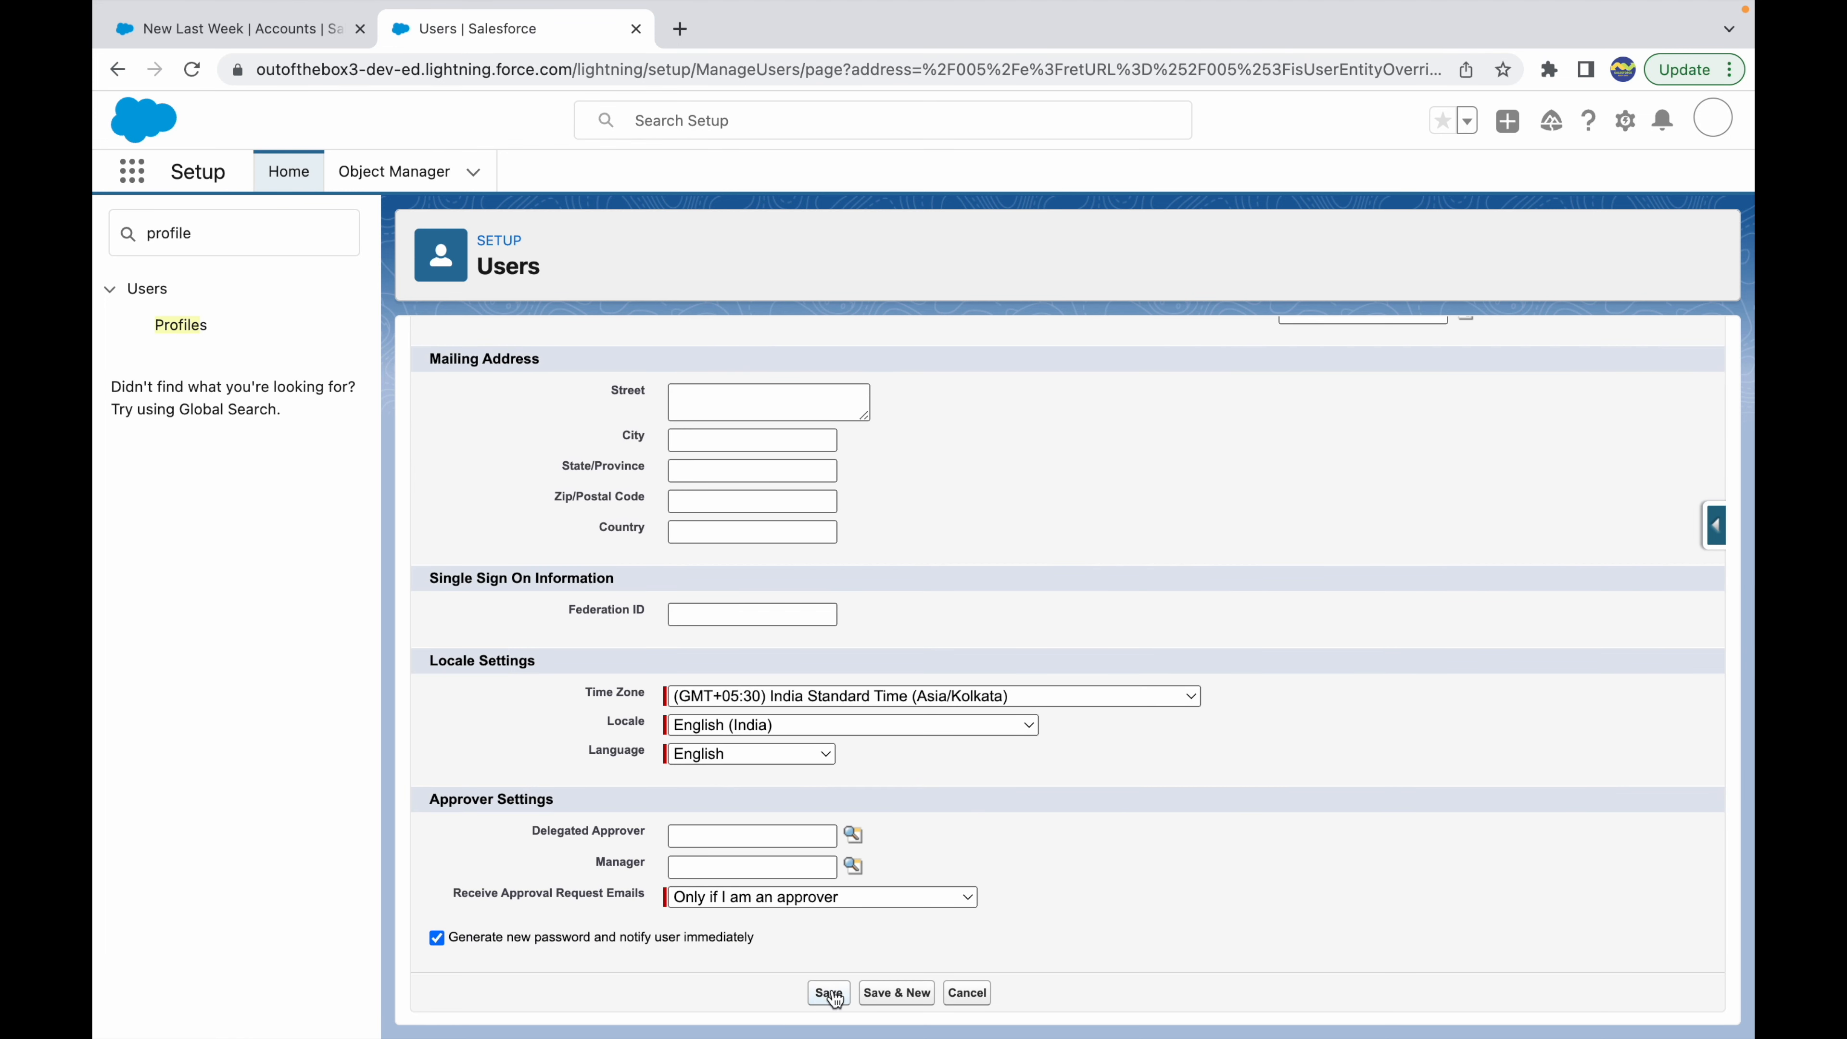
Step: Save the new test user and verify the account from the Welcome to Salesforce email in Gmail
{"action": "left_click", "coordinate": [829, 992]}
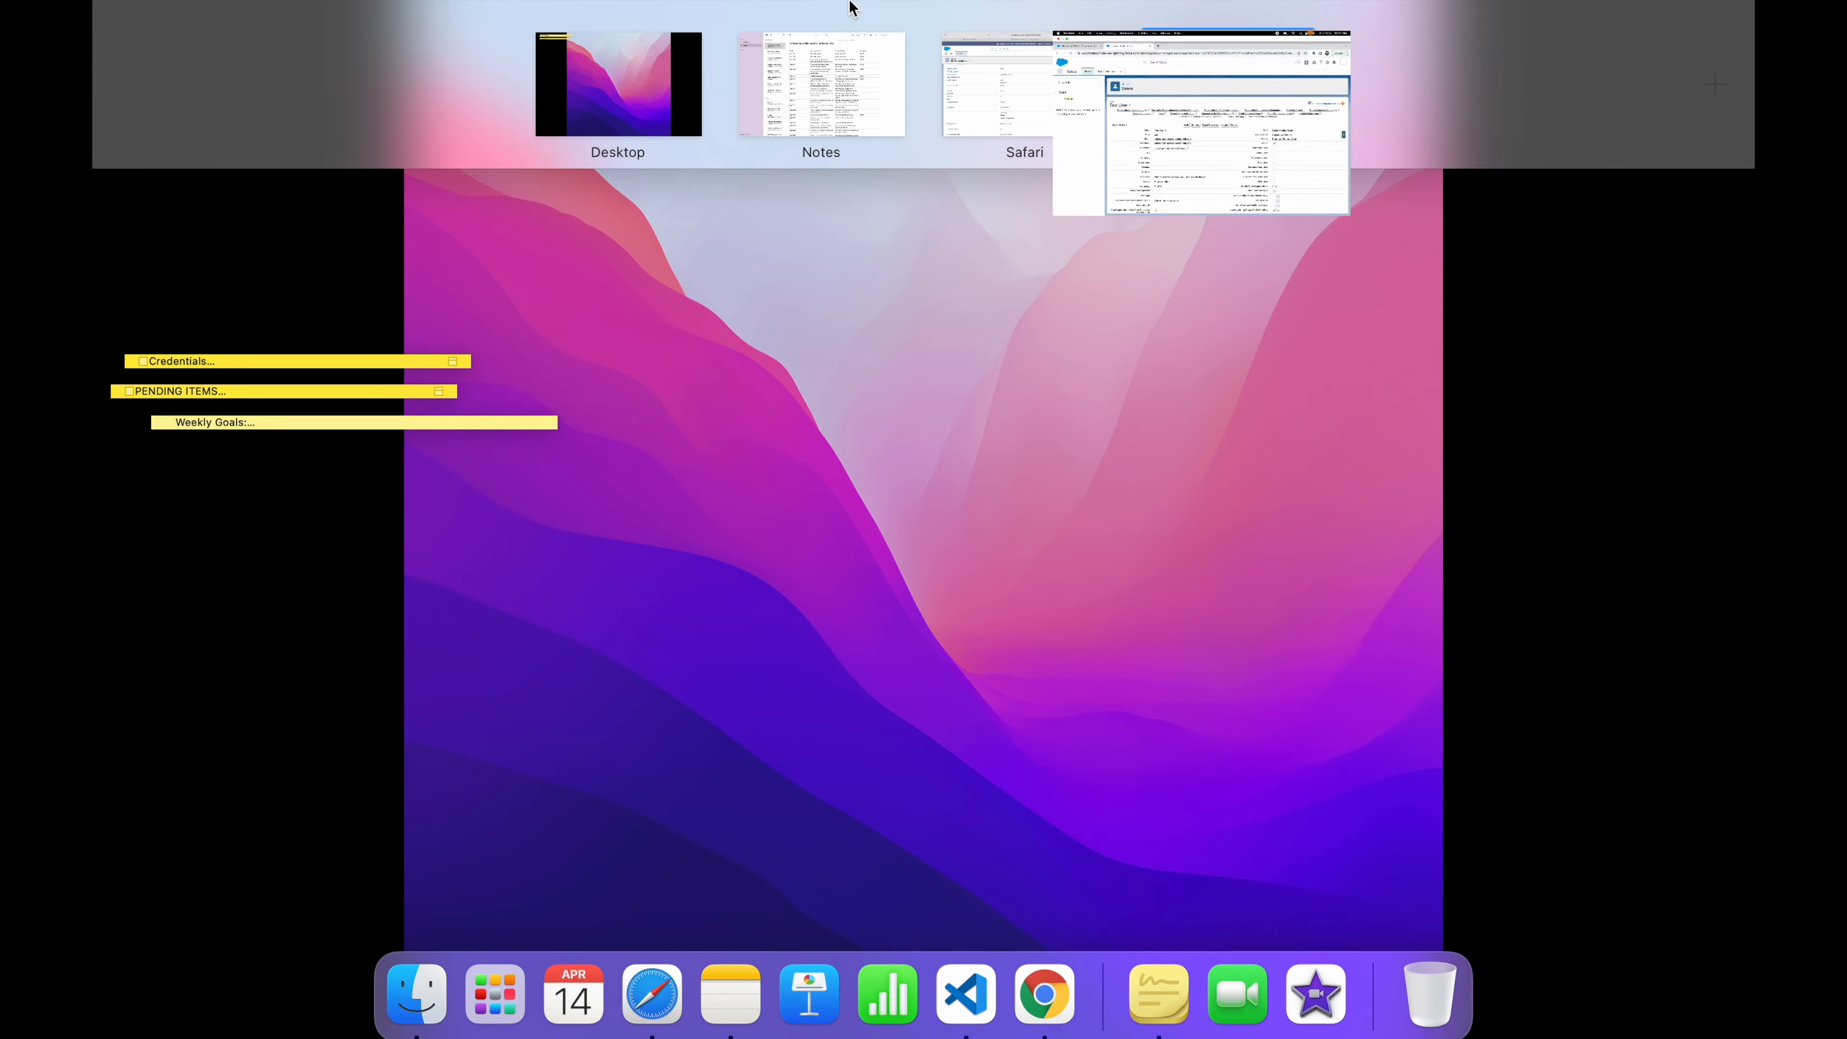
{"action": "left_click", "coordinate": [1200, 124]}
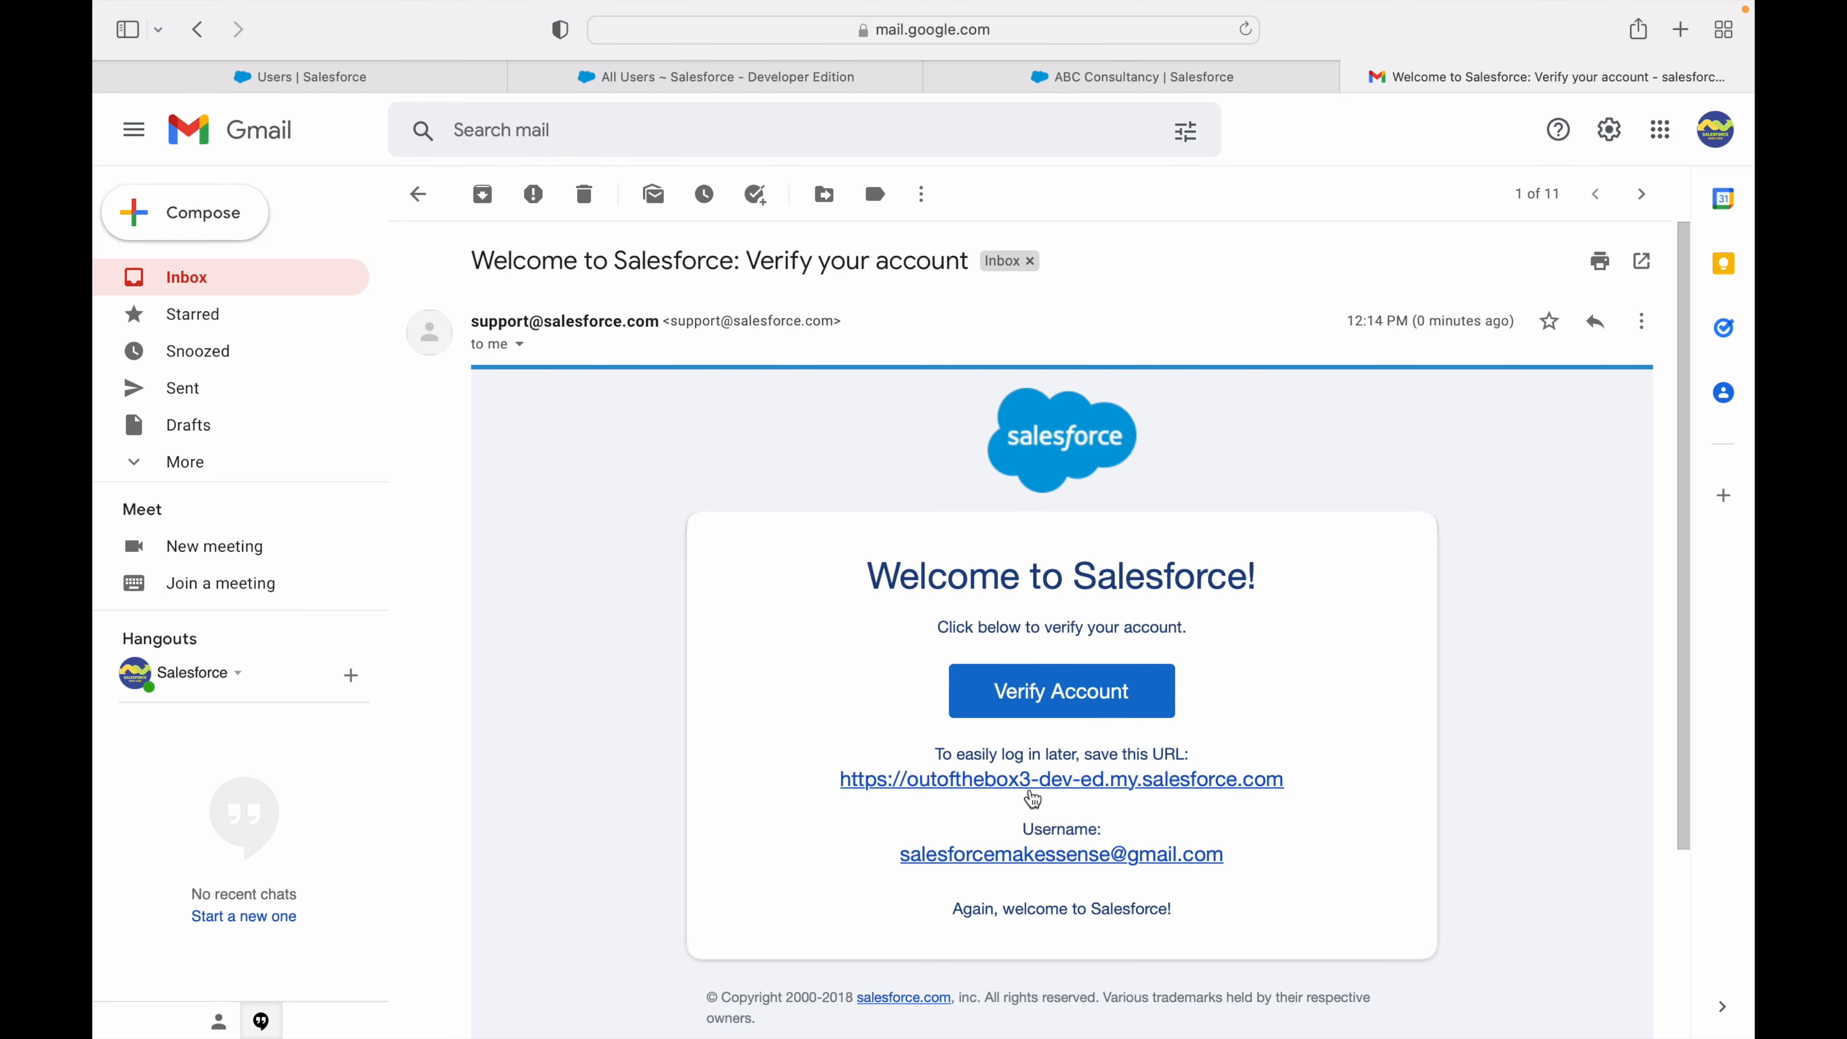
{"action": "left_click", "coordinate": [1060, 691]}
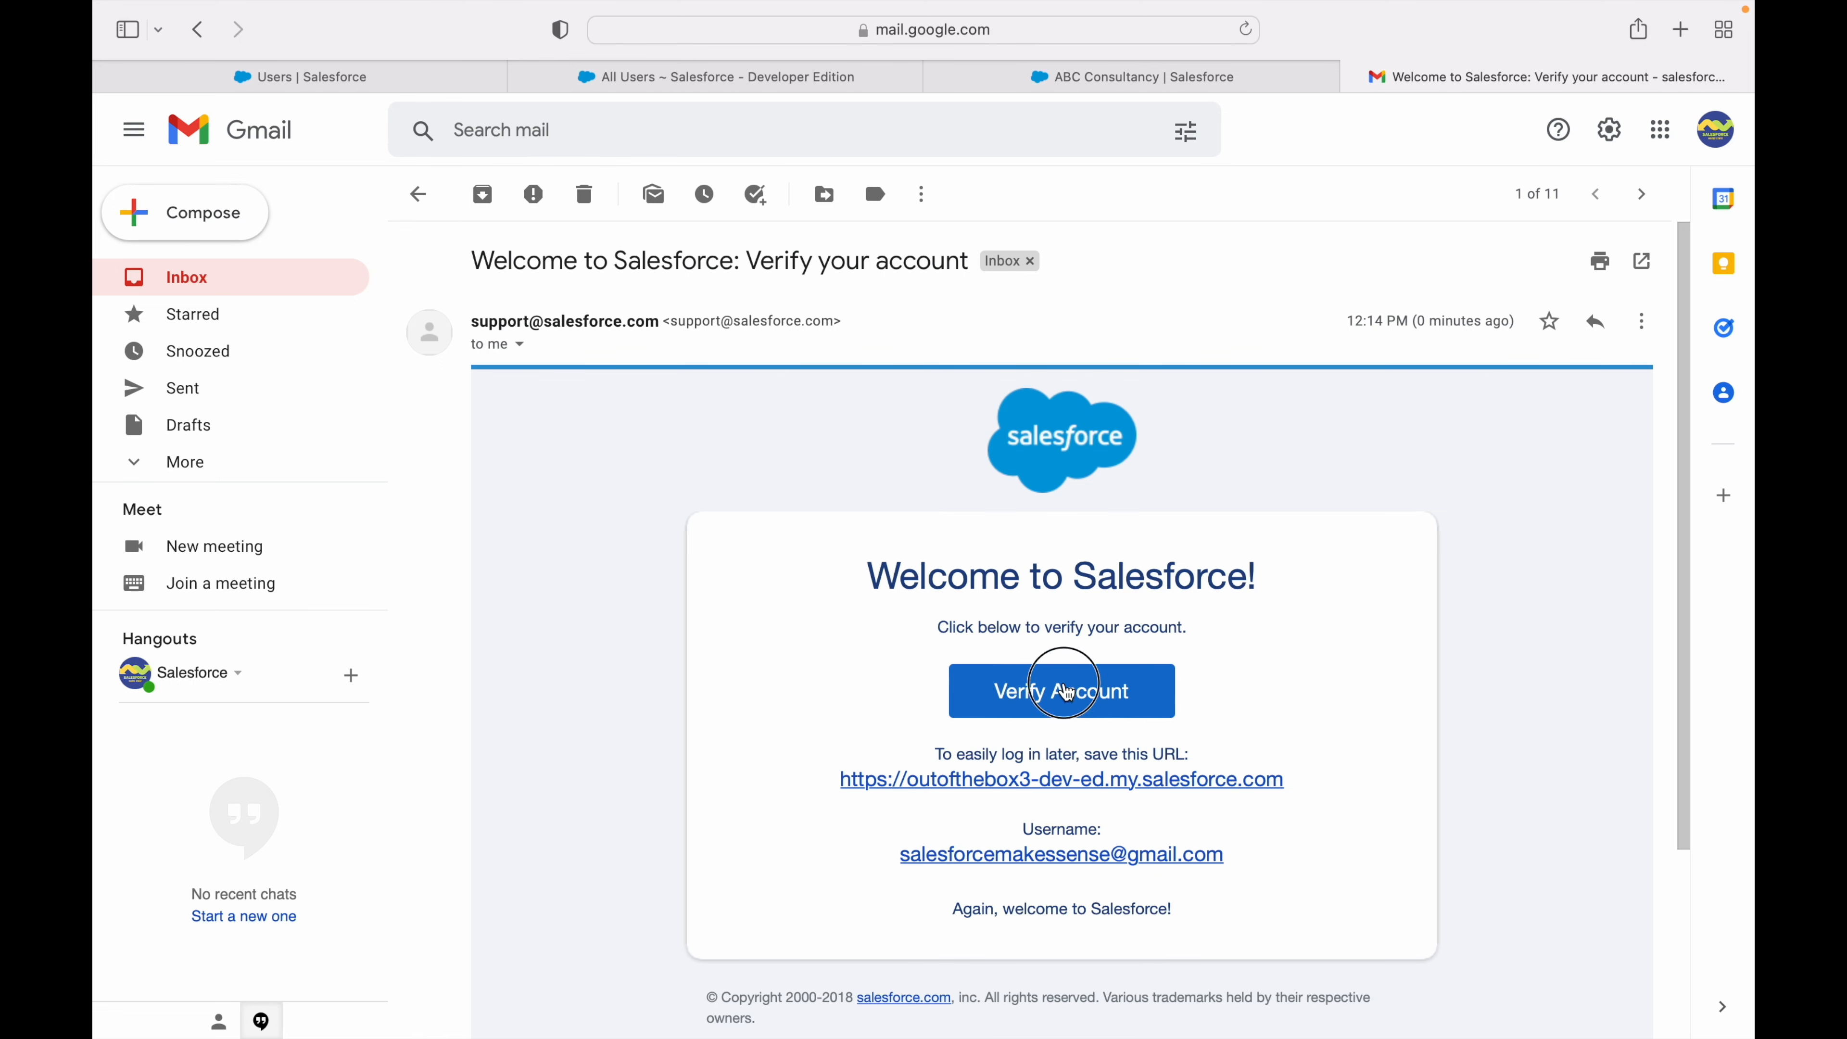
Step: Reach the Change Your Password page and decline Safari's suggested strong password
{"action": "left_click", "coordinate": [1060, 690]}
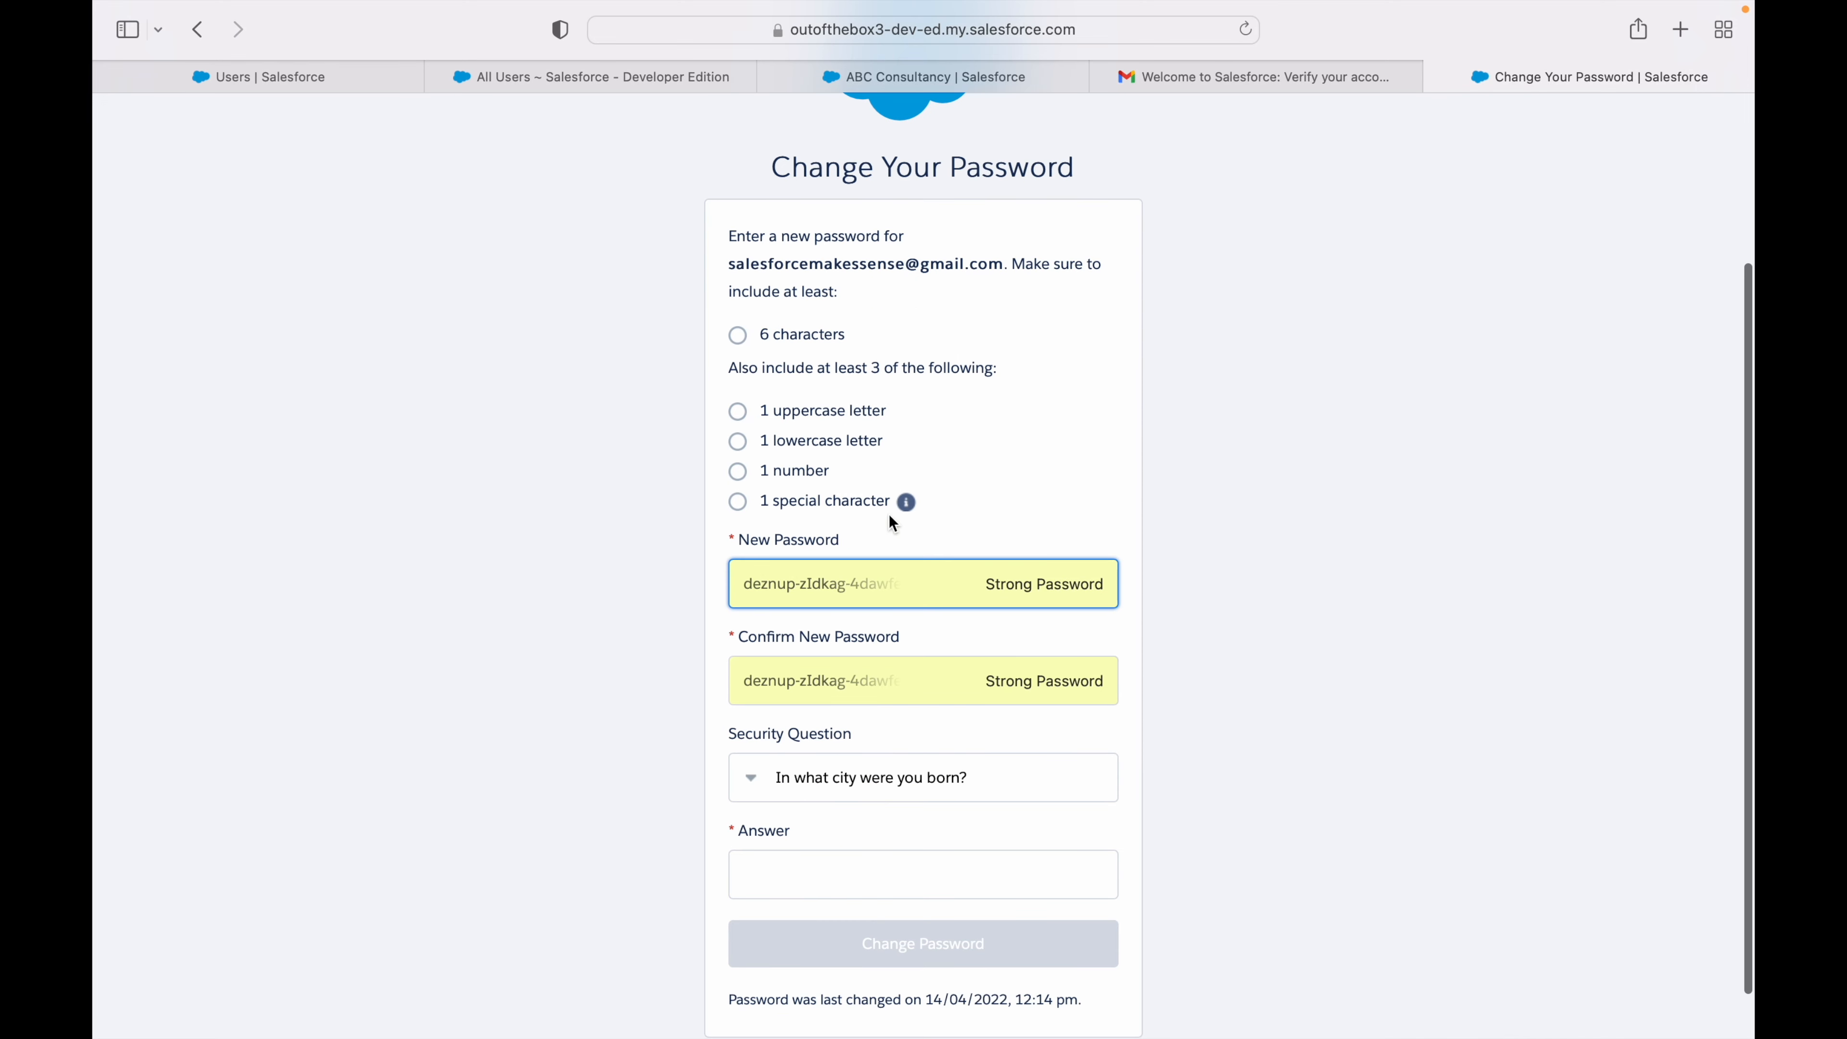
{"action": "mouse_move", "coordinate": [810, 458]}
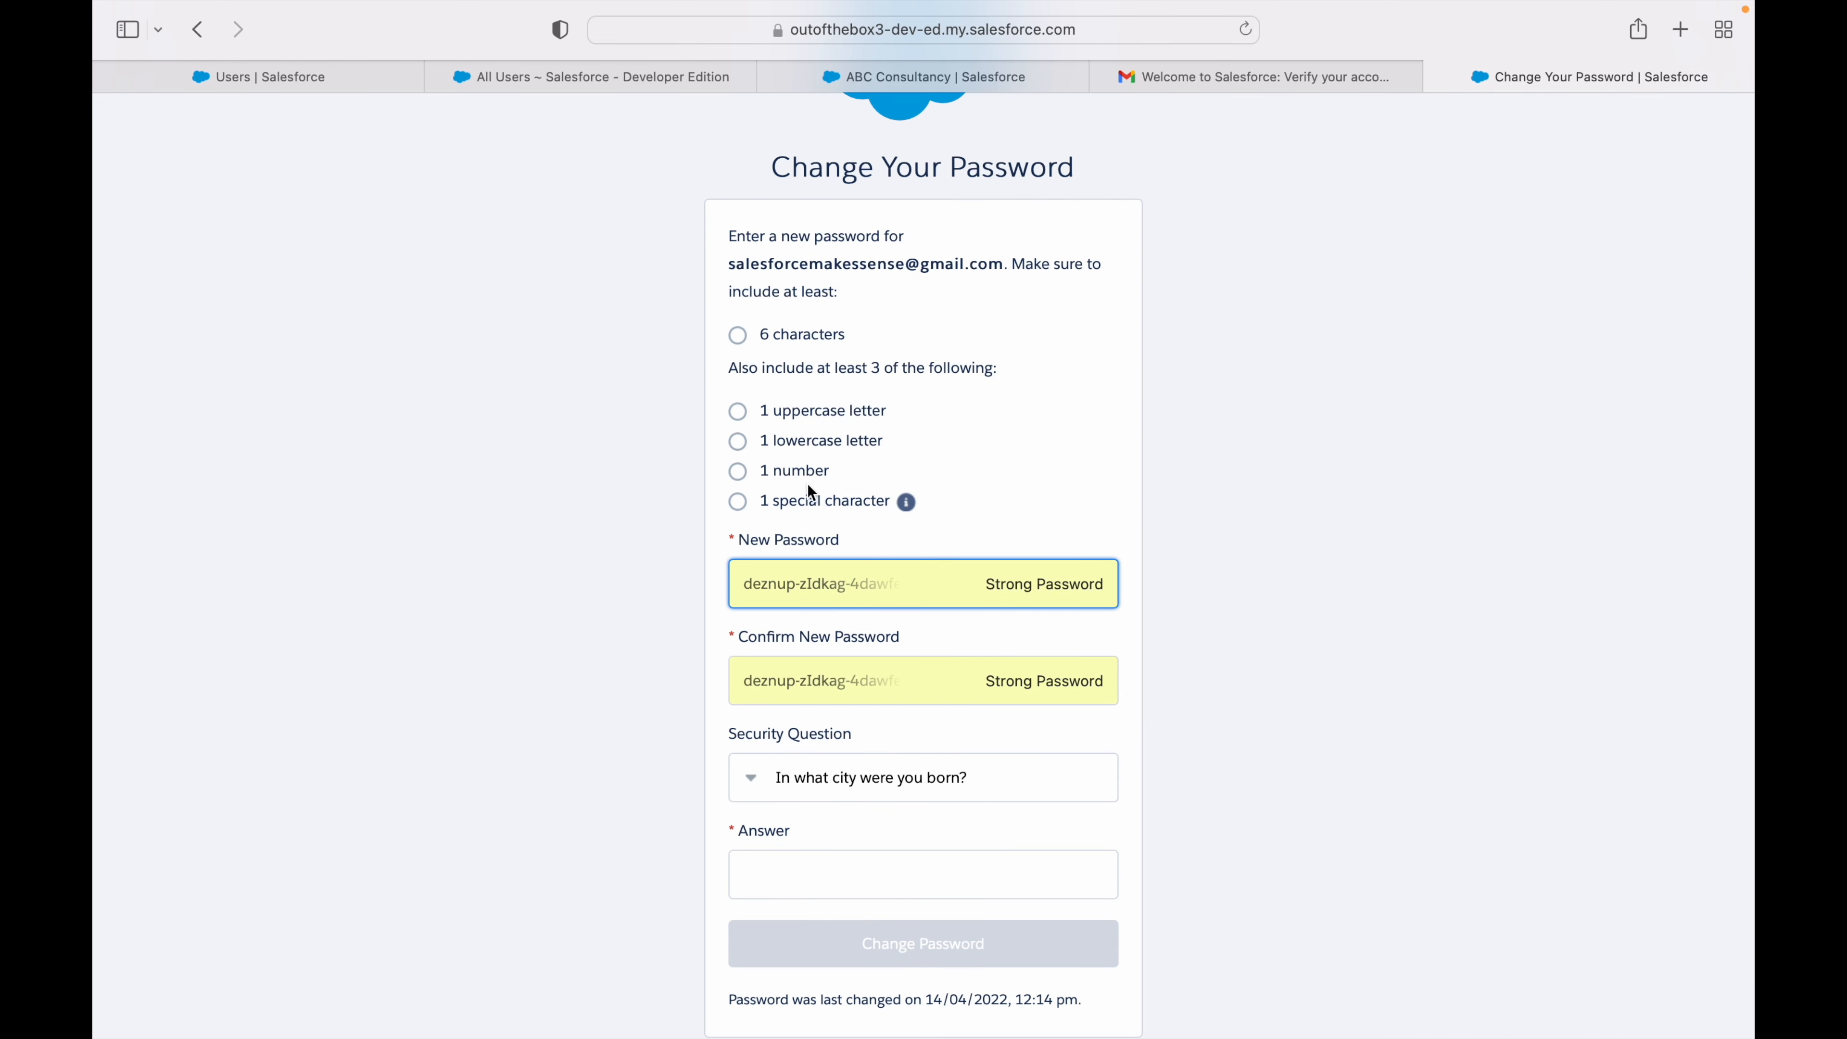
{"action": "mouse_move", "coordinate": [810, 433]}
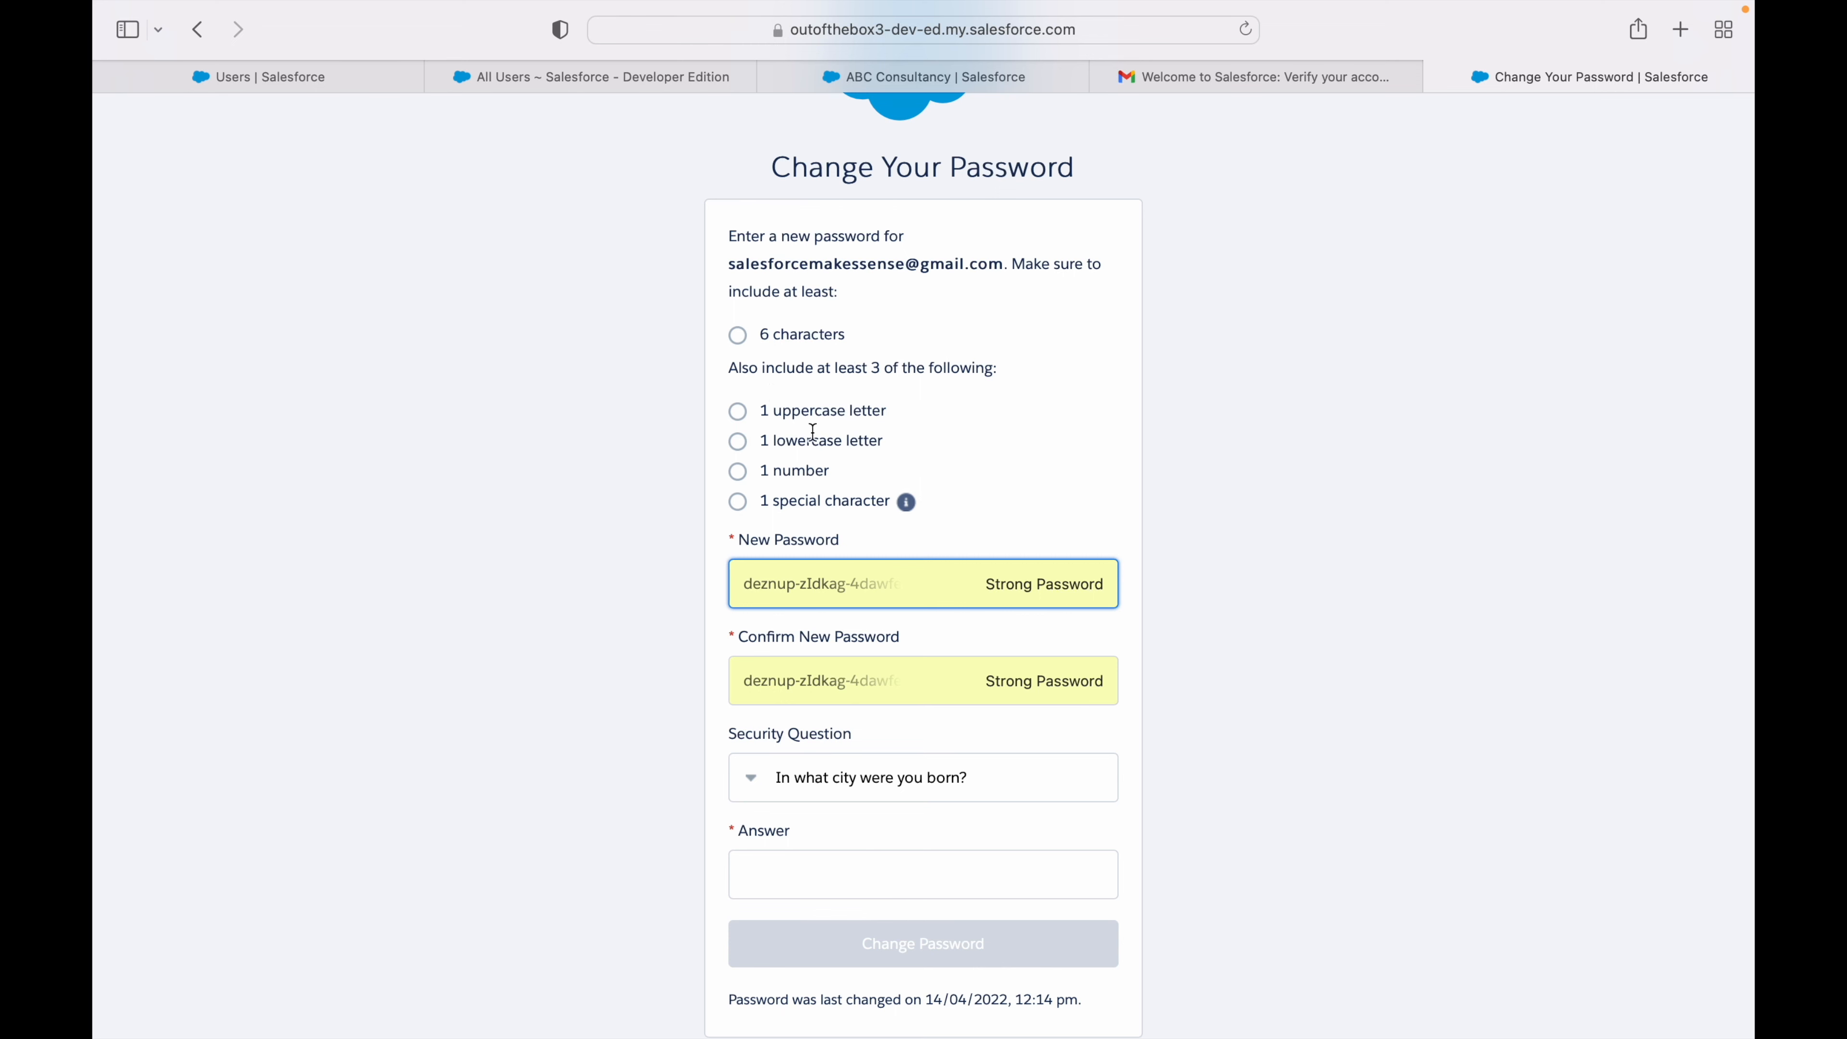
{"action": "mouse_move", "coordinate": [1049, 597]}
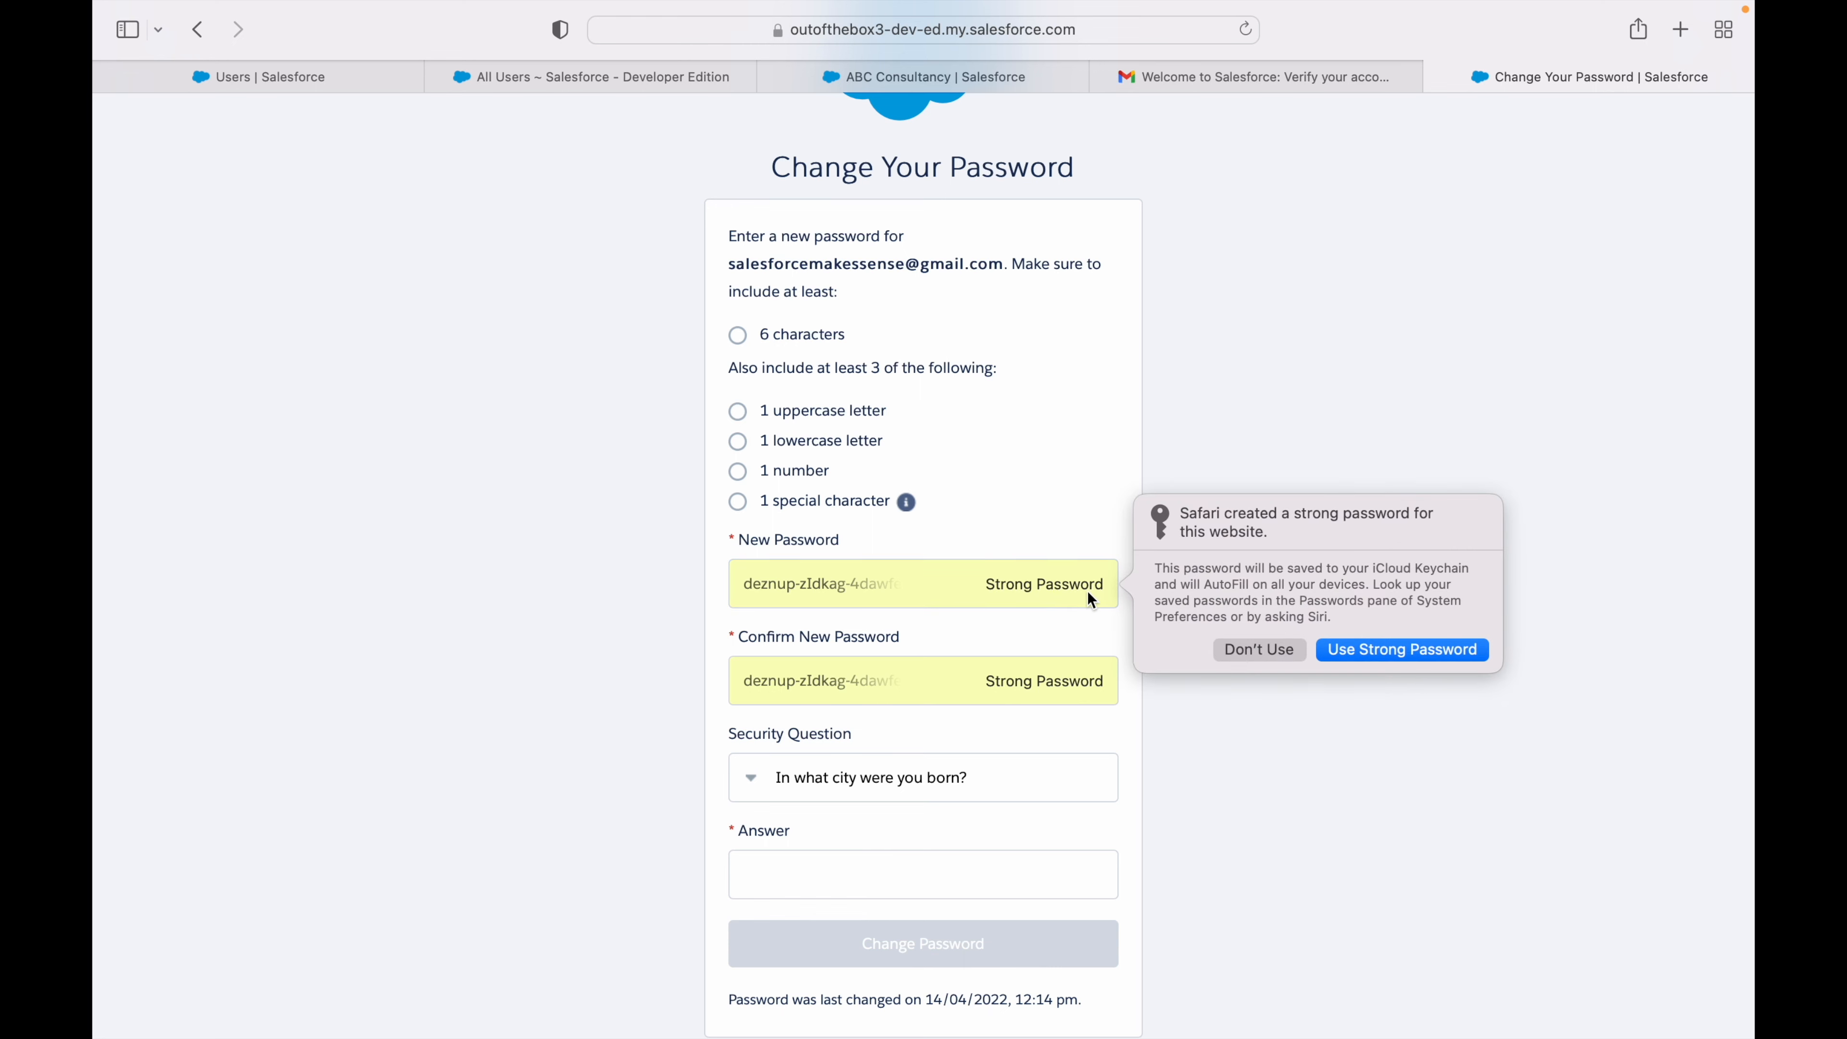
{"action": "left_click", "coordinate": [1259, 649]}
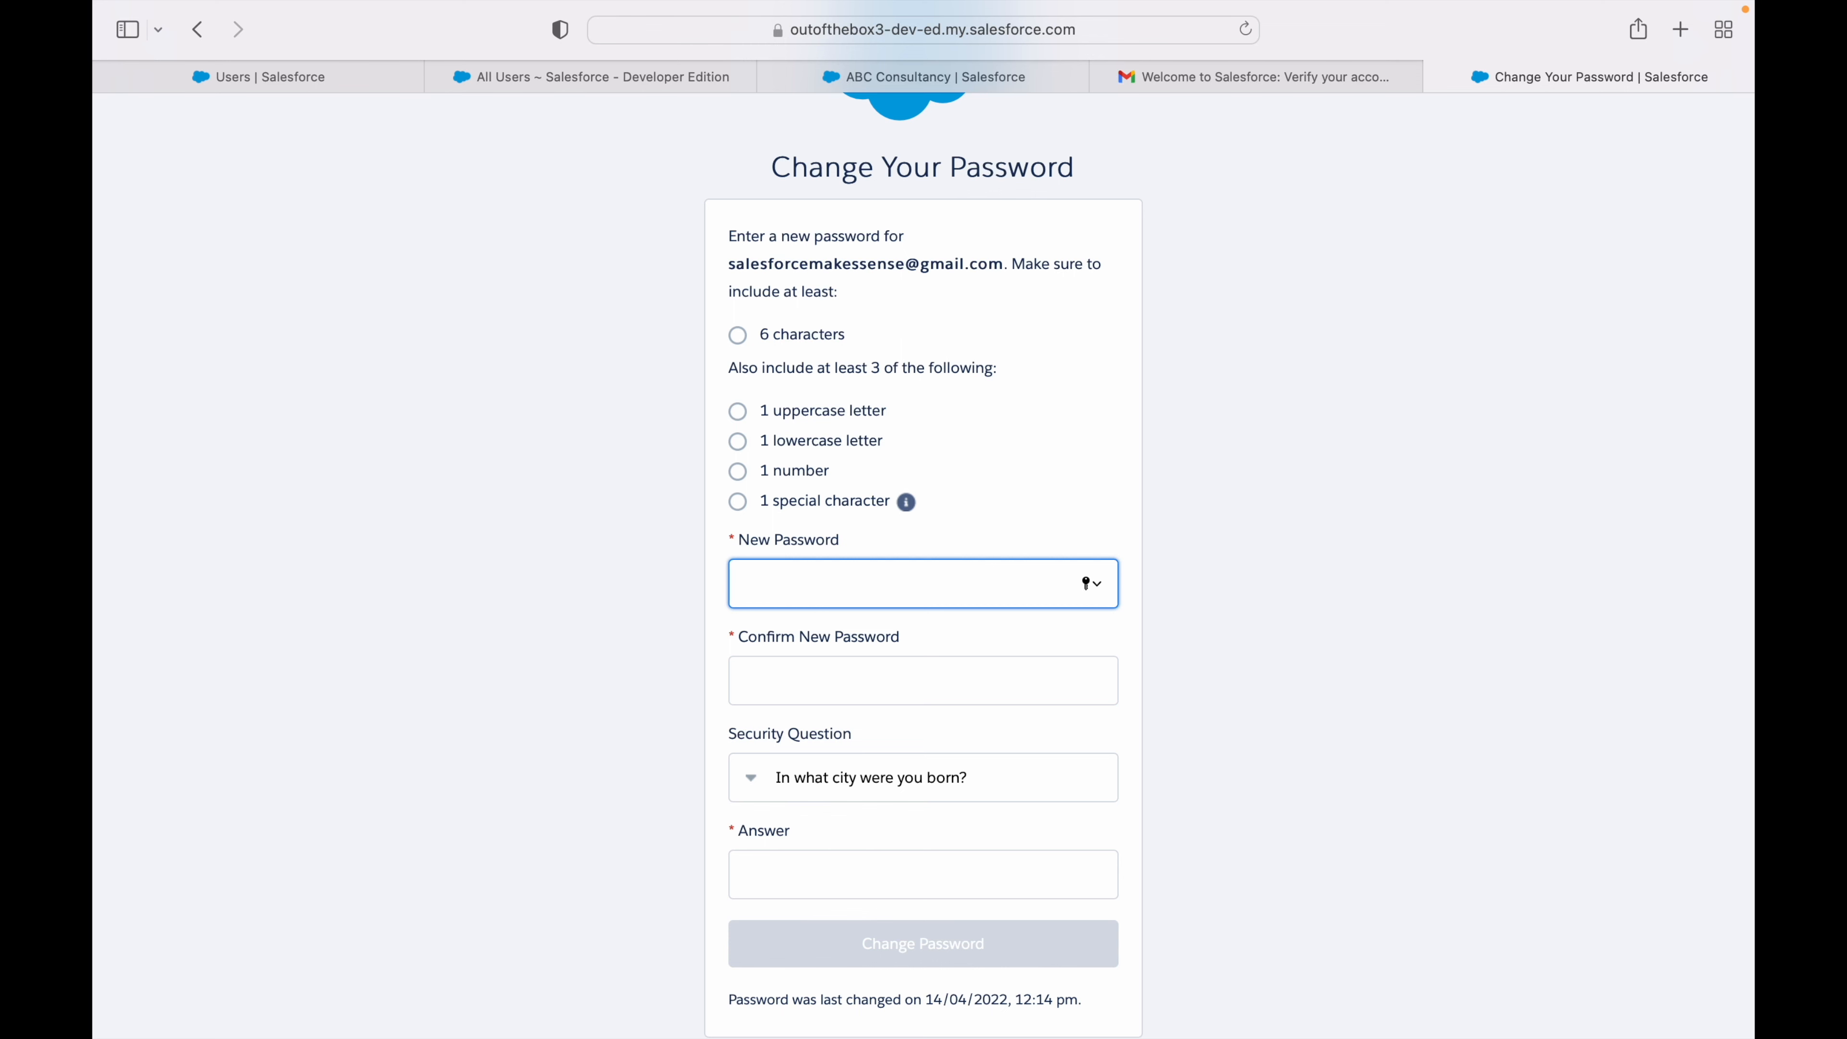
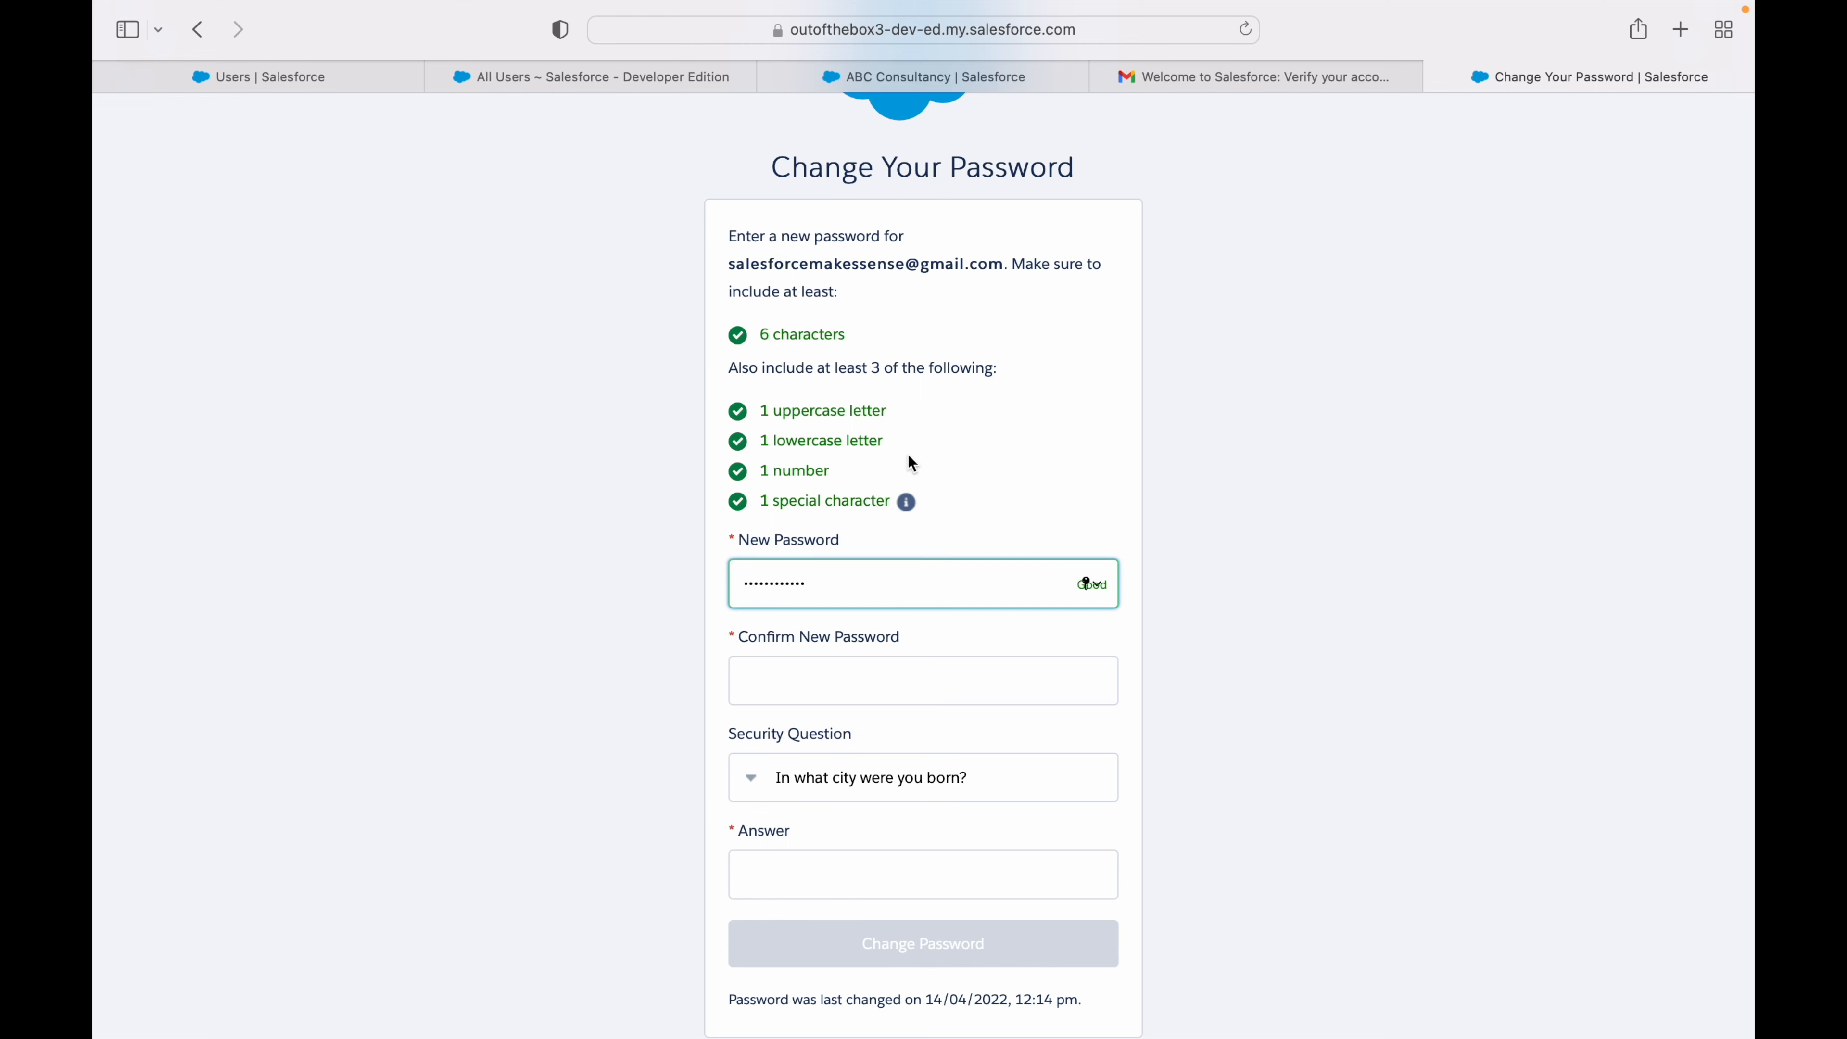
Step: Enter a new password mixing lowercase, uppercase and a special character, then confirm it
{"action": "left_click", "coordinate": [923, 680]}
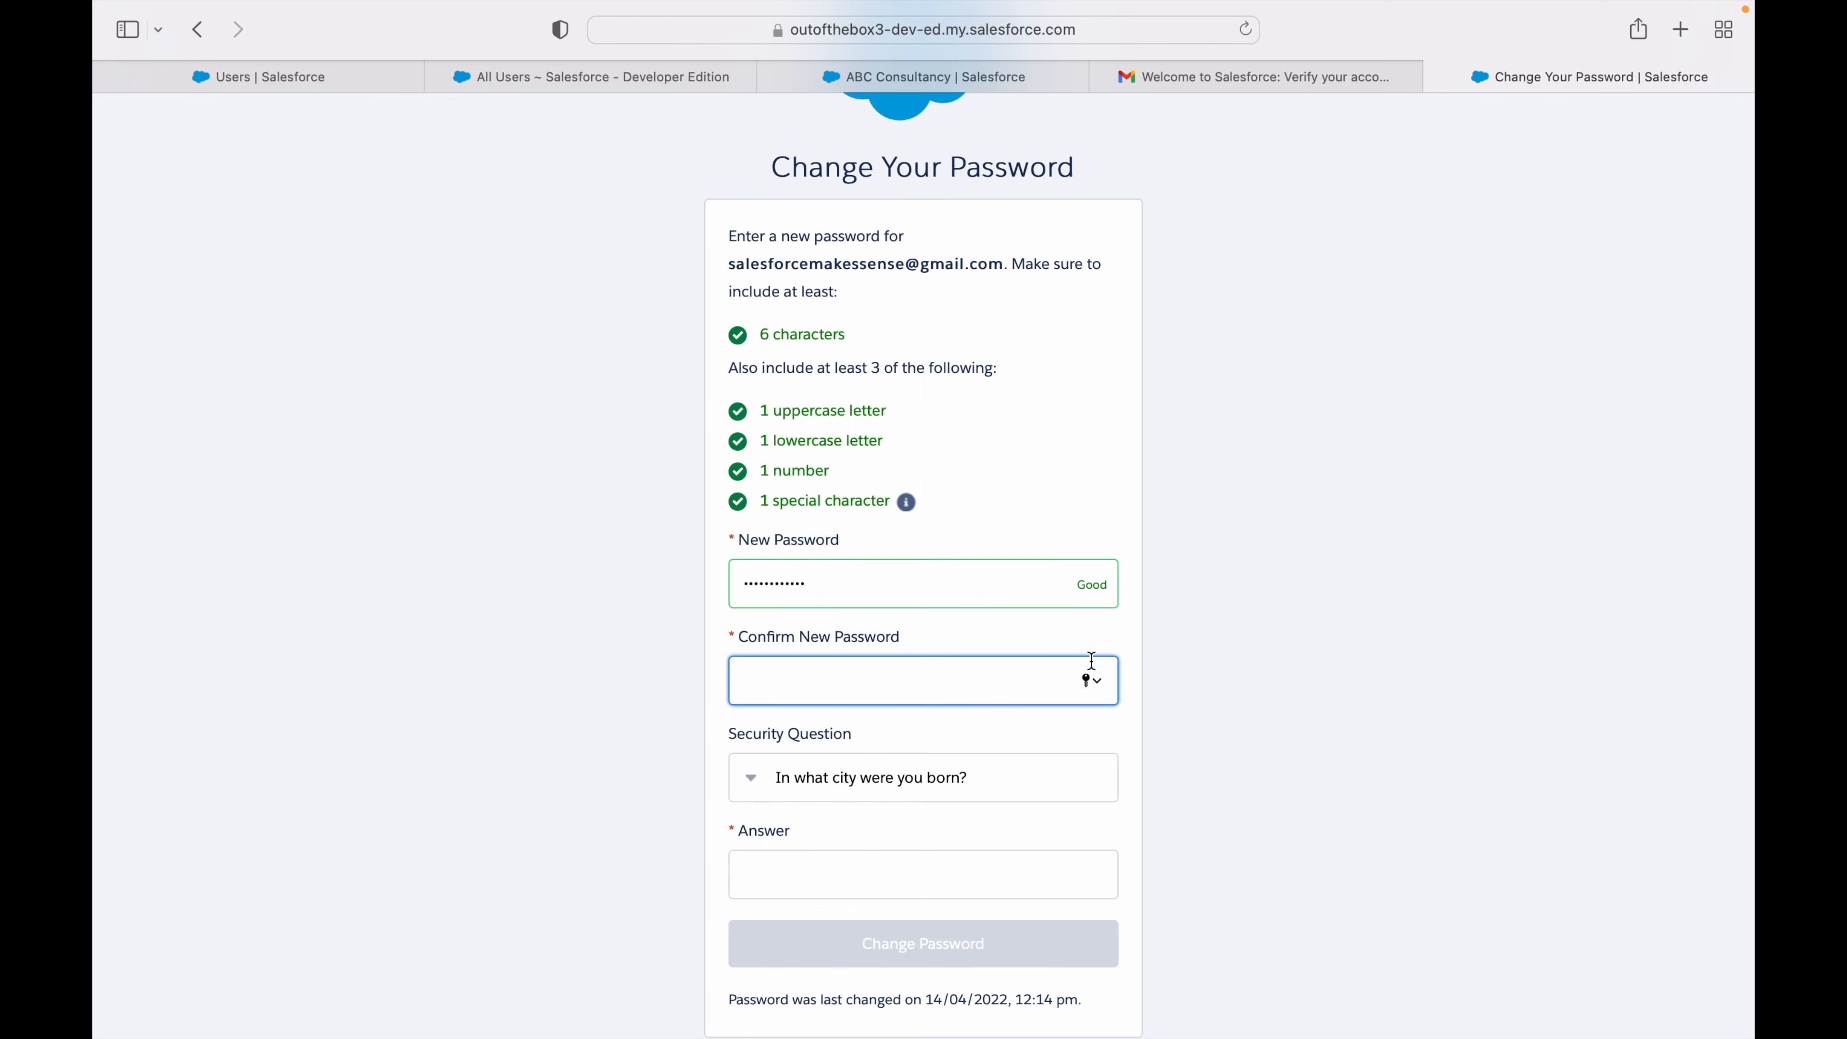
{"action": "left_click", "coordinate": [923, 777]}
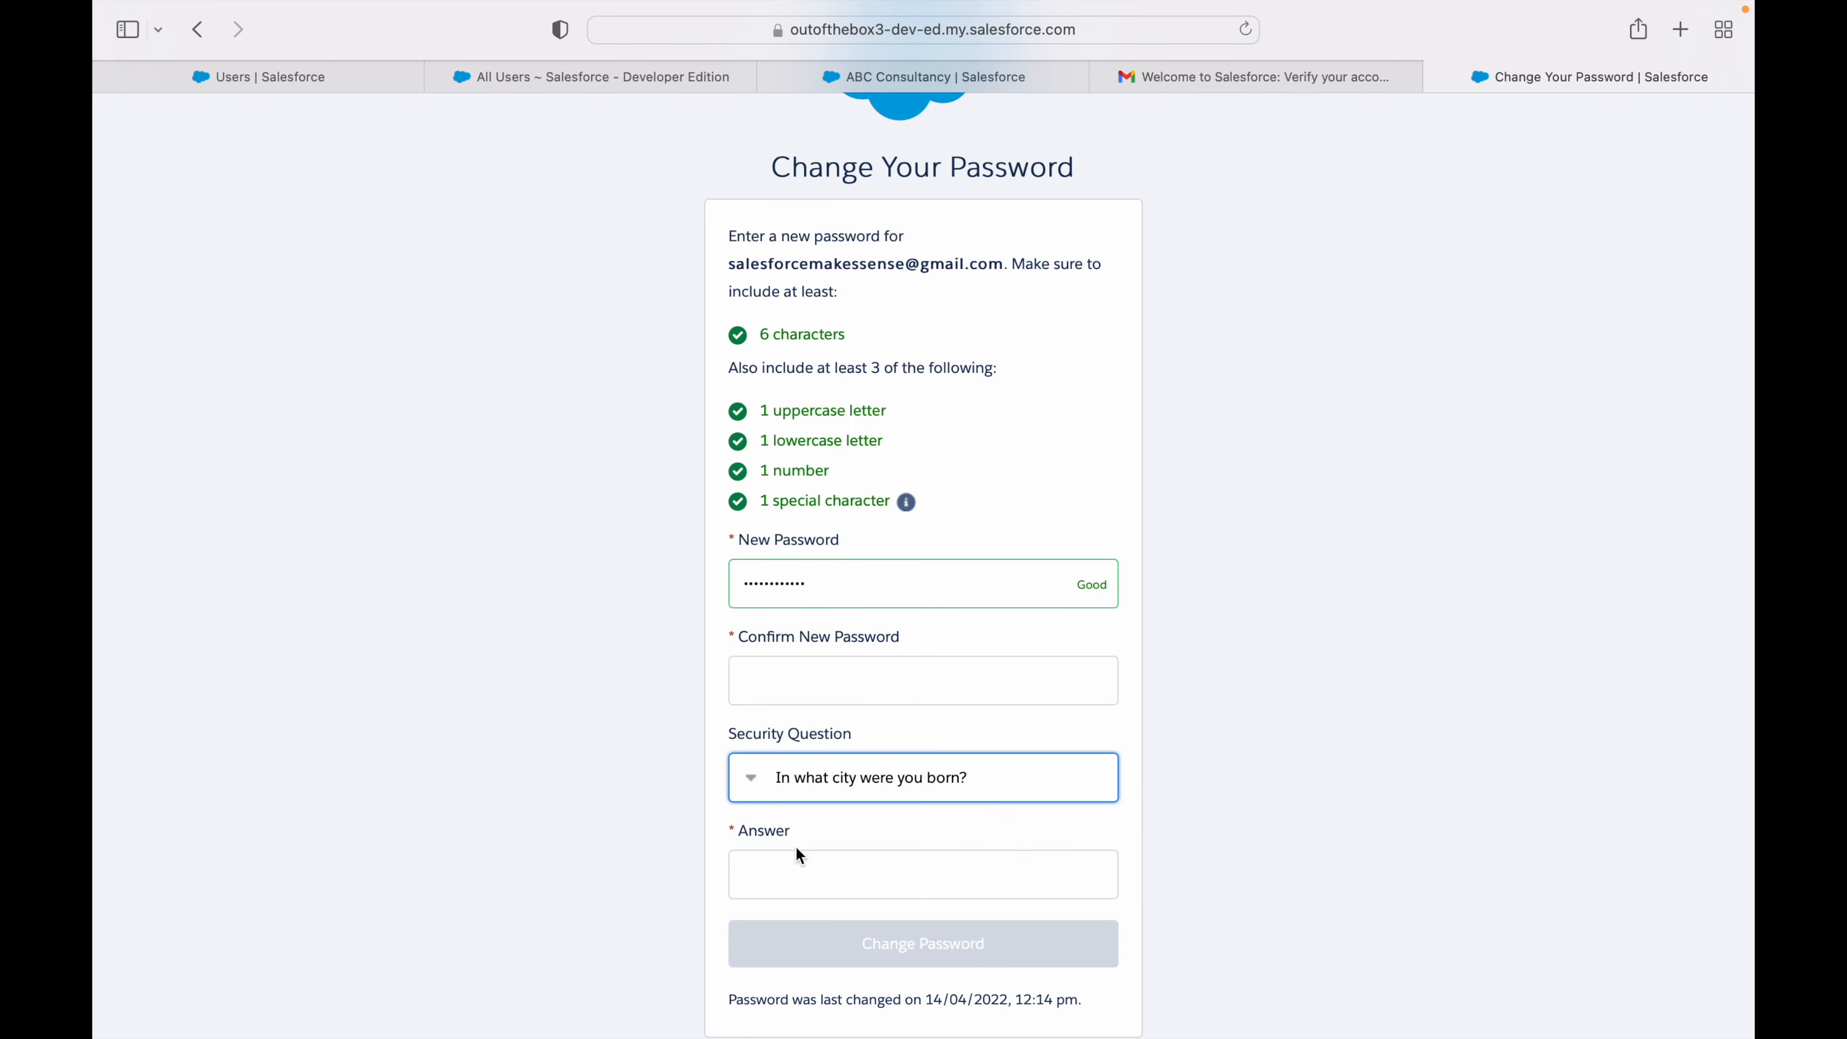
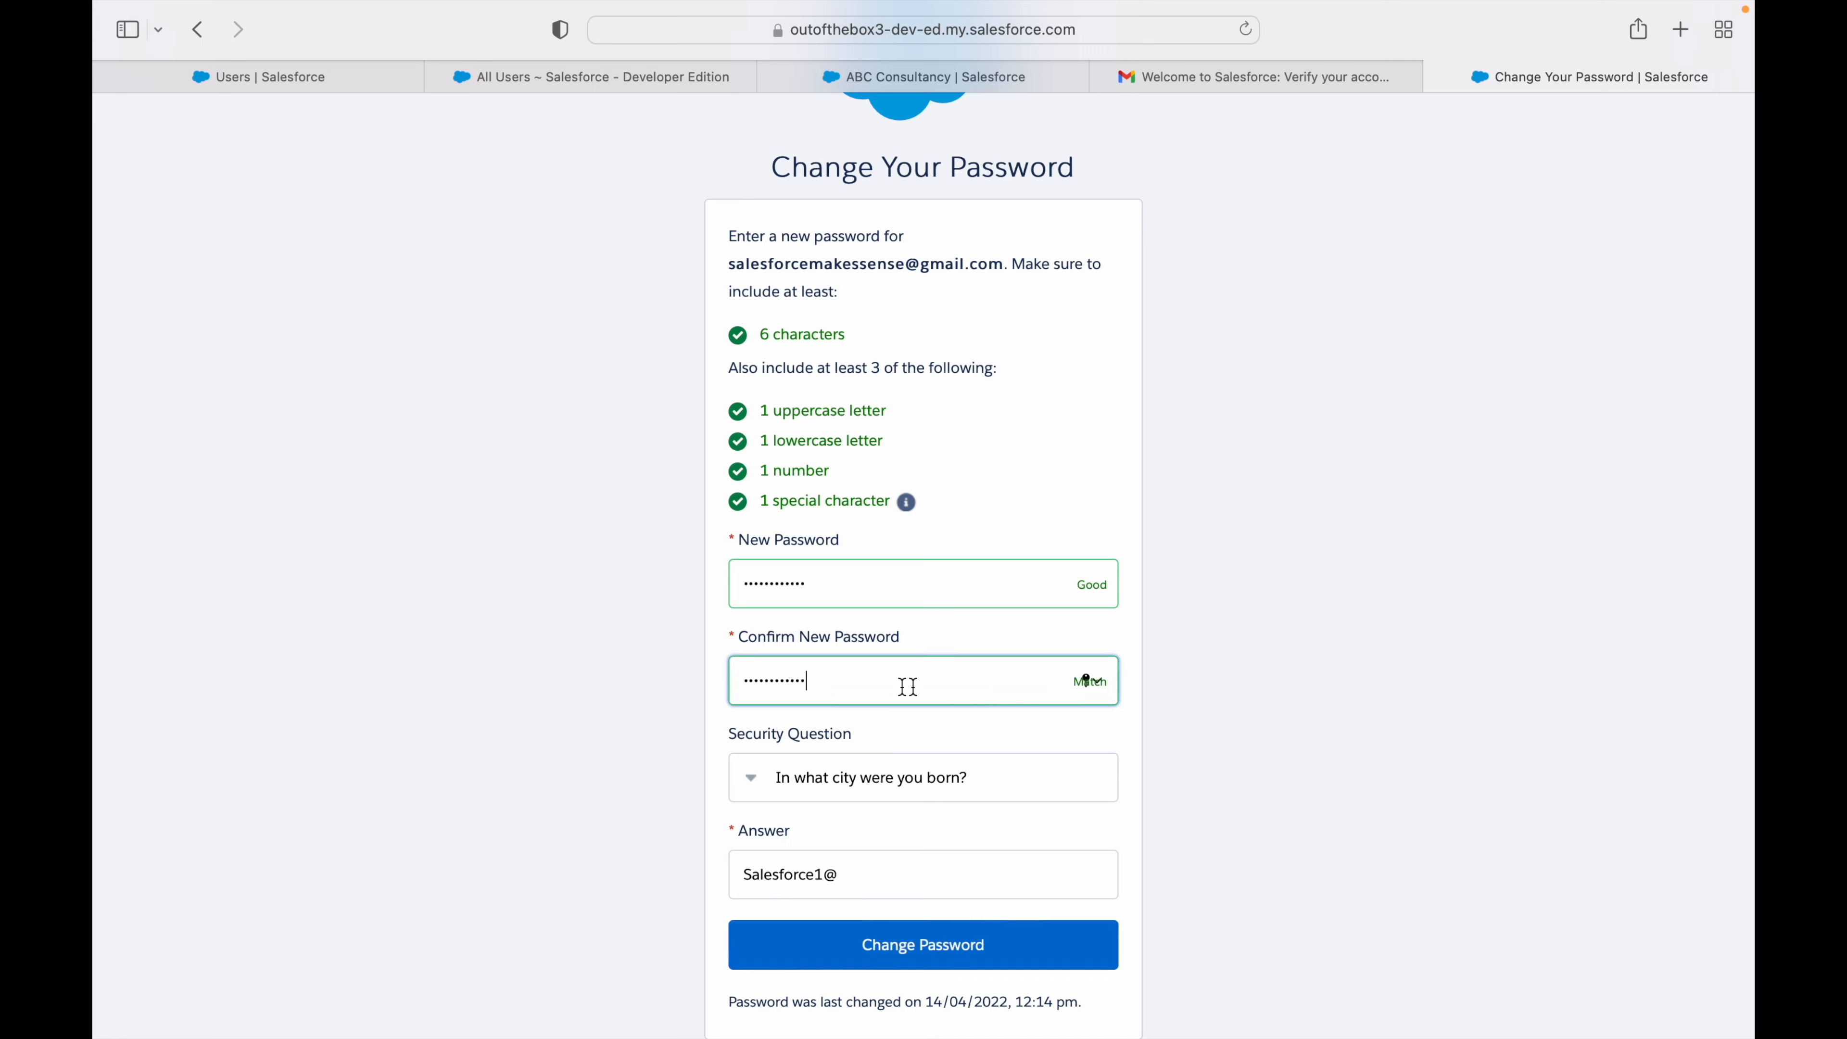
Step: Submit the password change, skip iCloud Keychain, and see the answer-matches-password error
{"action": "left_click", "coordinate": [922, 943]}
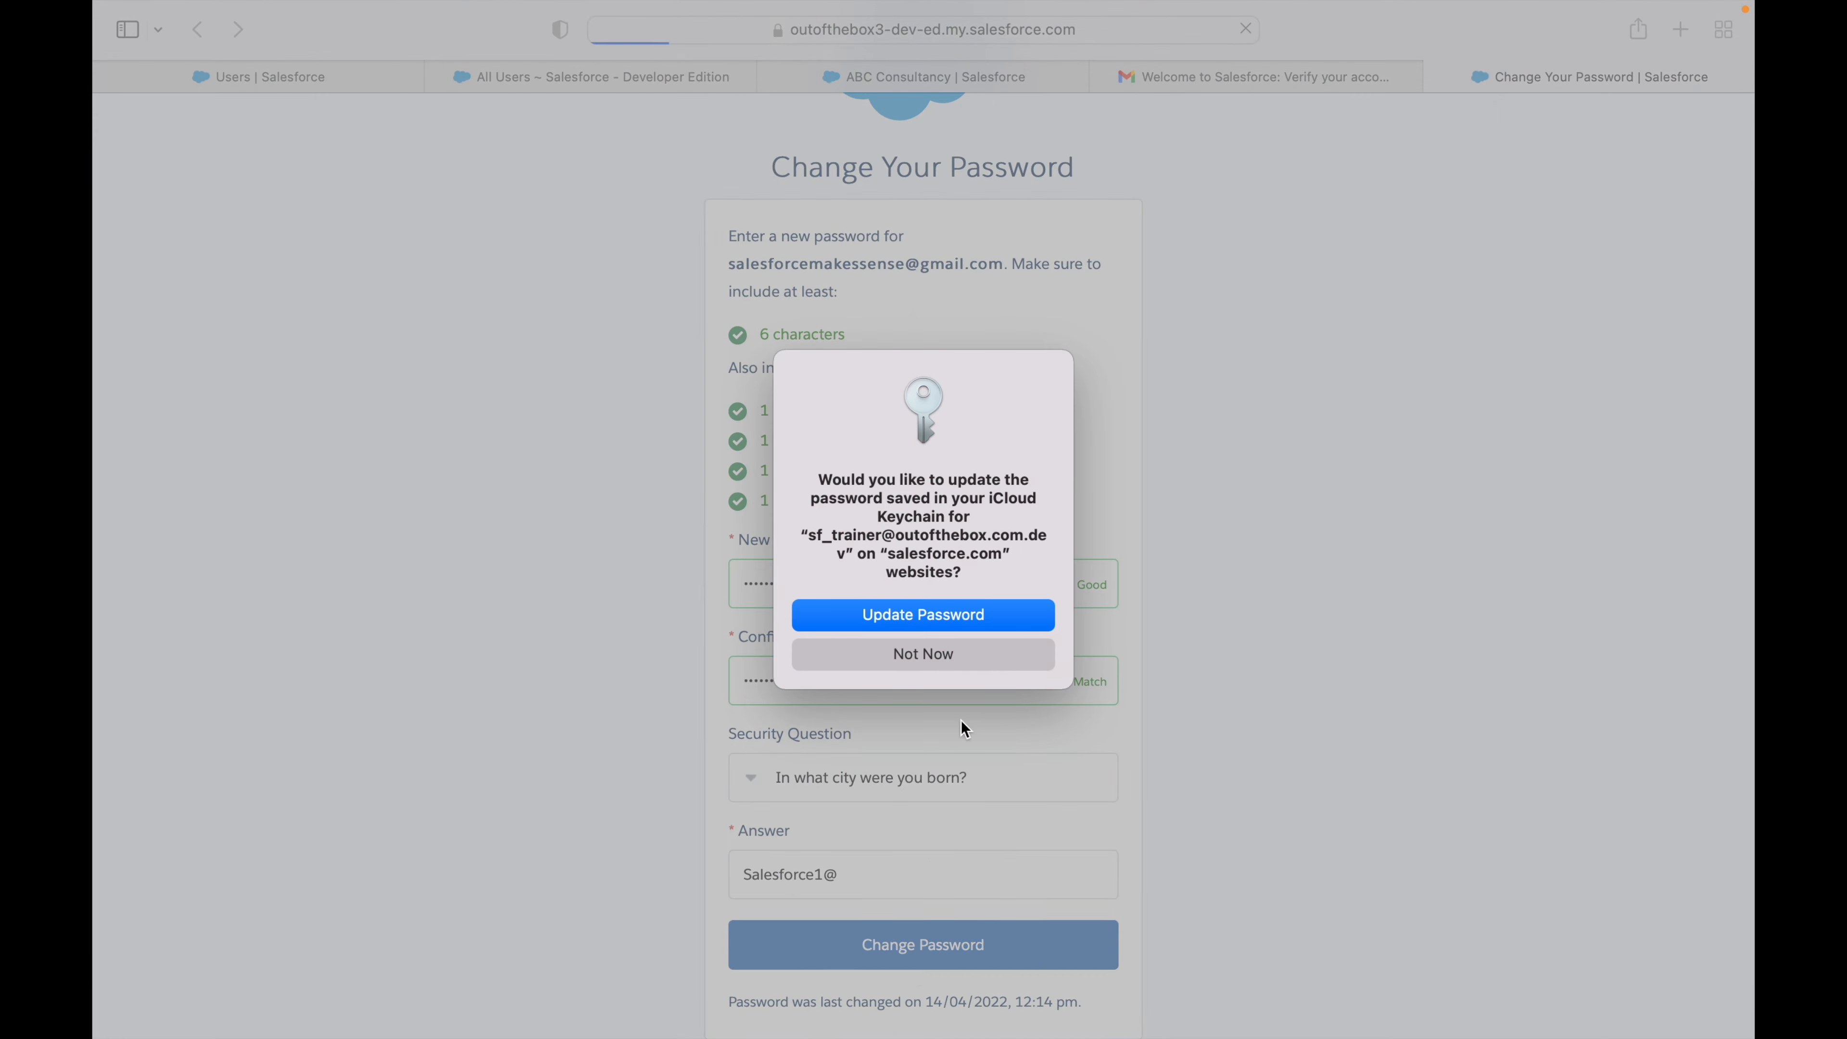
{"action": "left_click", "coordinate": [923, 654]}
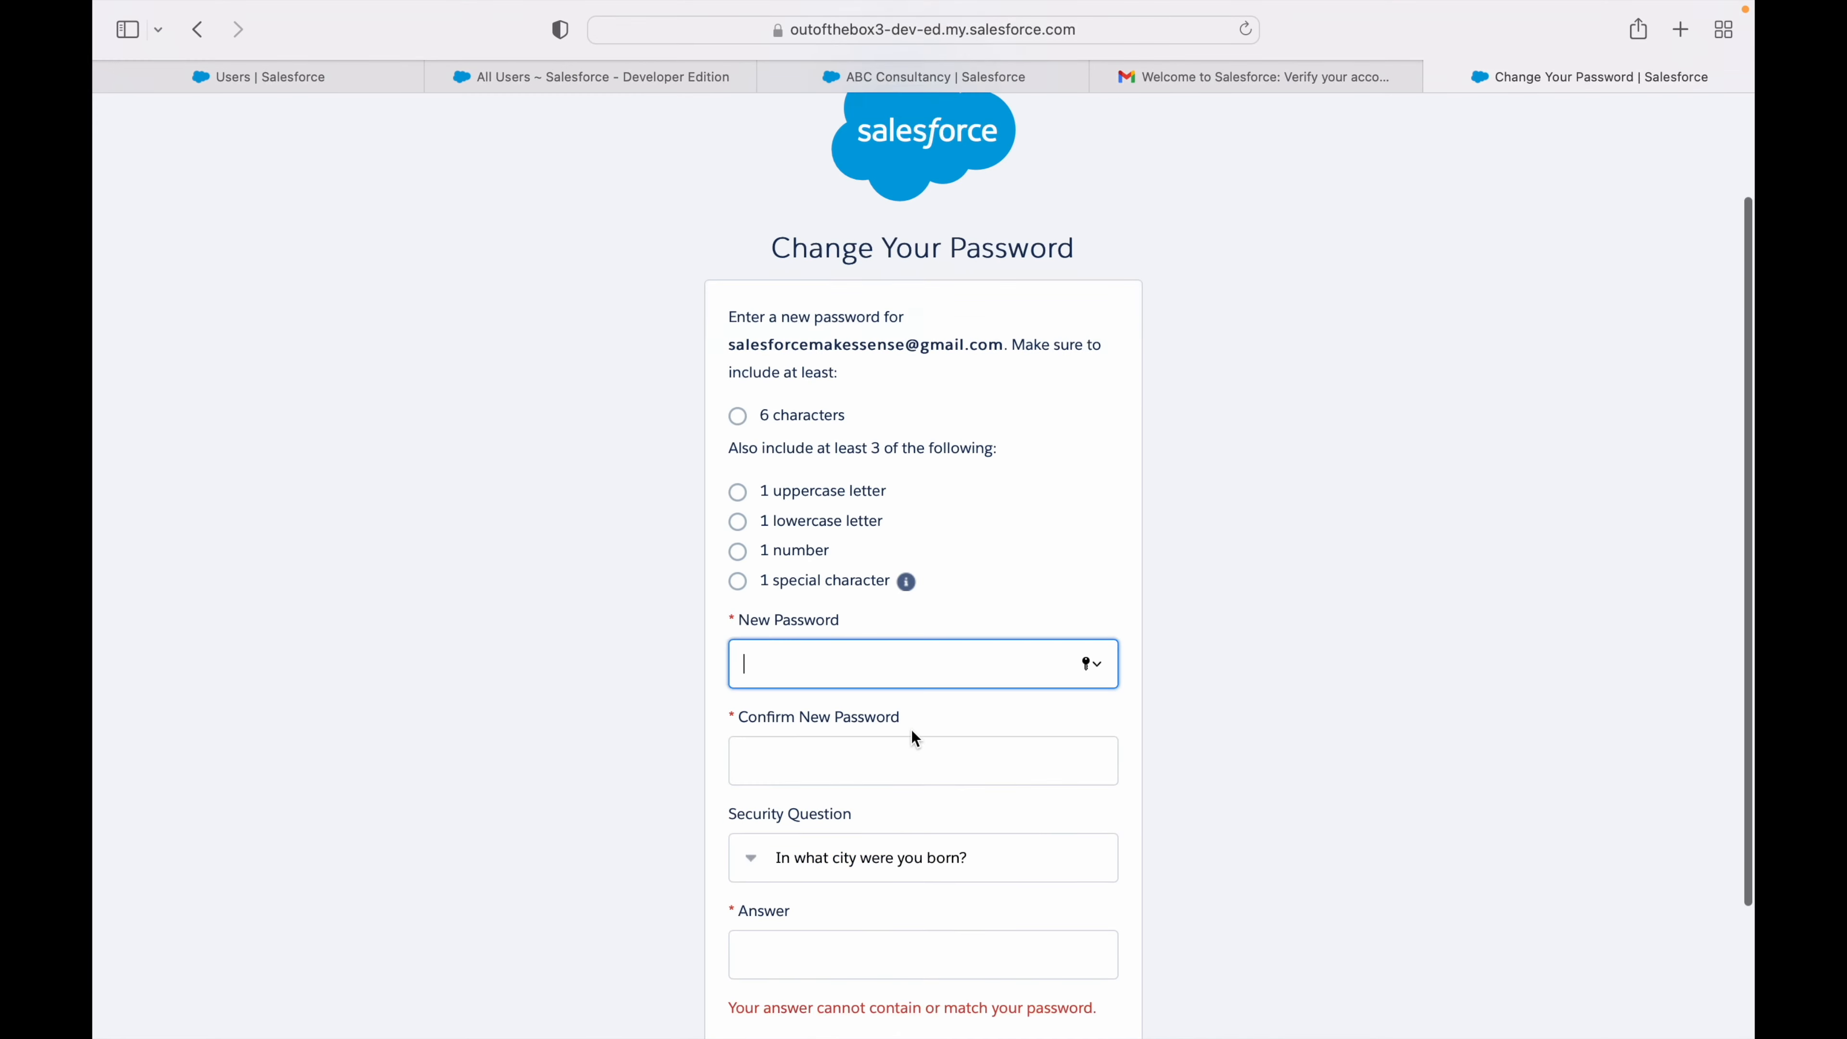
{"action": "scroll", "scroll_direction": "down", "scroll_amount": 3}
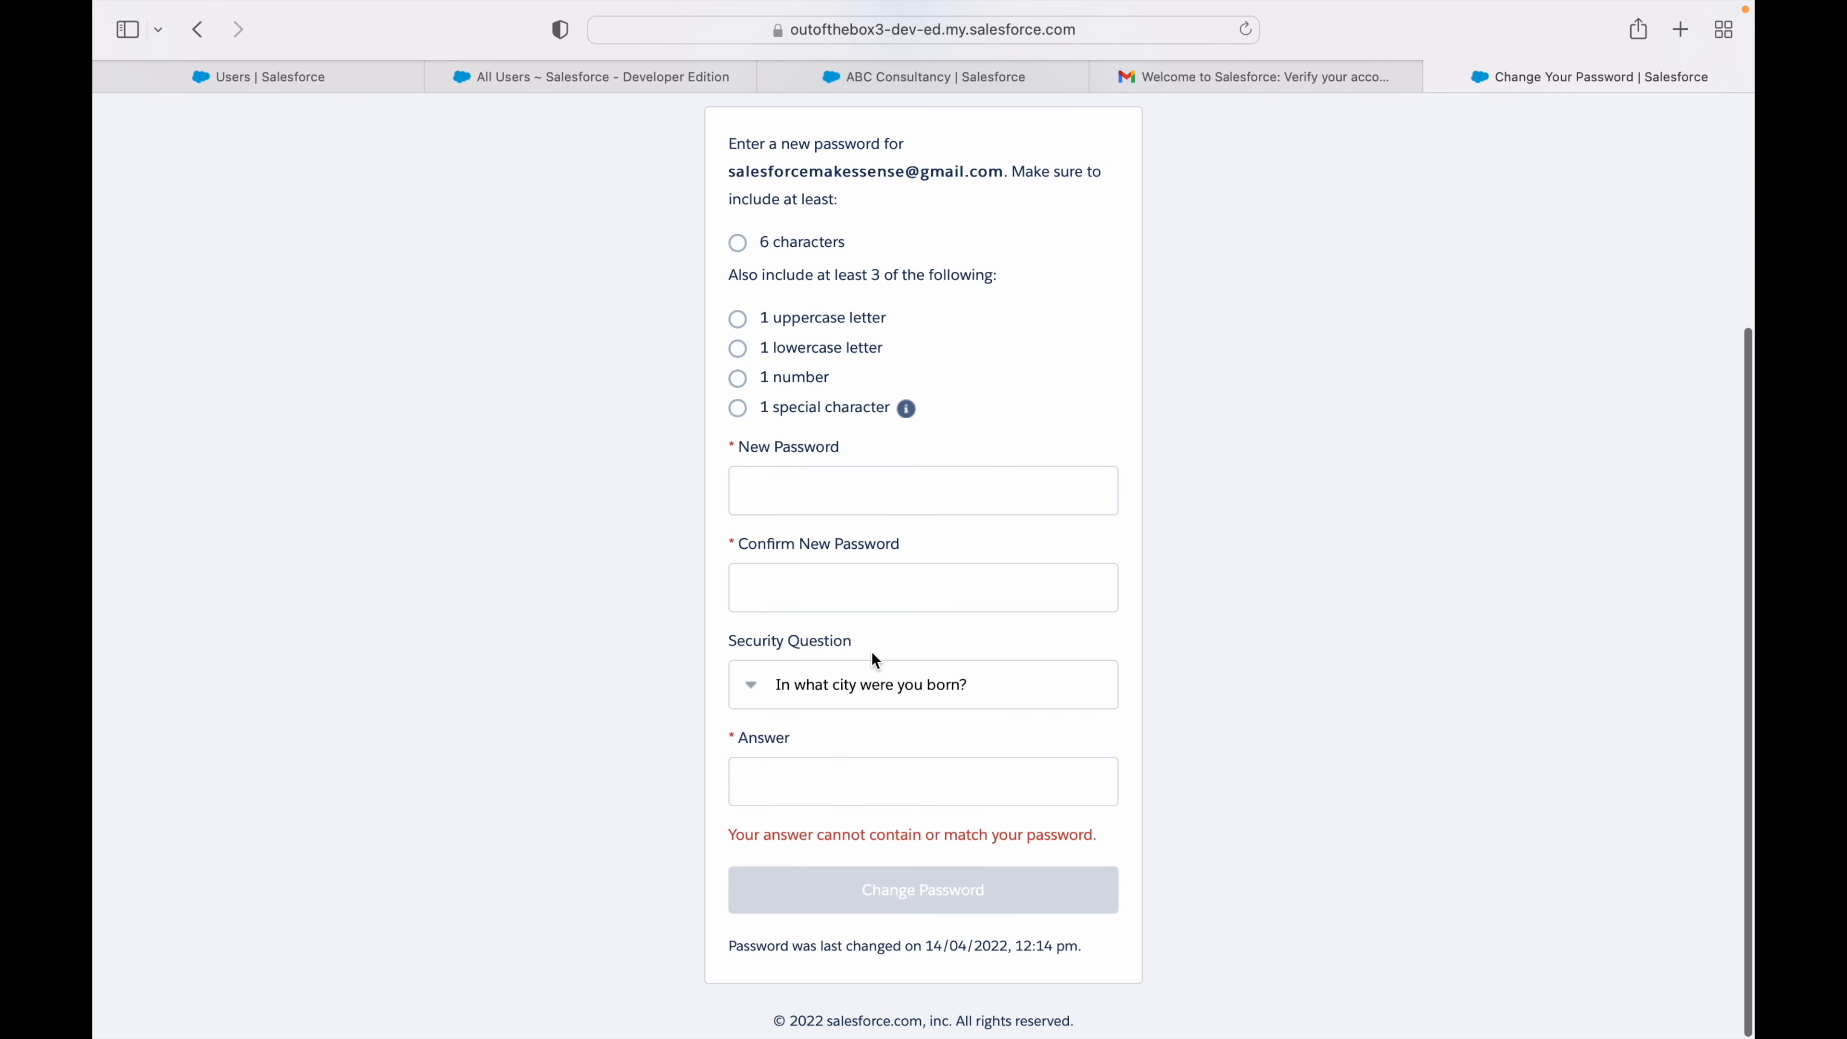
{"action": "mouse_move", "coordinate": [723, 800]}
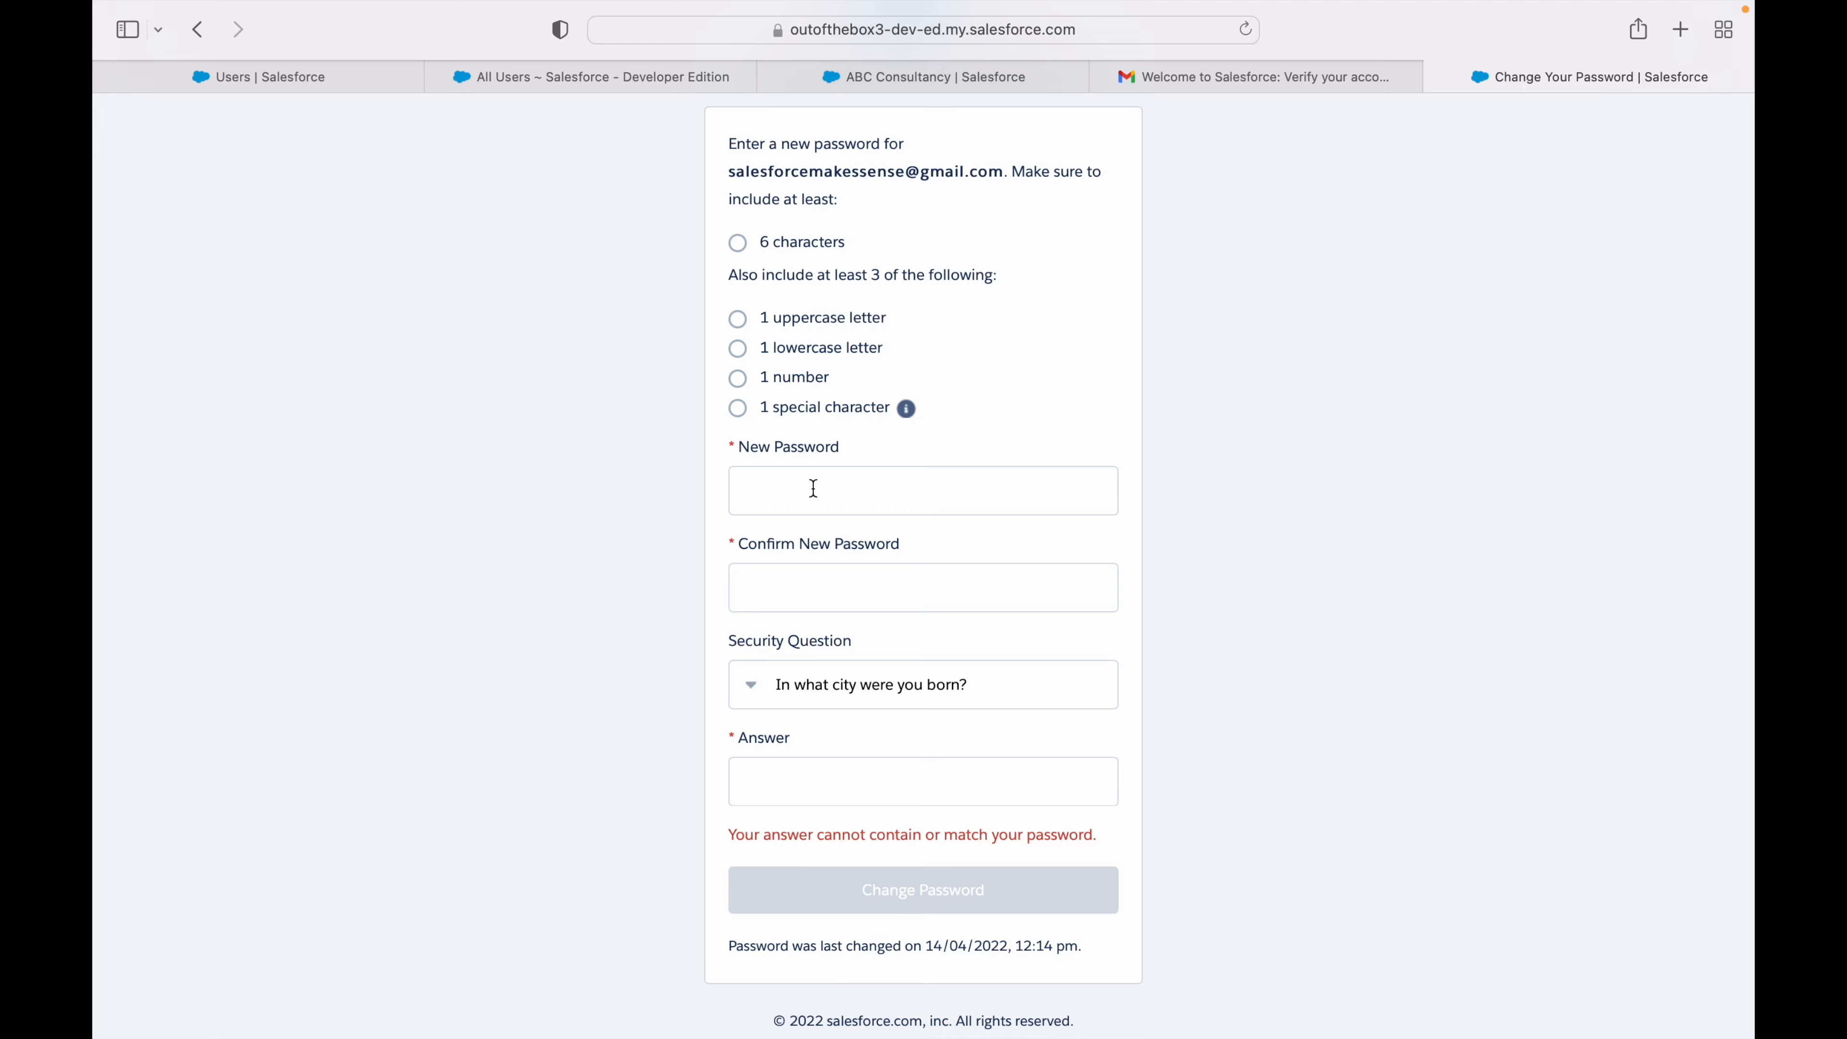
{"action": "mouse_move", "coordinate": [889, 426]}
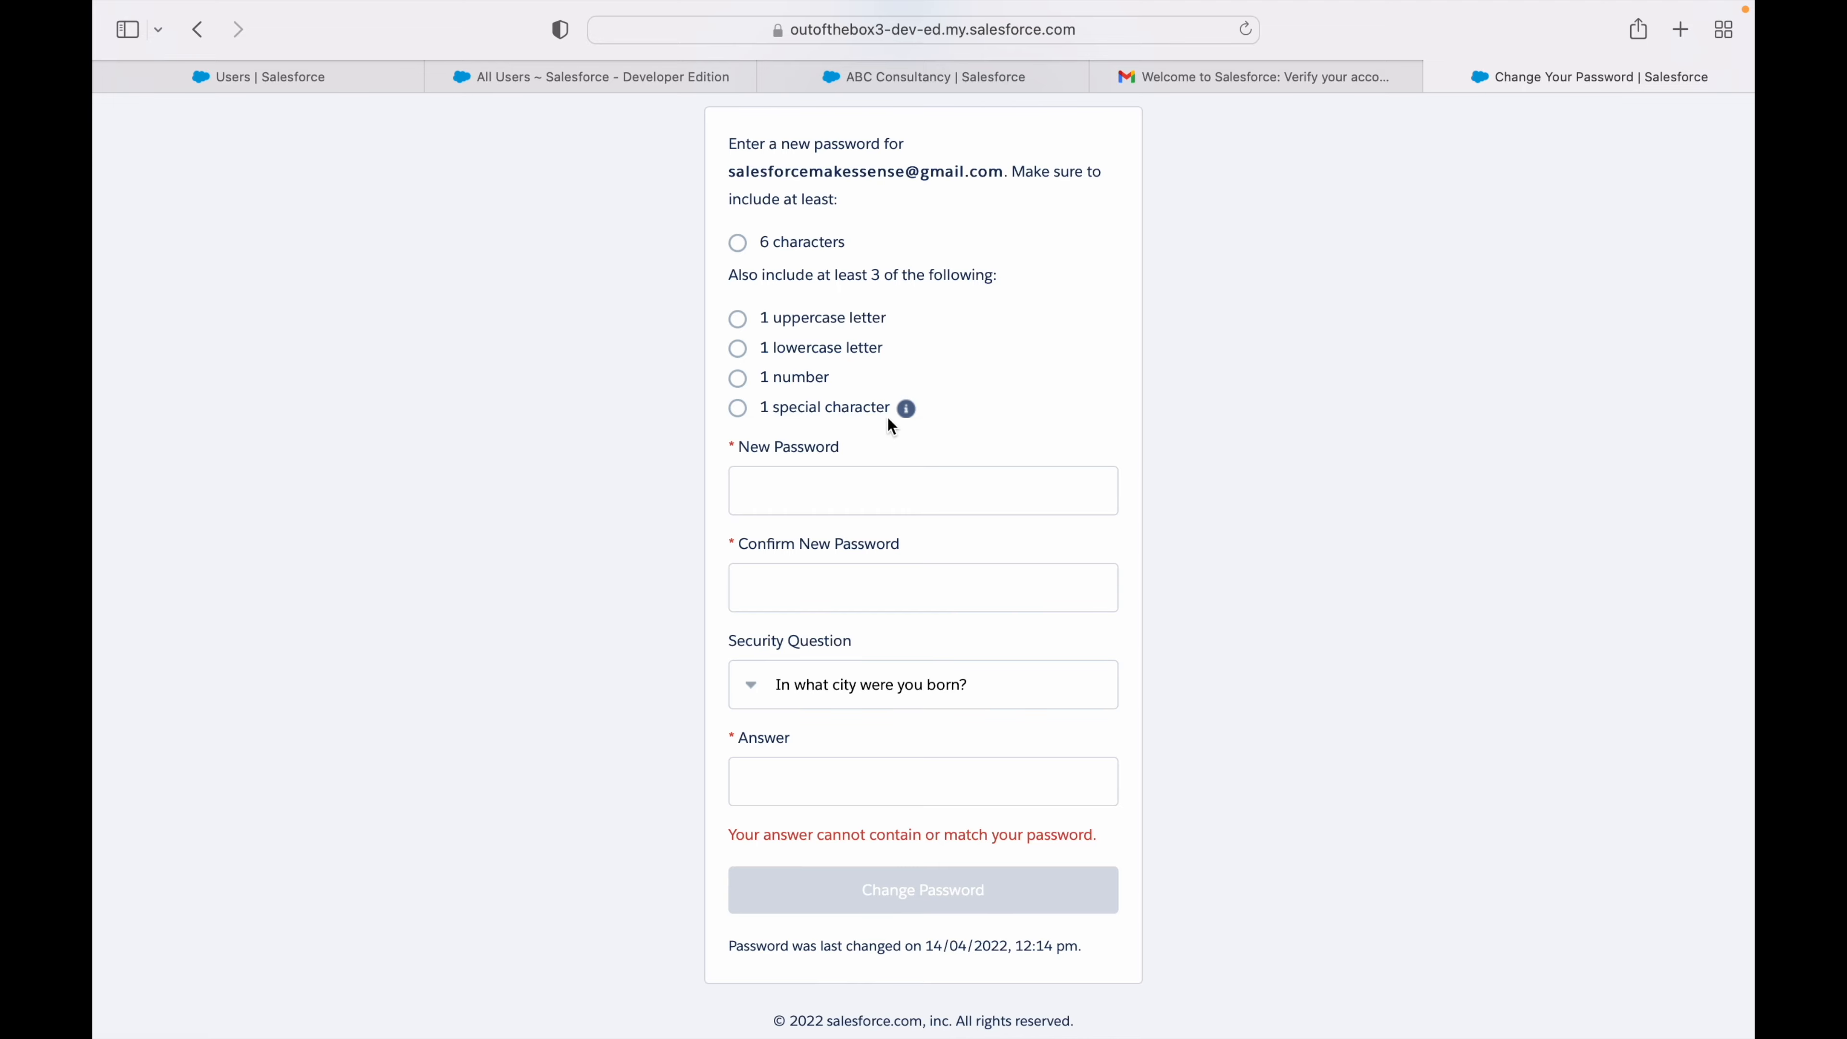